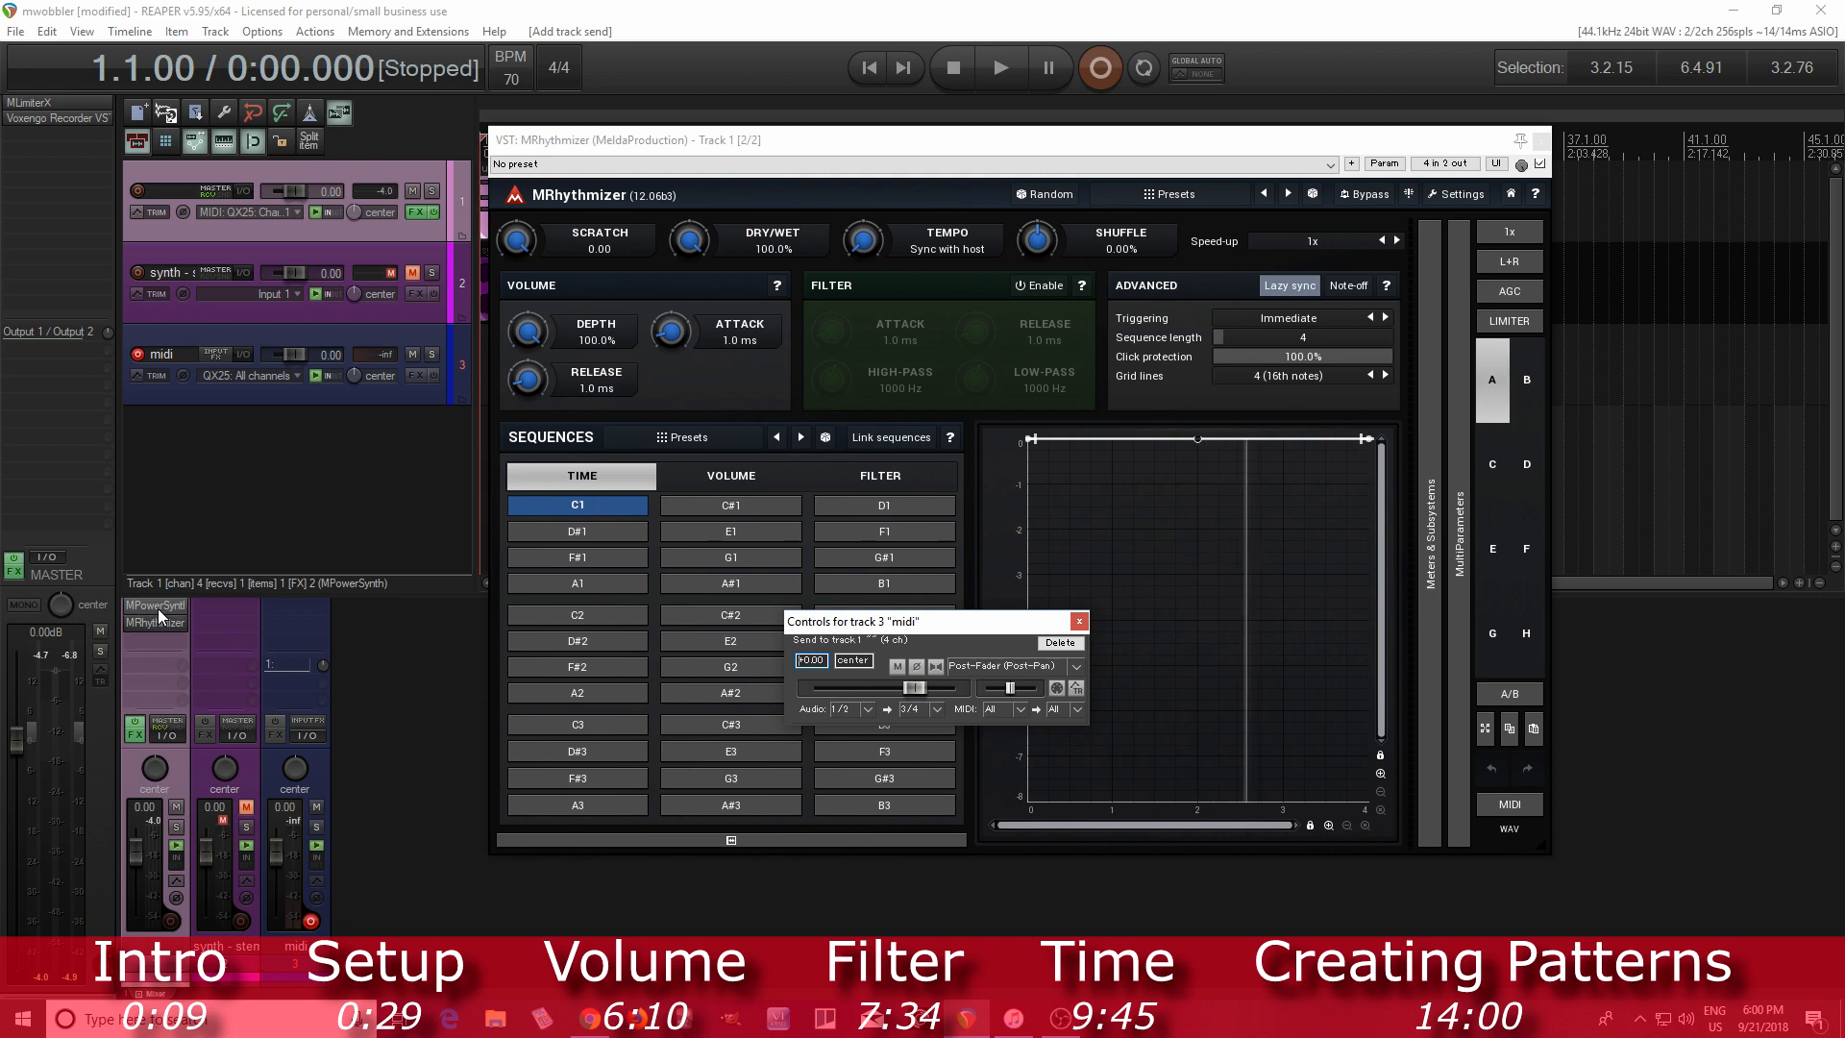
mouse_move(188, 687)
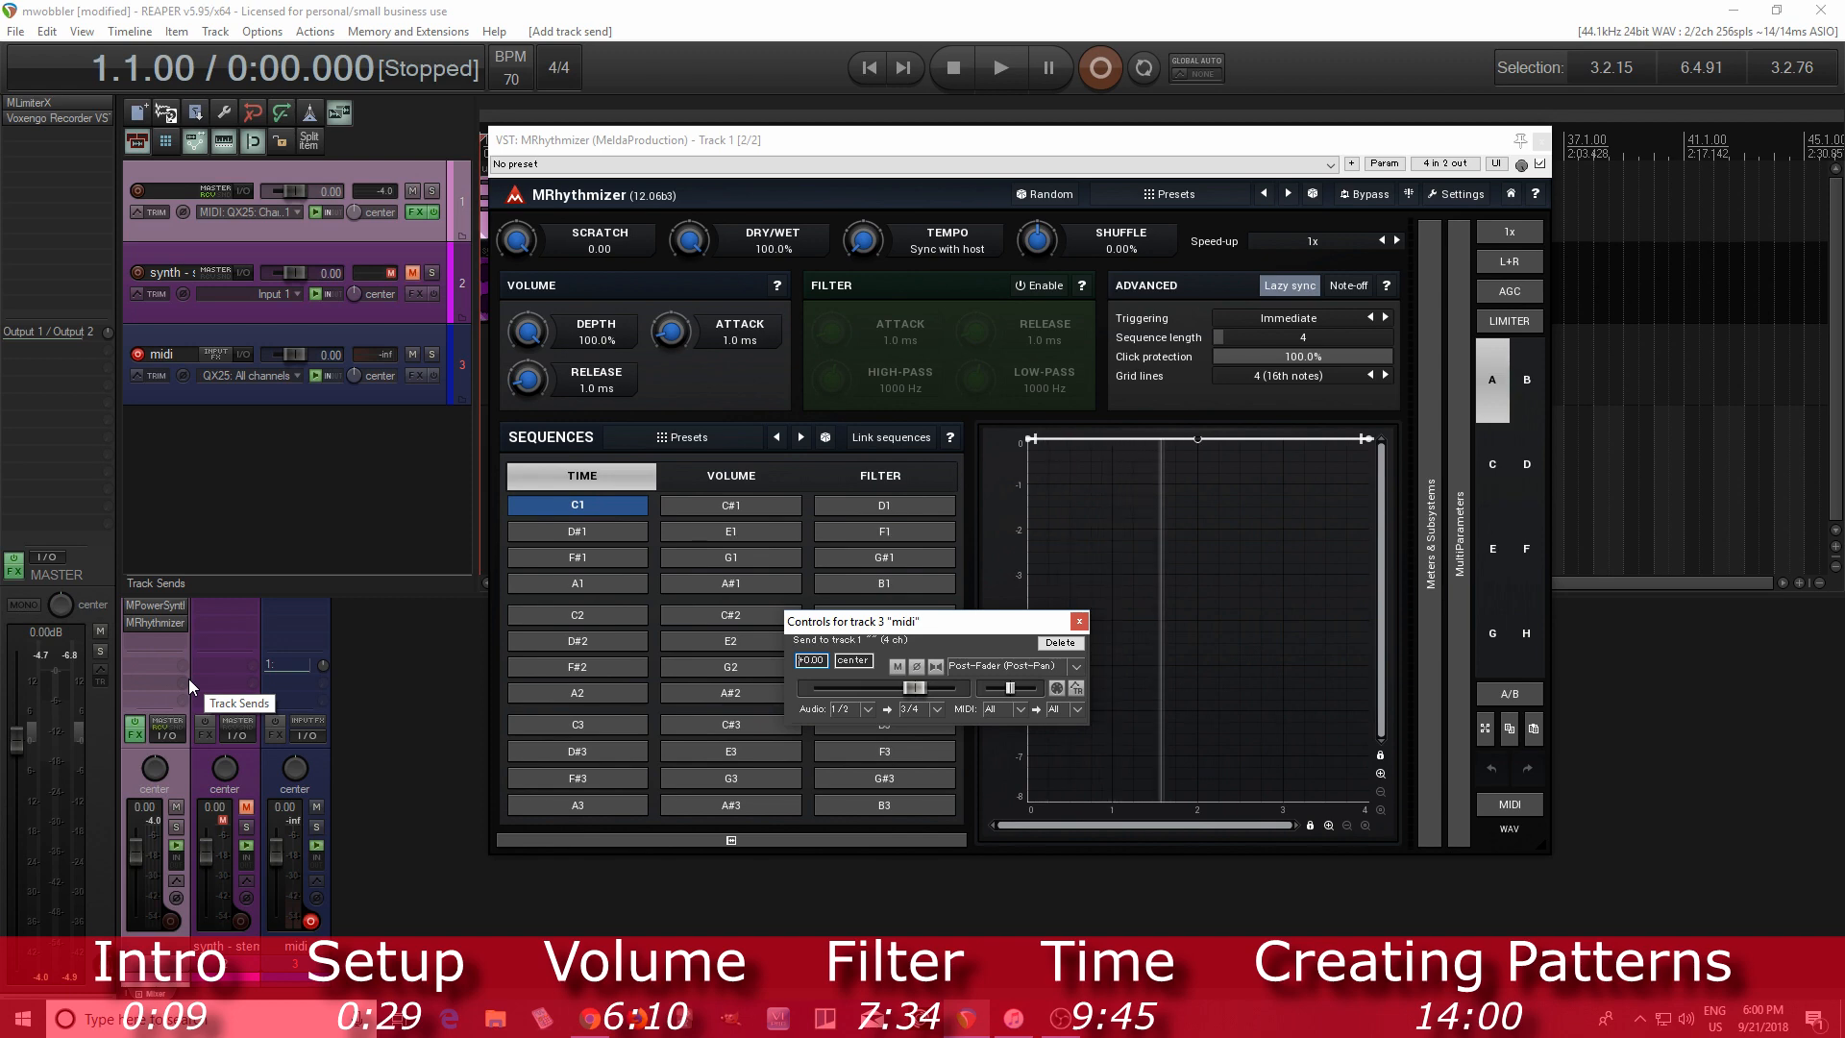
Step: Route the MIDI track's send to MRhythmizer's Bus 2 (B2), then close the send controls
left_click(1054, 710)
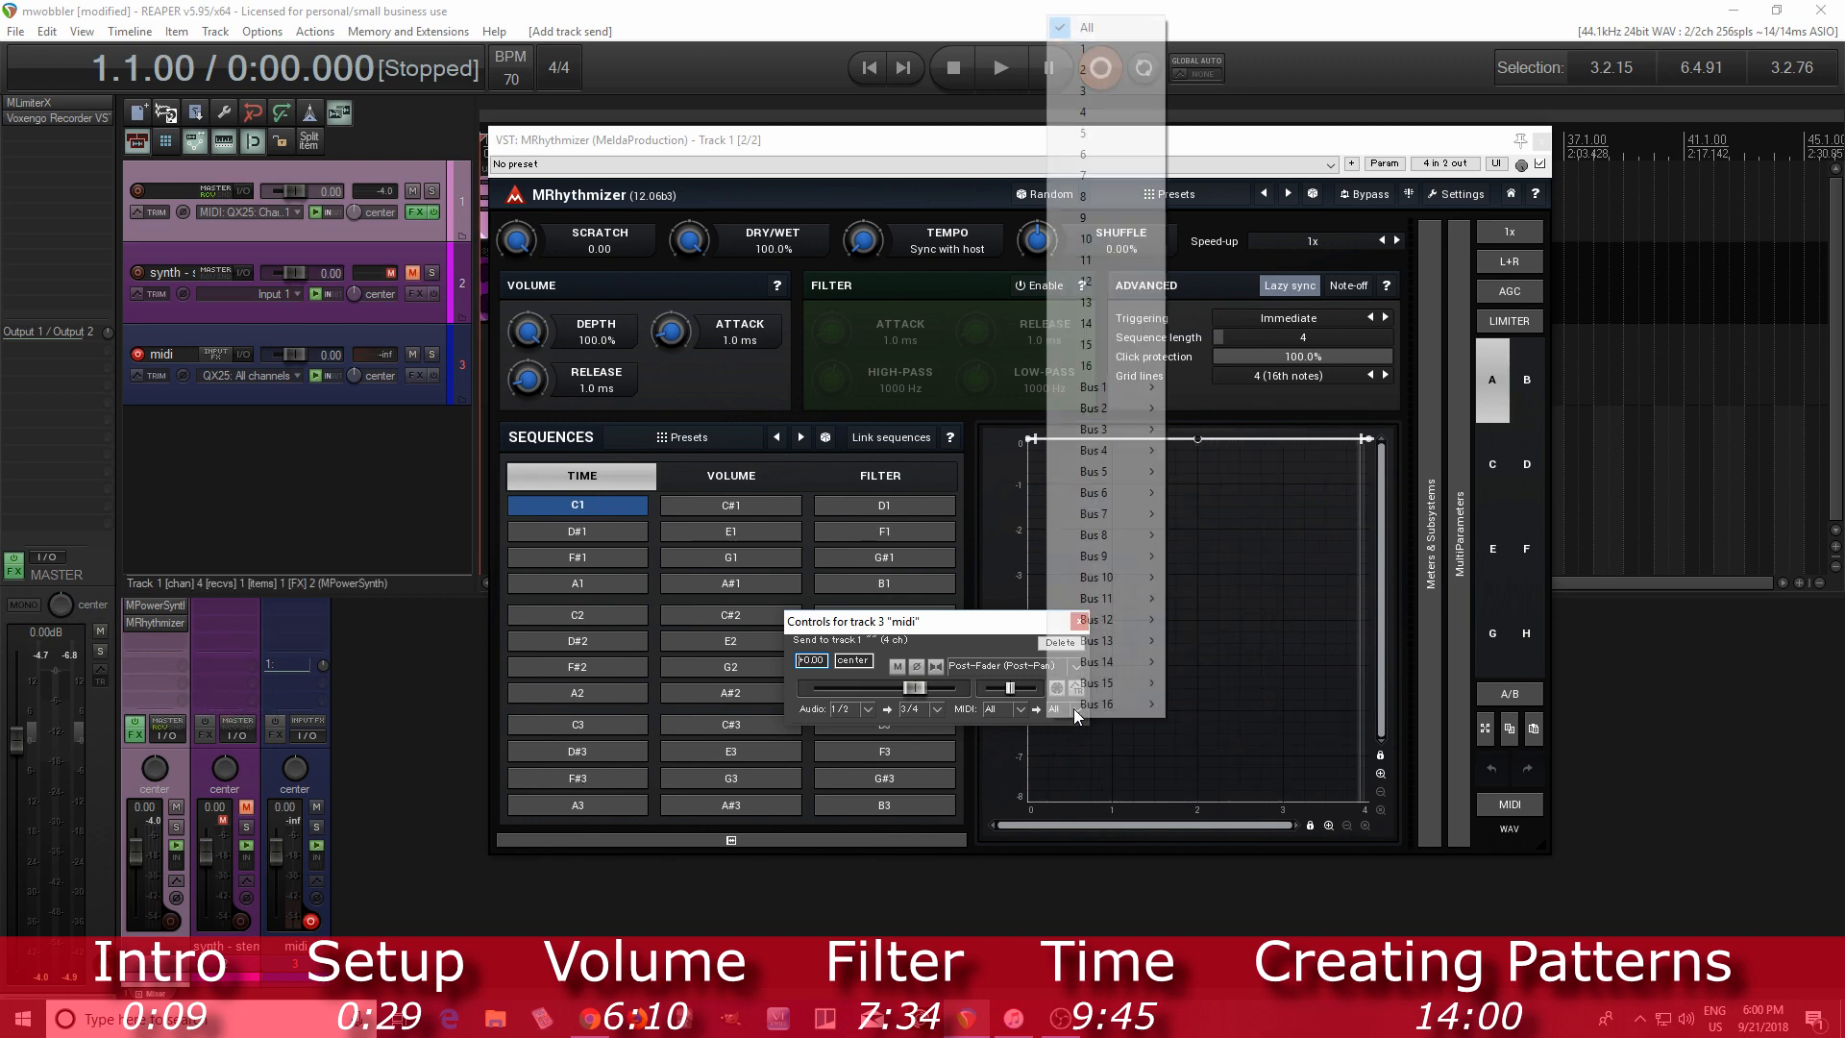
mouse_move(1095, 407)
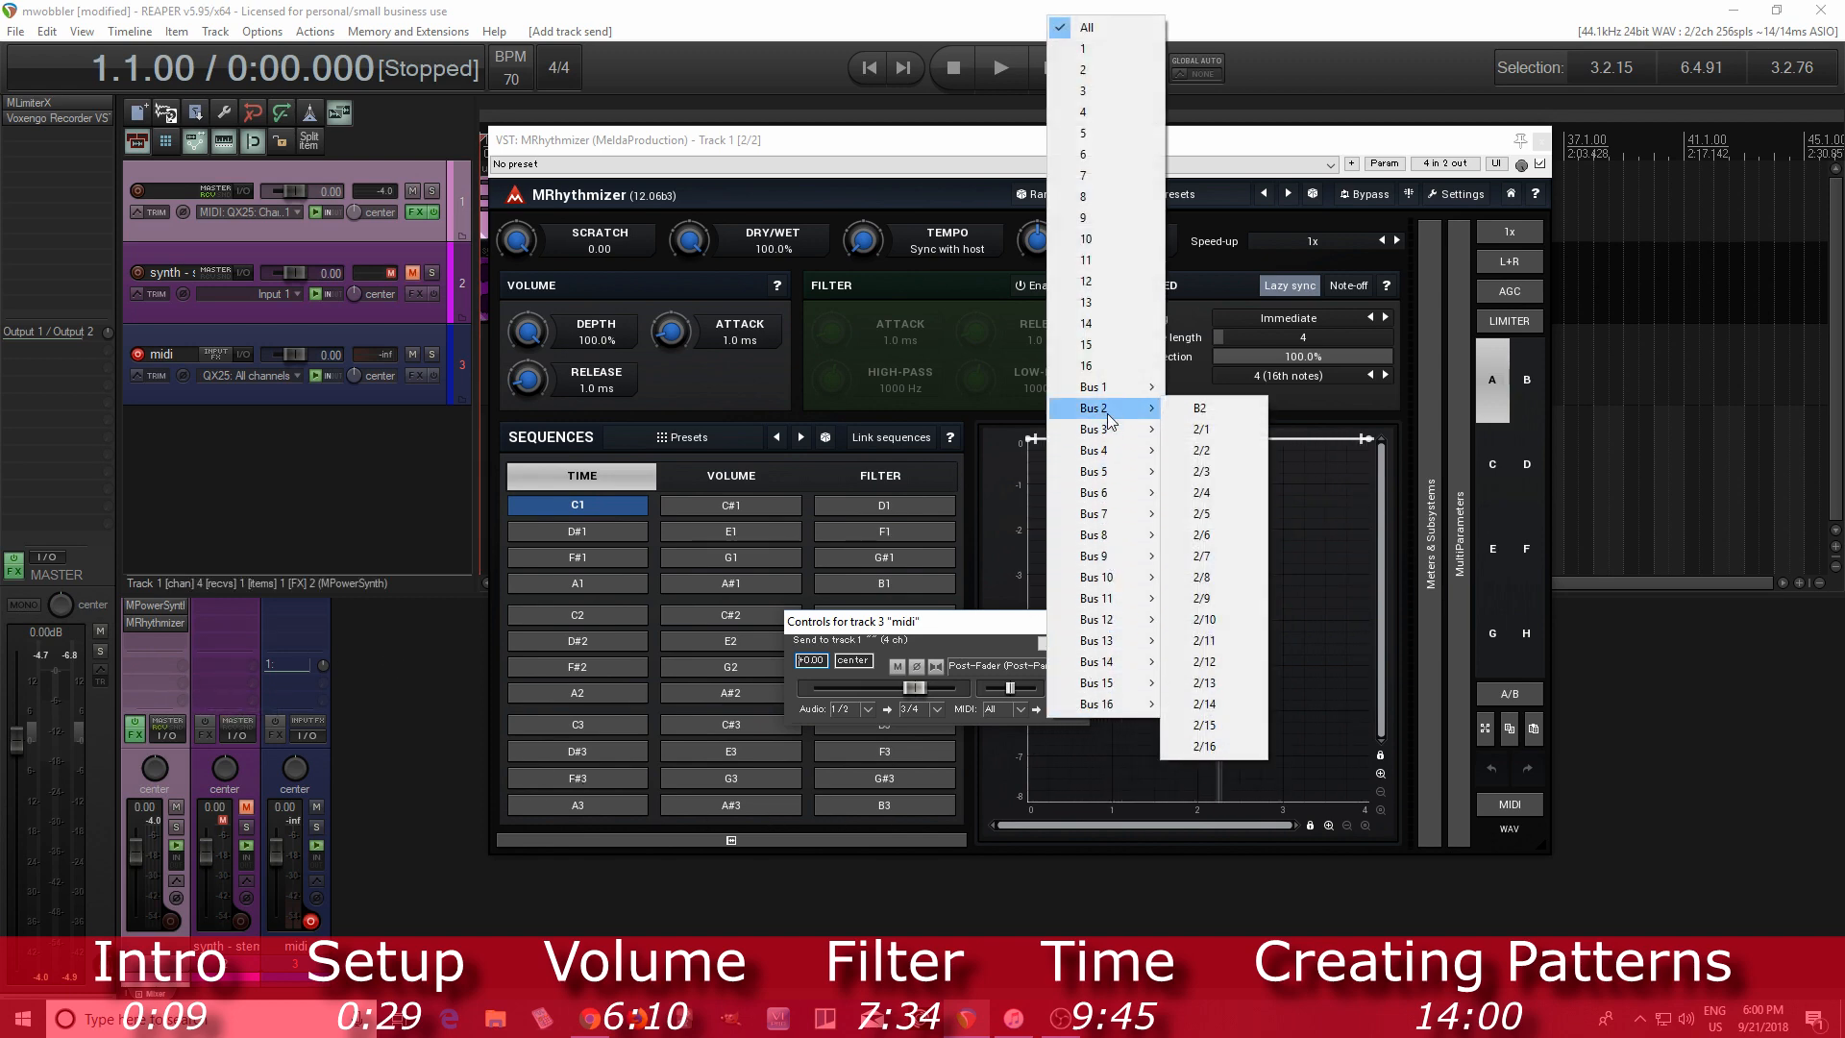
left_click(1199, 405)
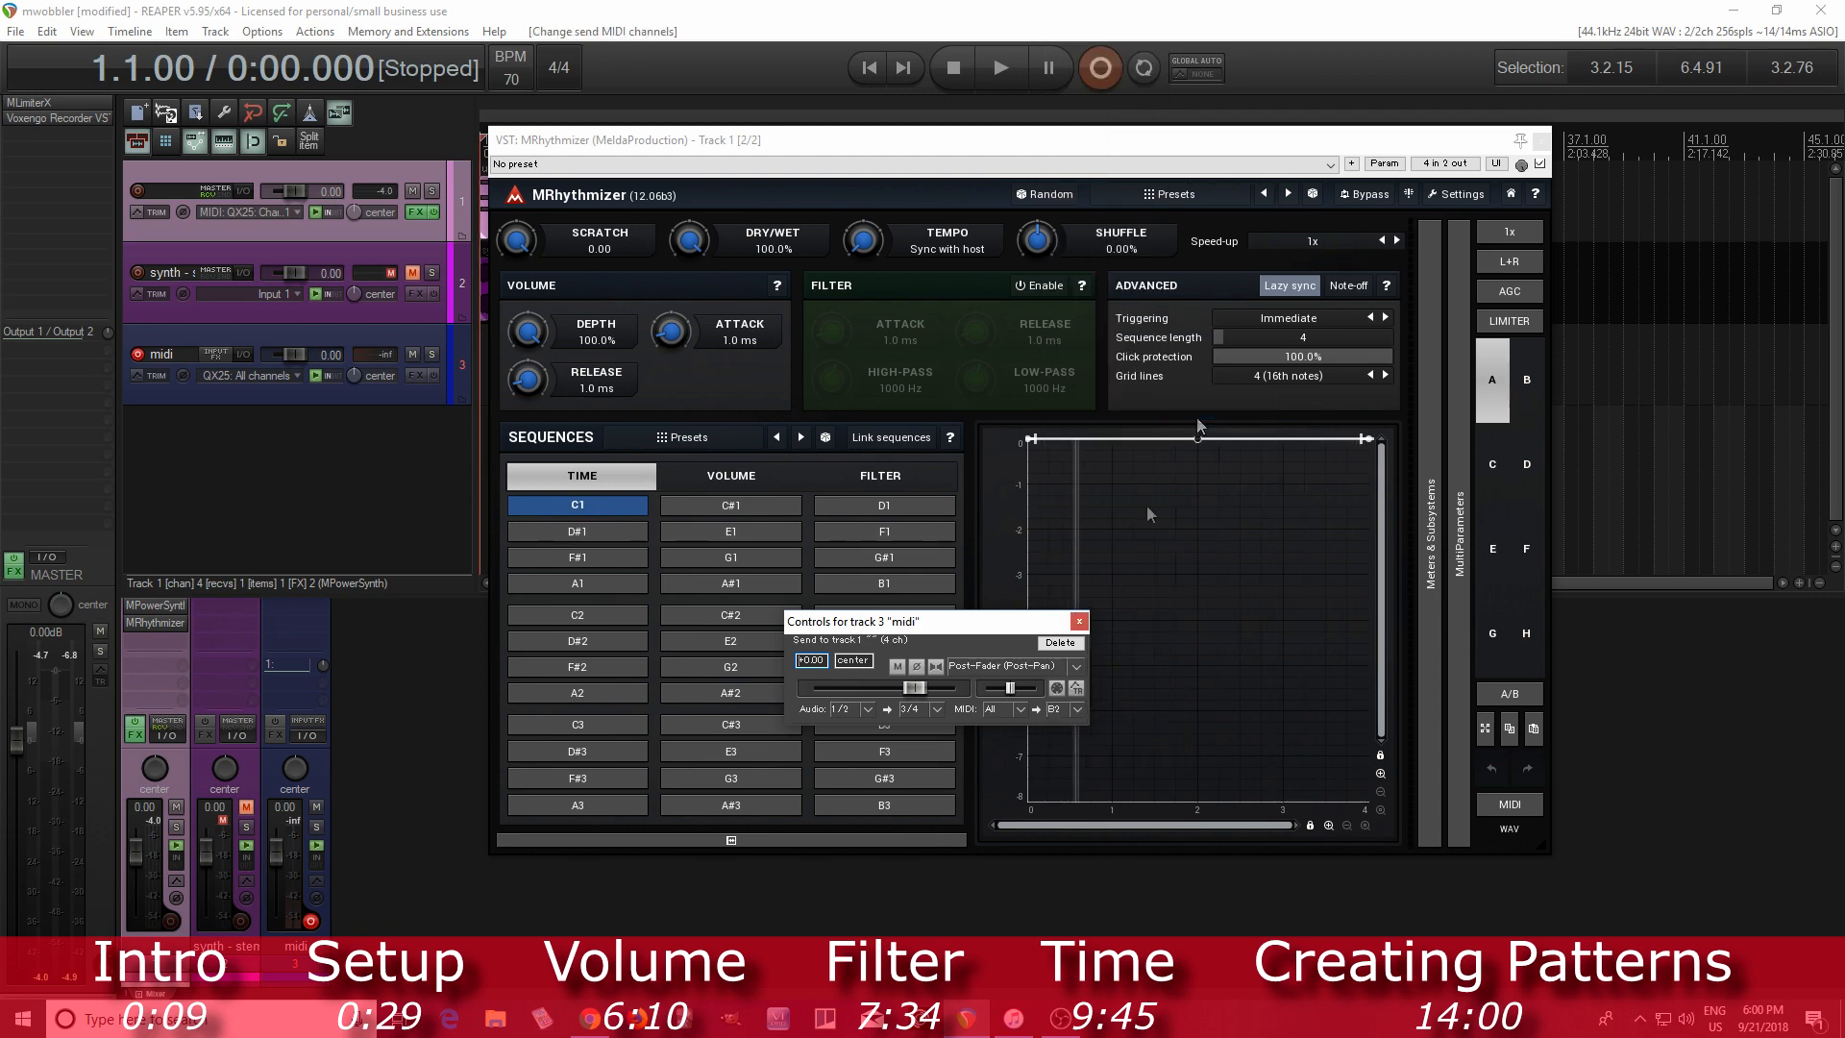
left_click(1078, 622)
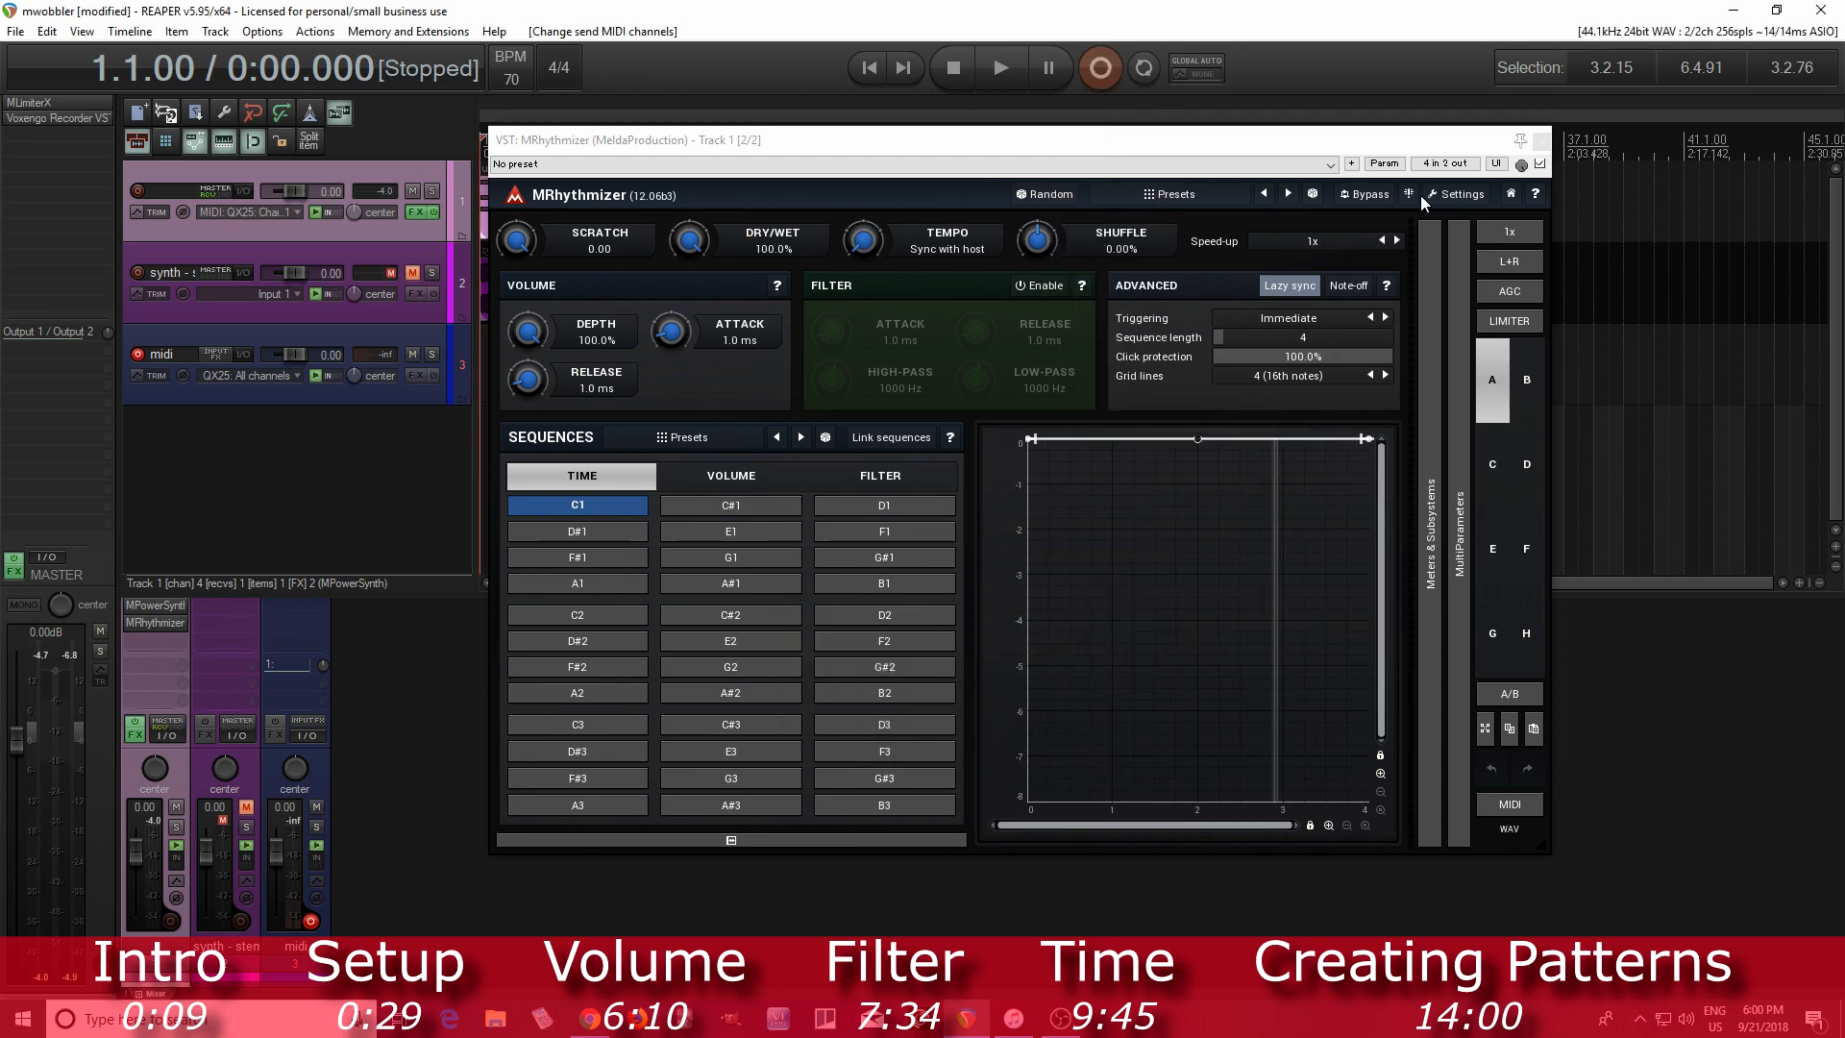
left_click(1494, 163)
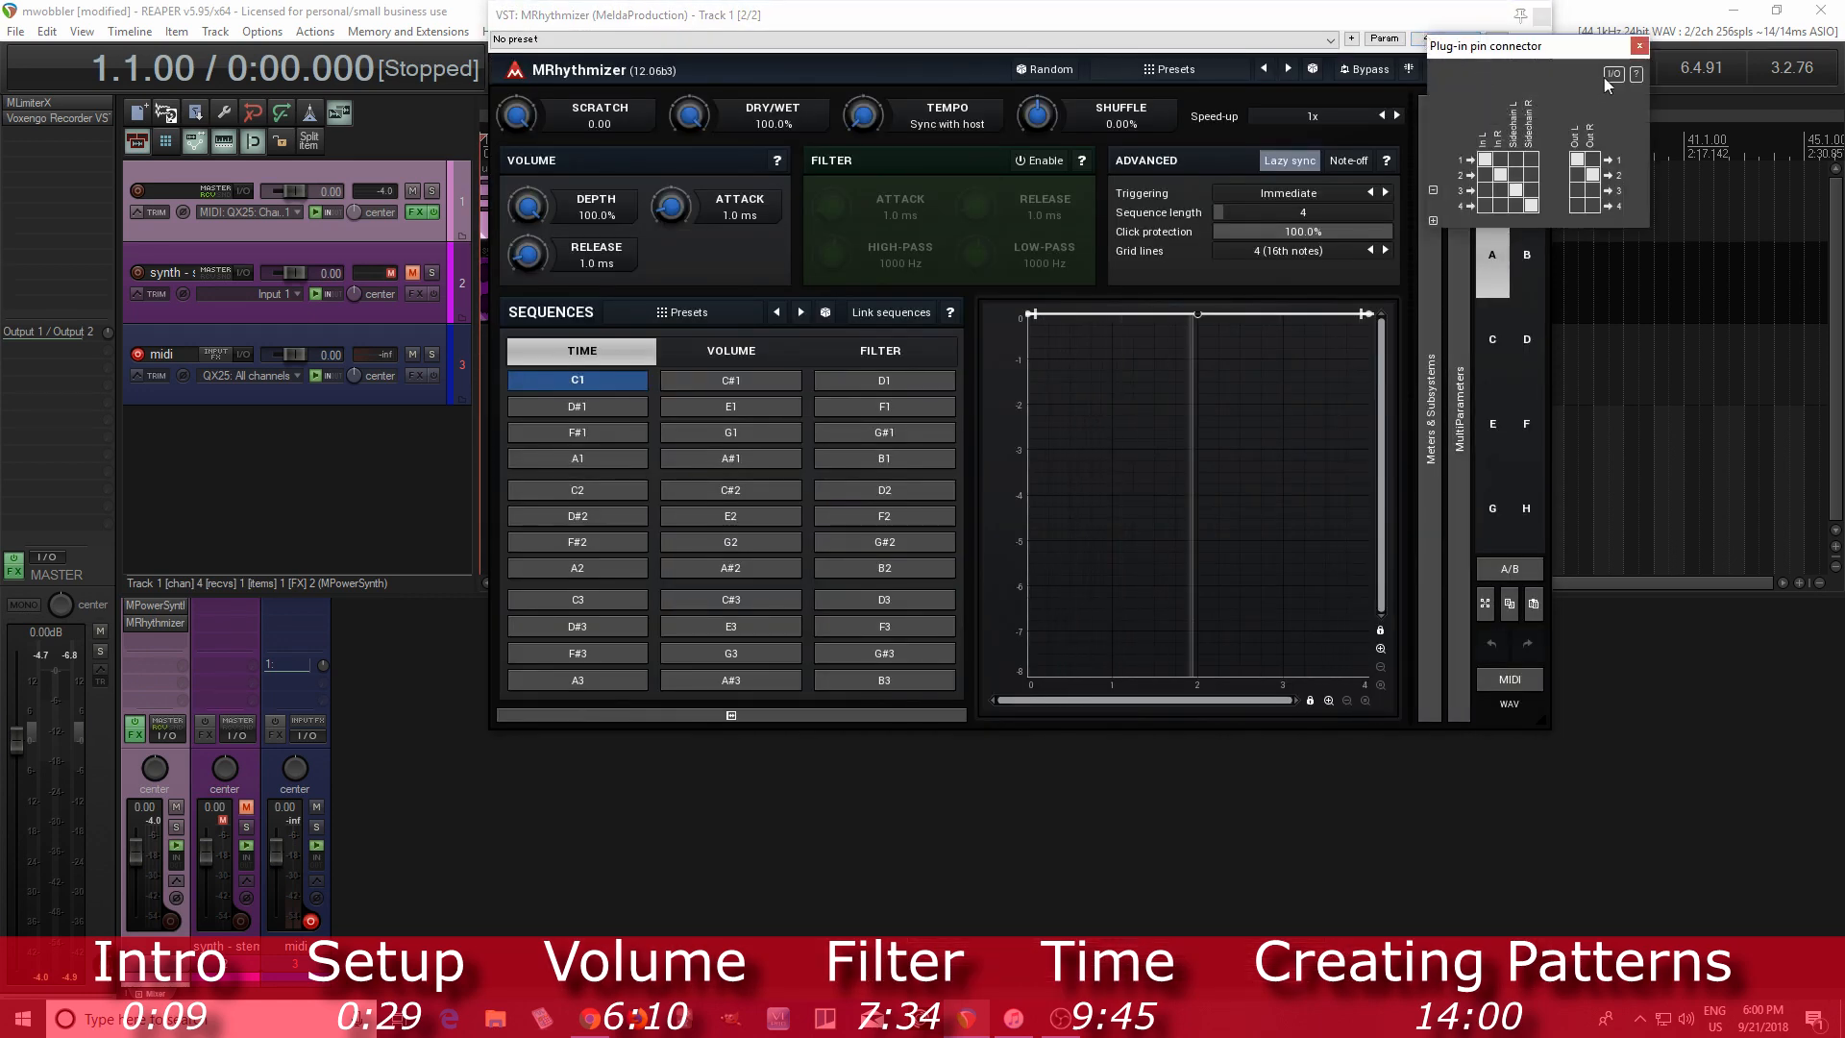
left_click(1614, 73)
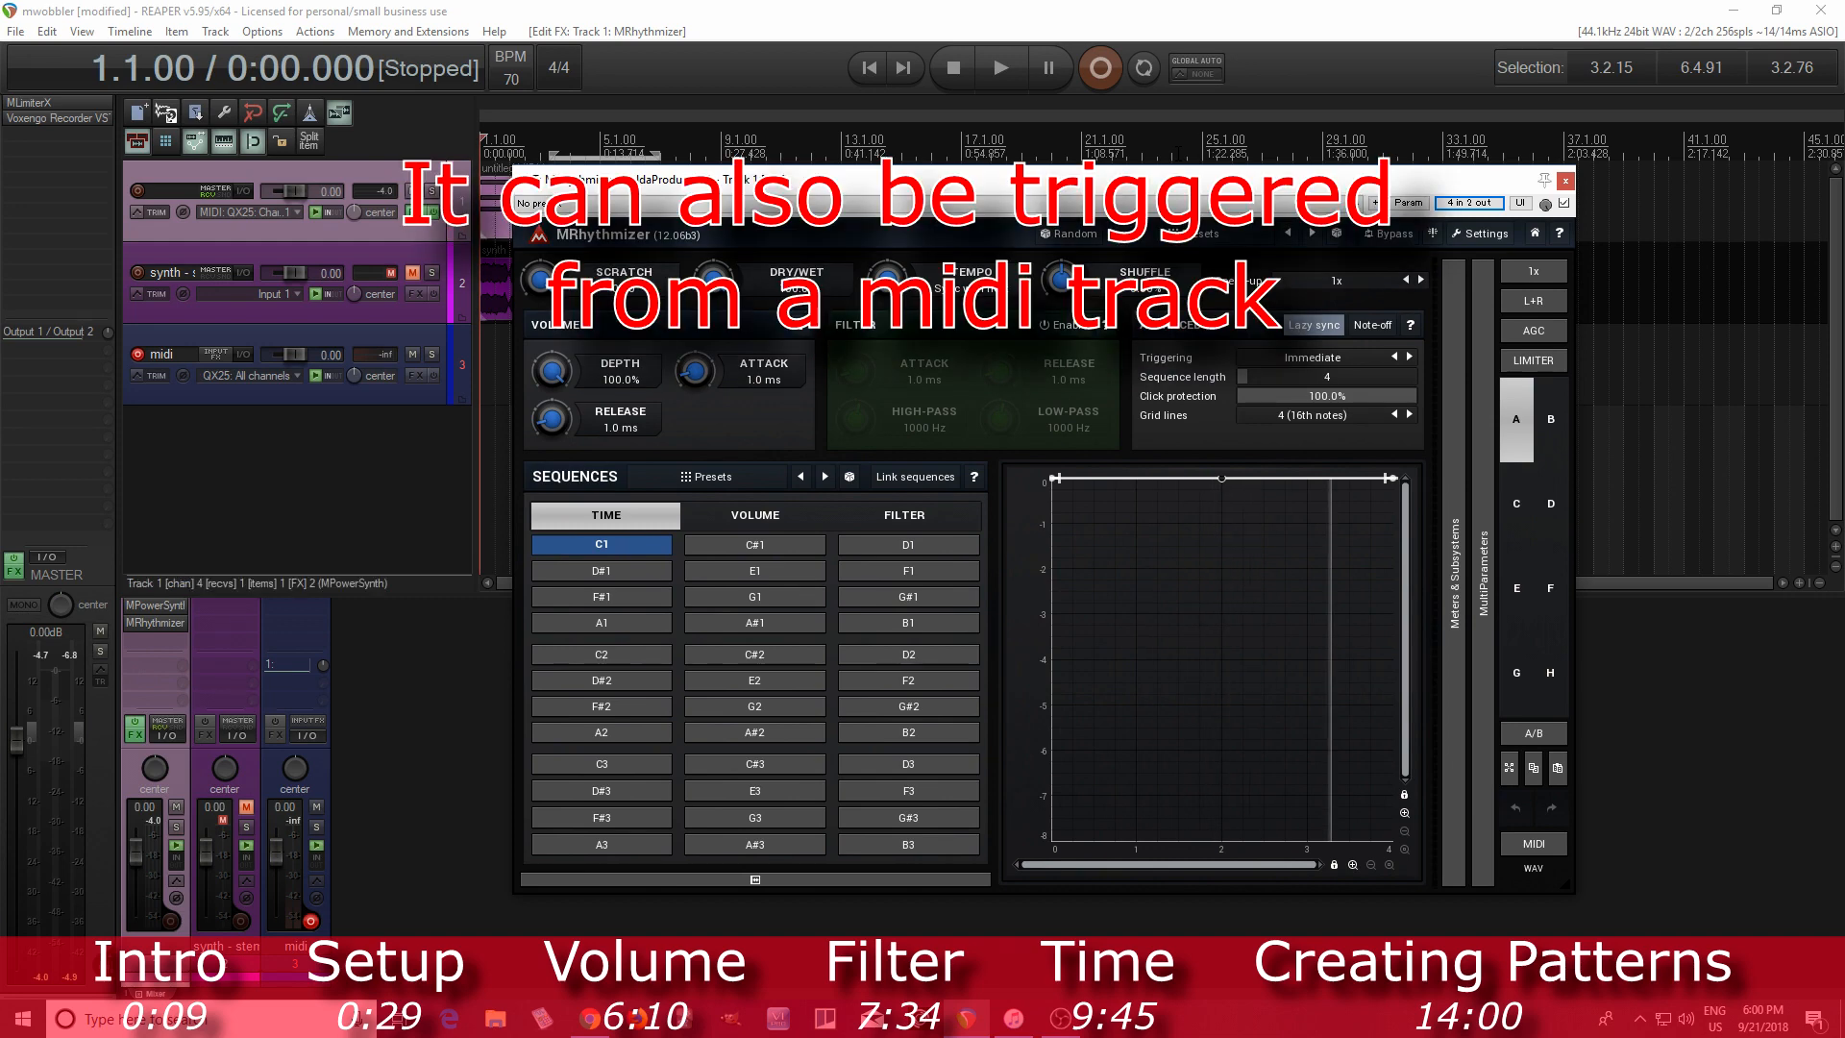
left_click(754, 571)
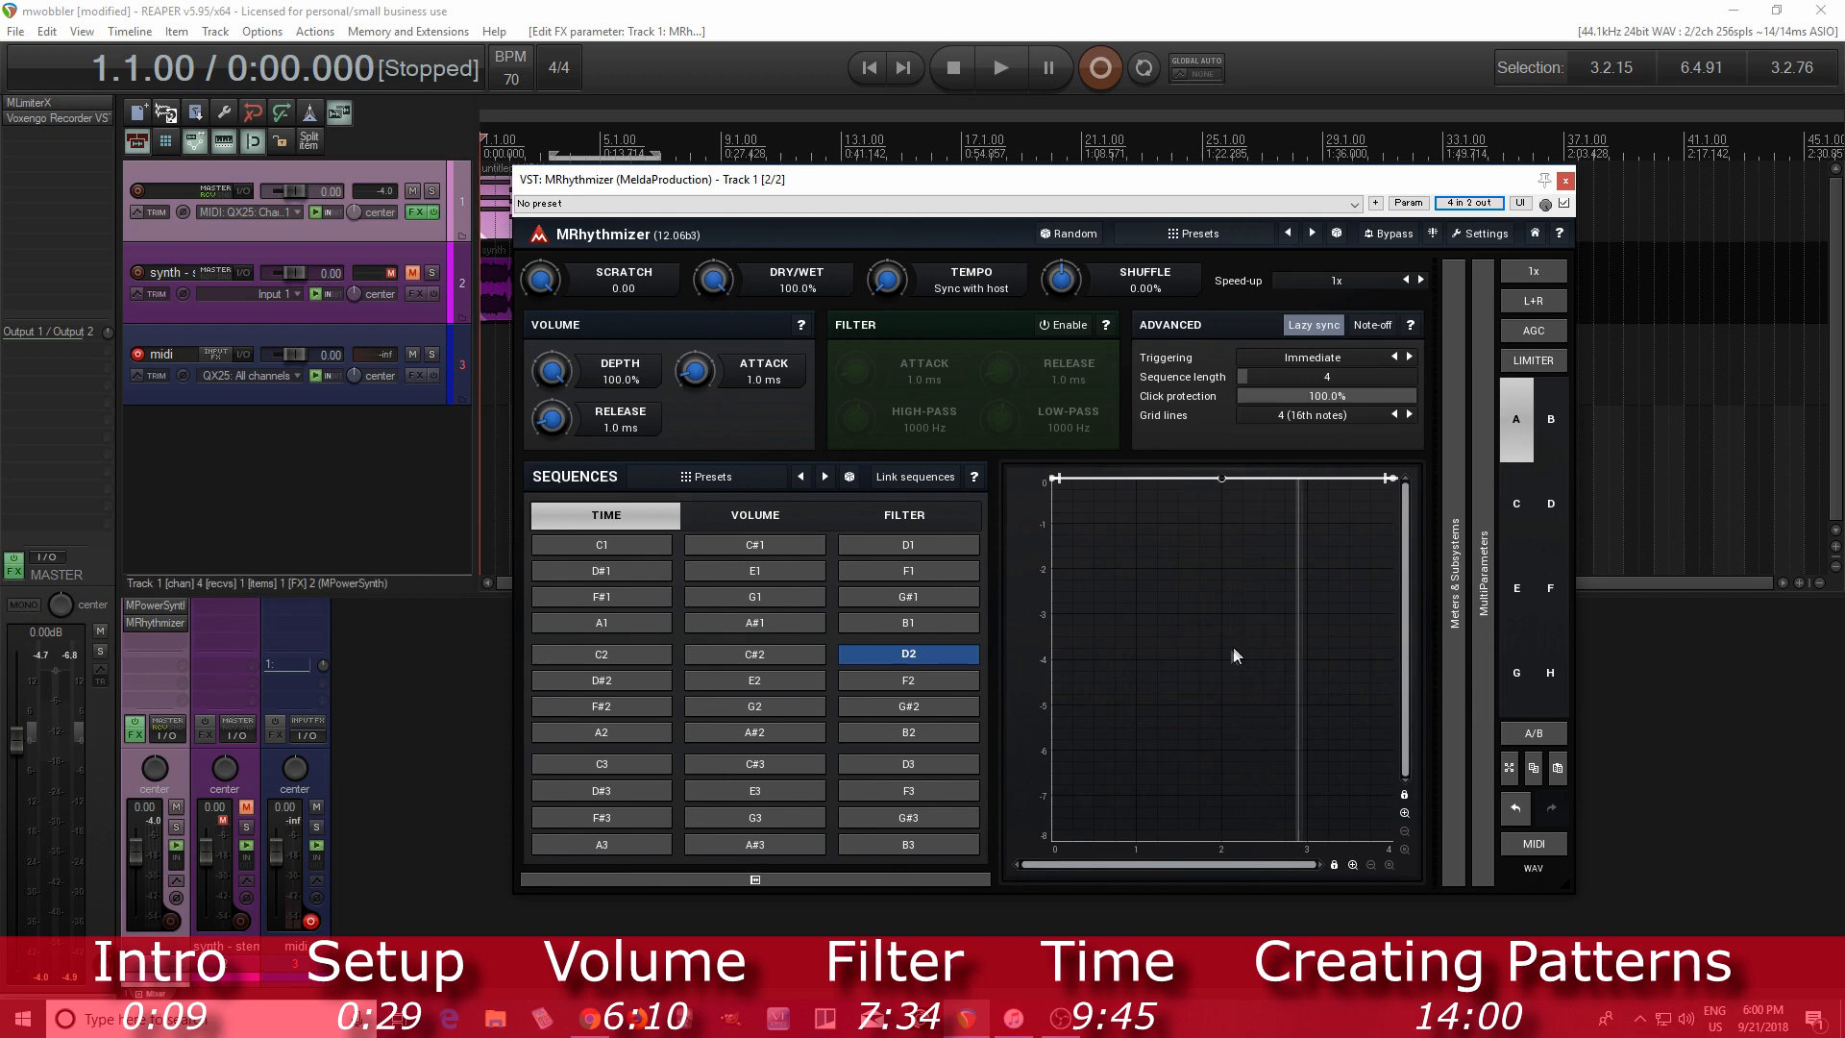
left_click(602, 544)
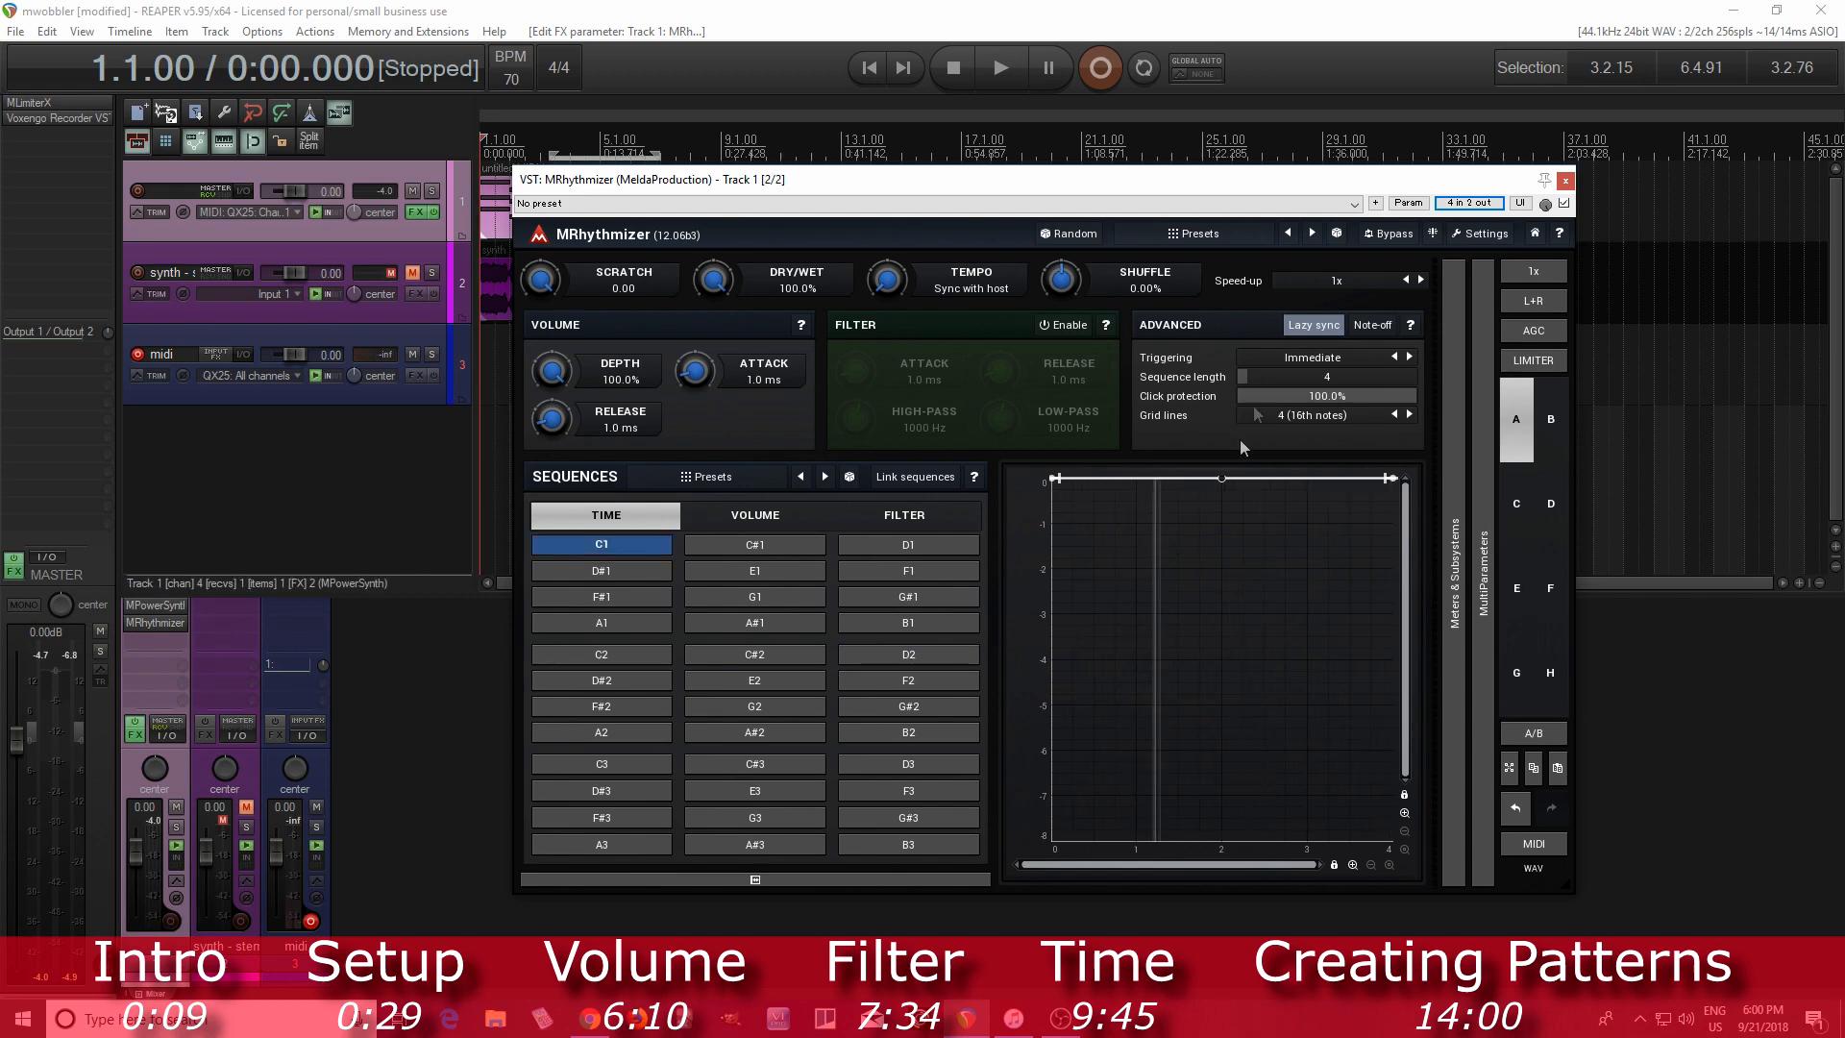
Step: Load 'General (try enabling a modulator)' and audition Repeat 2 Triplet and Repeat 4 Triplet, returning to C1
left_click(1191, 233)
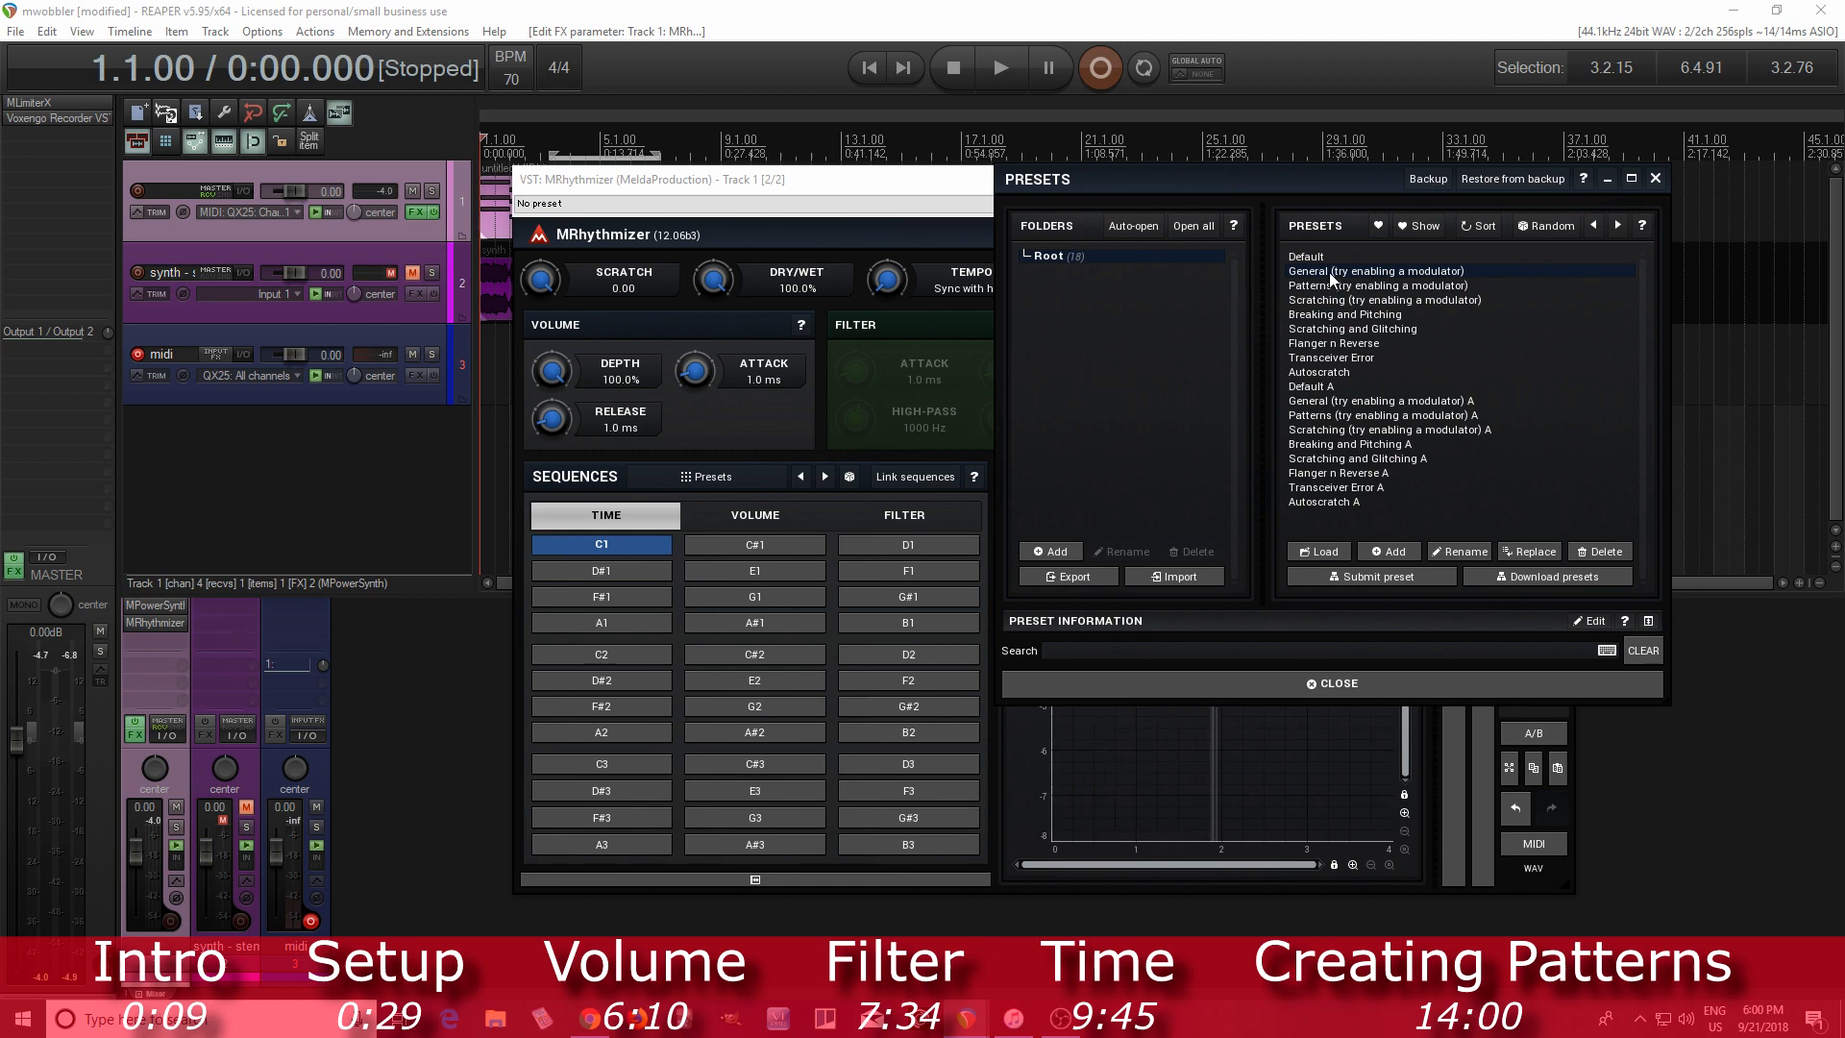
left_click(1331, 682)
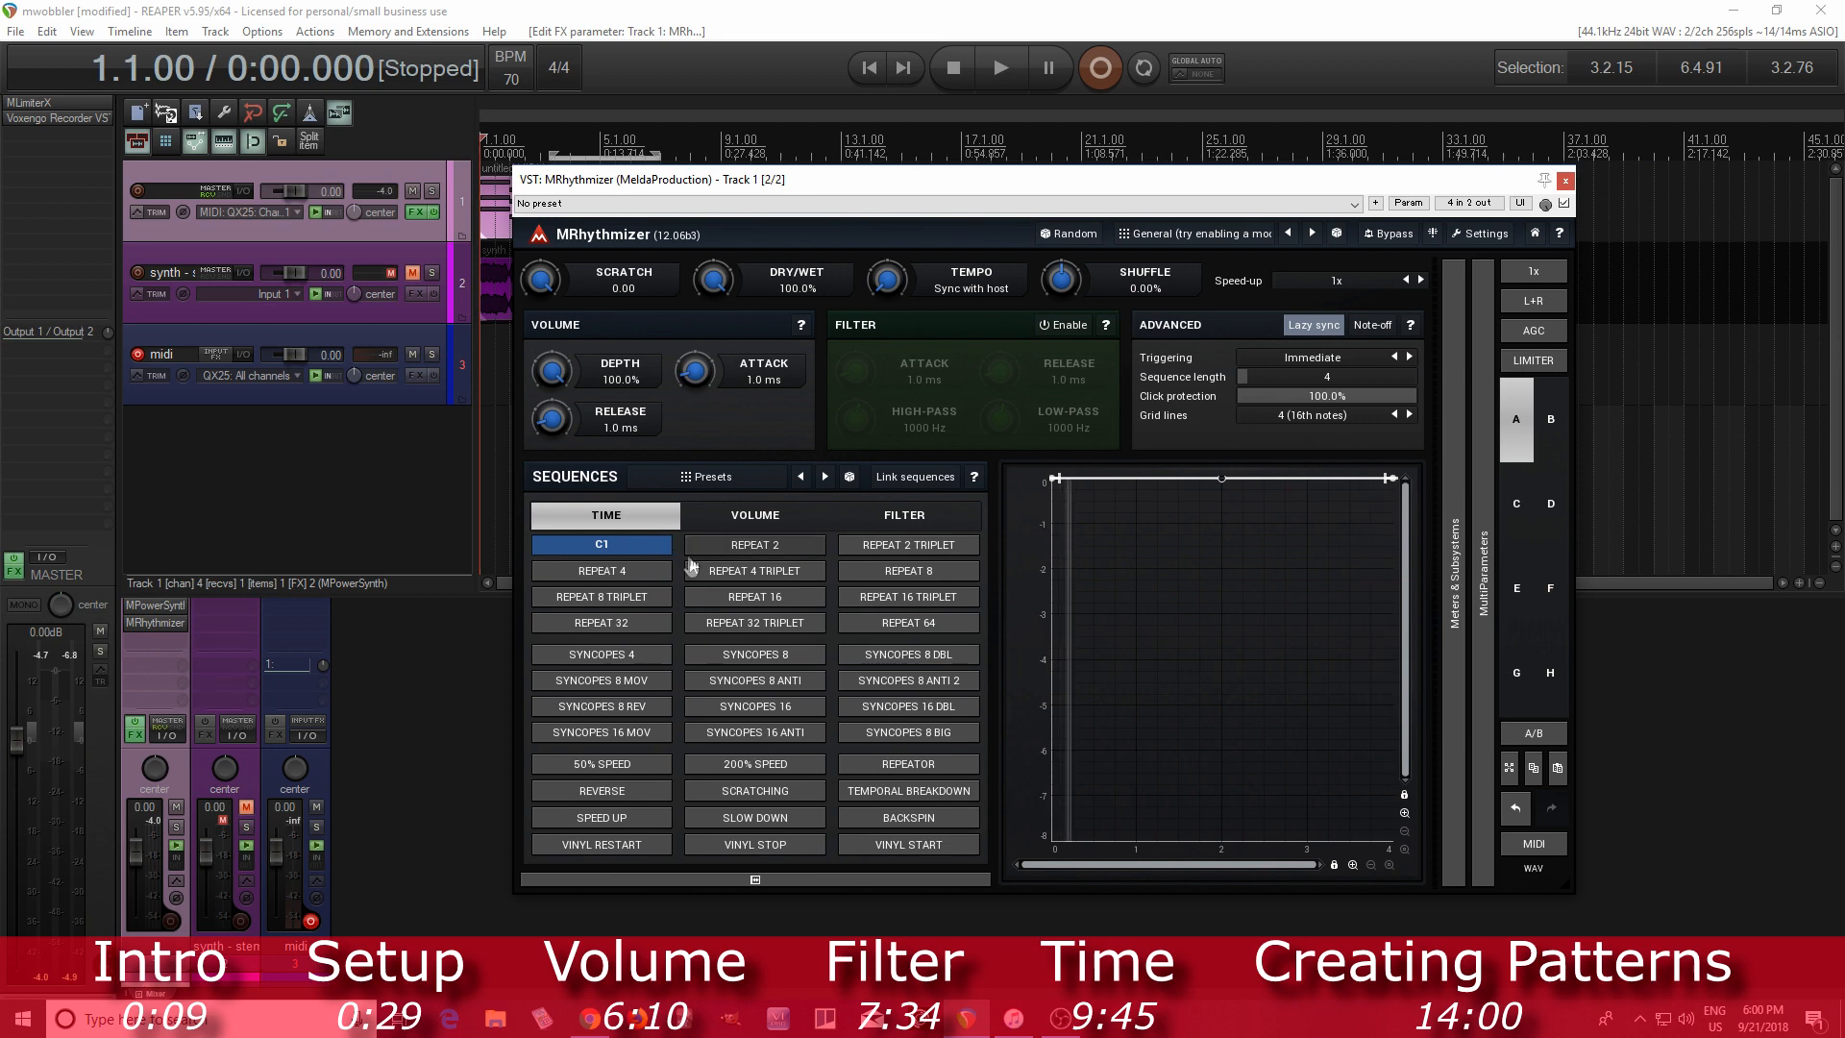
left_click(908, 544)
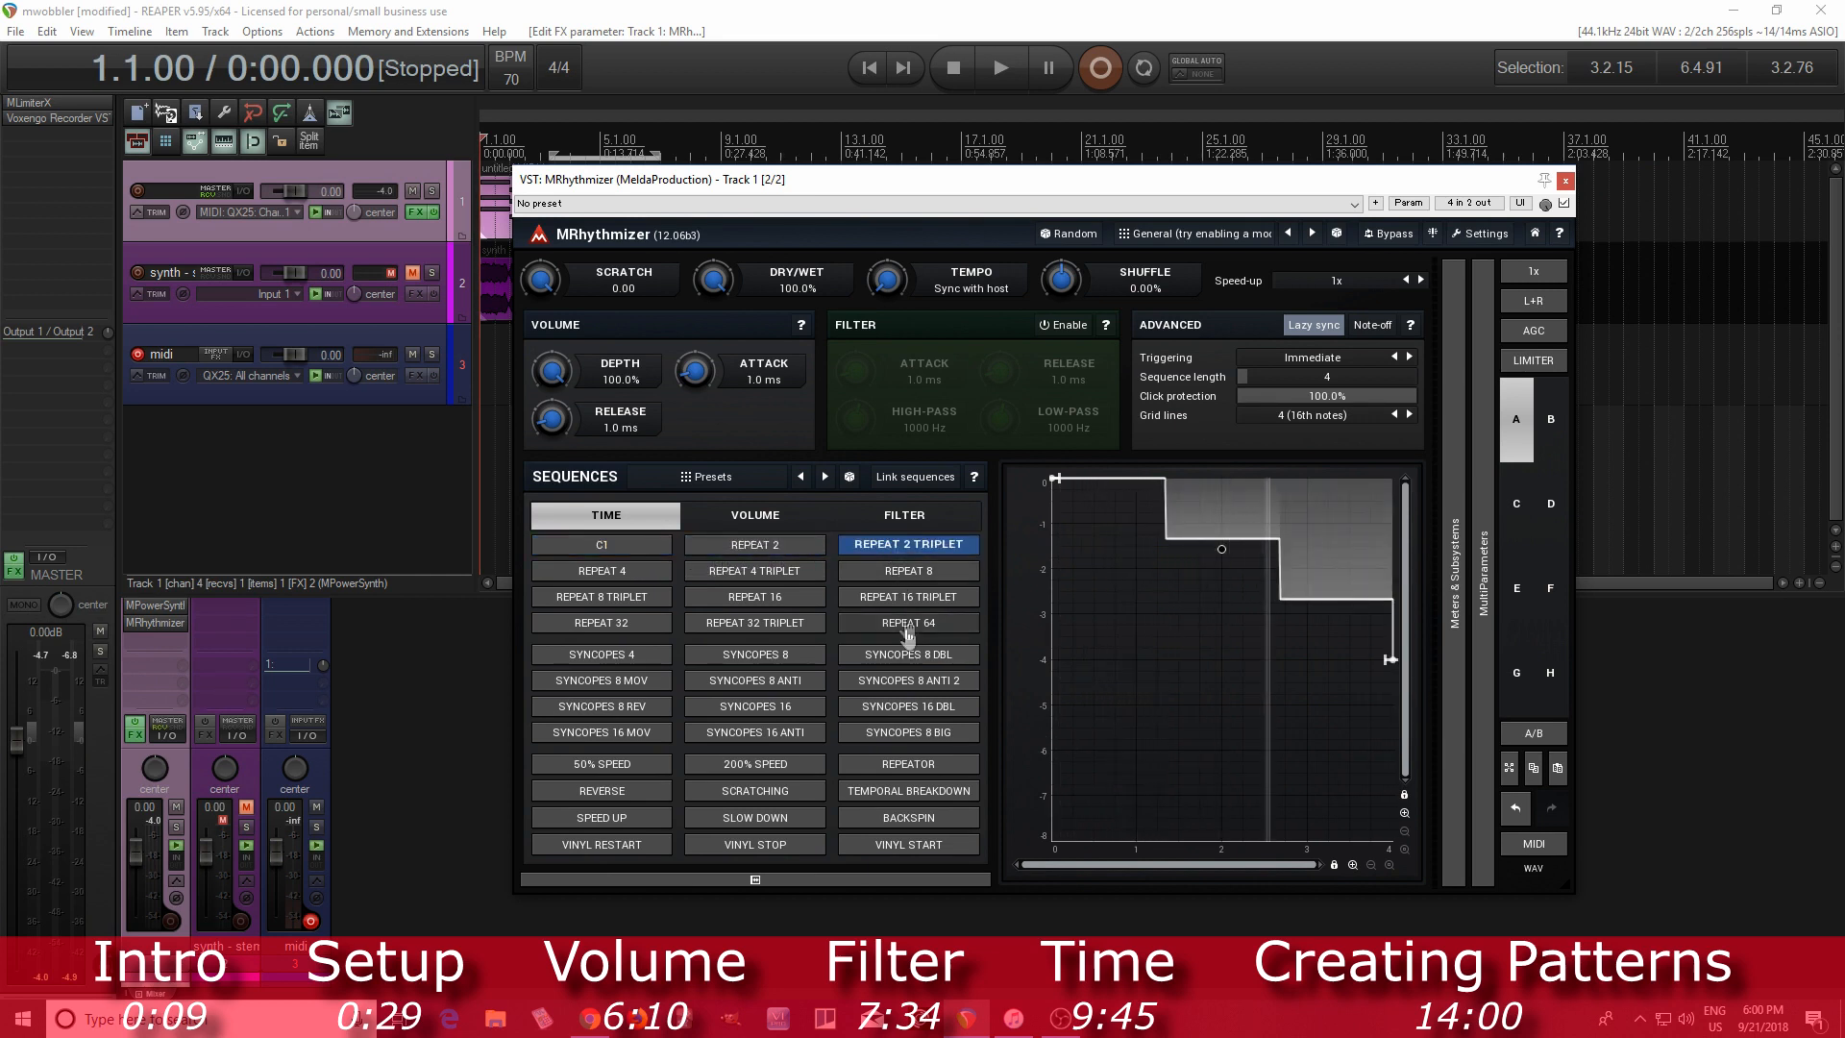
left_click(600, 544)
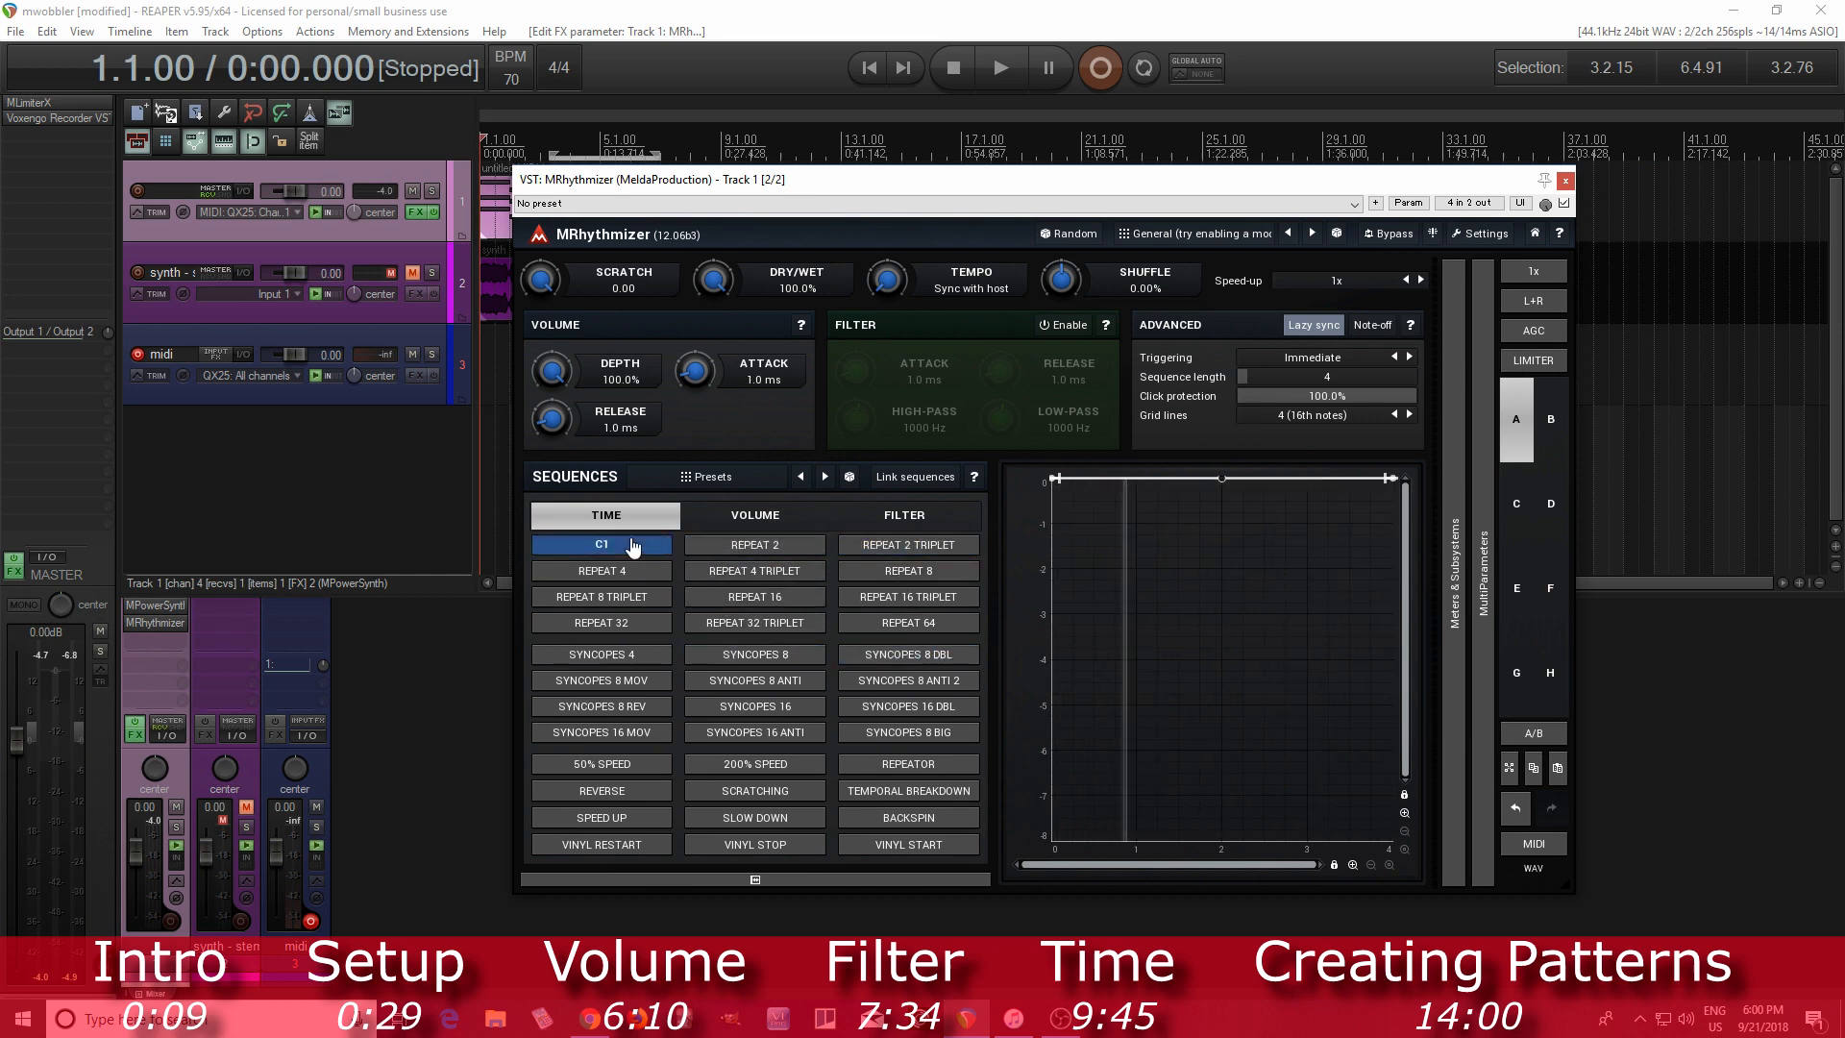
left_click(754, 571)
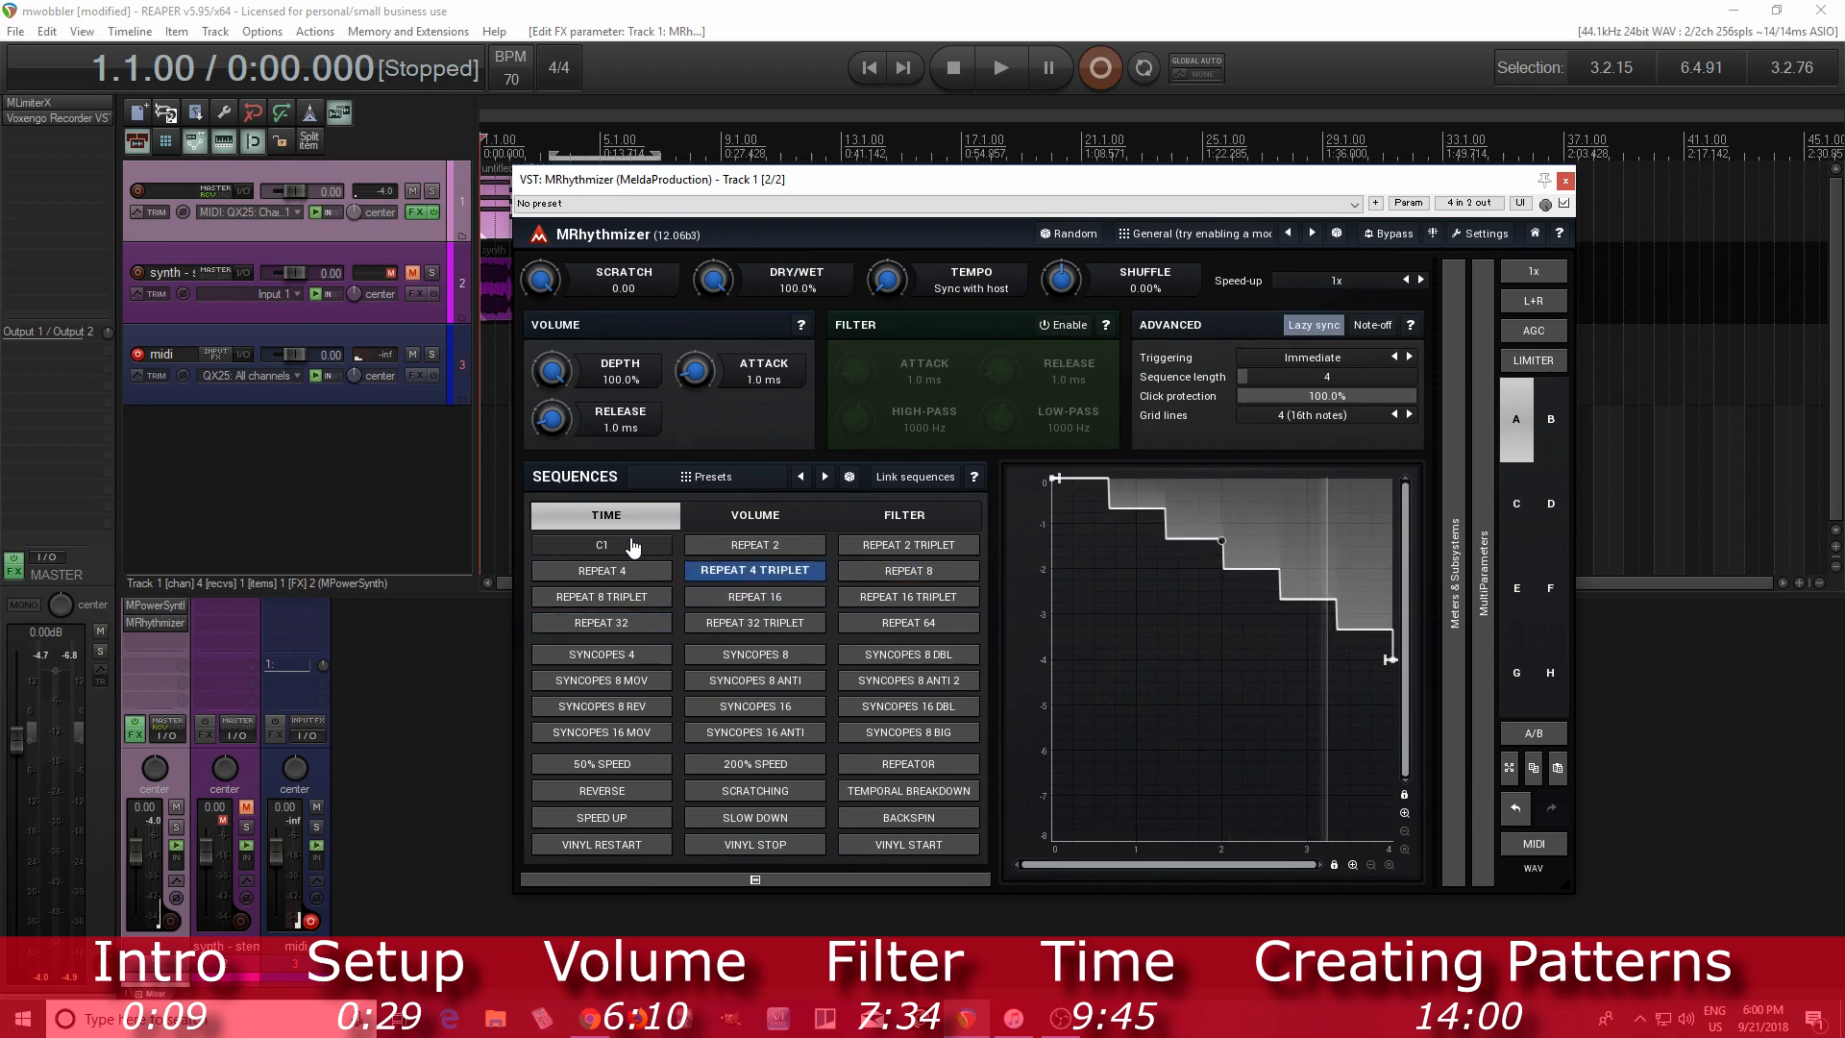
left_click(601, 544)
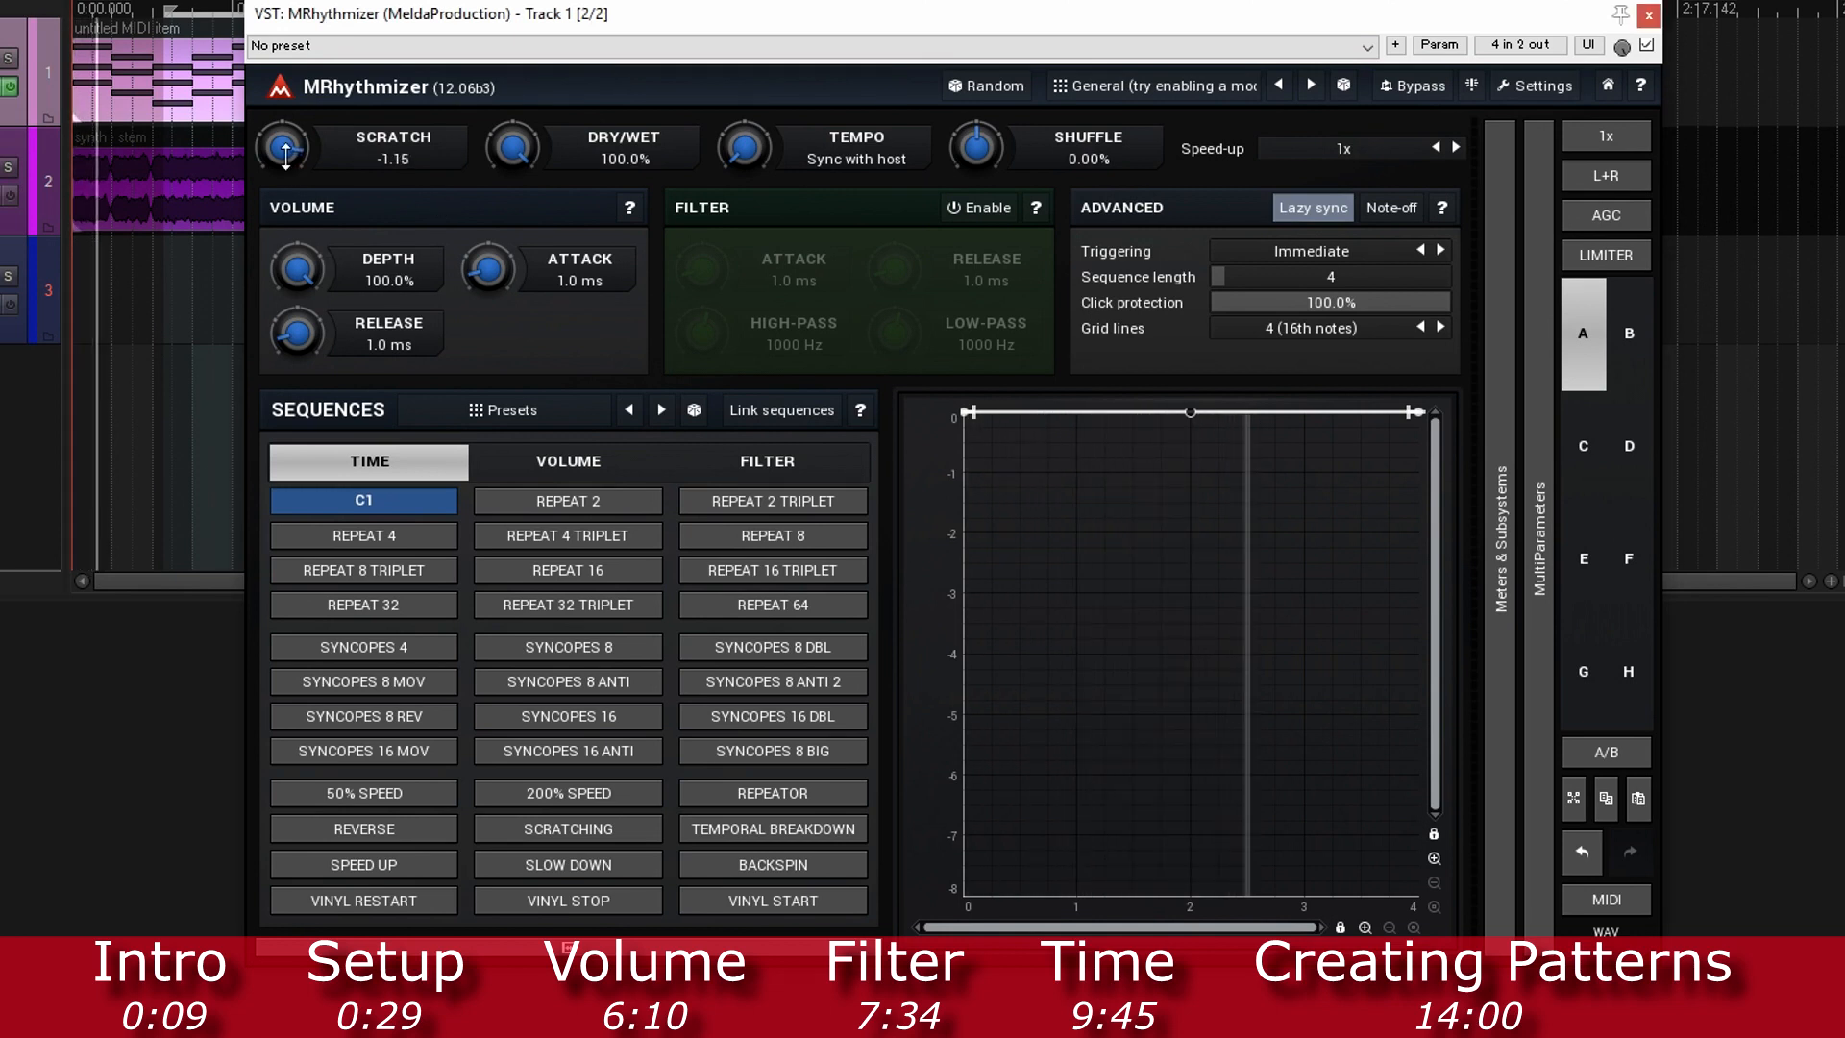
Step: Drag the scratch amount negative, then back toward 0.00
left_click_drag(286, 146, 287, 130)
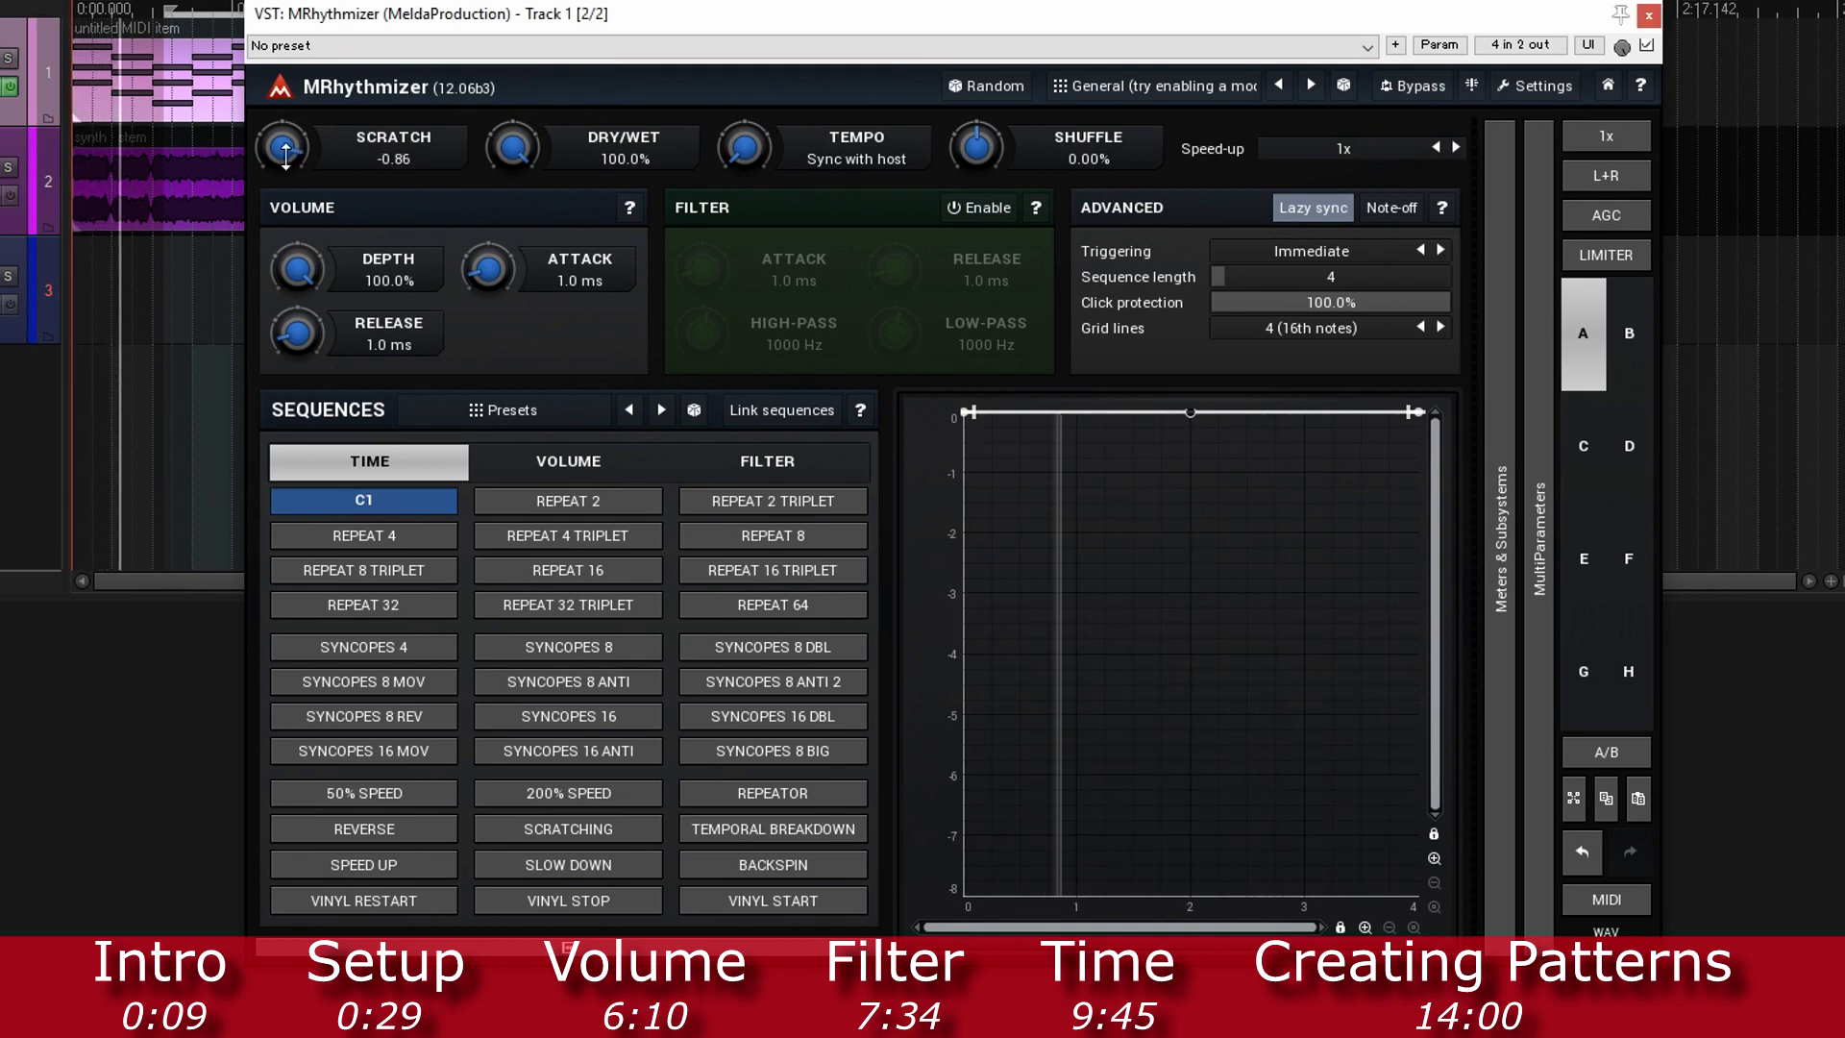
left_click_drag(285, 145, 284, 177)
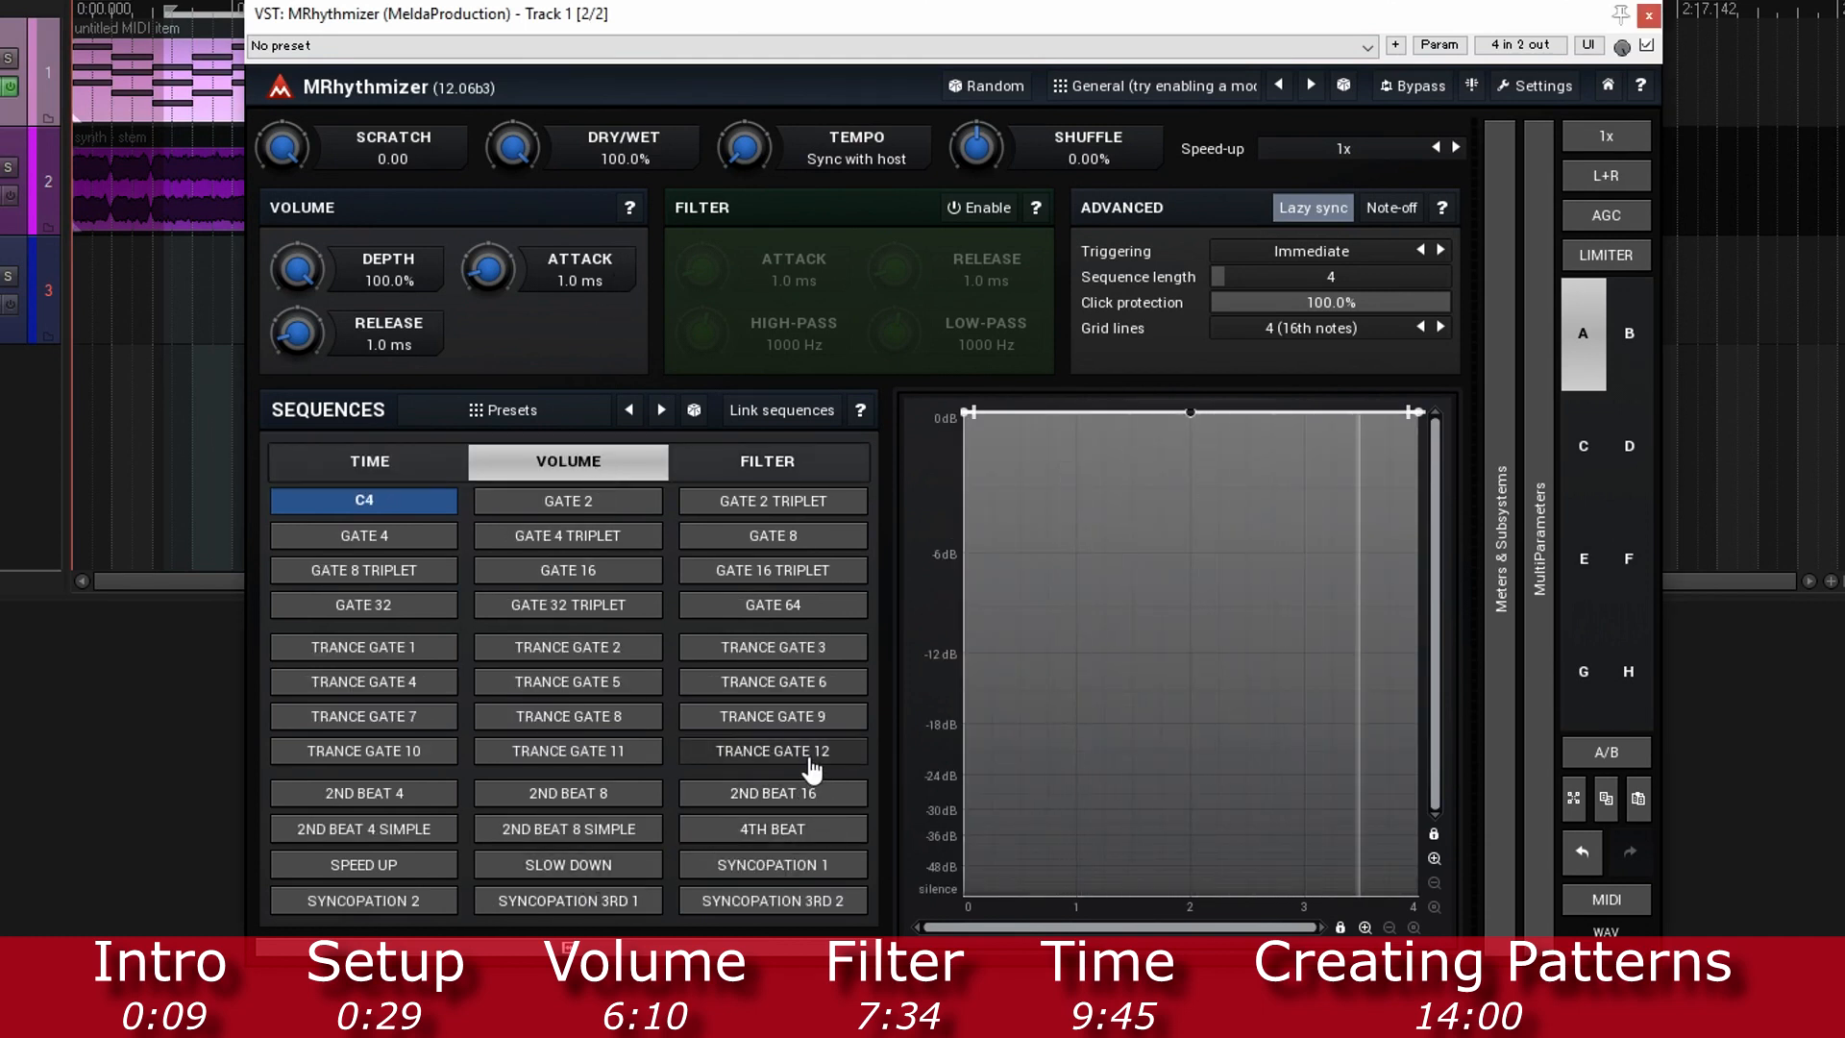
Step: Try Trance Gate 12 at 78% and 30% dry/wet, restore 100%, and return to C4
left_click(772, 750)
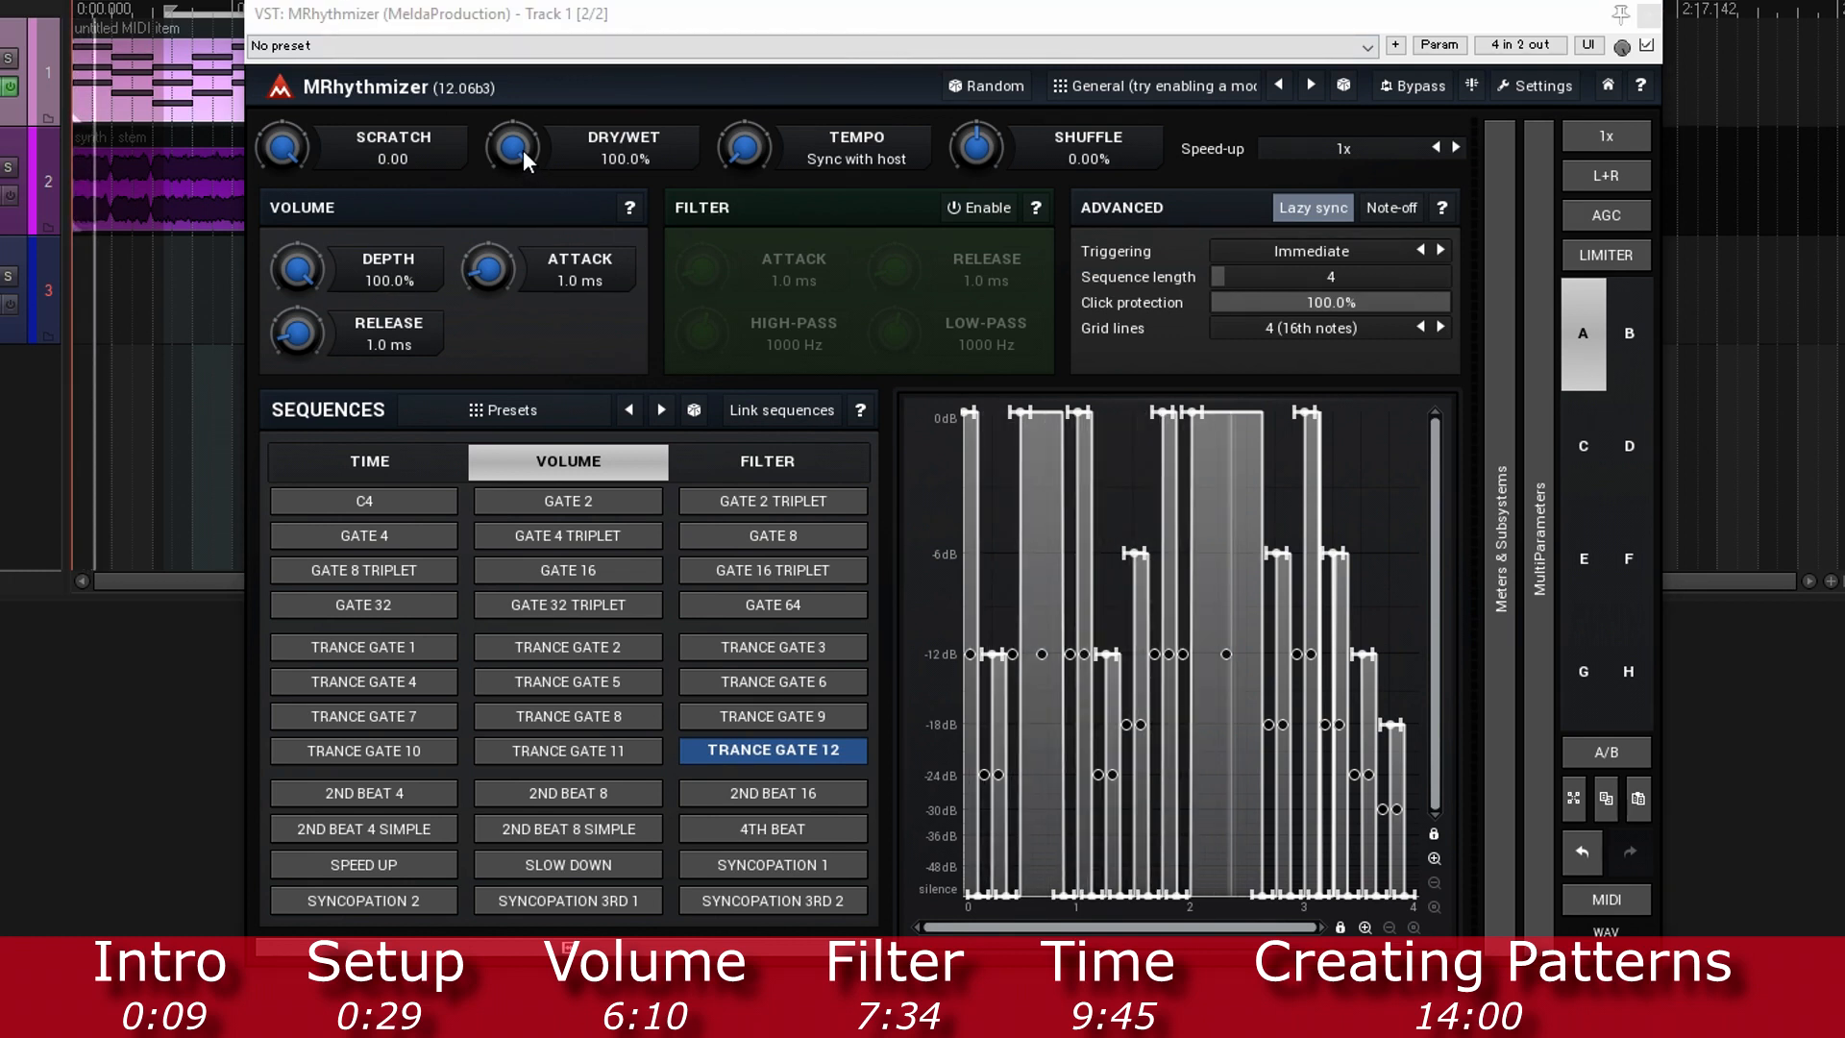
left_click_drag(512, 145, 513, 177)
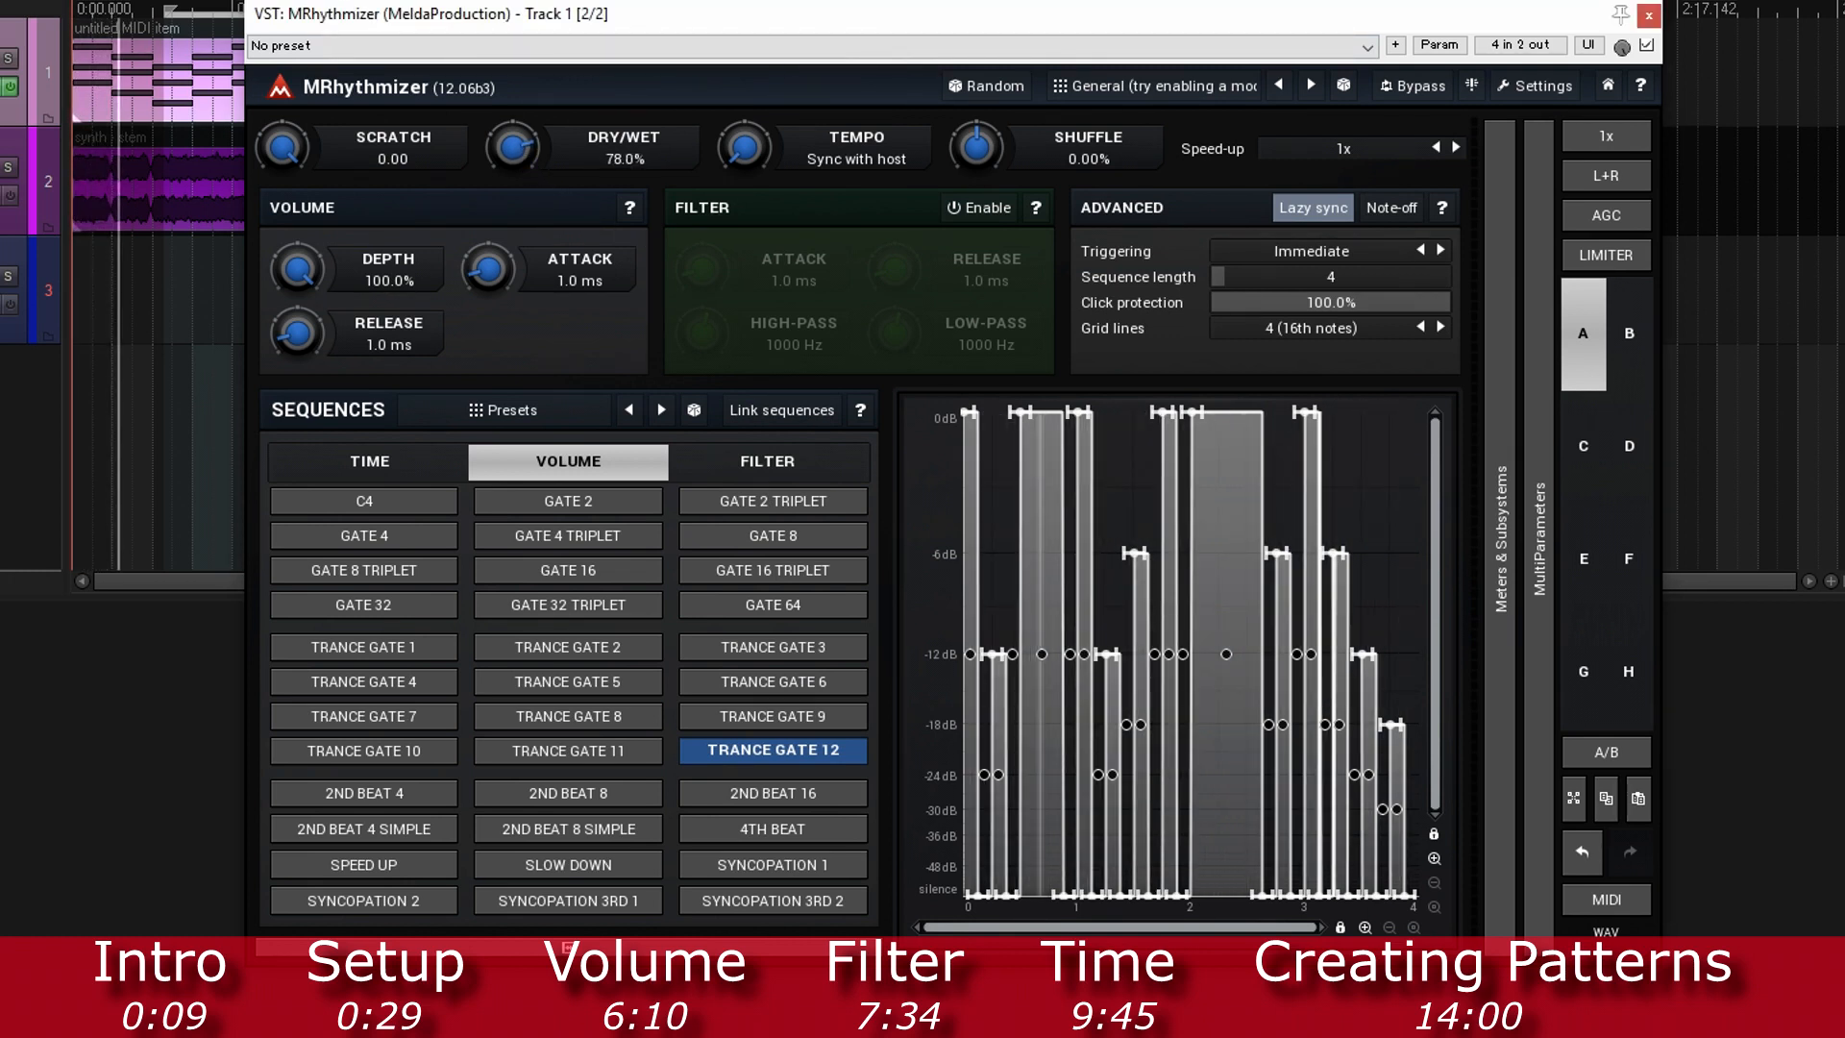
left_click_drag(512, 146, 512, 189)
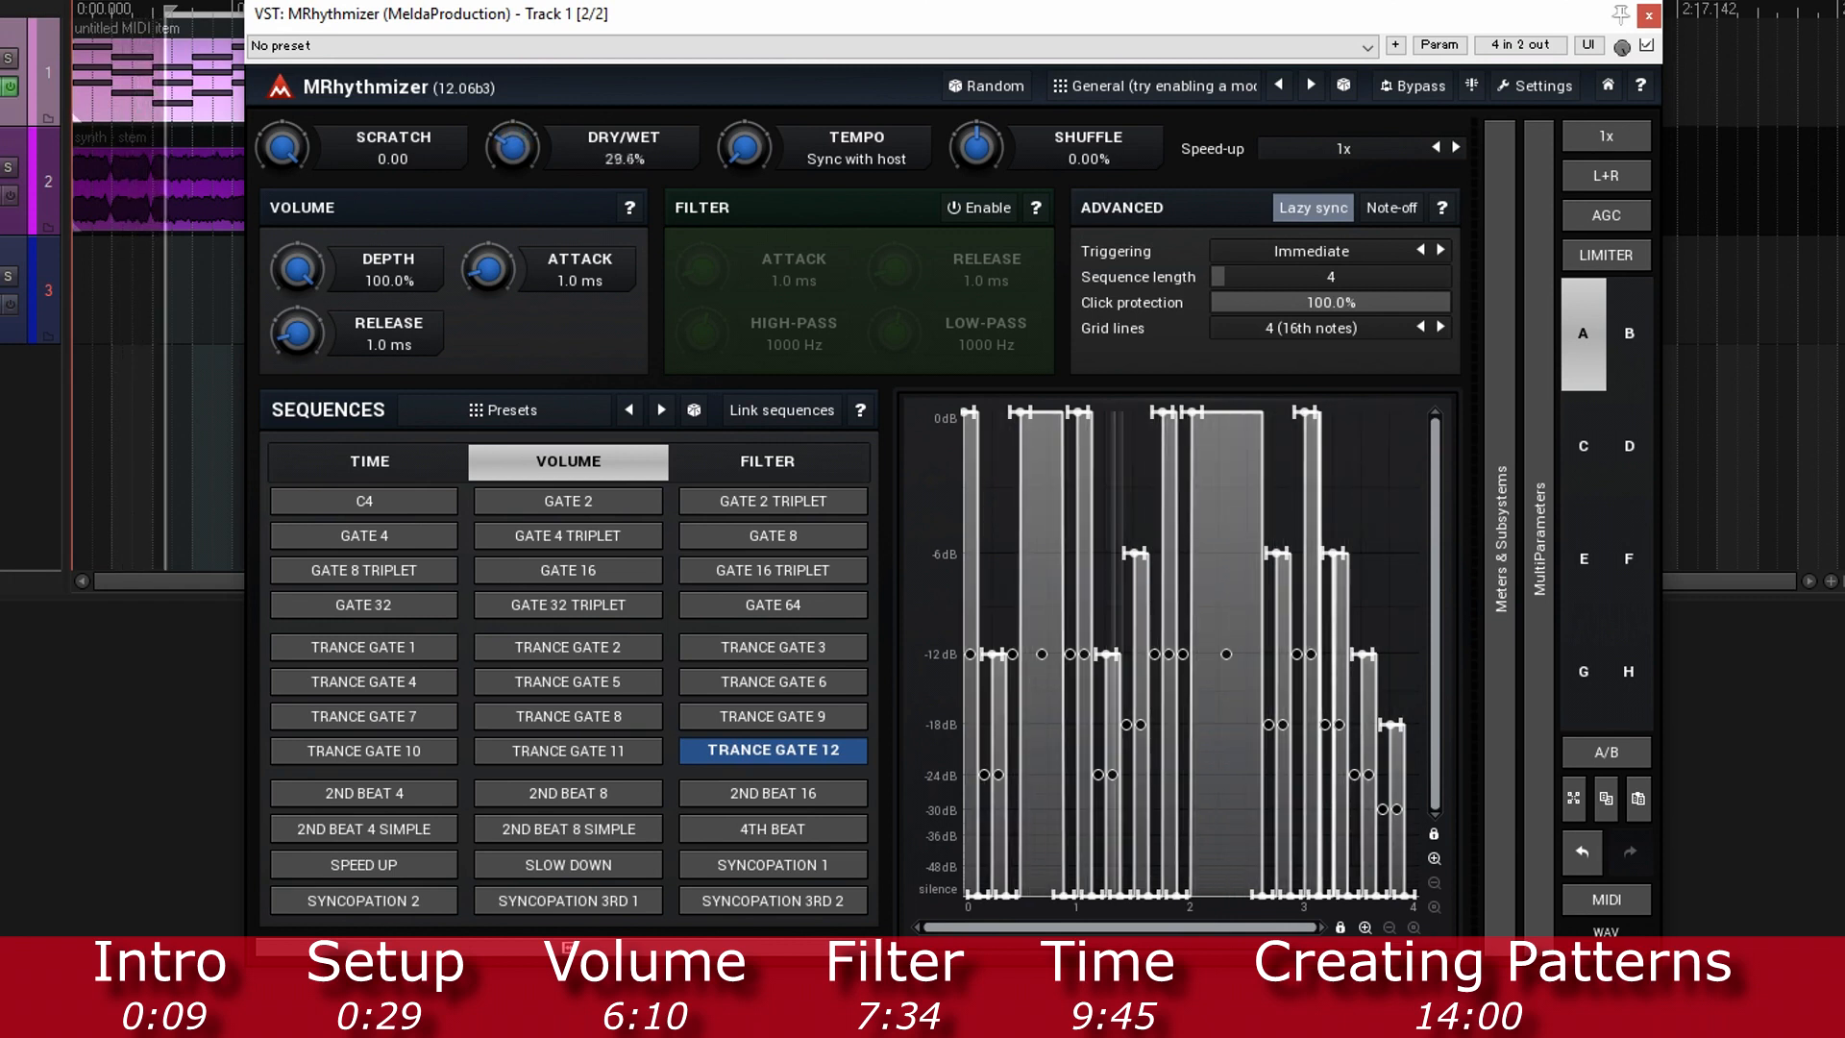
left_click_drag(512, 148, 512, 158)
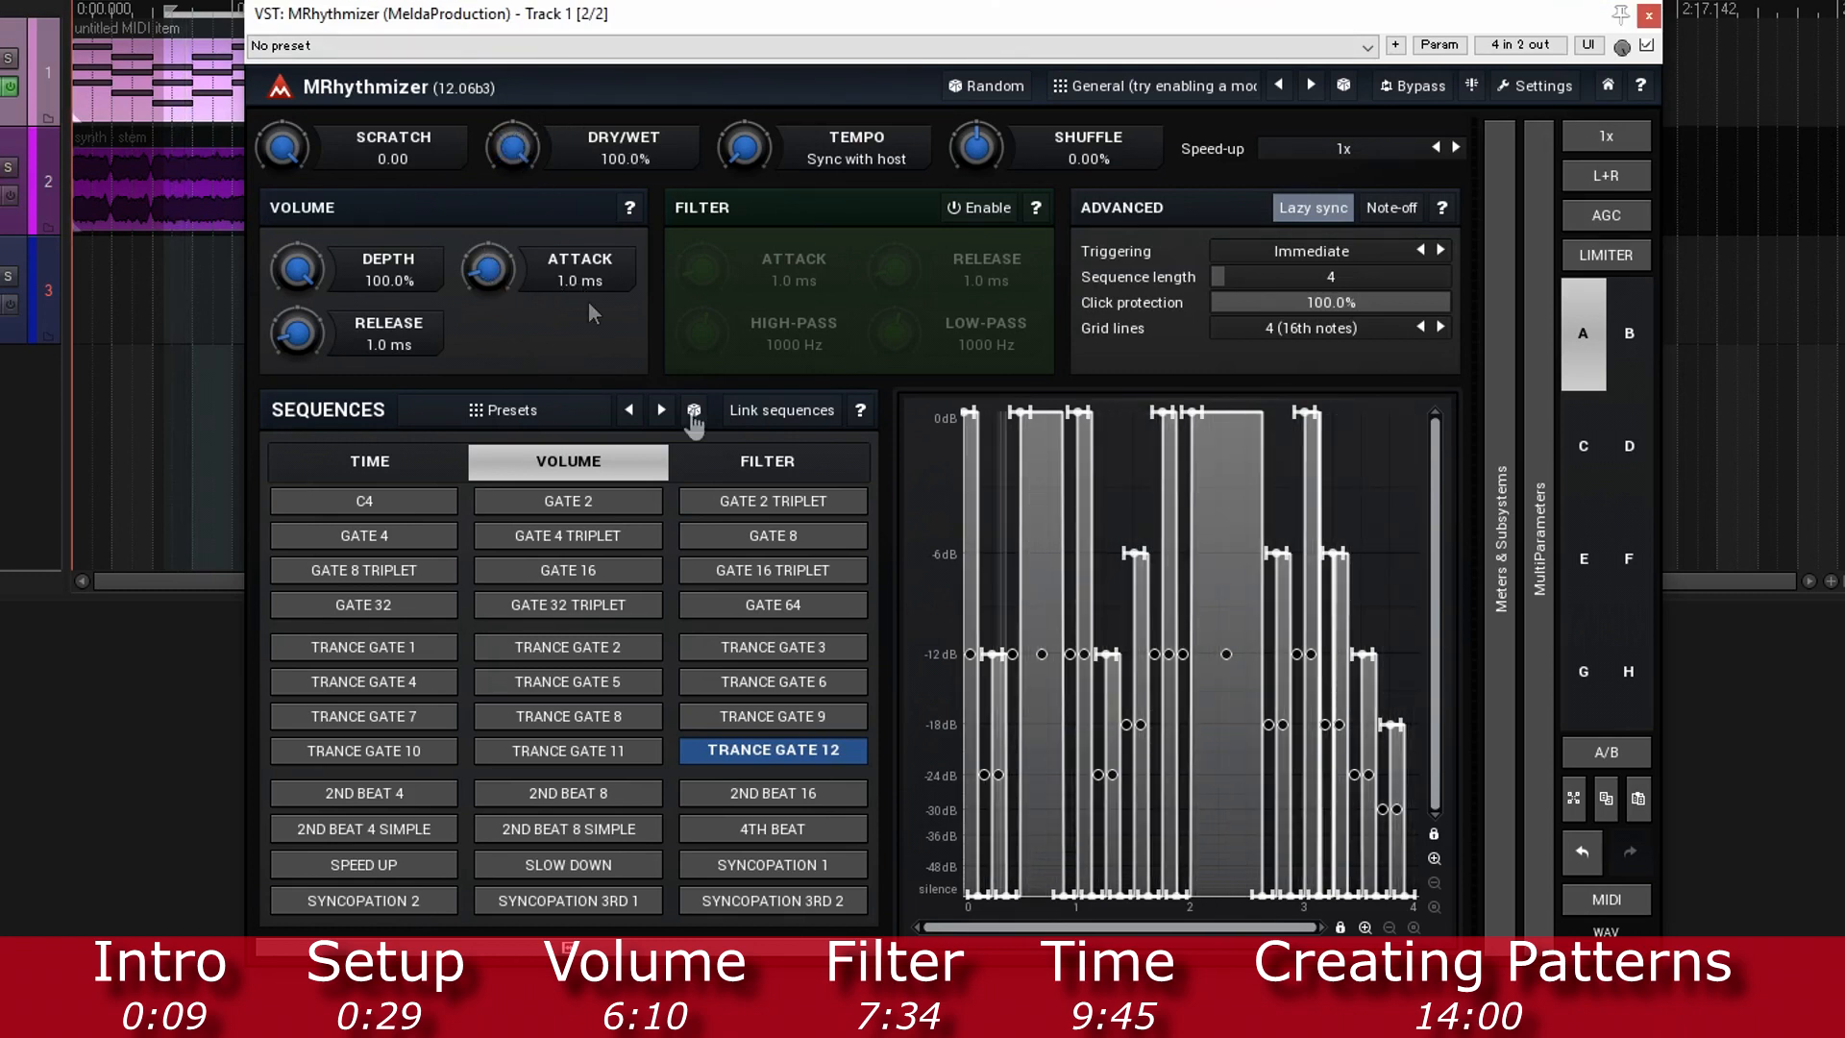
left_click(363, 500)
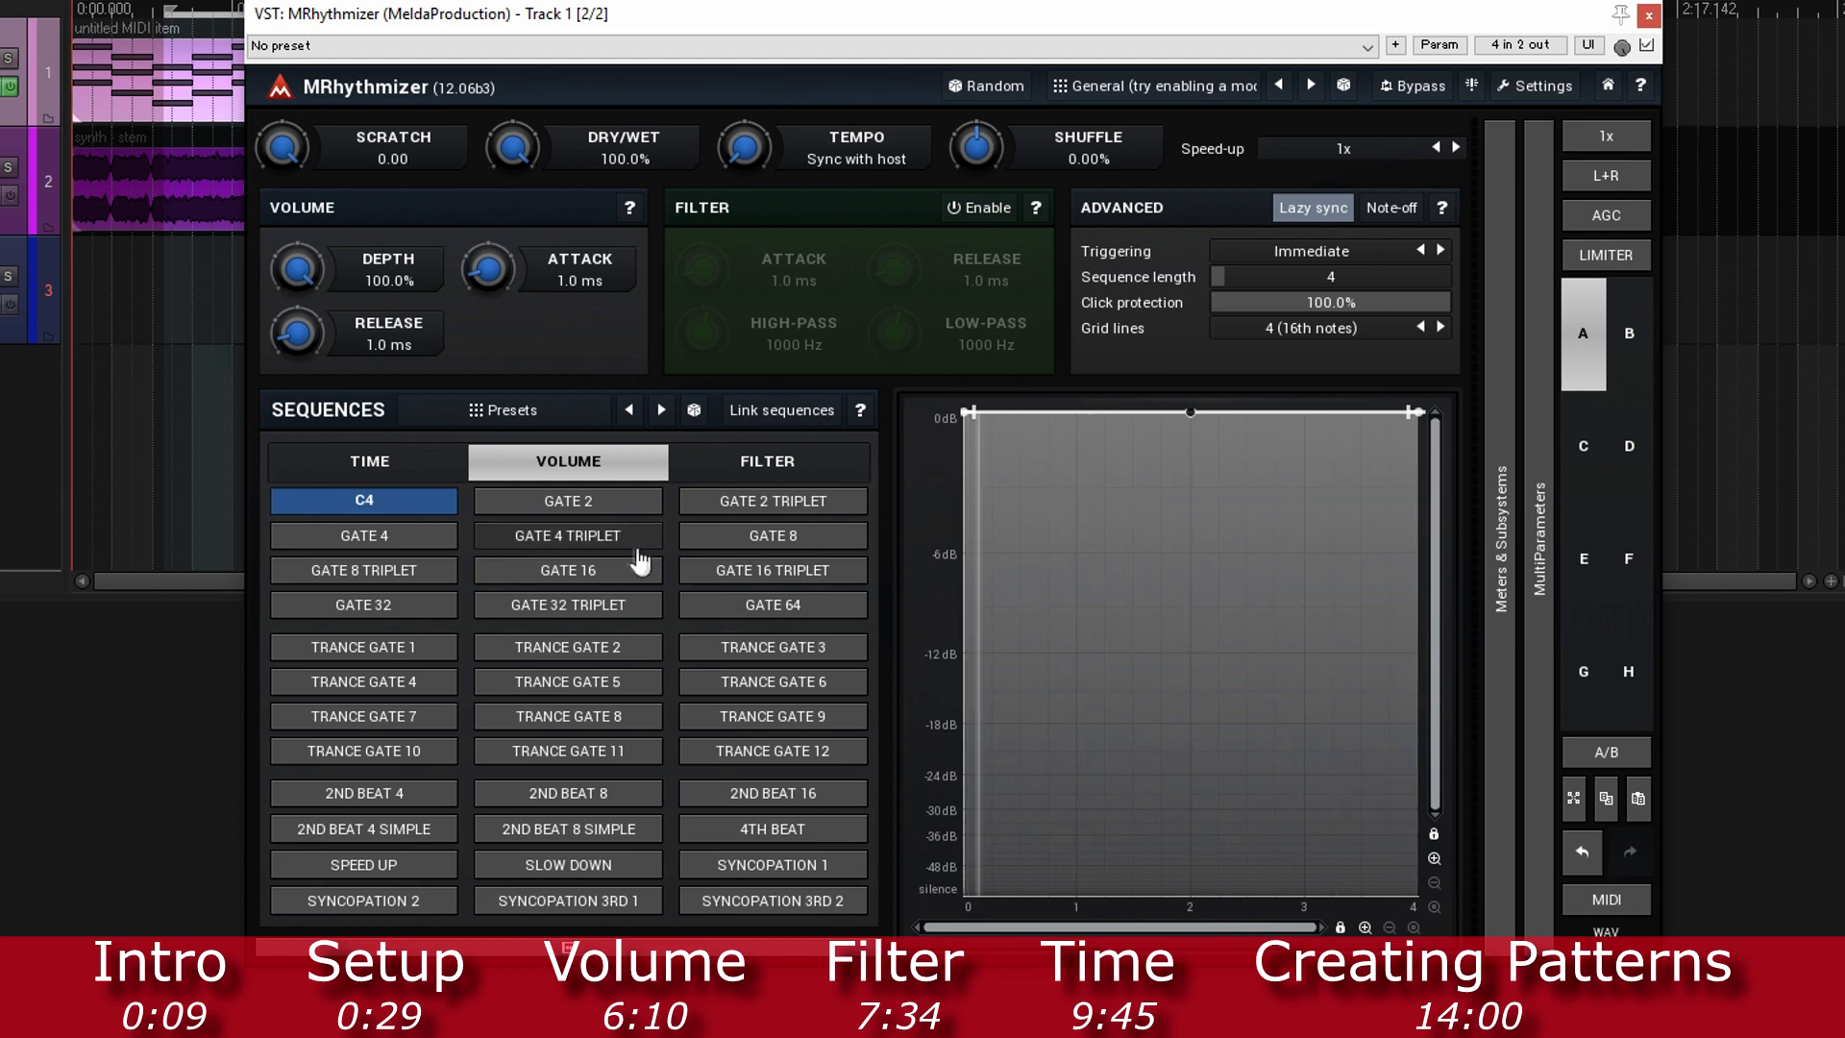
Step: Use Trance Gate 8 and try 2x and 4x speed-up before settling on 1x
left_click(566, 715)
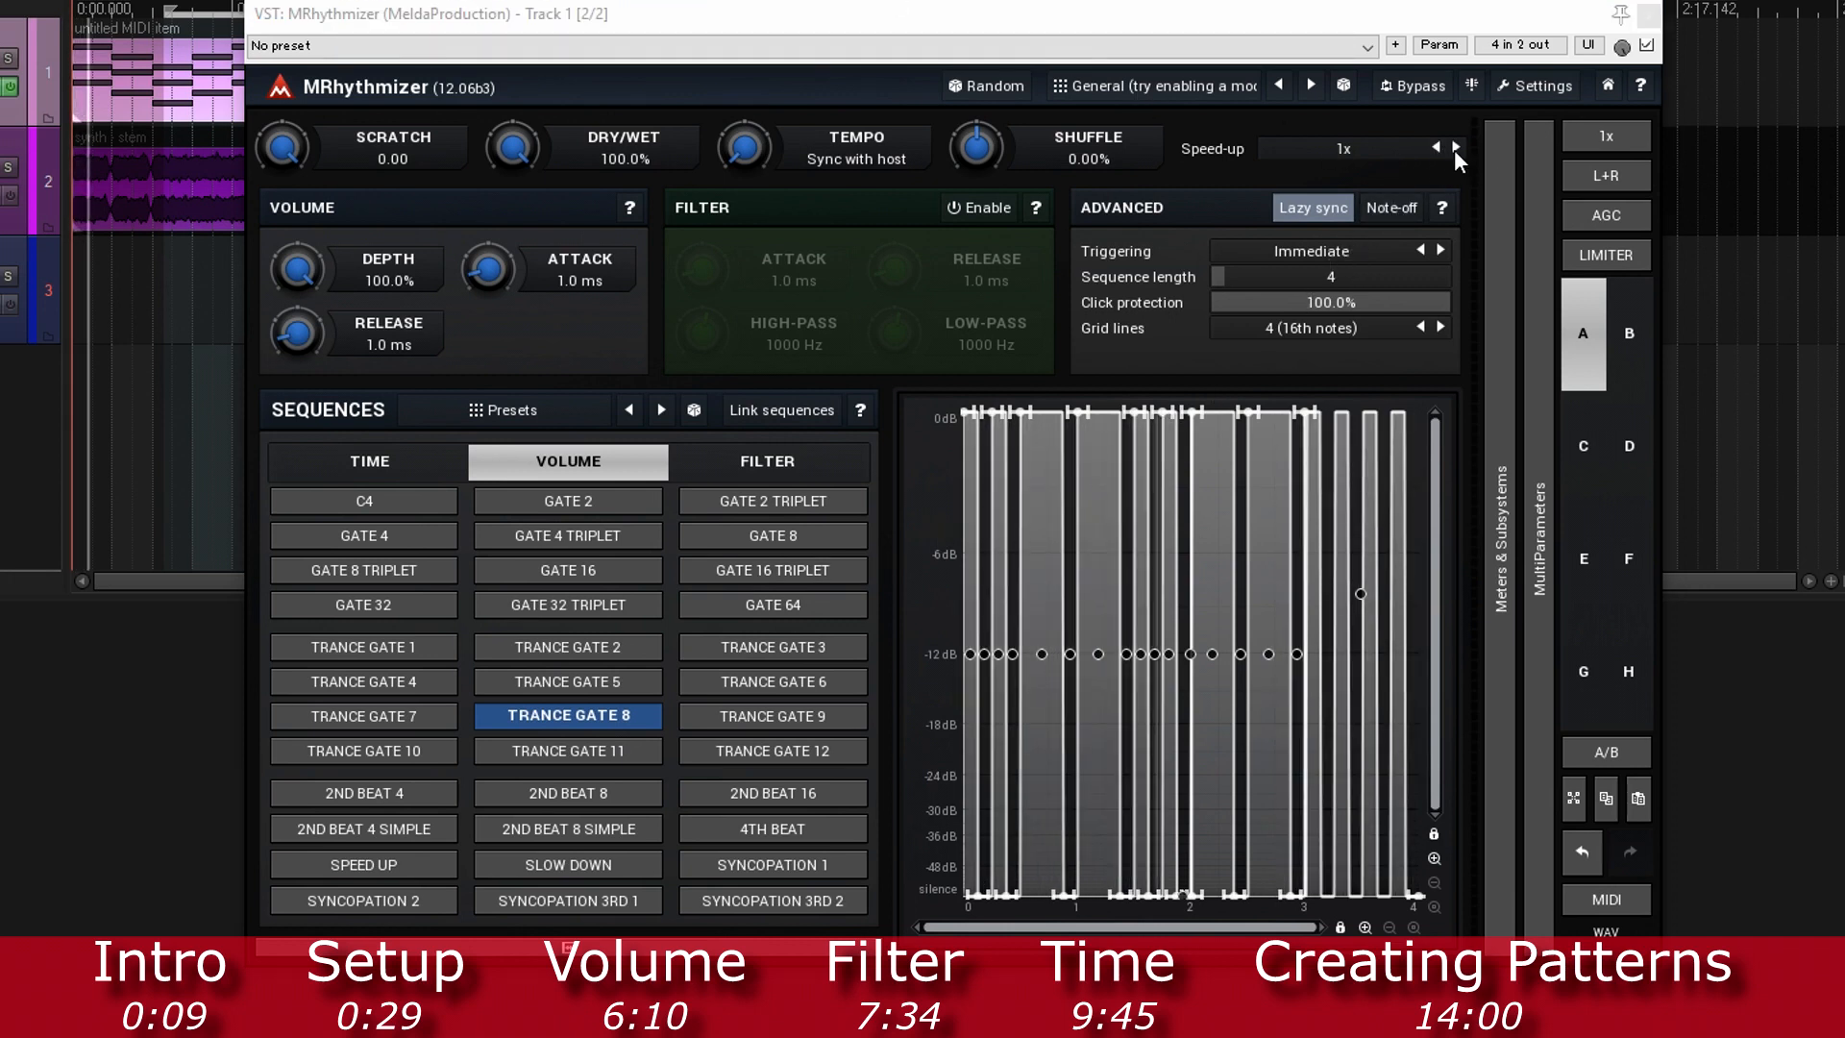
left_click(1457, 148)
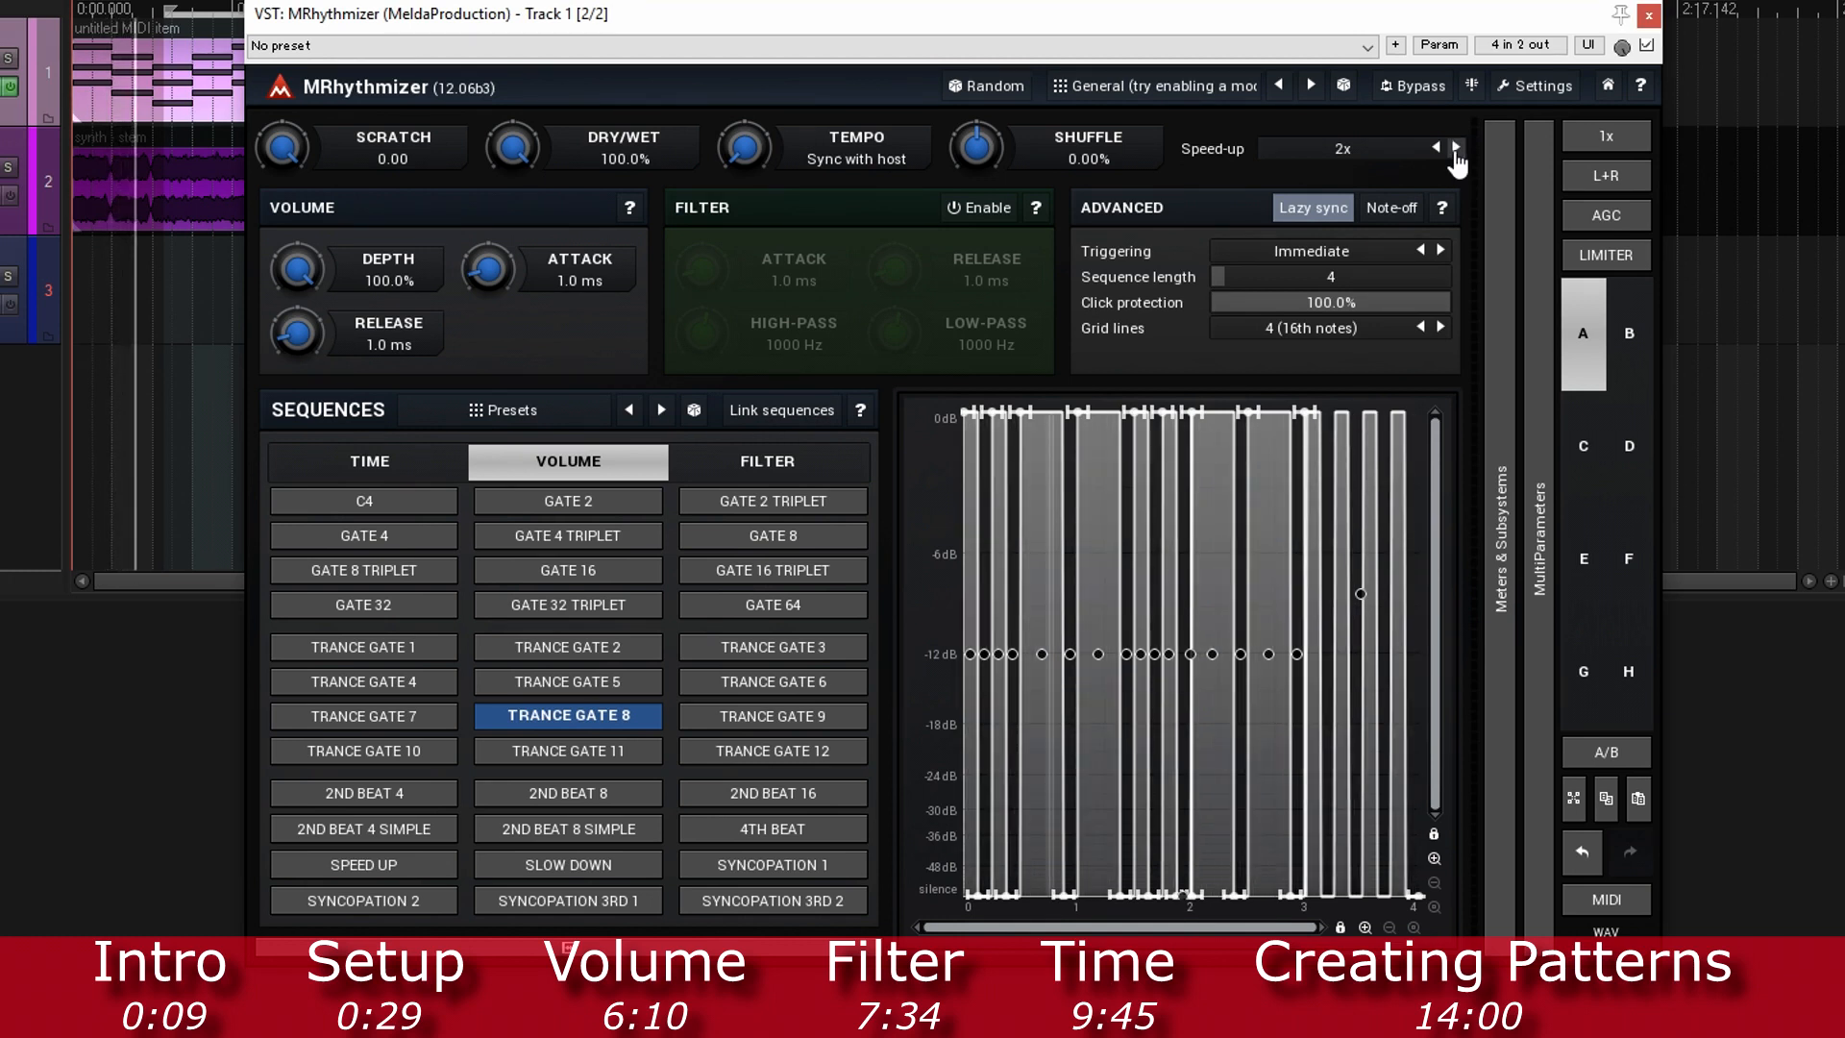
left_click(1457, 157)
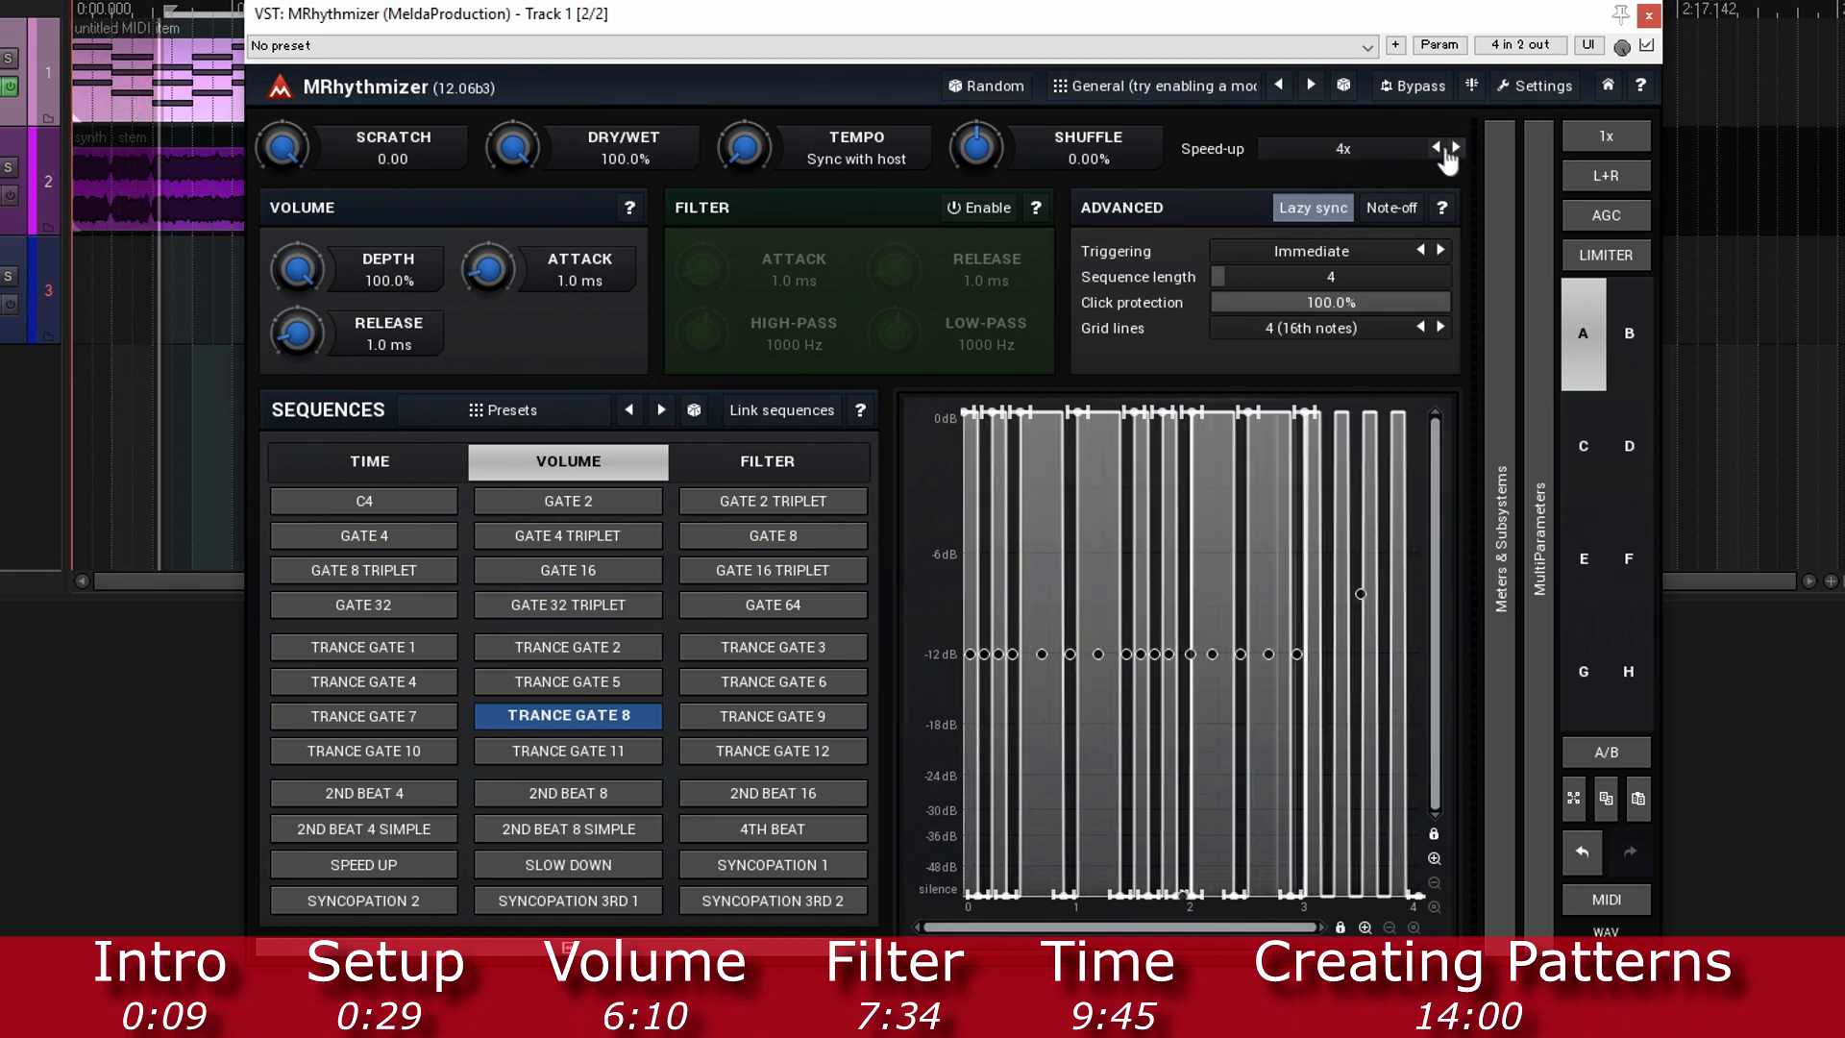
left_click(1436, 148)
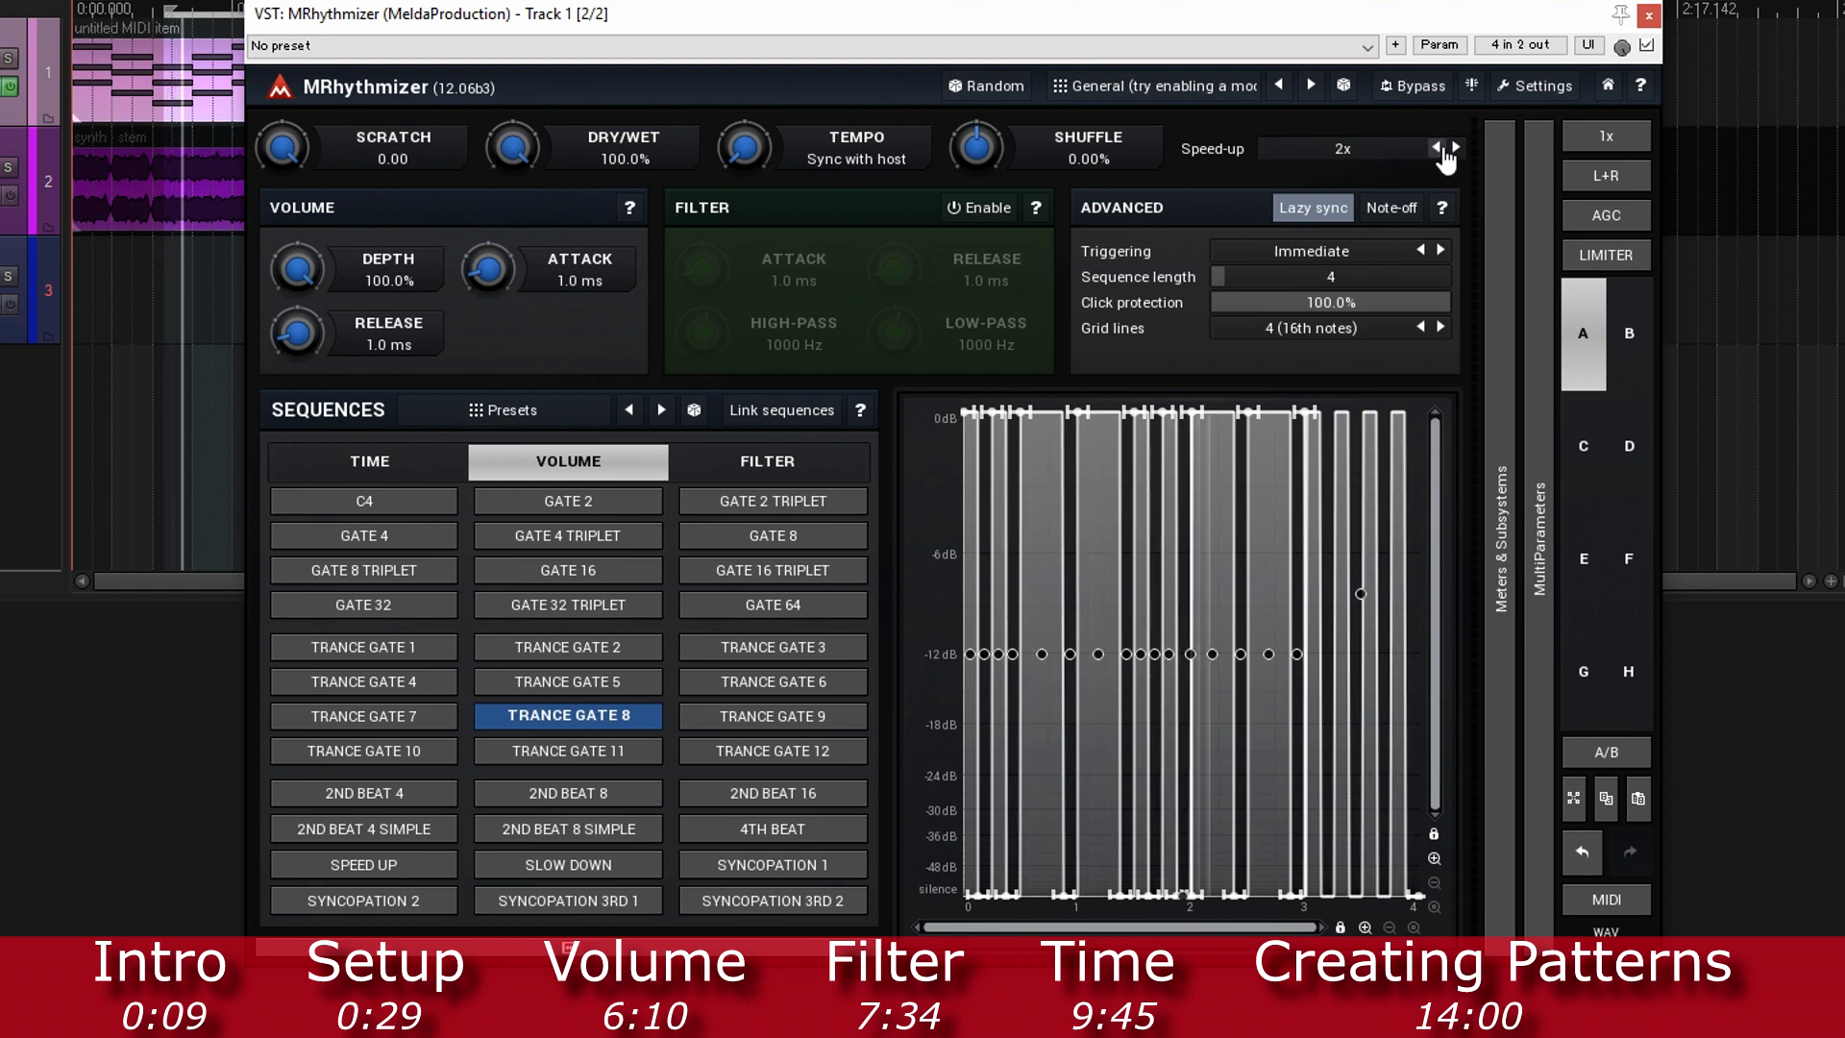
left_click(1423, 150)
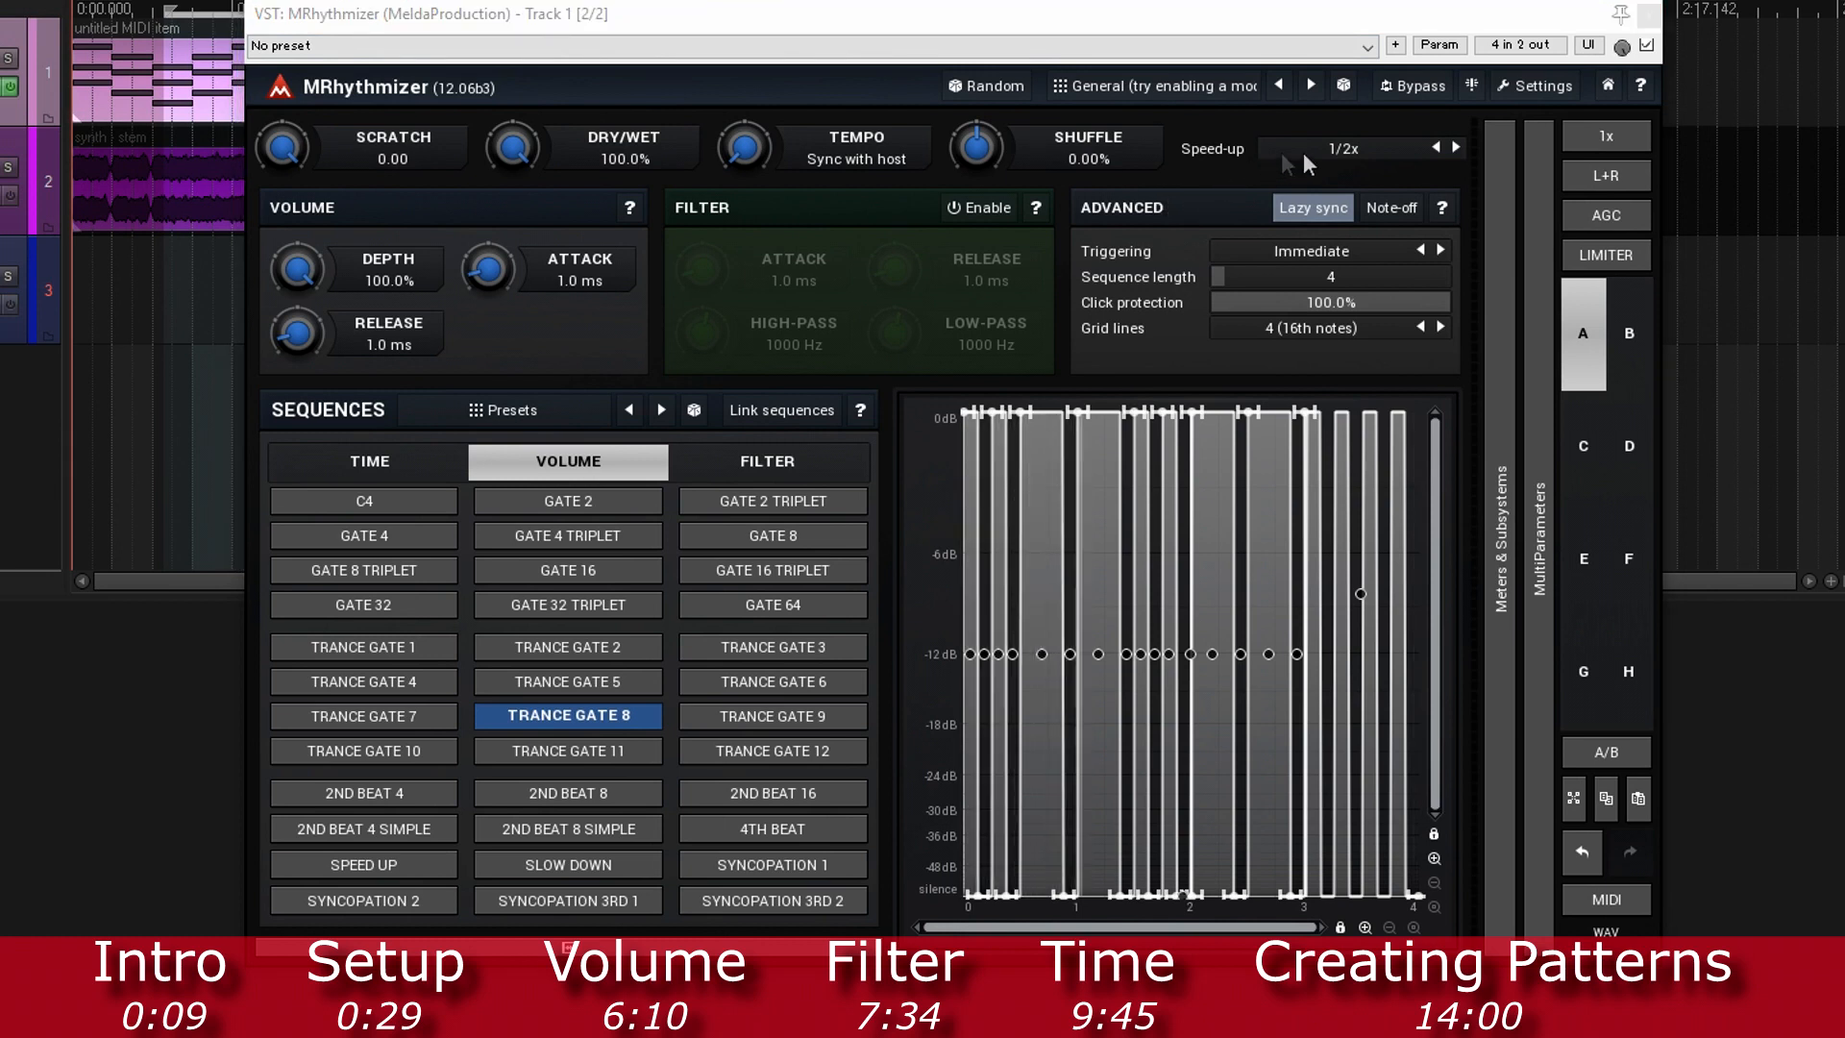
left_click(1341, 148)
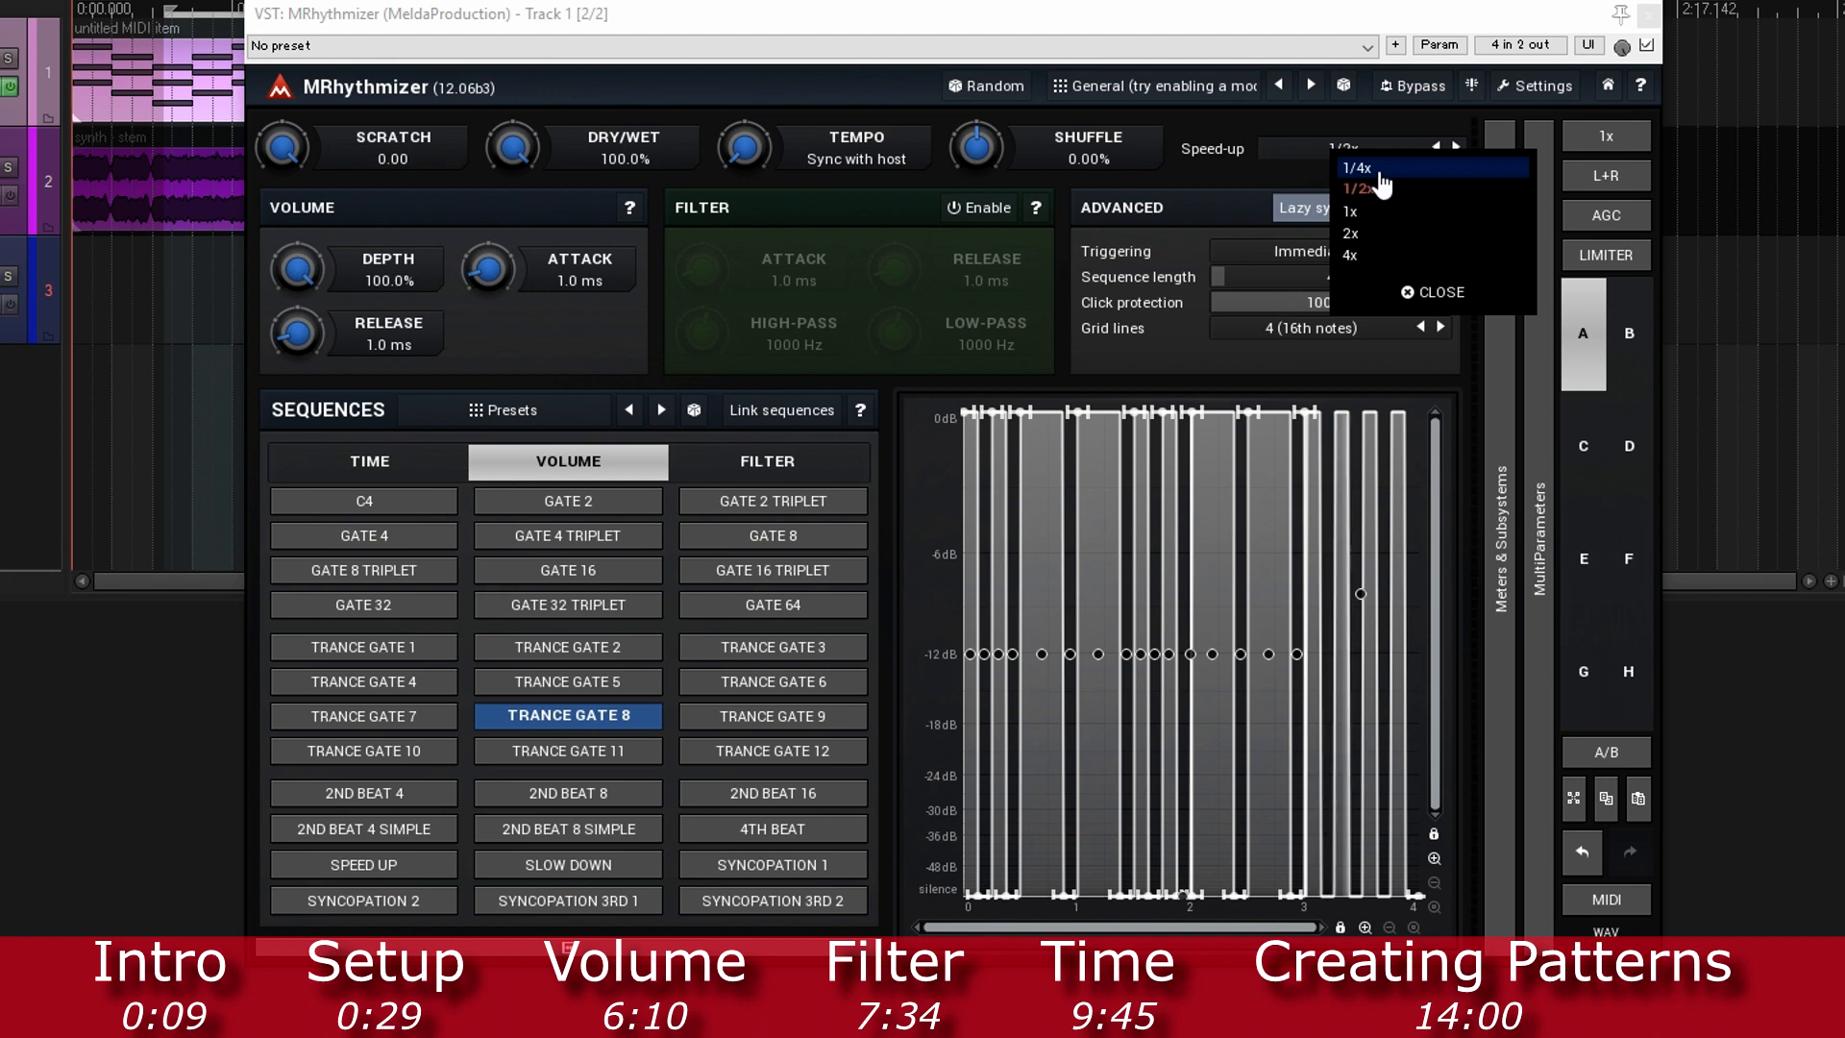
mouse_move(1383, 211)
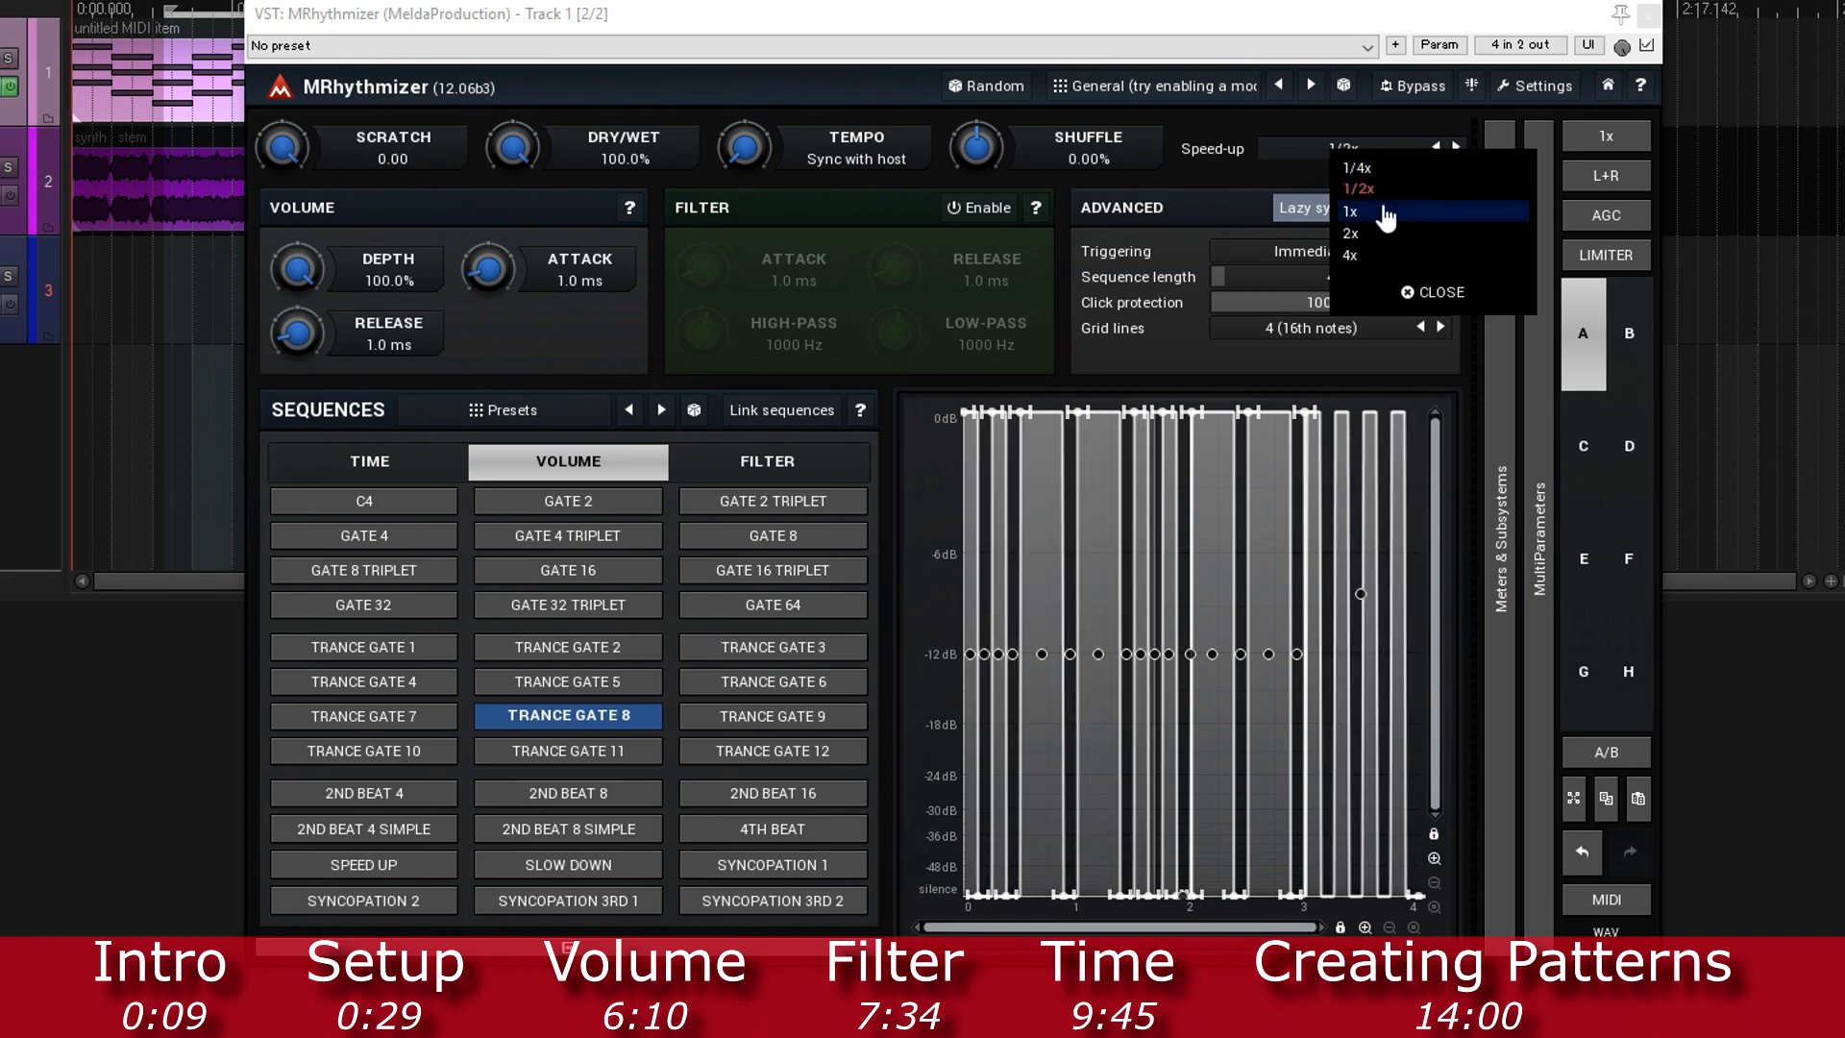
left_click(1351, 211)
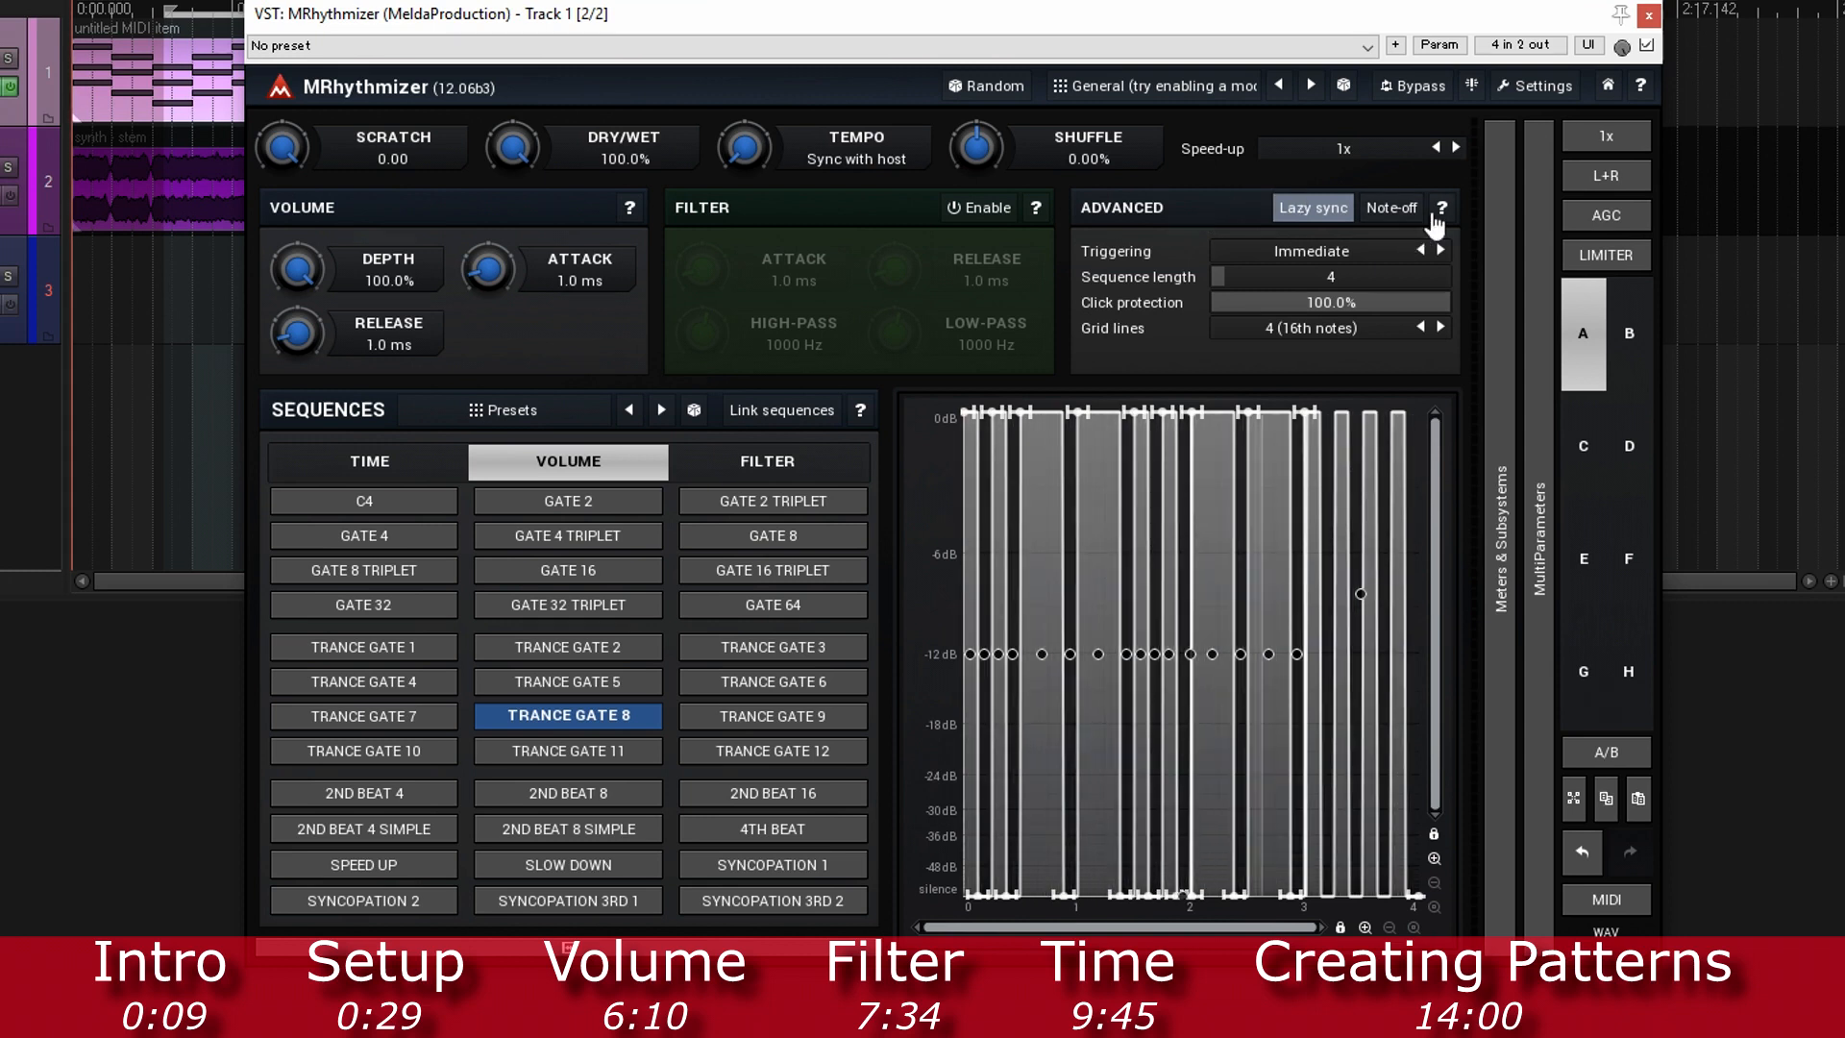
left_click(1441, 209)
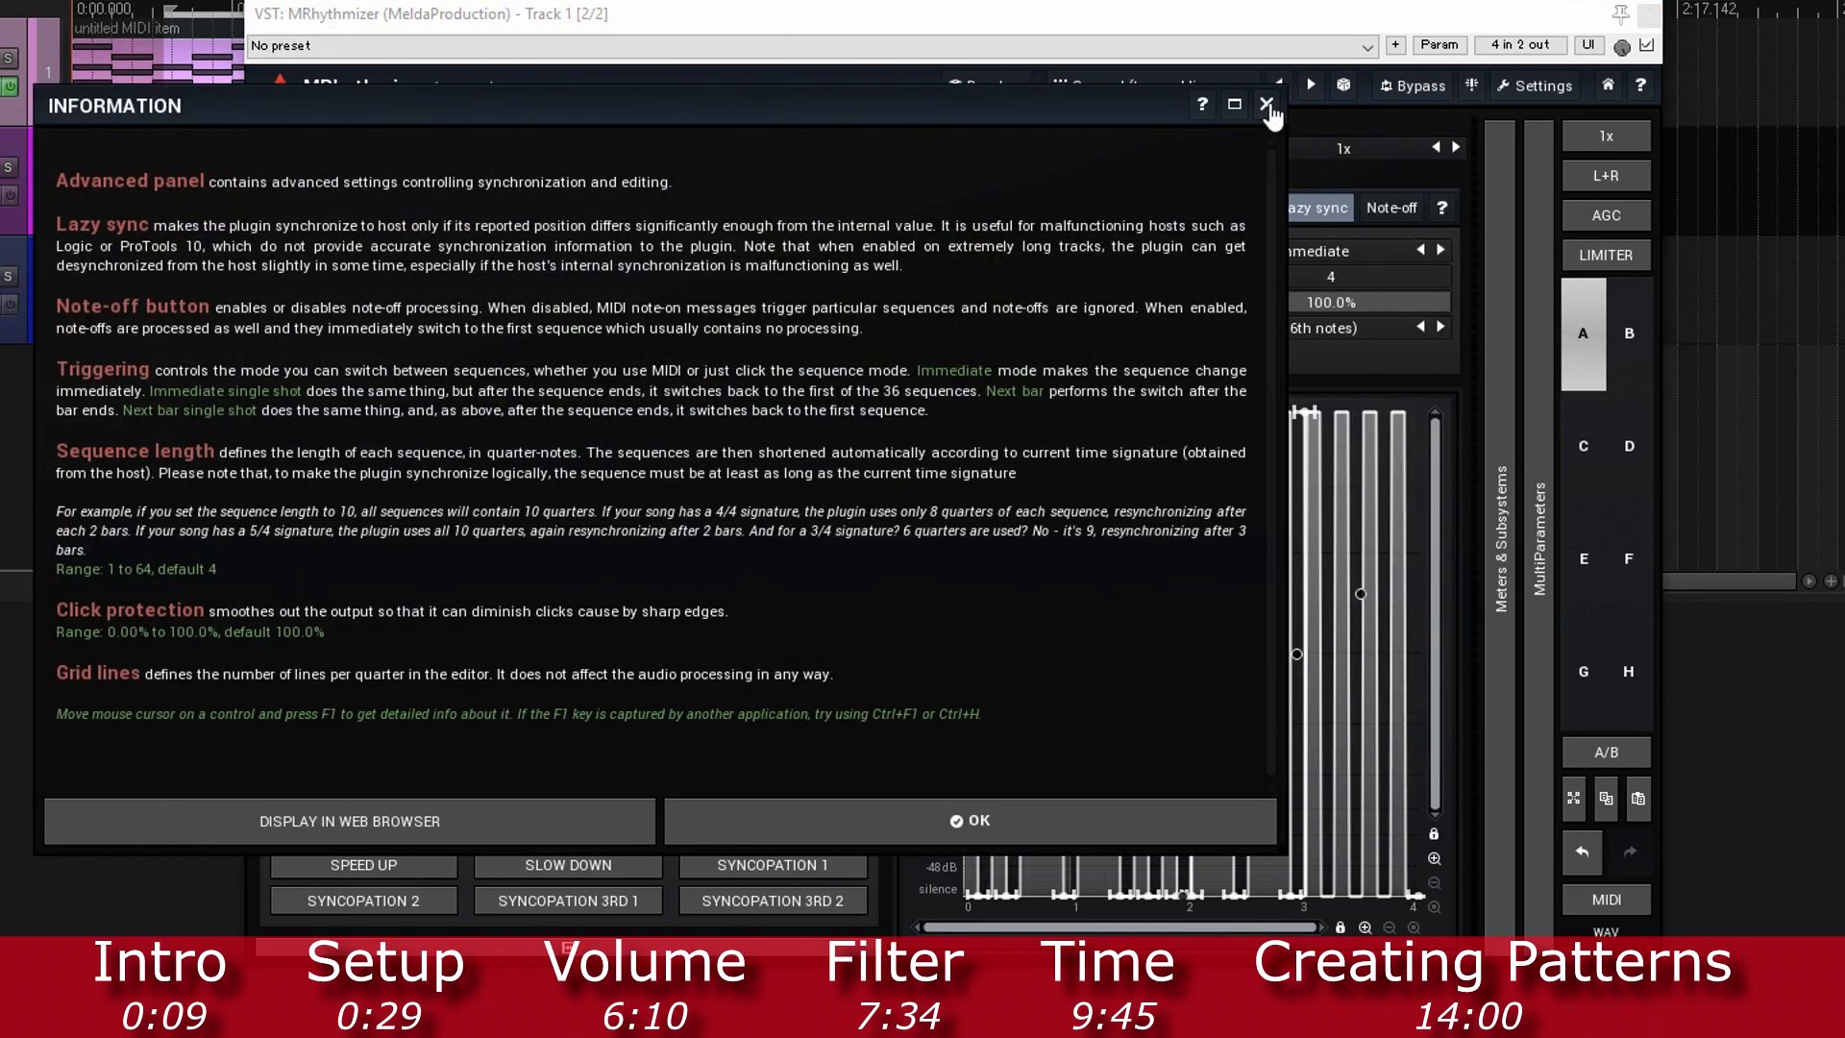
left_click(1268, 105)
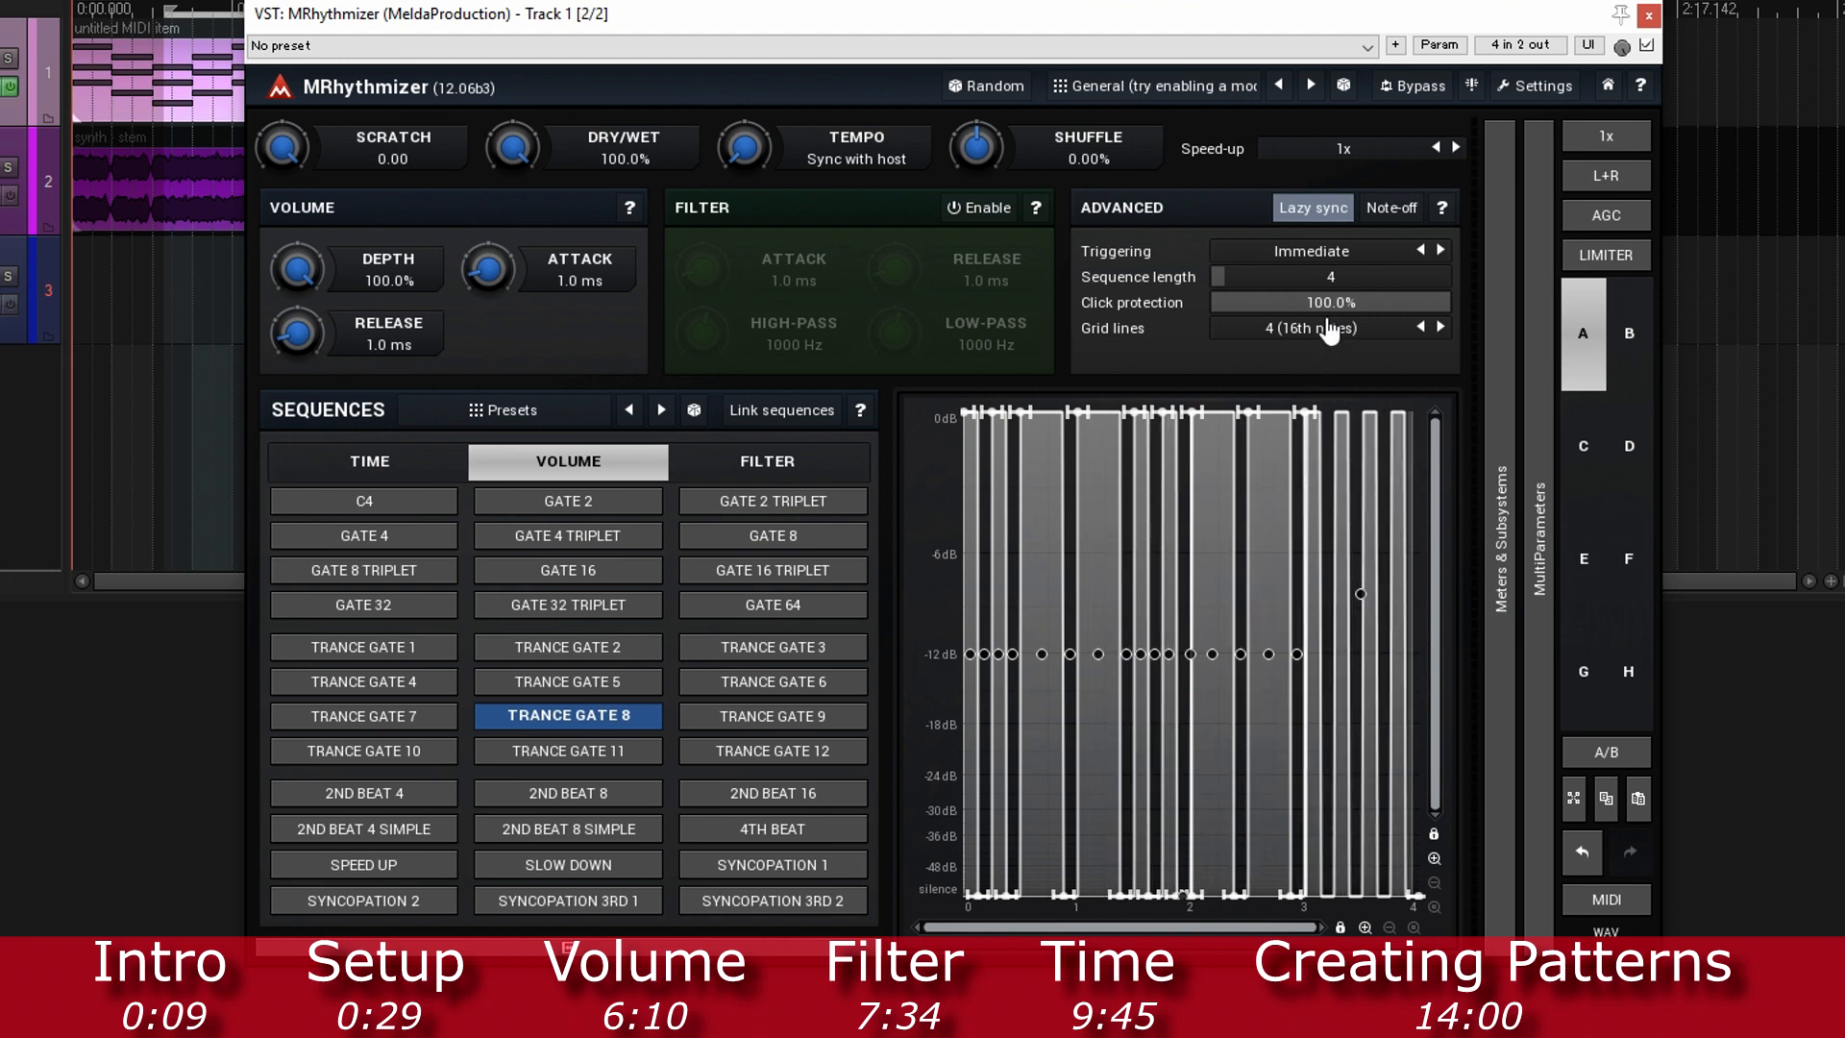
mouse_move(1394, 218)
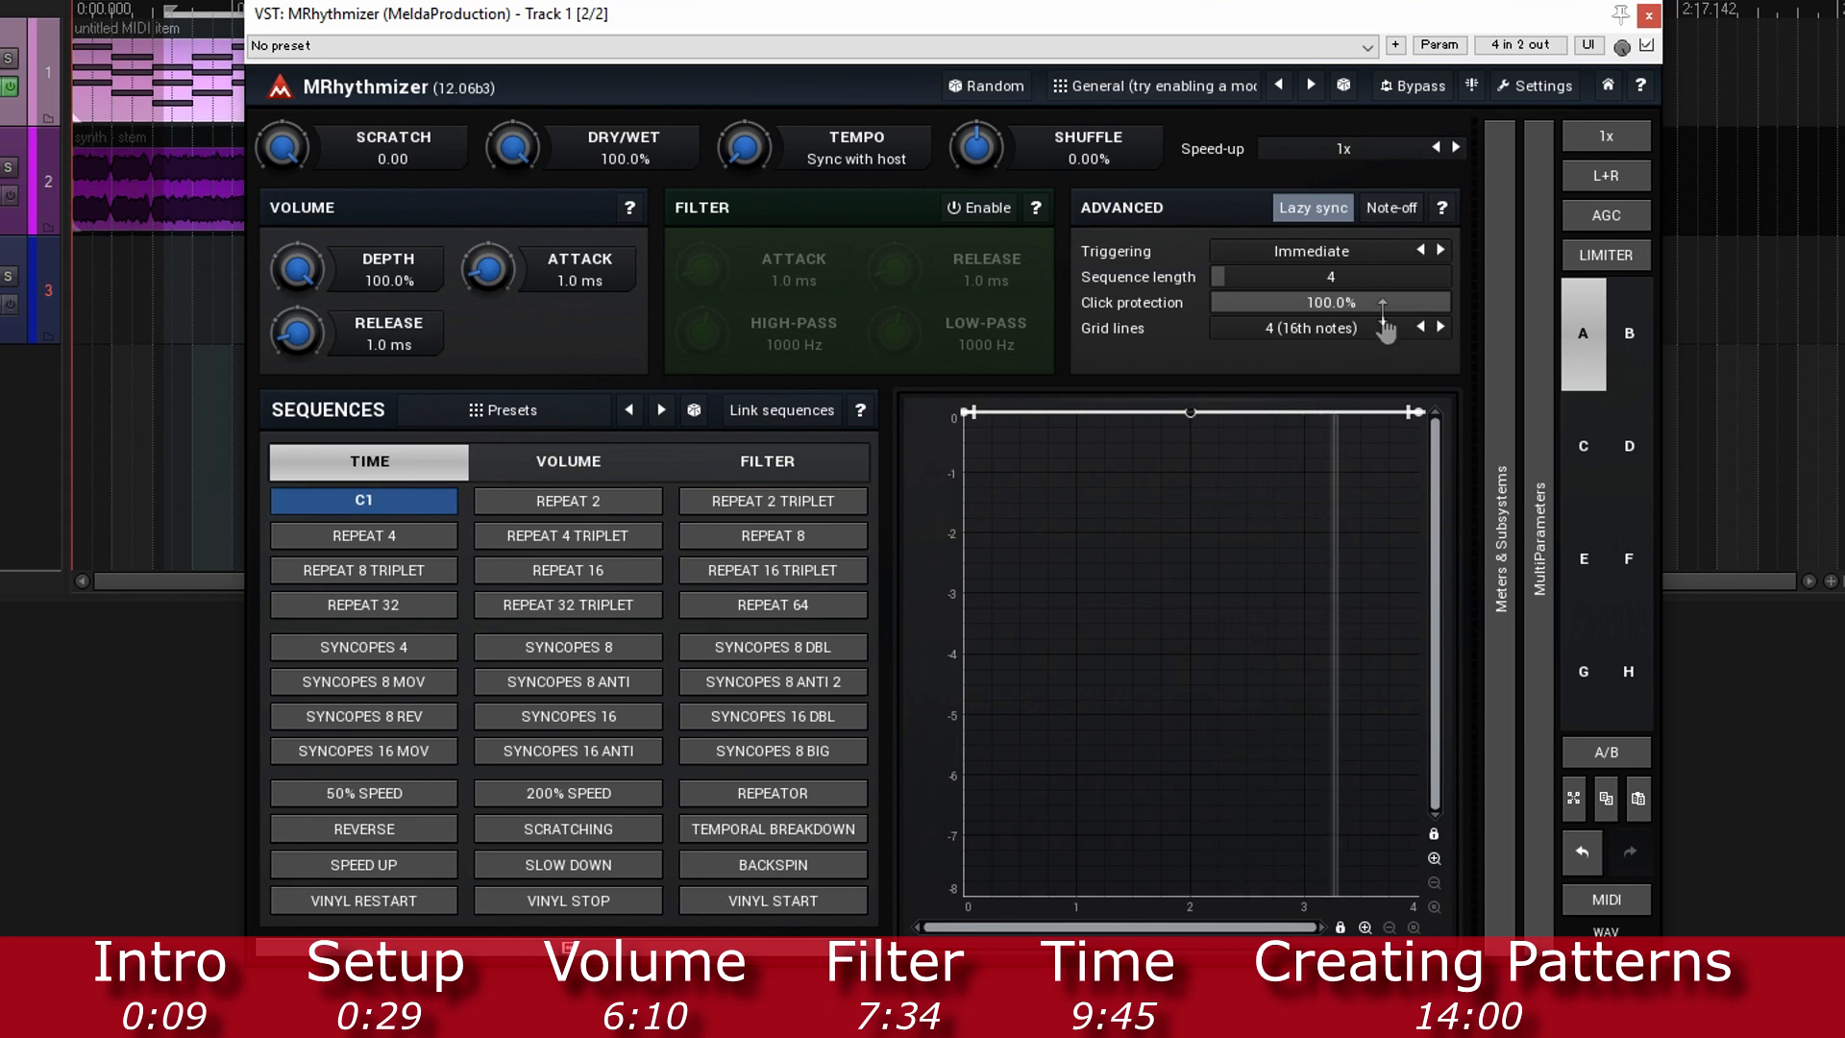
Step: Audition a time sequence, return to C1, and enable note-off processing
left_click(771, 604)
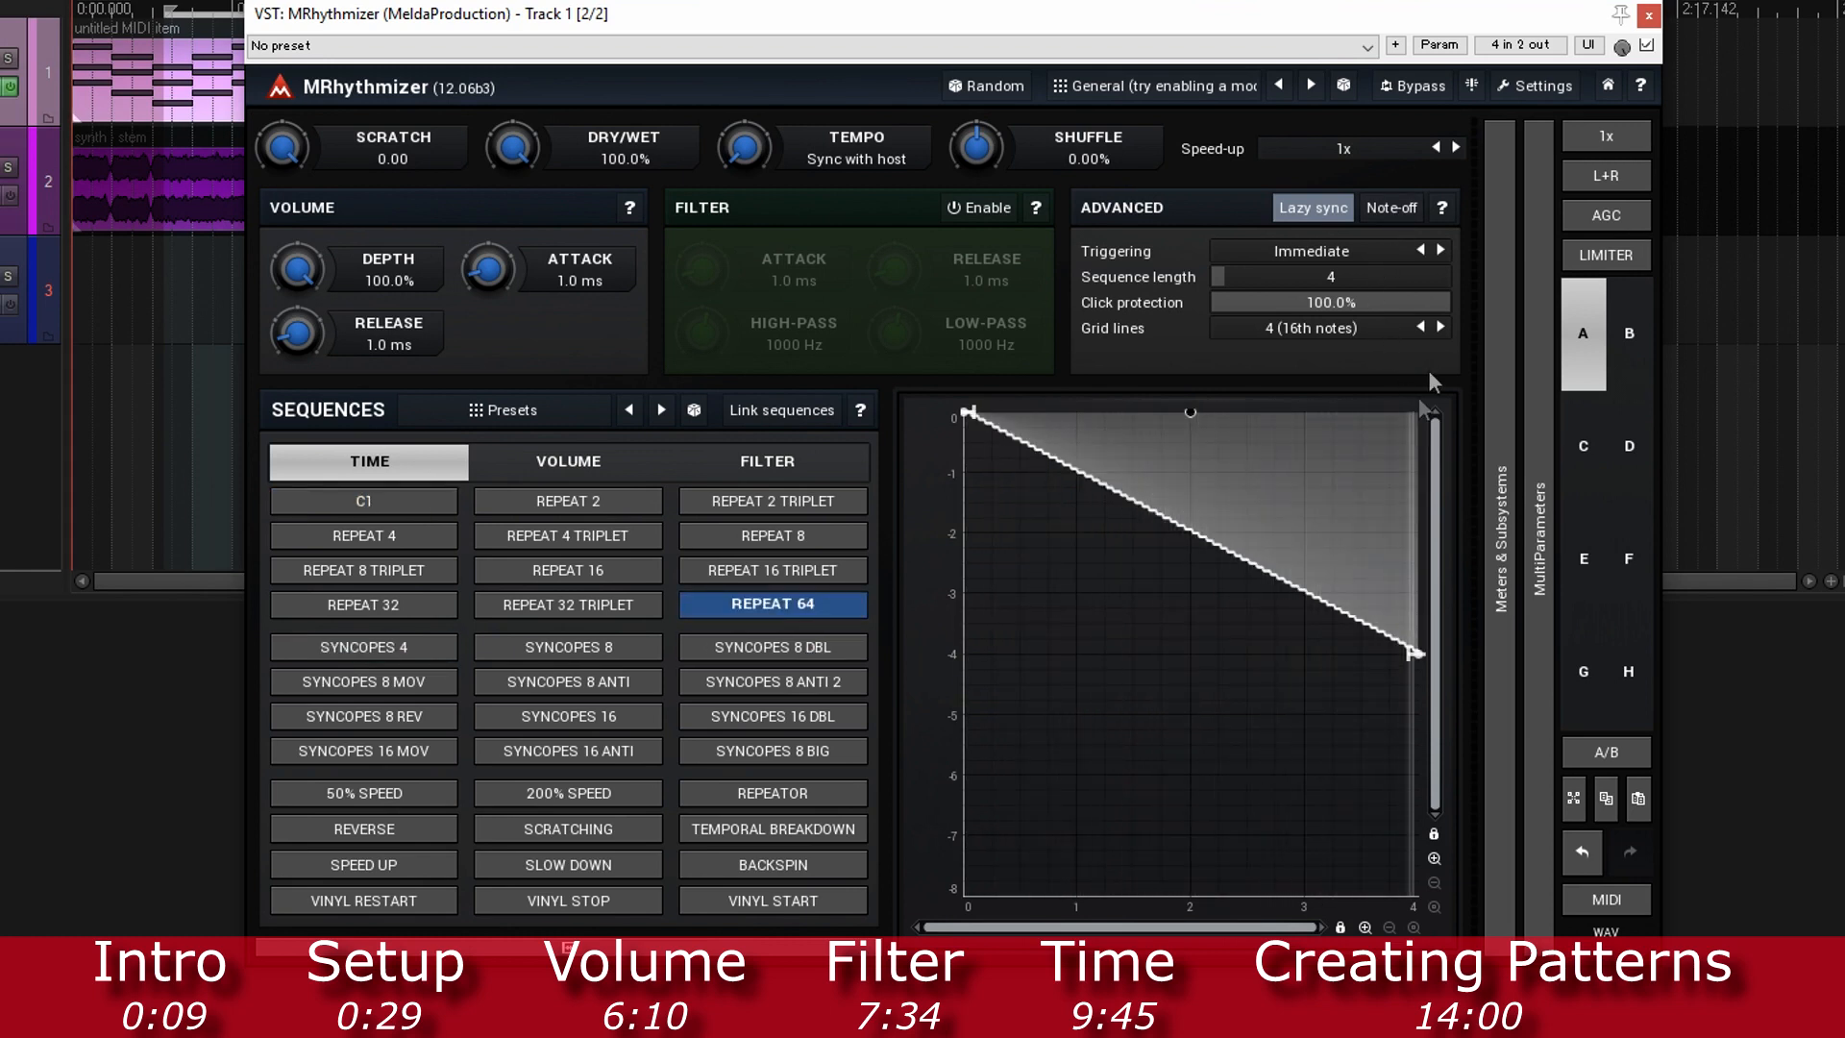
left_click(363, 500)
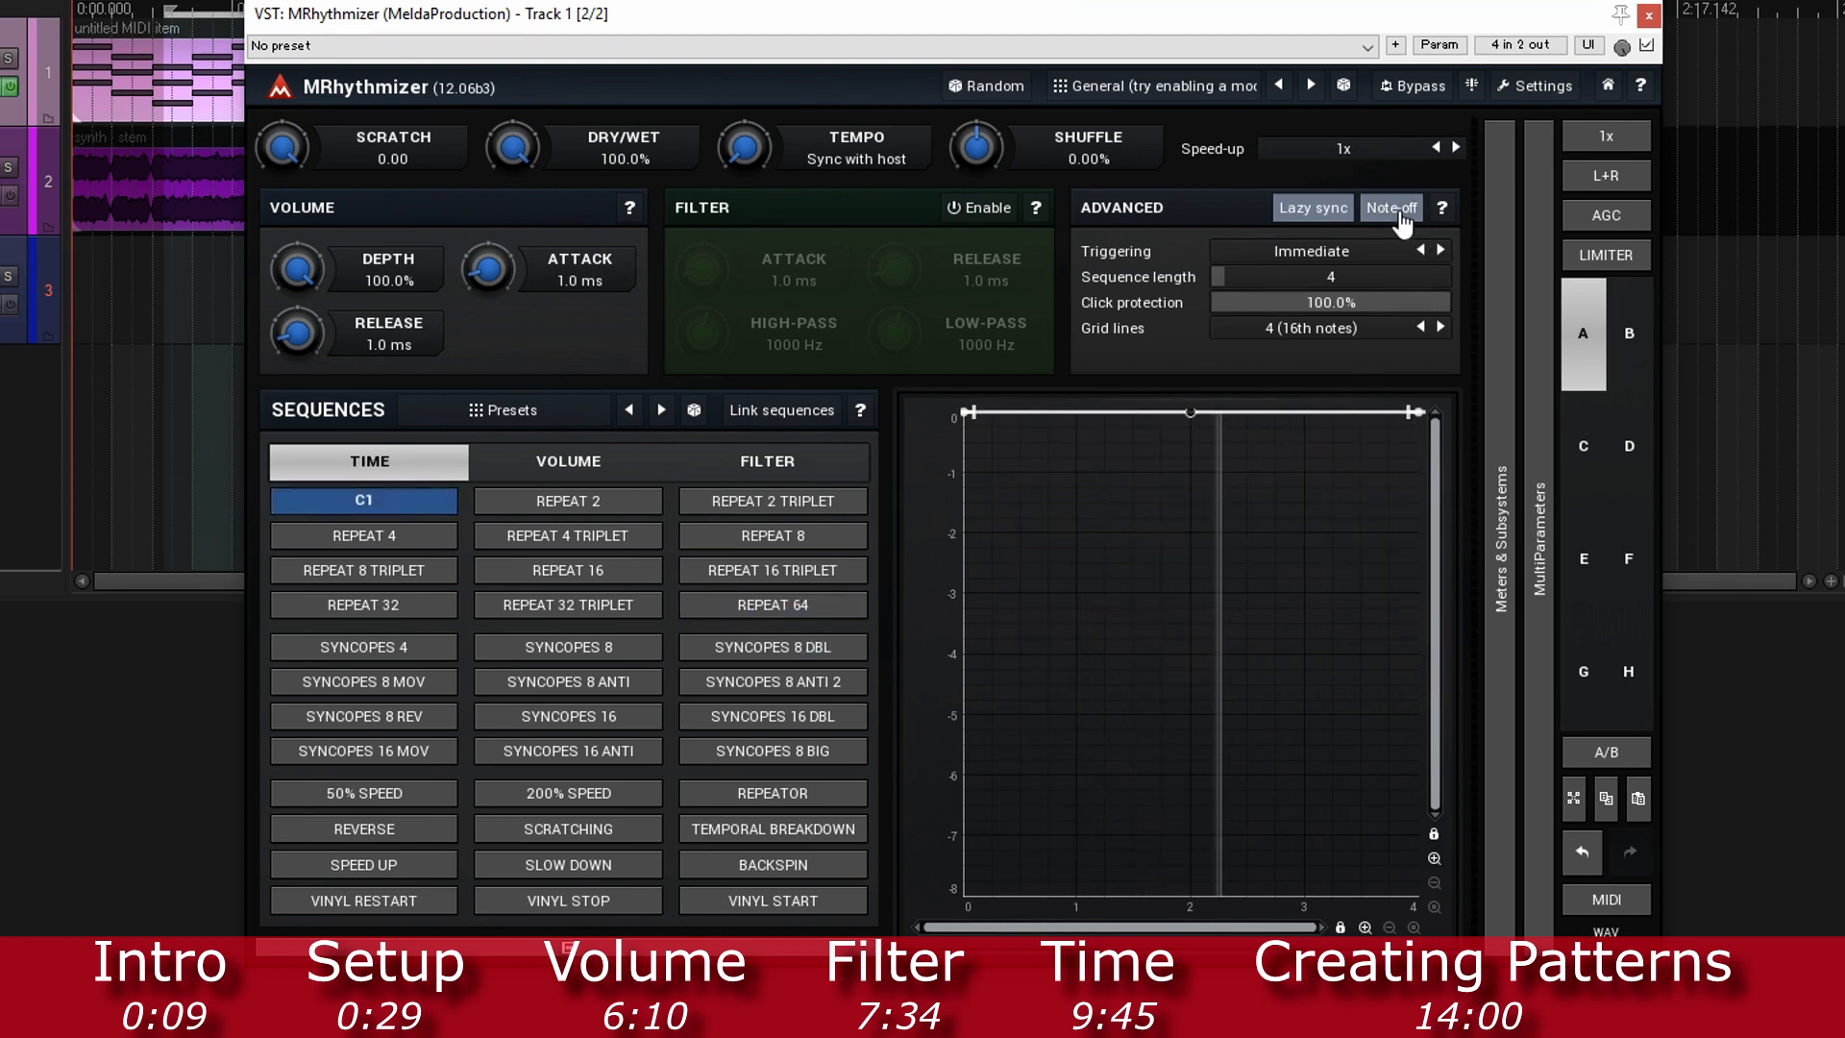
left_click(362, 646)
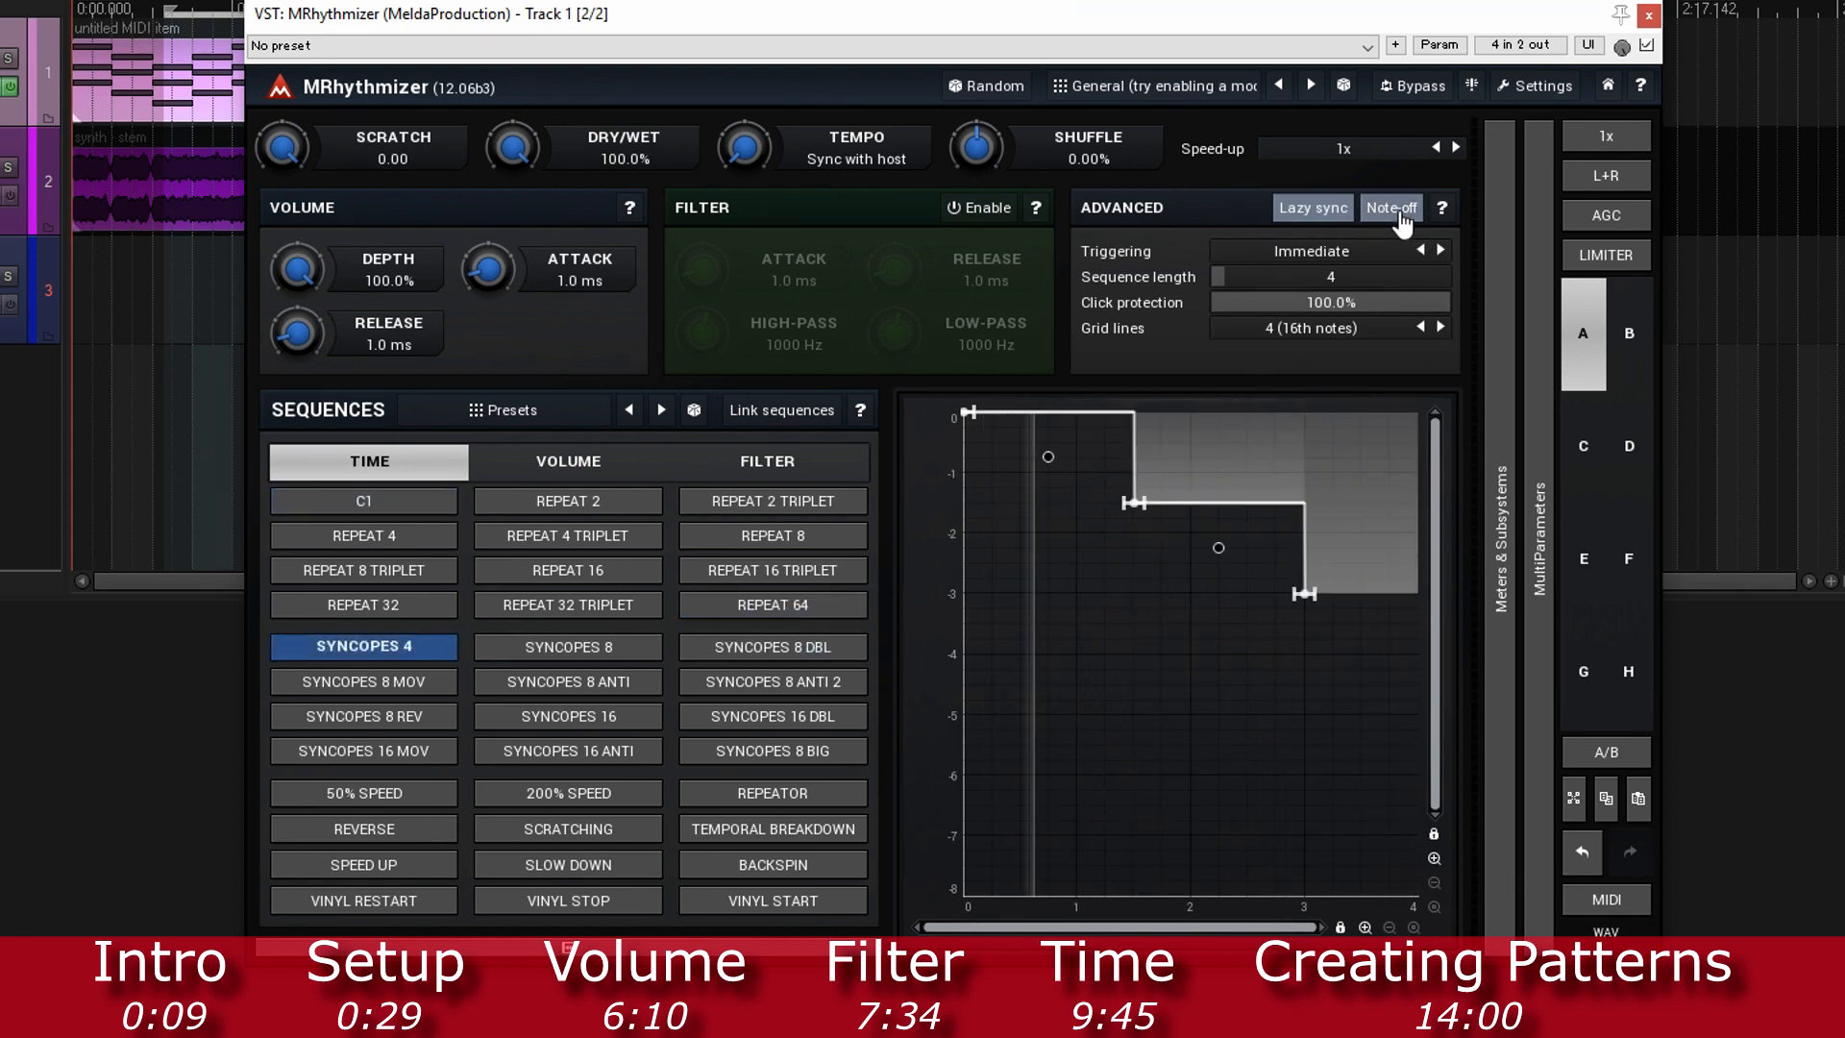
left_click(364, 500)
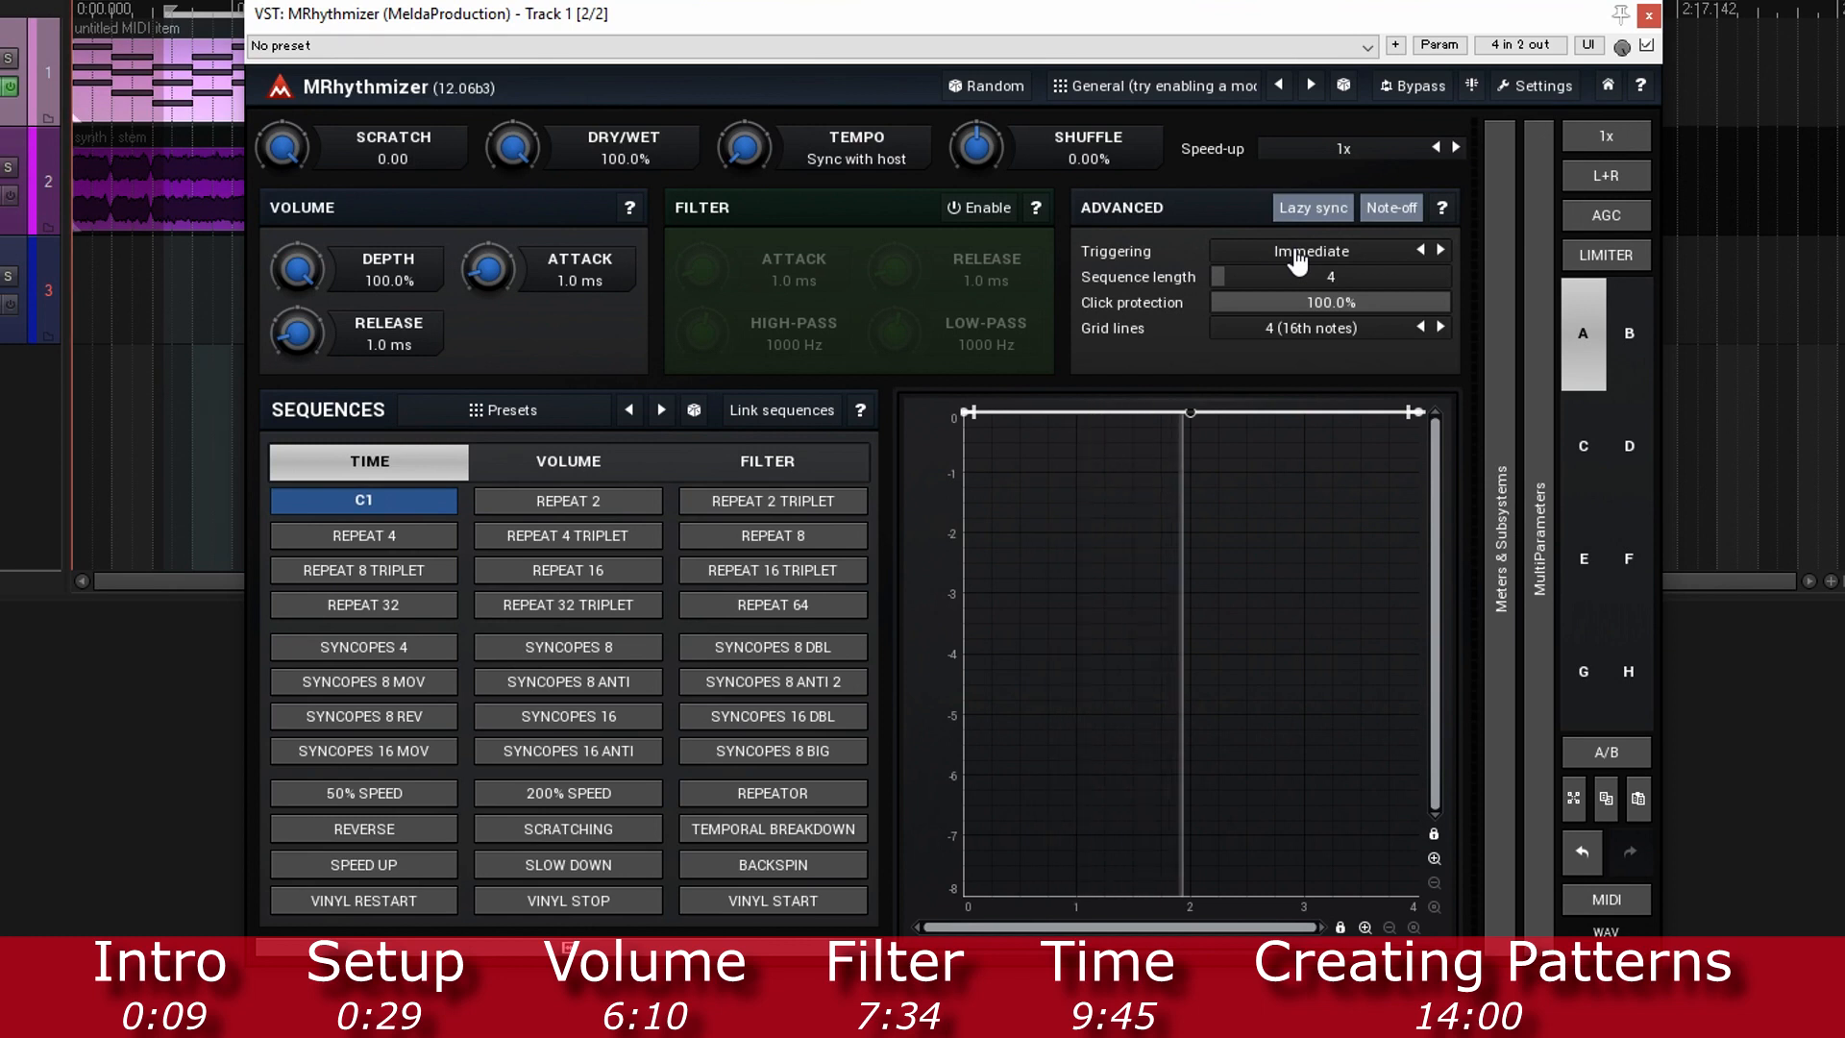
left_click(1330, 250)
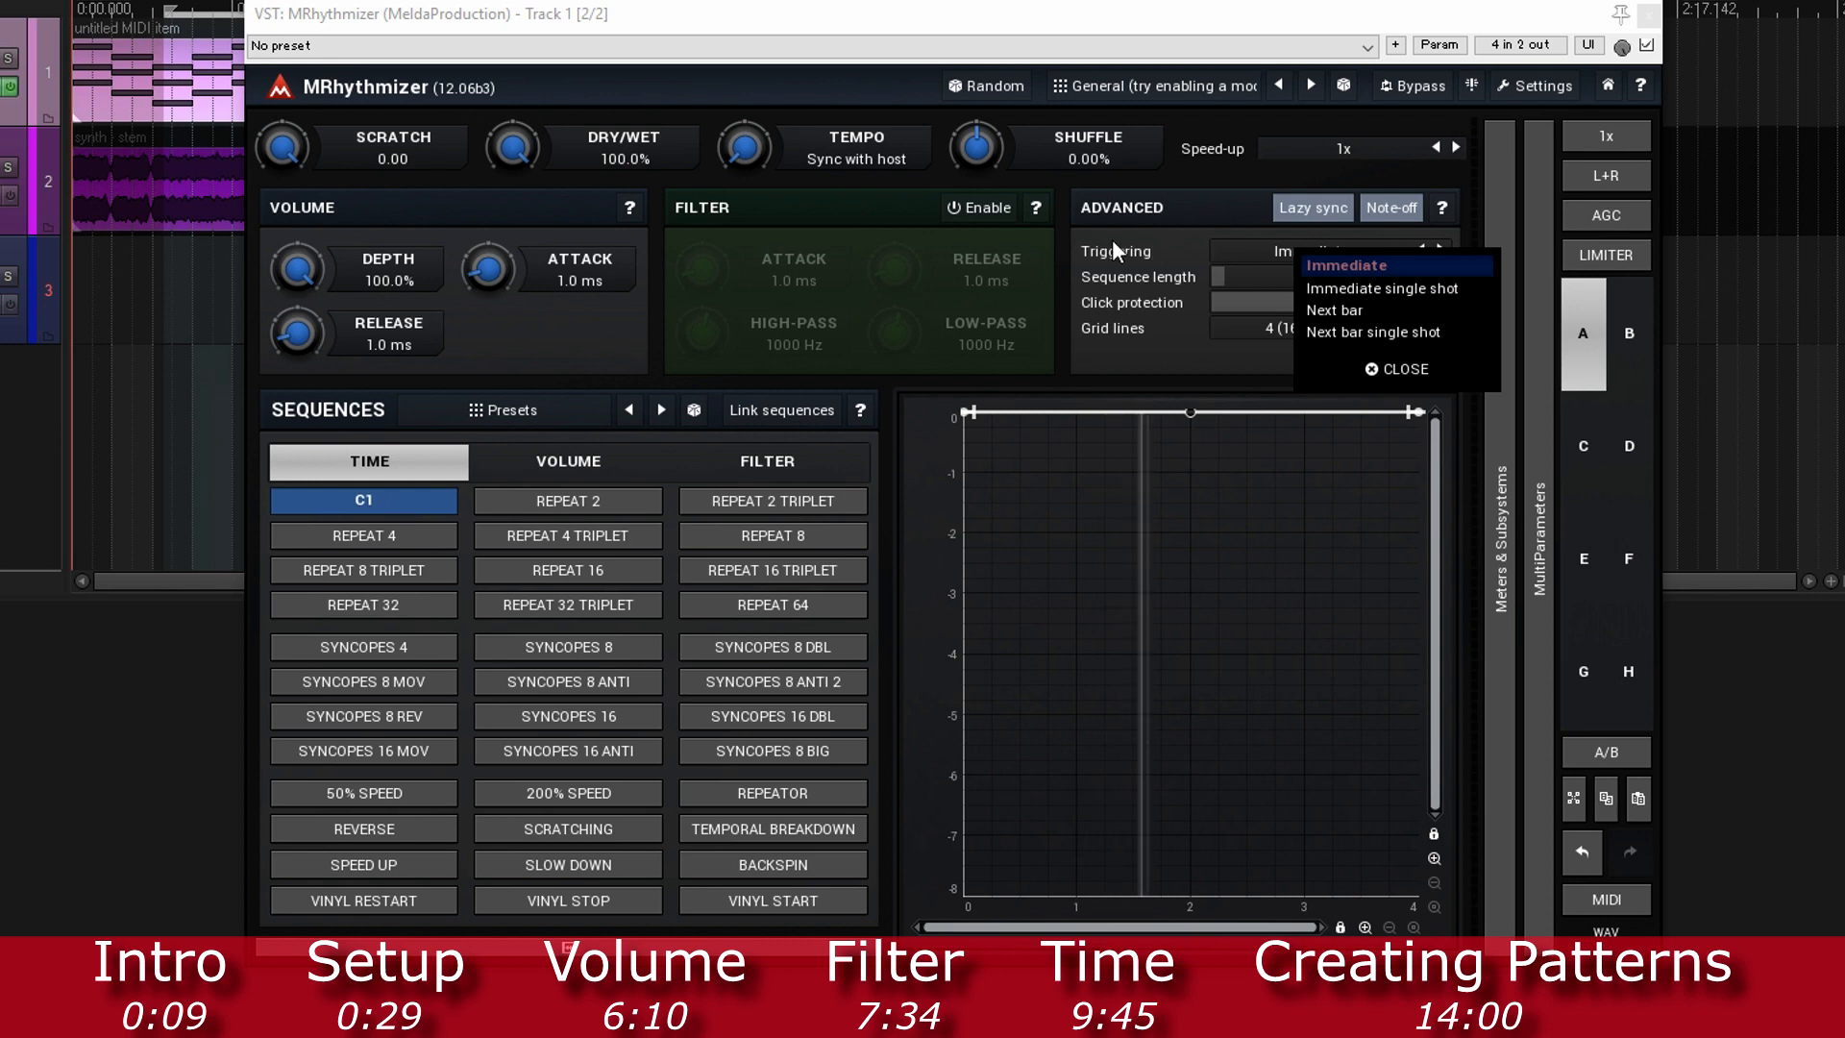
Step: Try Immediate single shot triggering with note-off off, auditioning sequences and returning to C1
left_click(1345, 266)
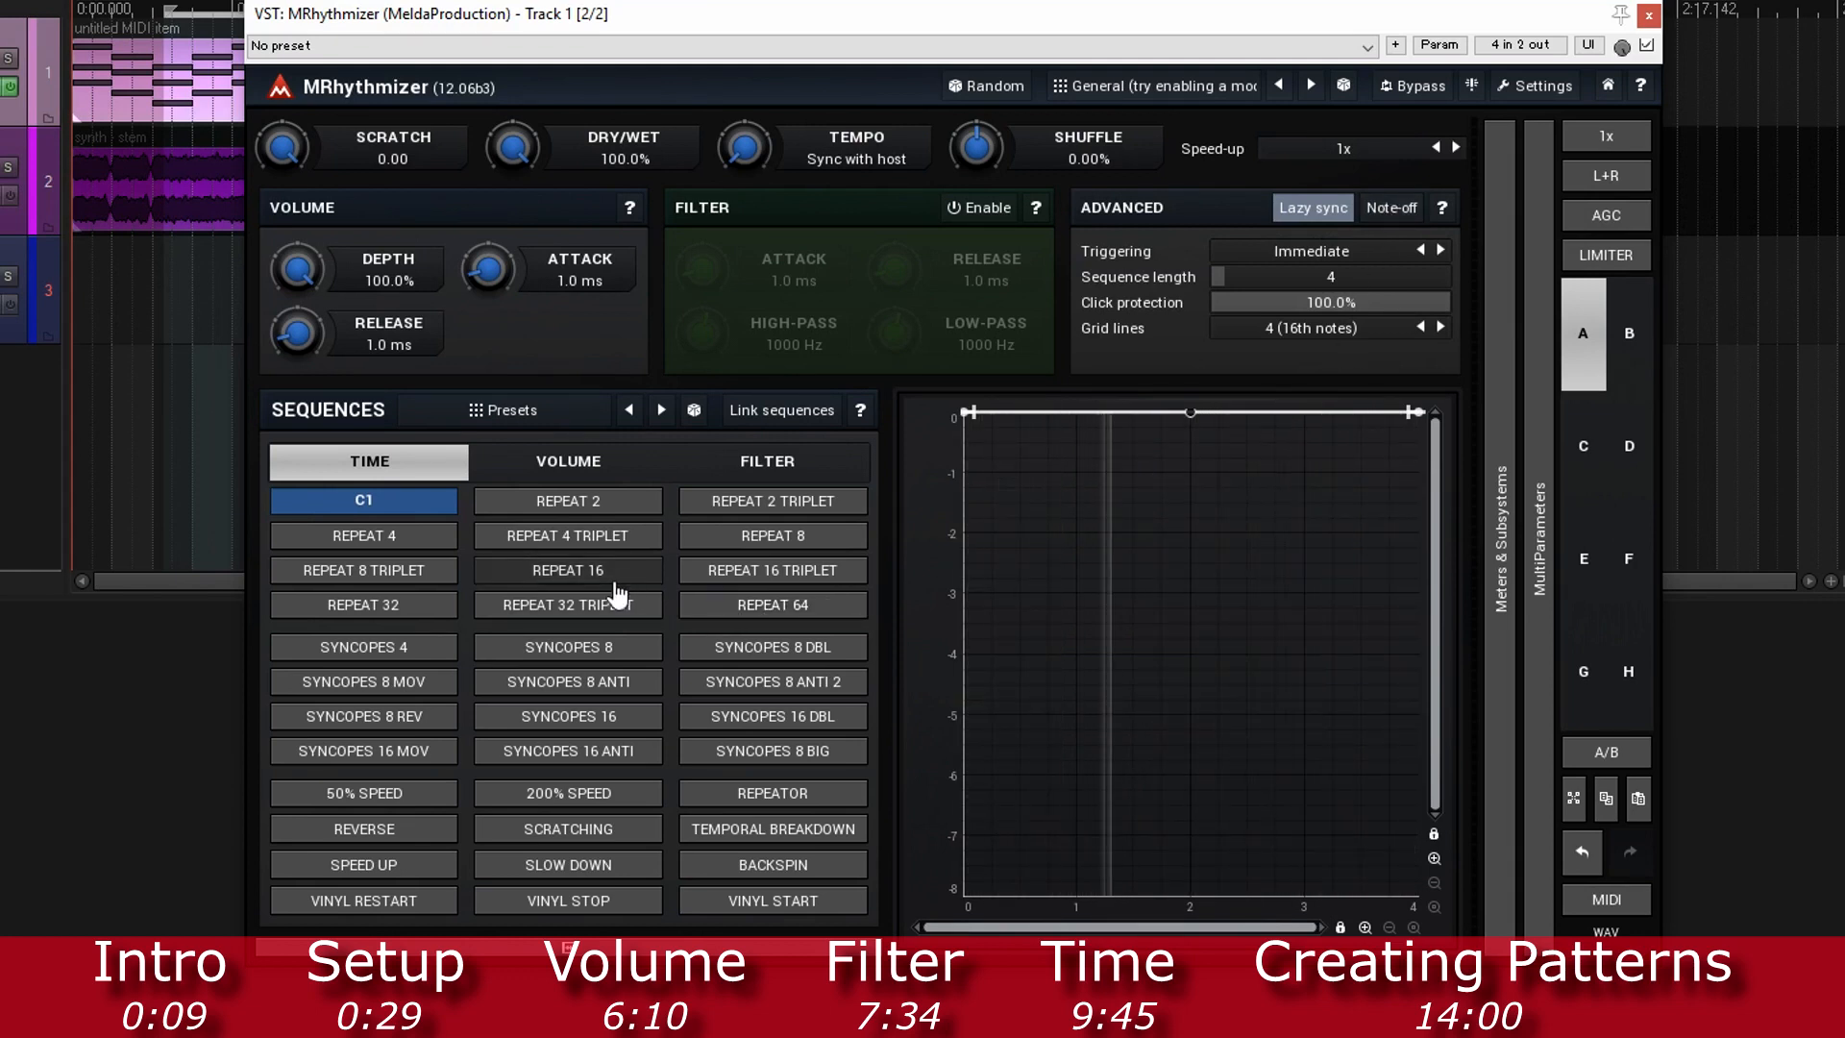
left_click(362, 646)
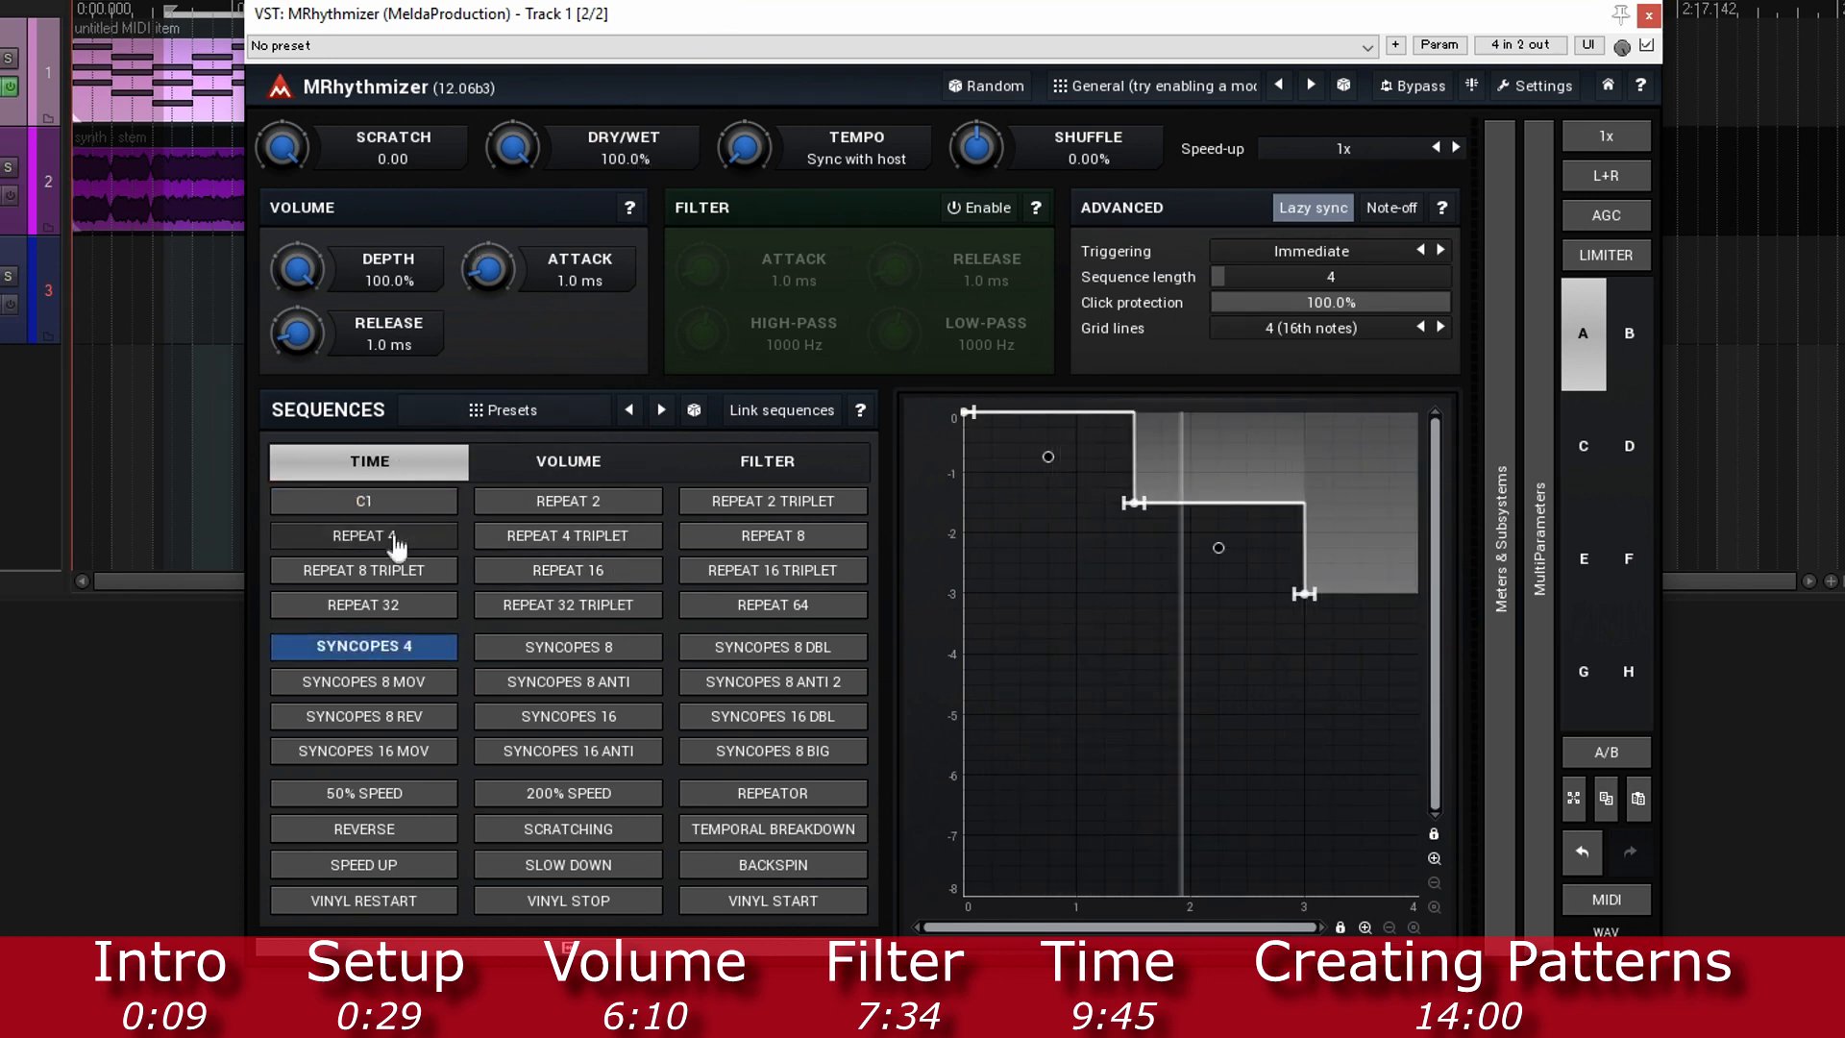
left_click(363, 500)
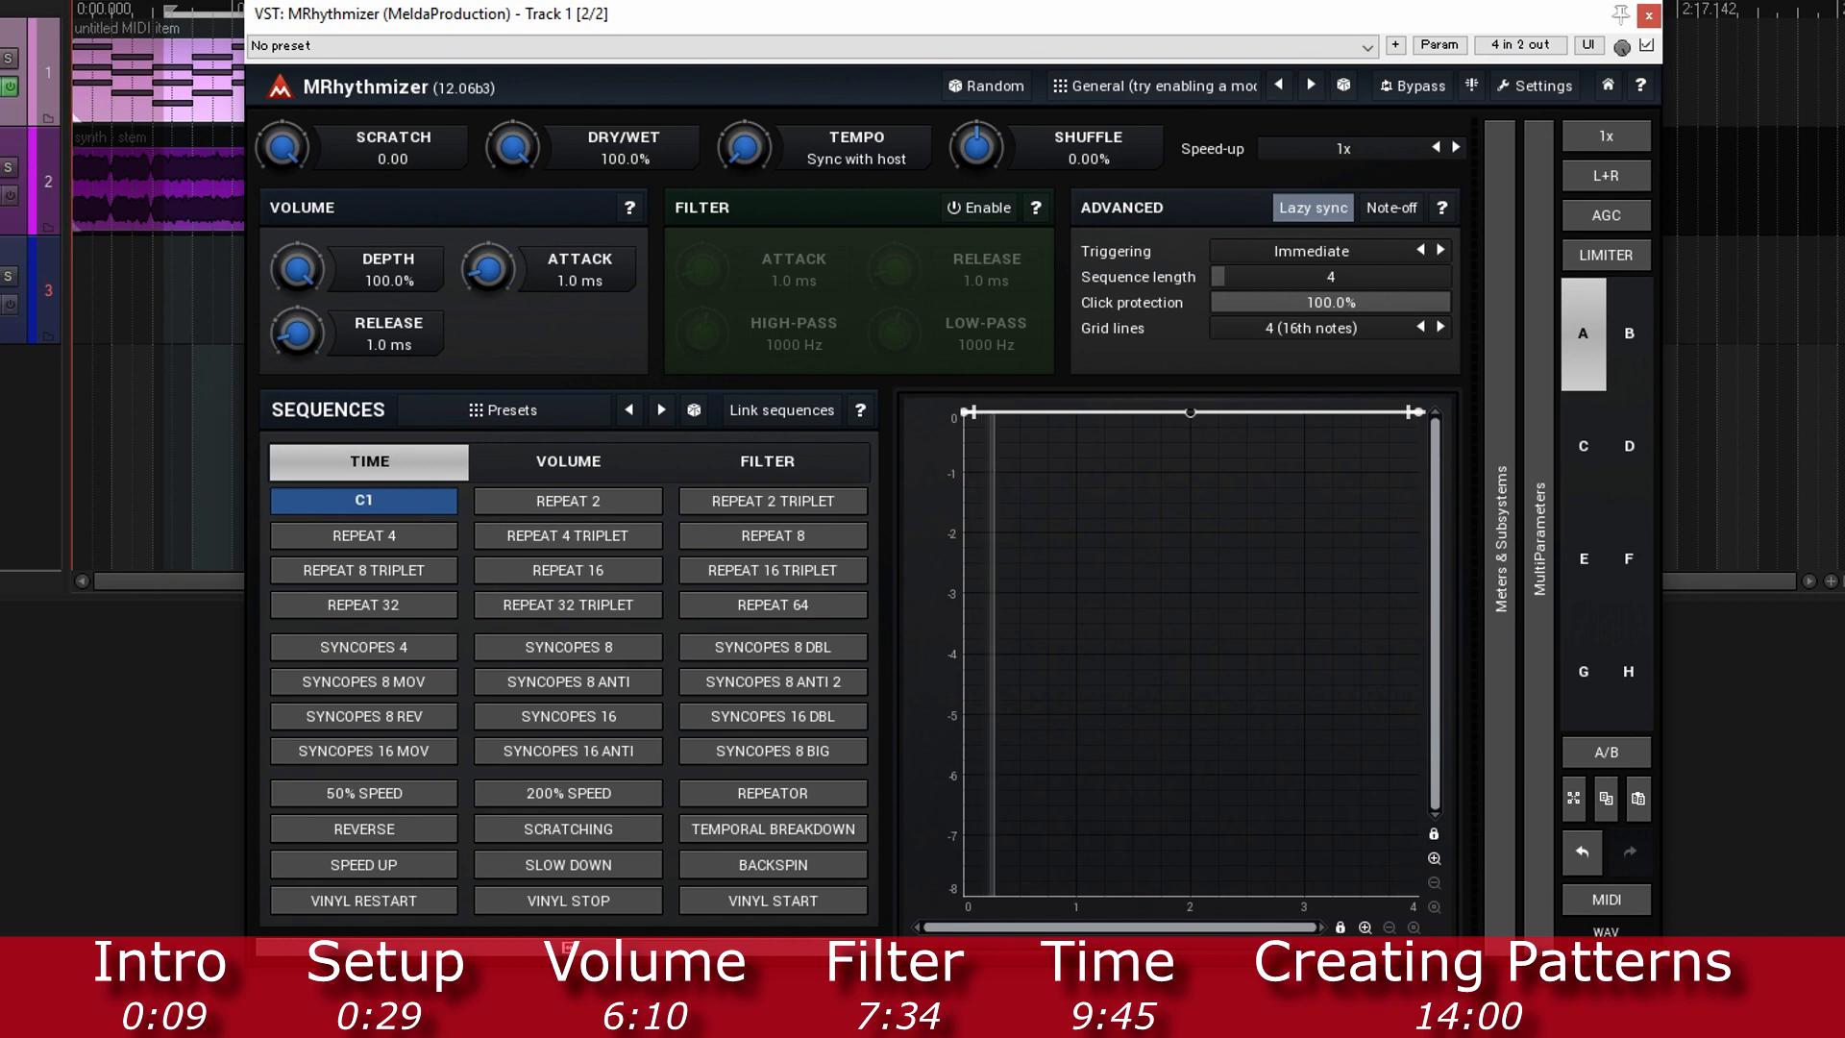
left_click(772, 646)
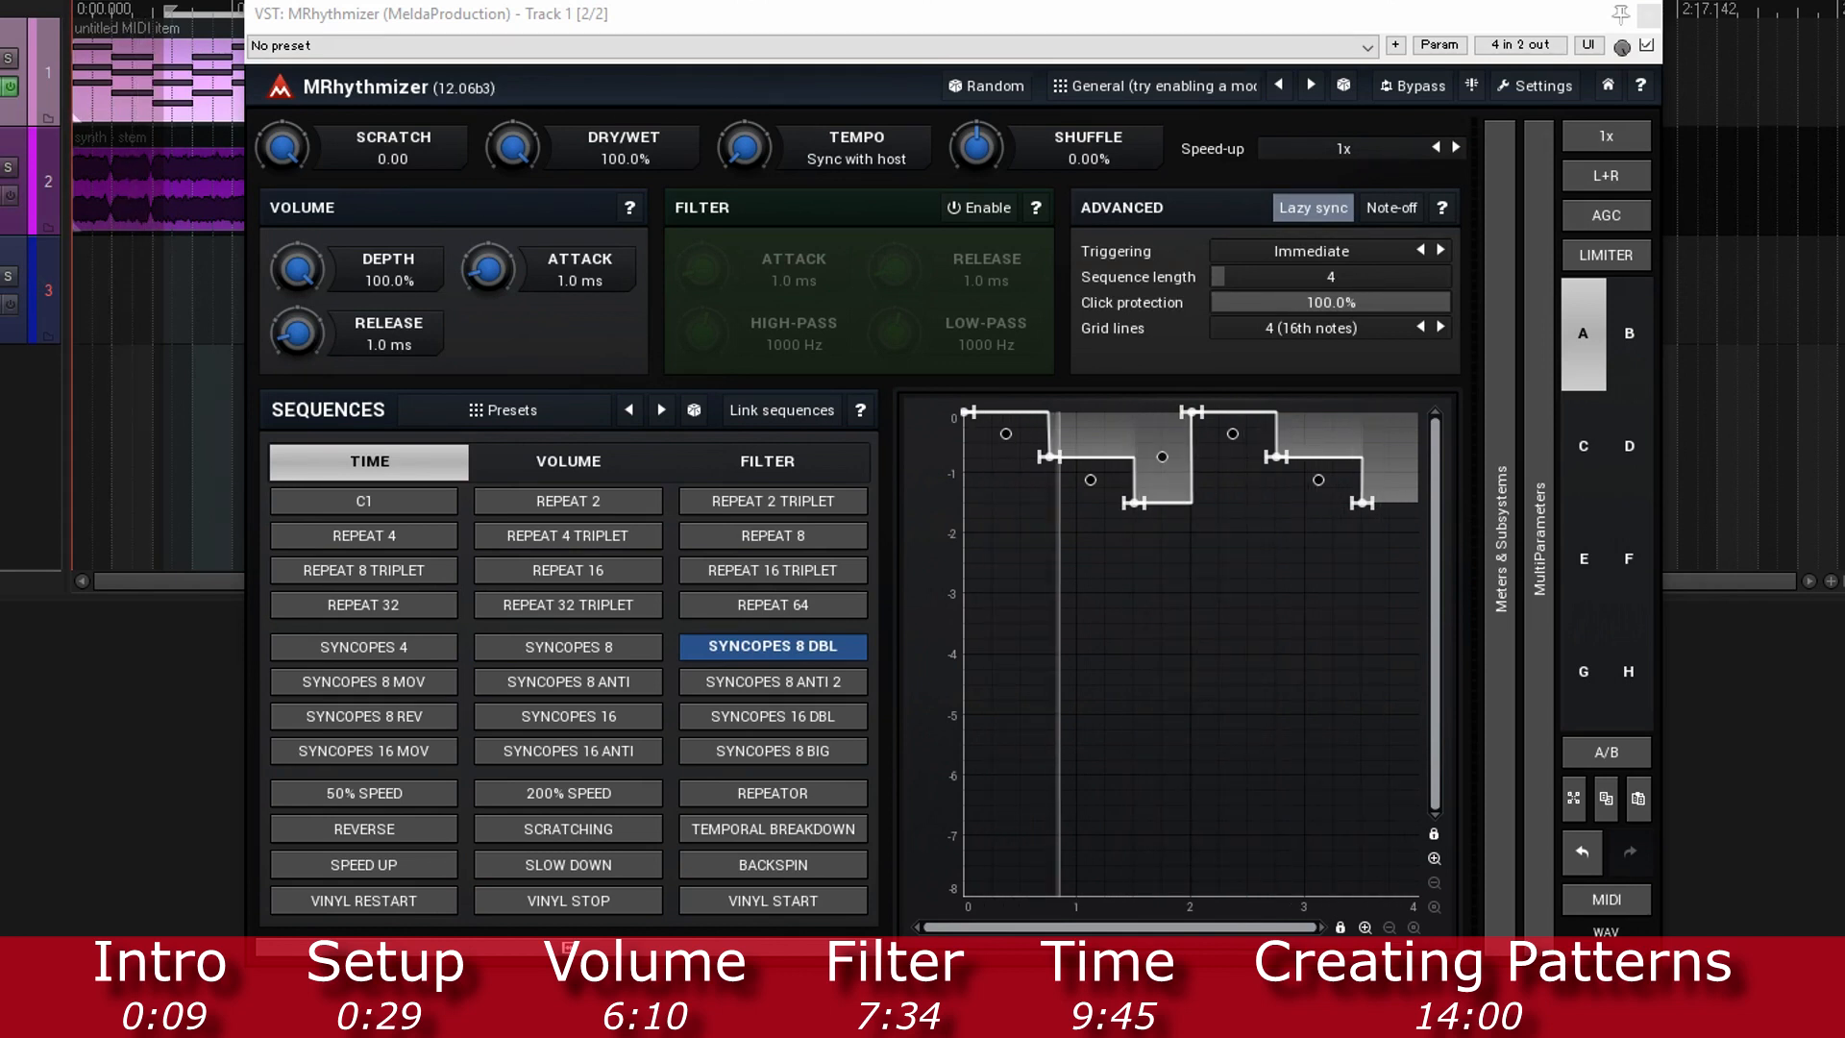
left_click(363, 500)
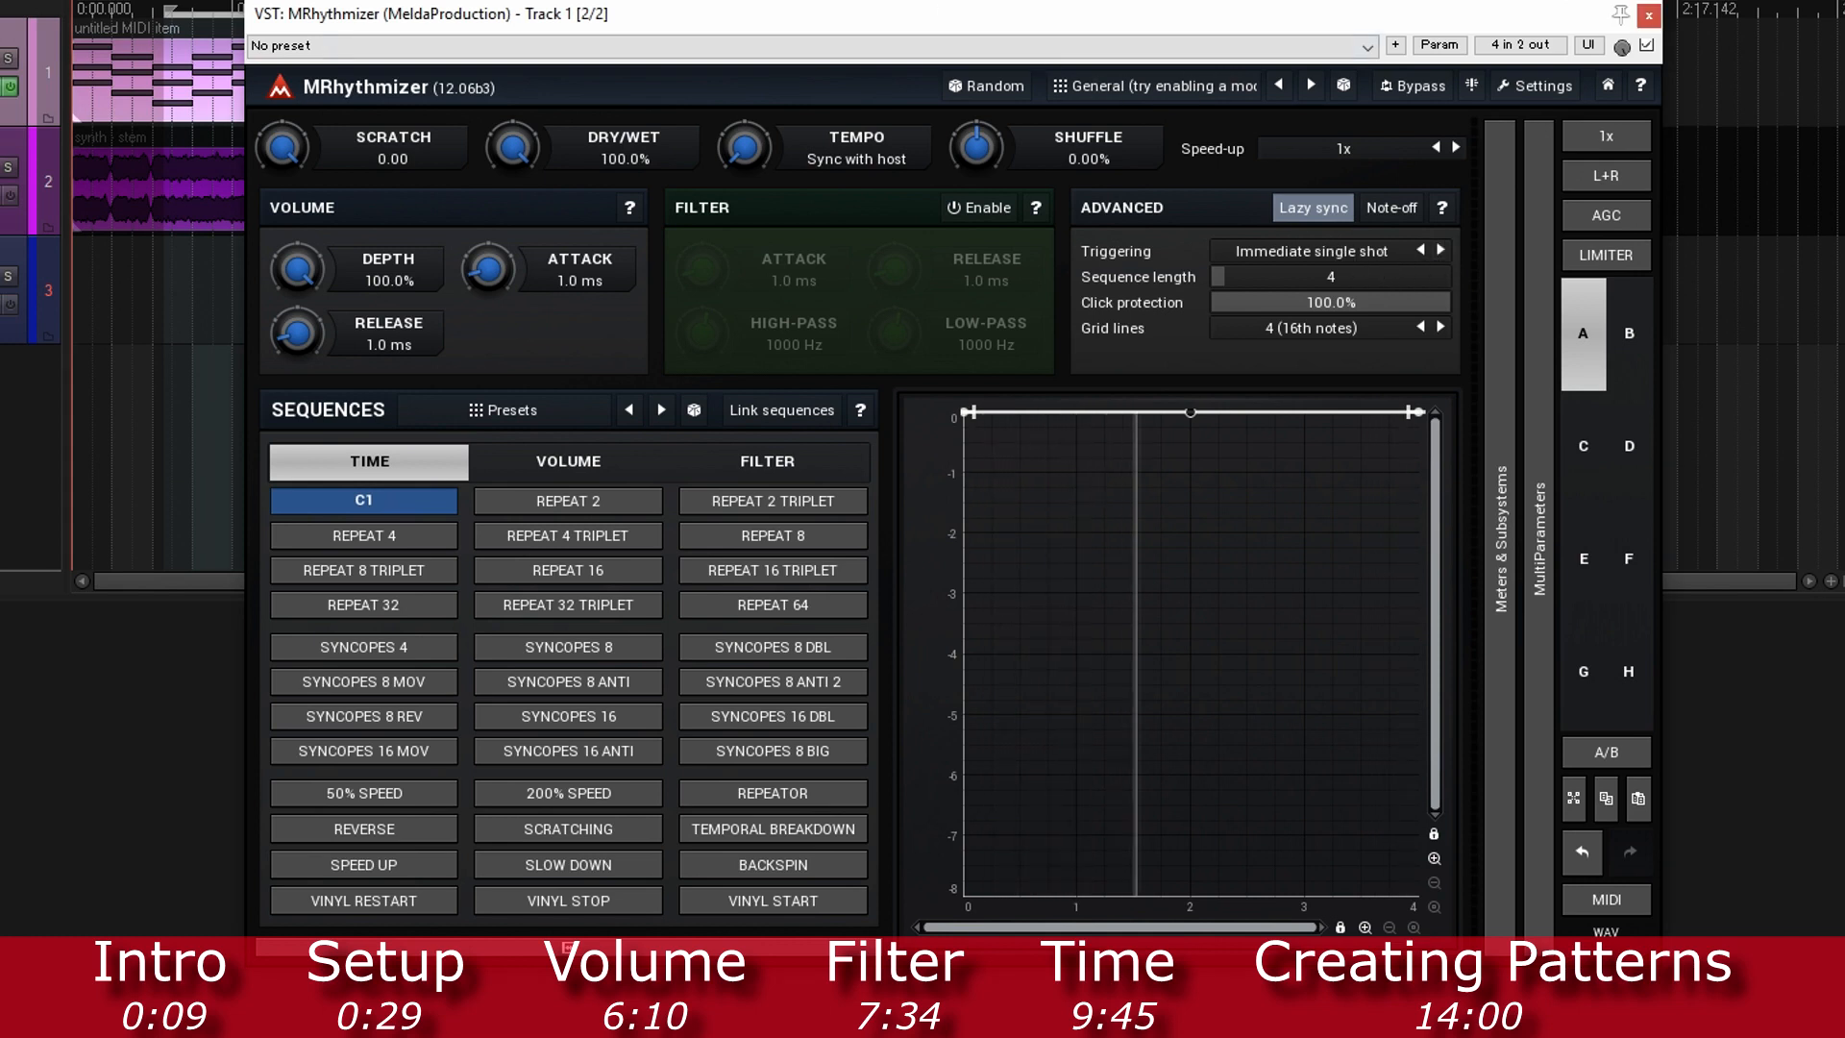
left_click(363, 645)
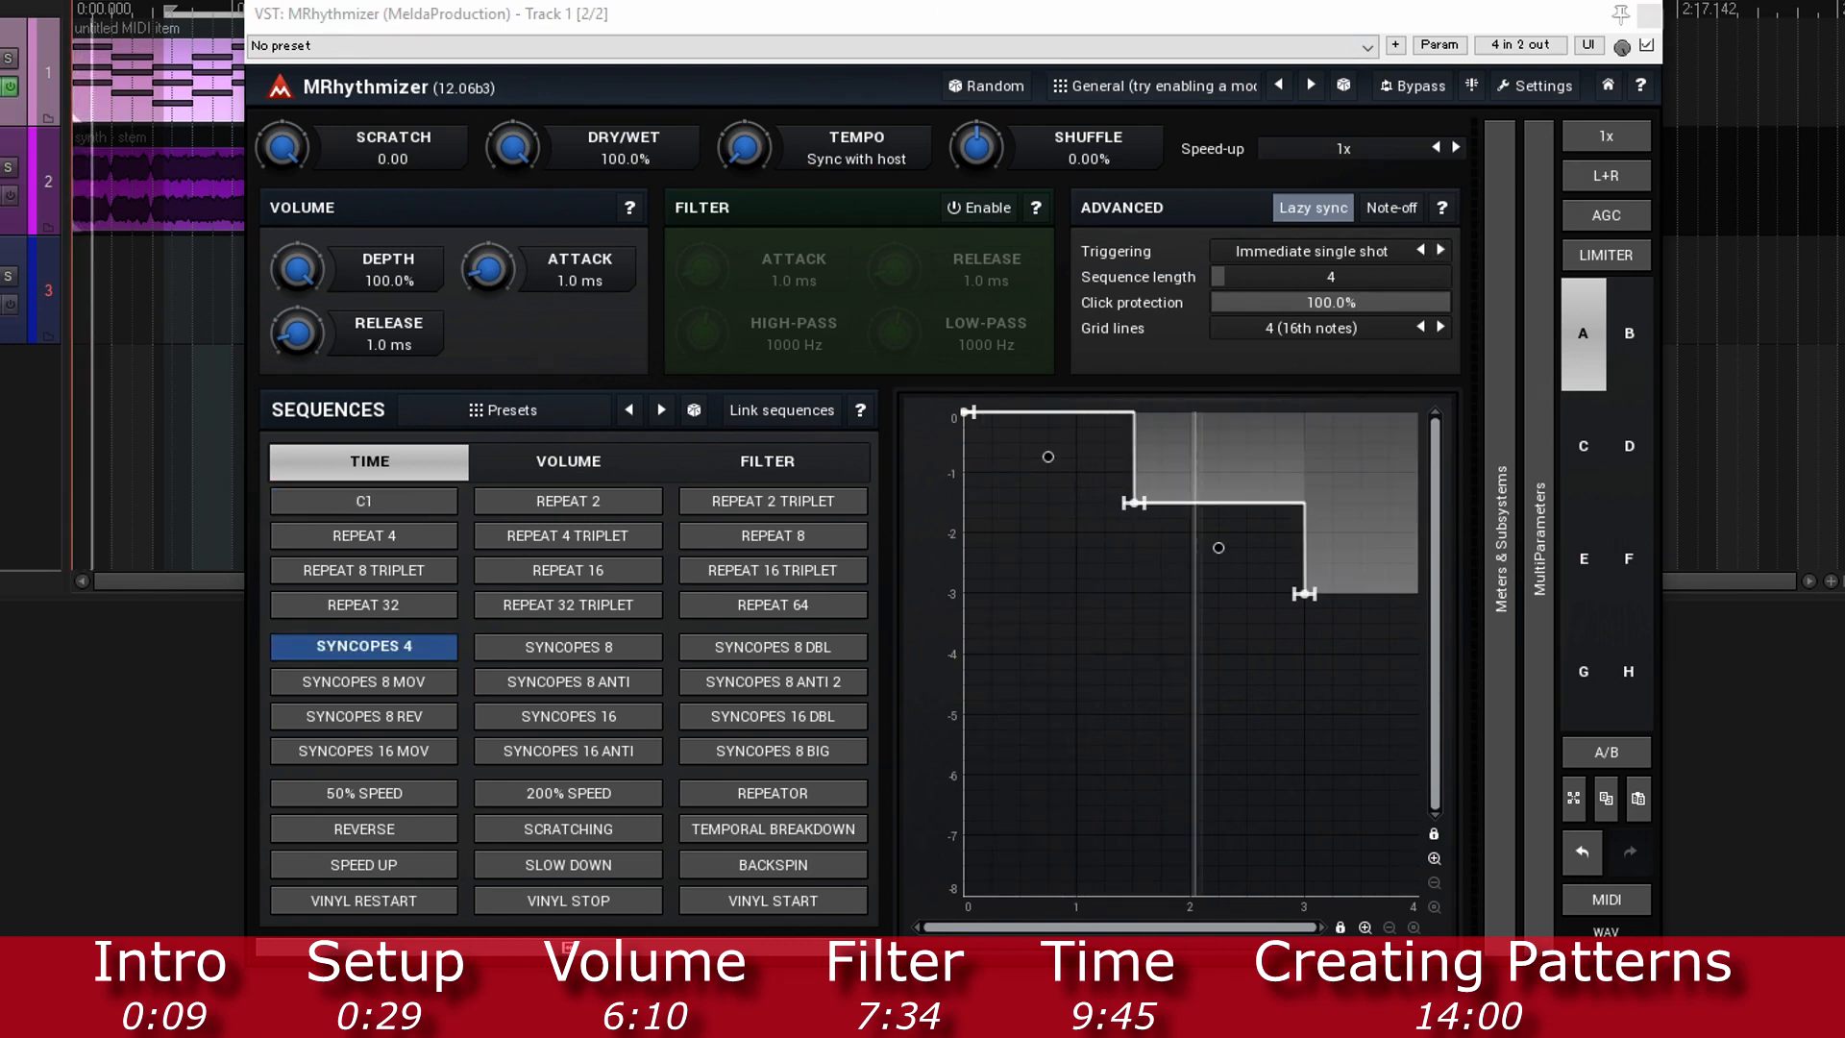
left_click(363, 499)
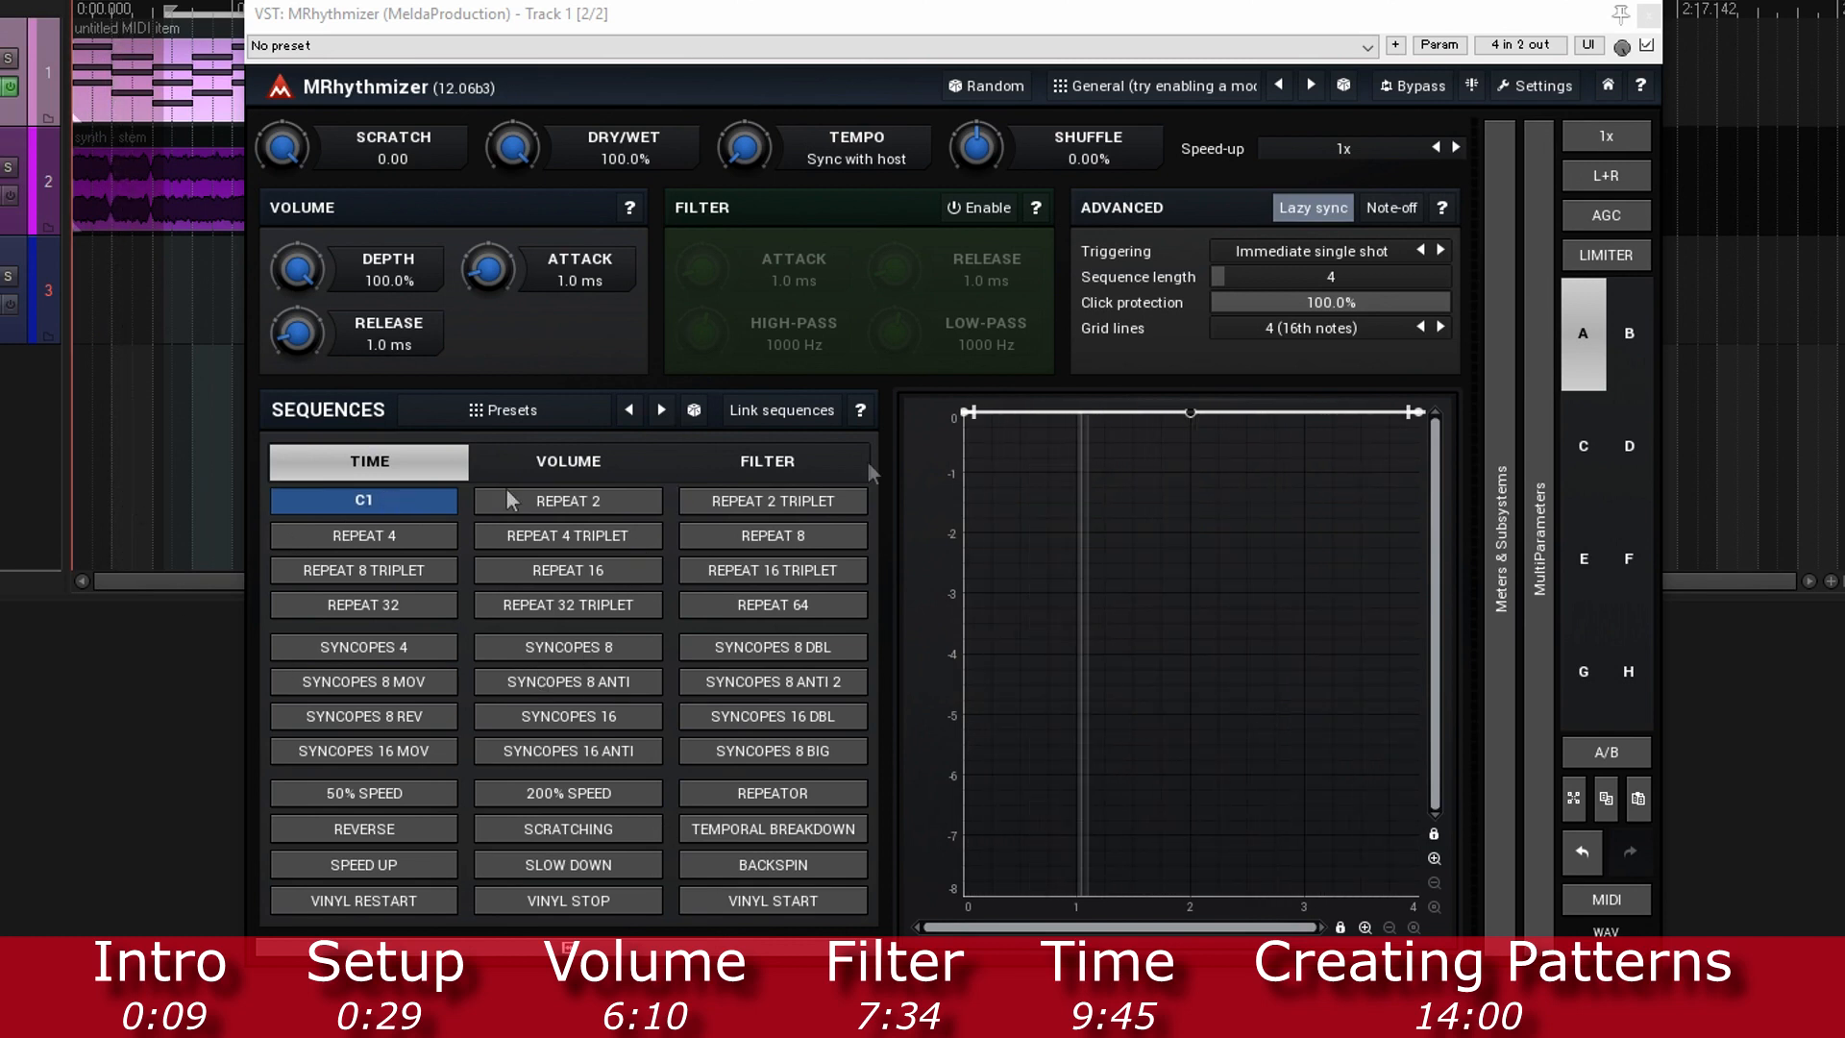
Step: Switch triggering to Next bar, then back to Immediate
left_click(1327, 251)
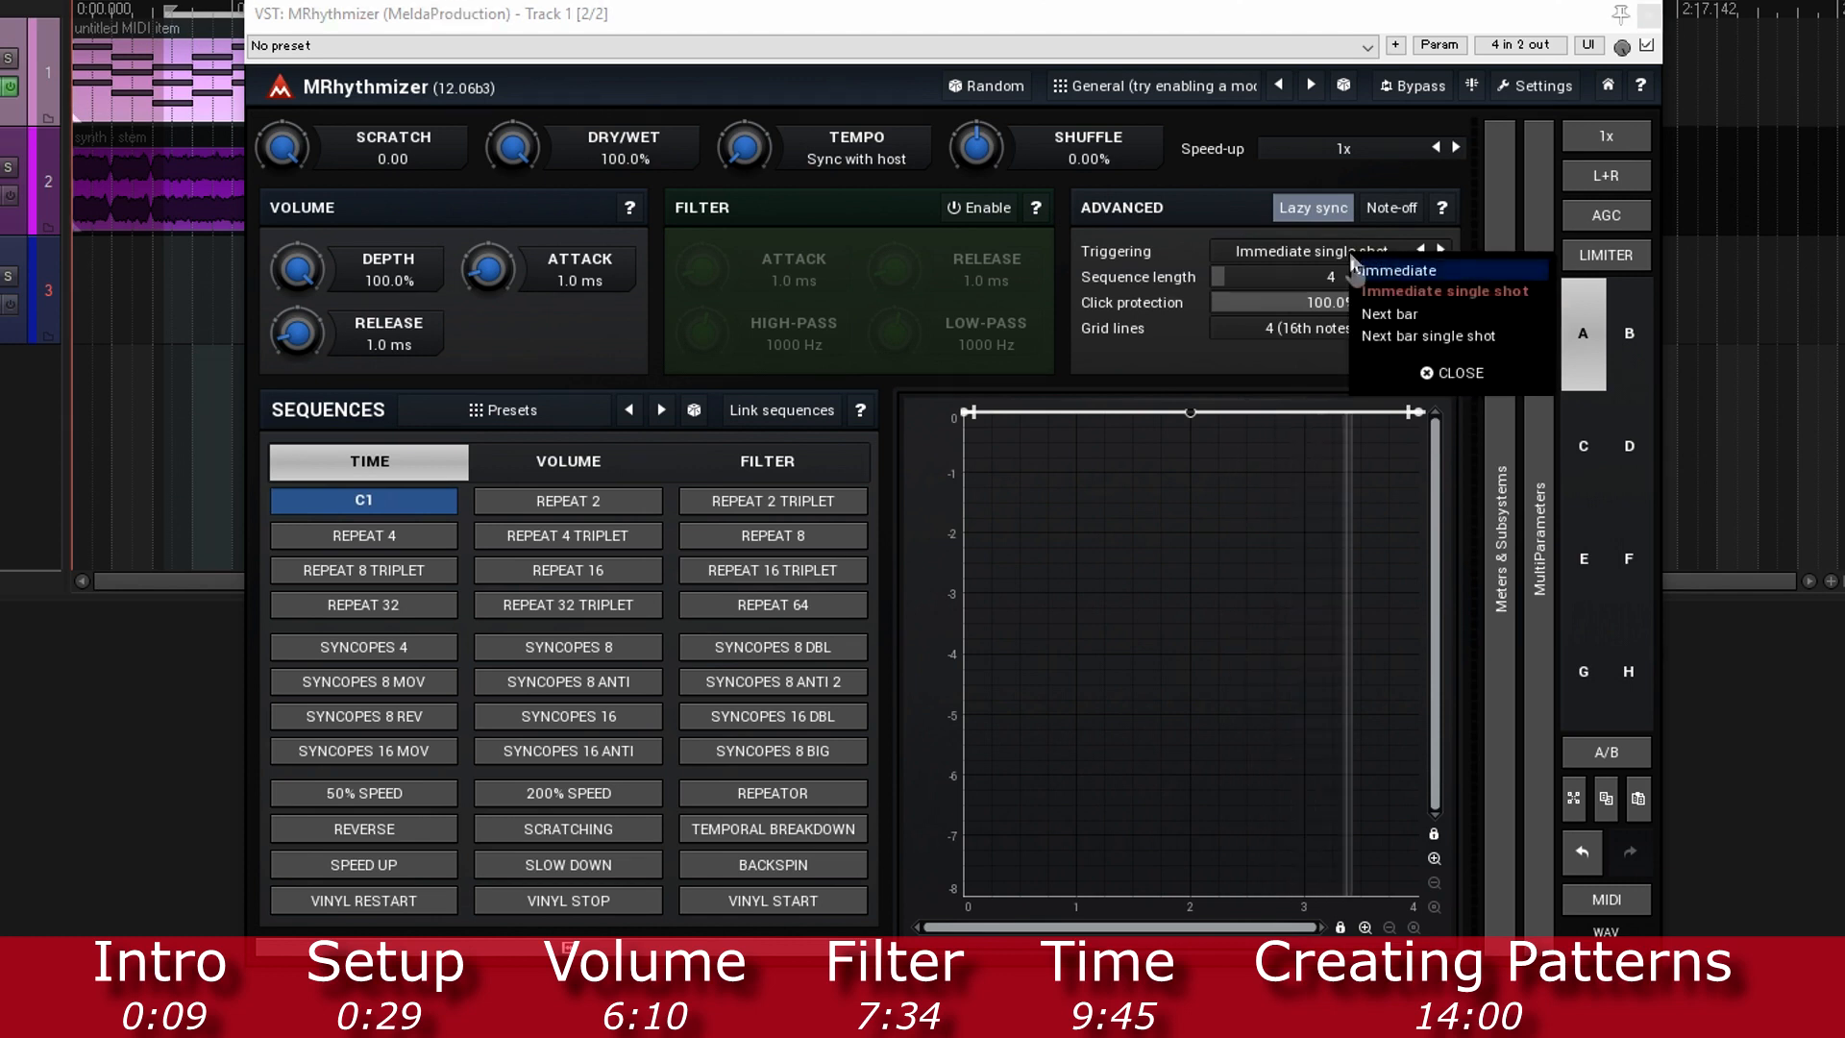
left_click(1390, 314)
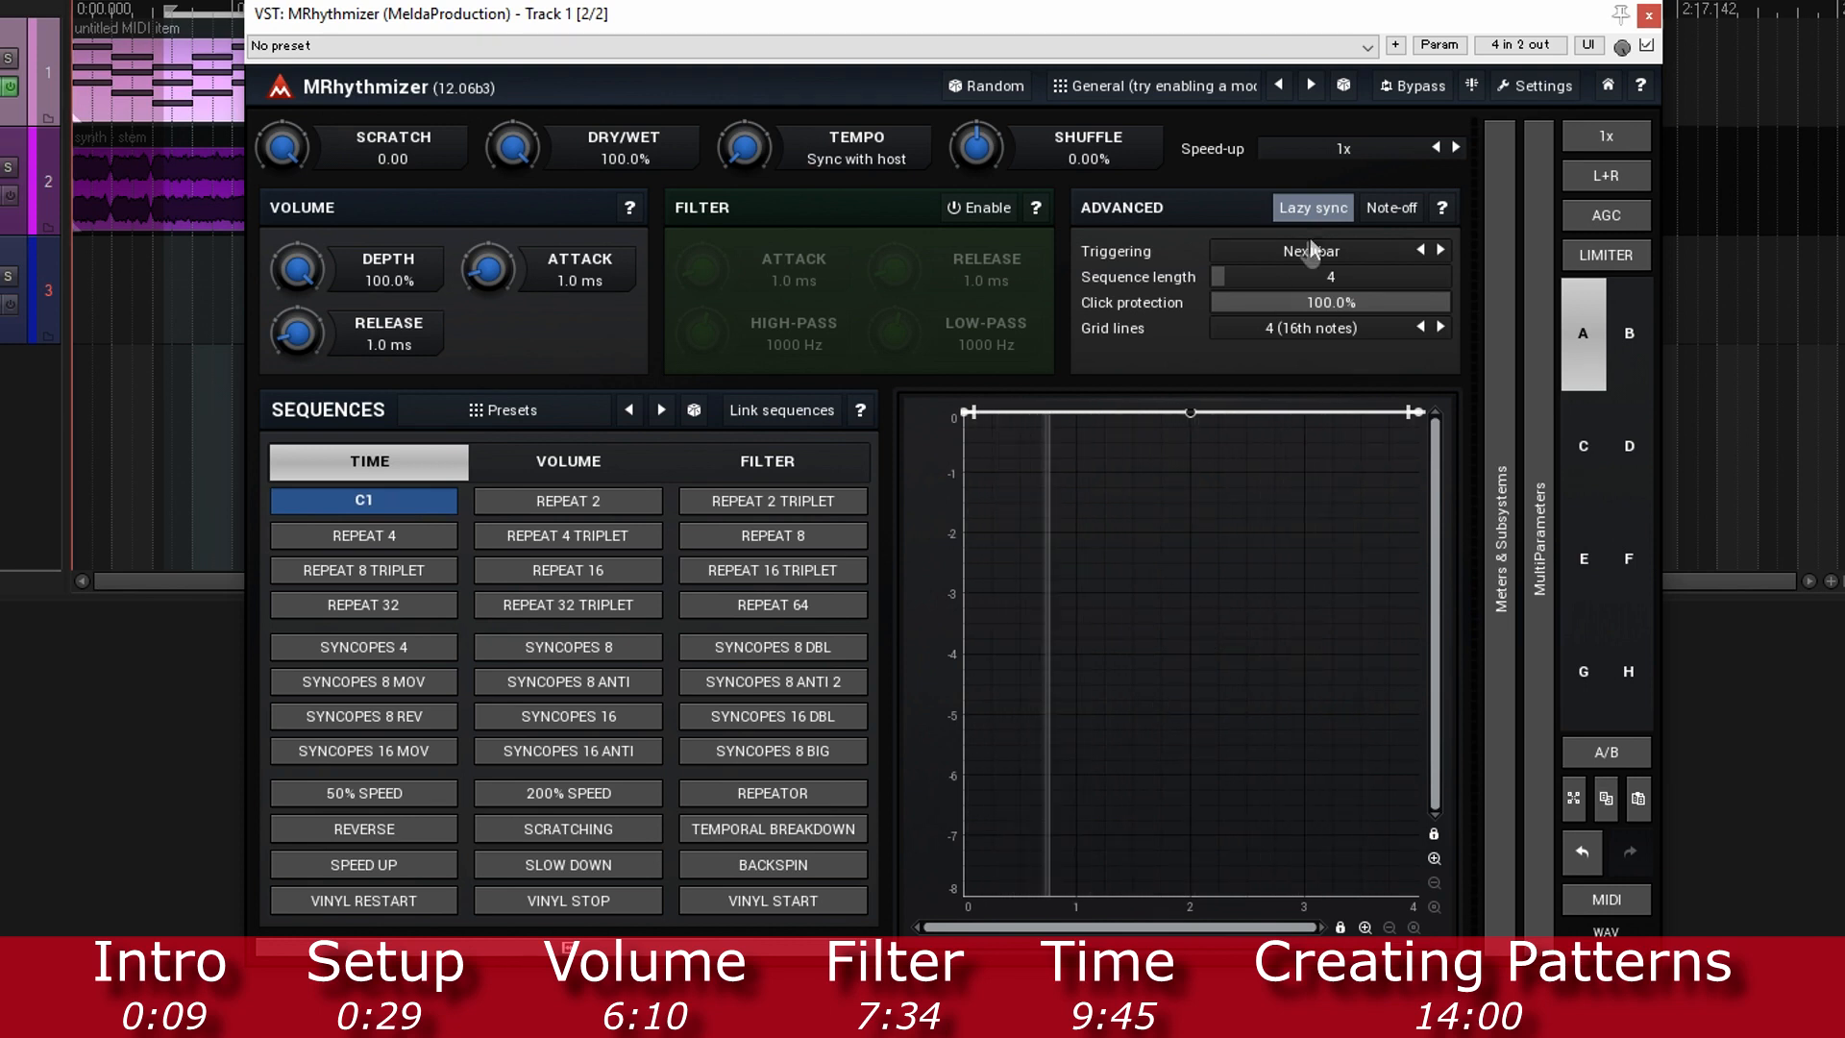
left_click(1330, 251)
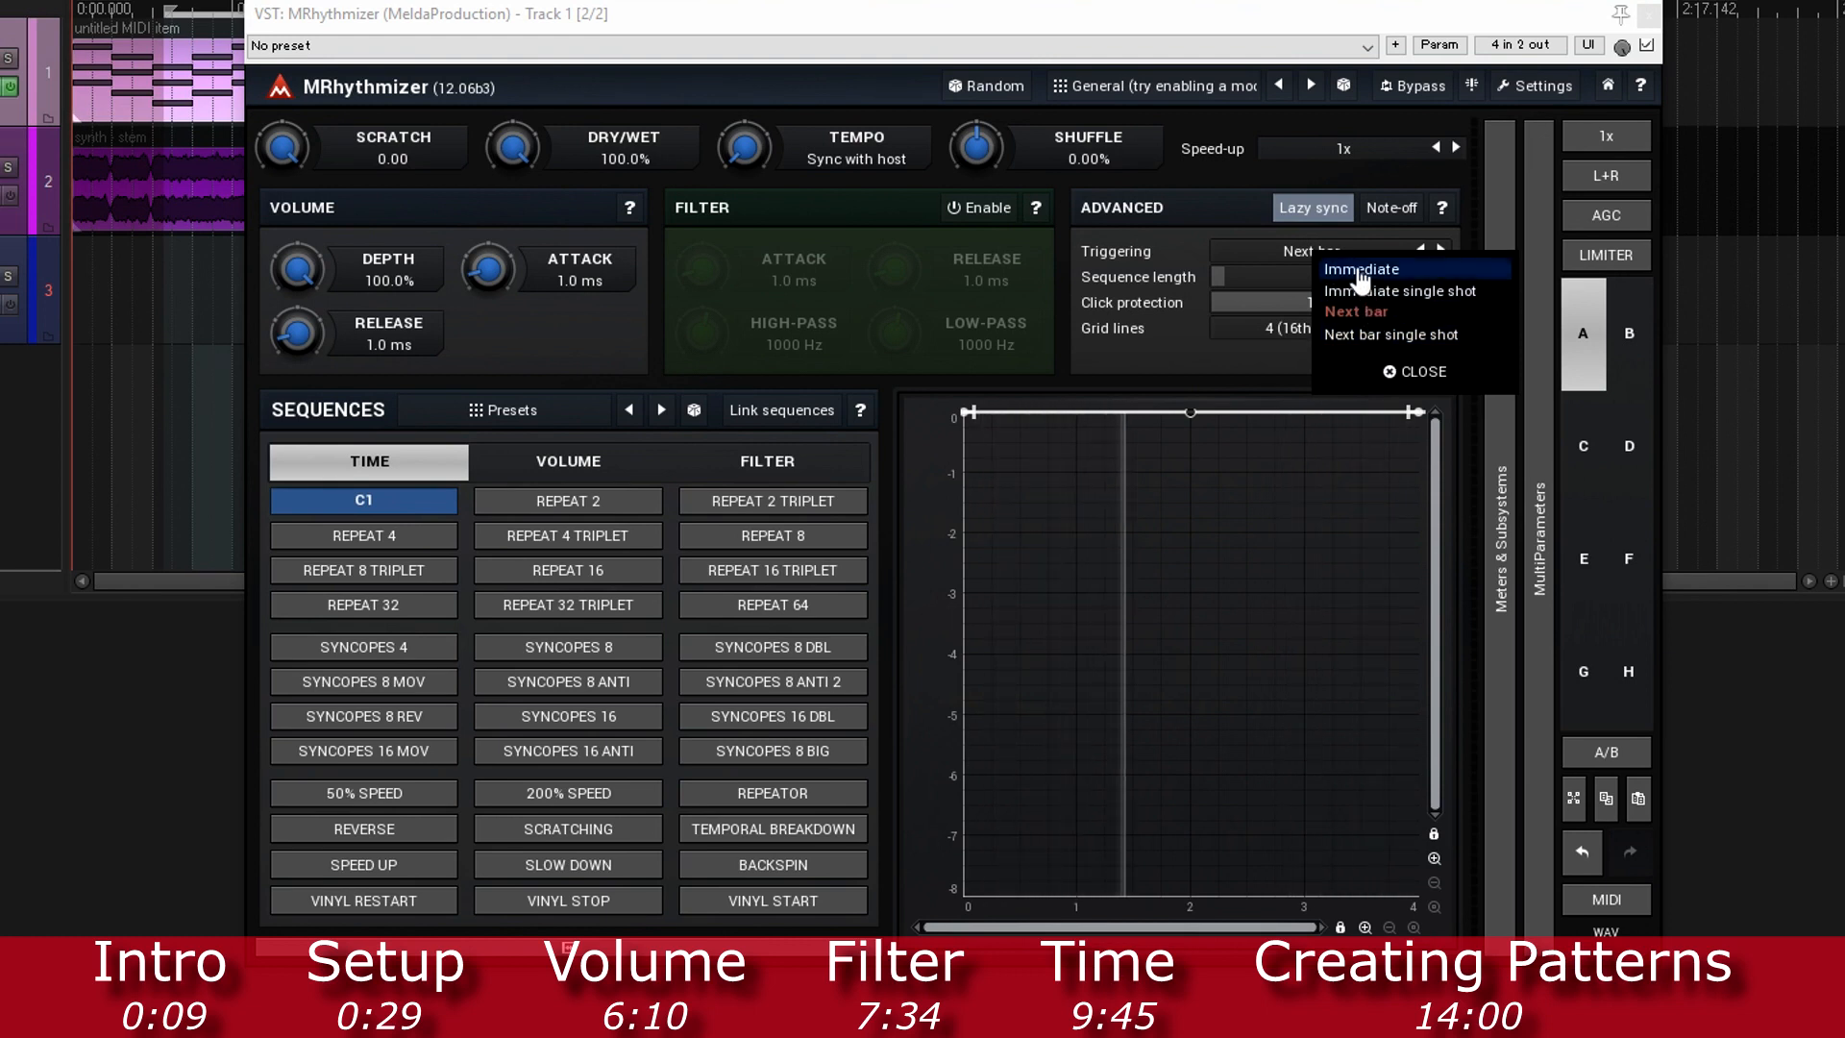
left_click(1361, 268)
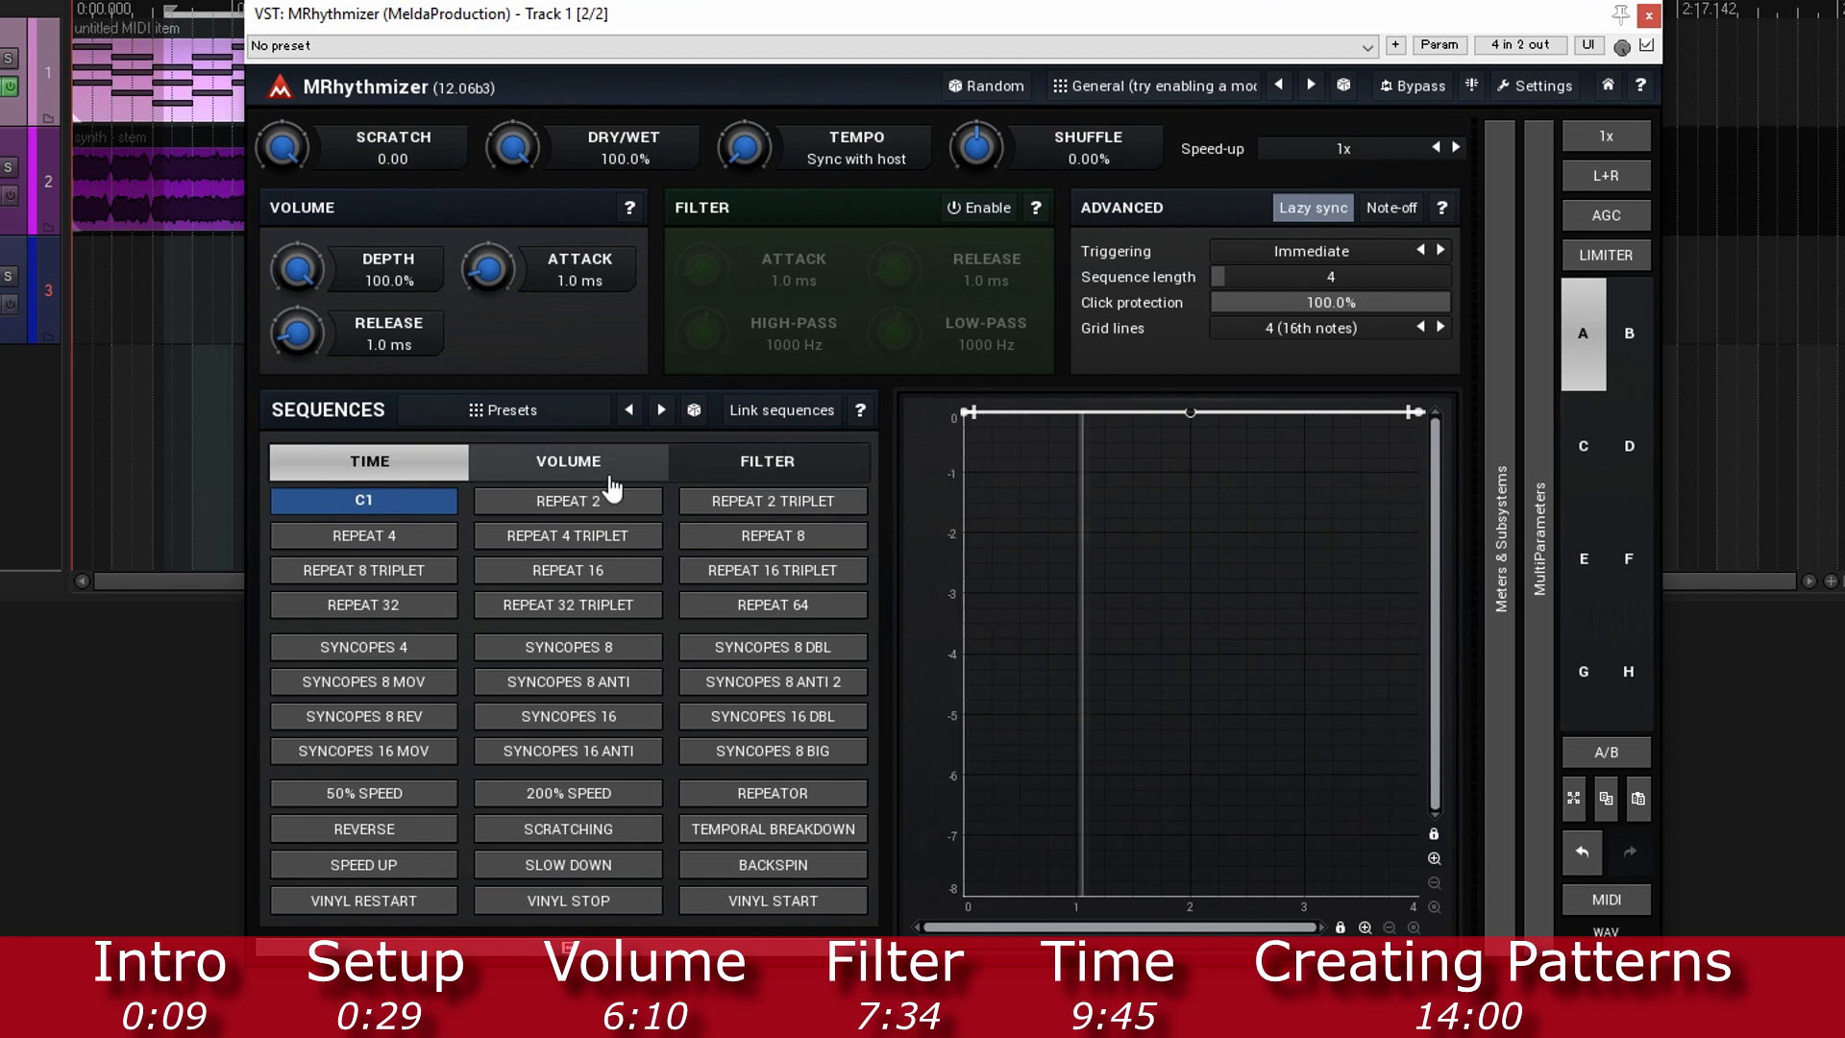
Step: Audition Gate 2, Gate 8 and Trance Gate 8 volume patterns, ending on Trance Gate 9
left_click(567, 460)
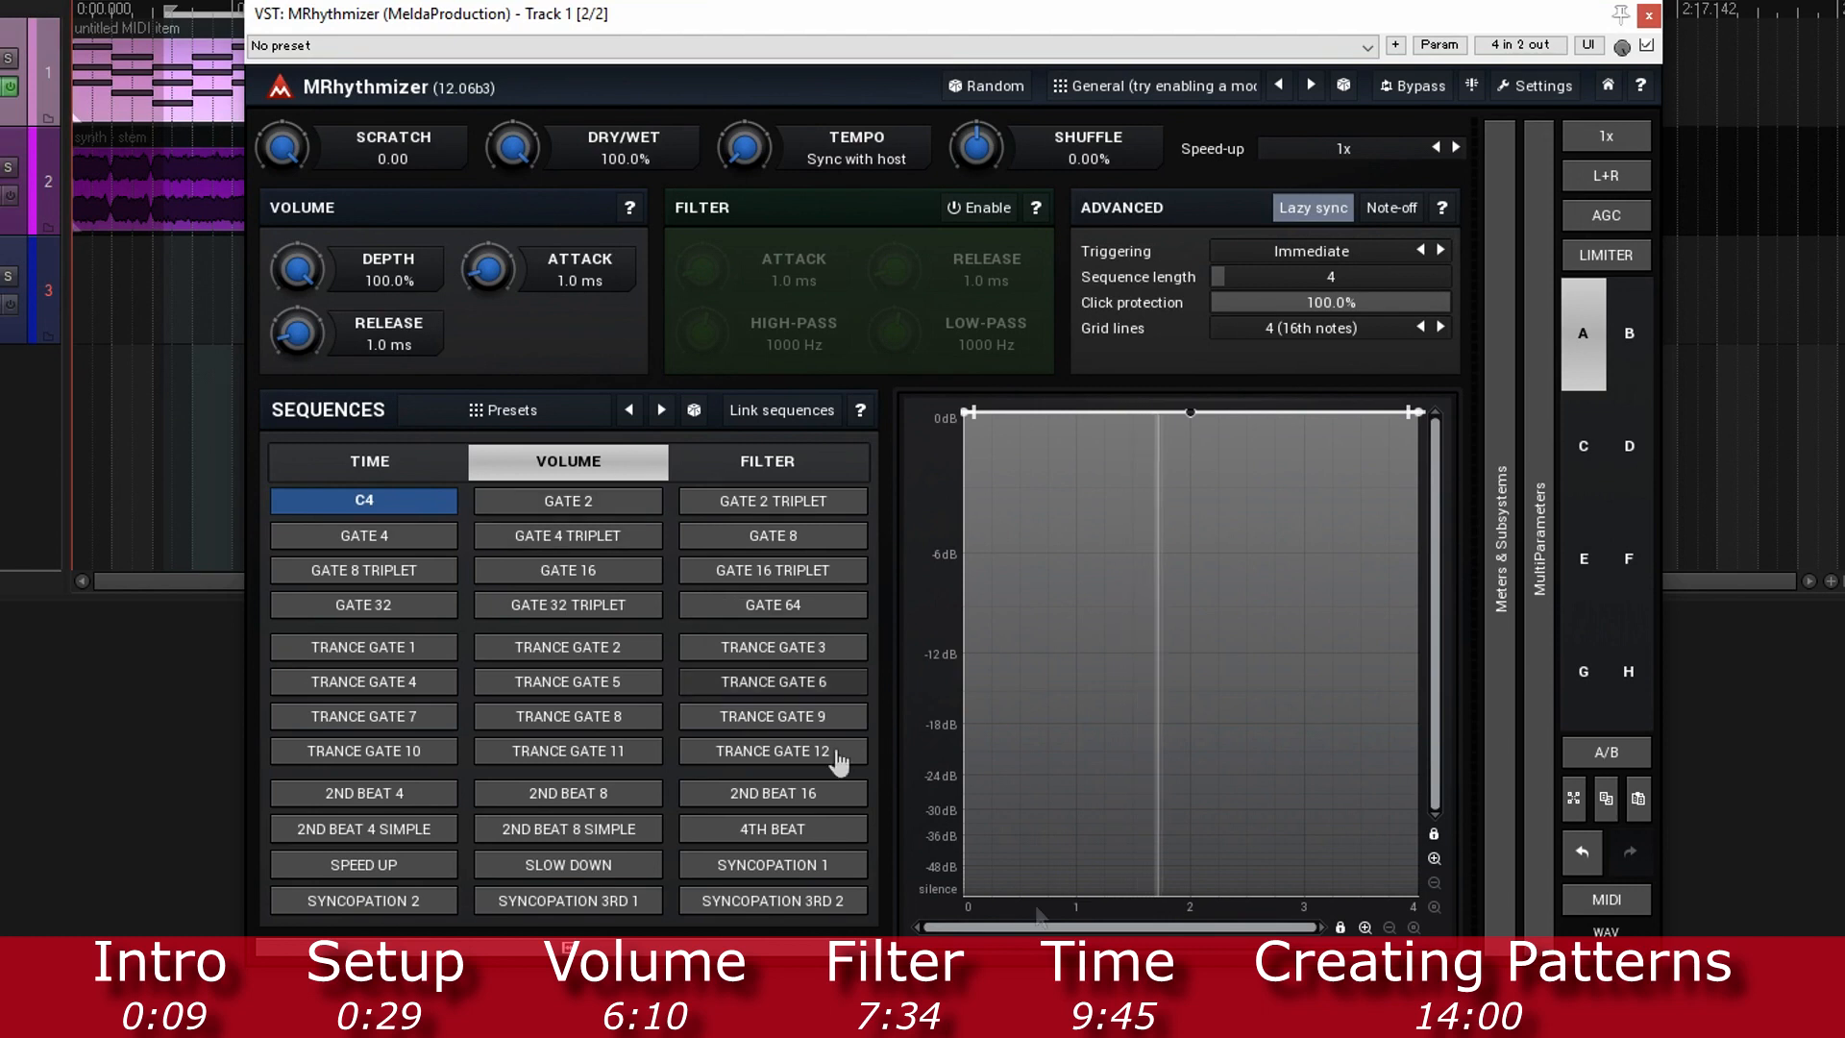
mouse_move(1095, 415)
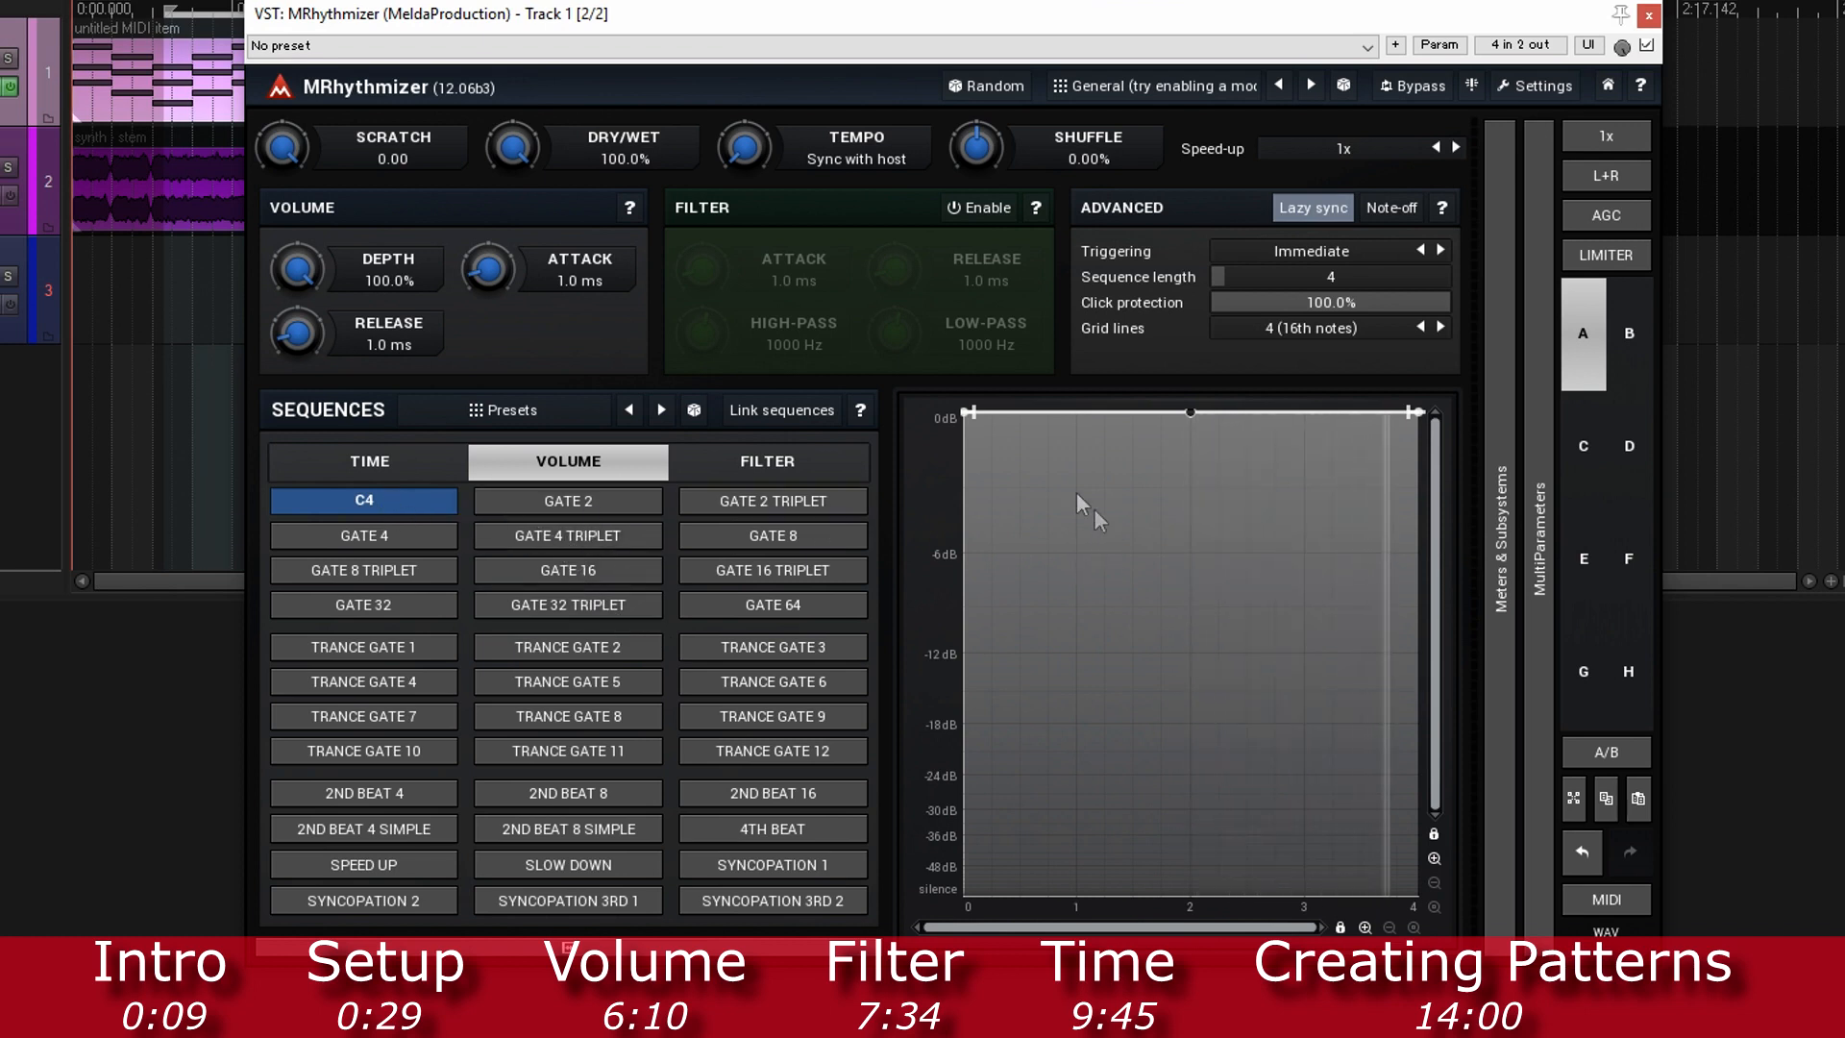
left_click(567, 500)
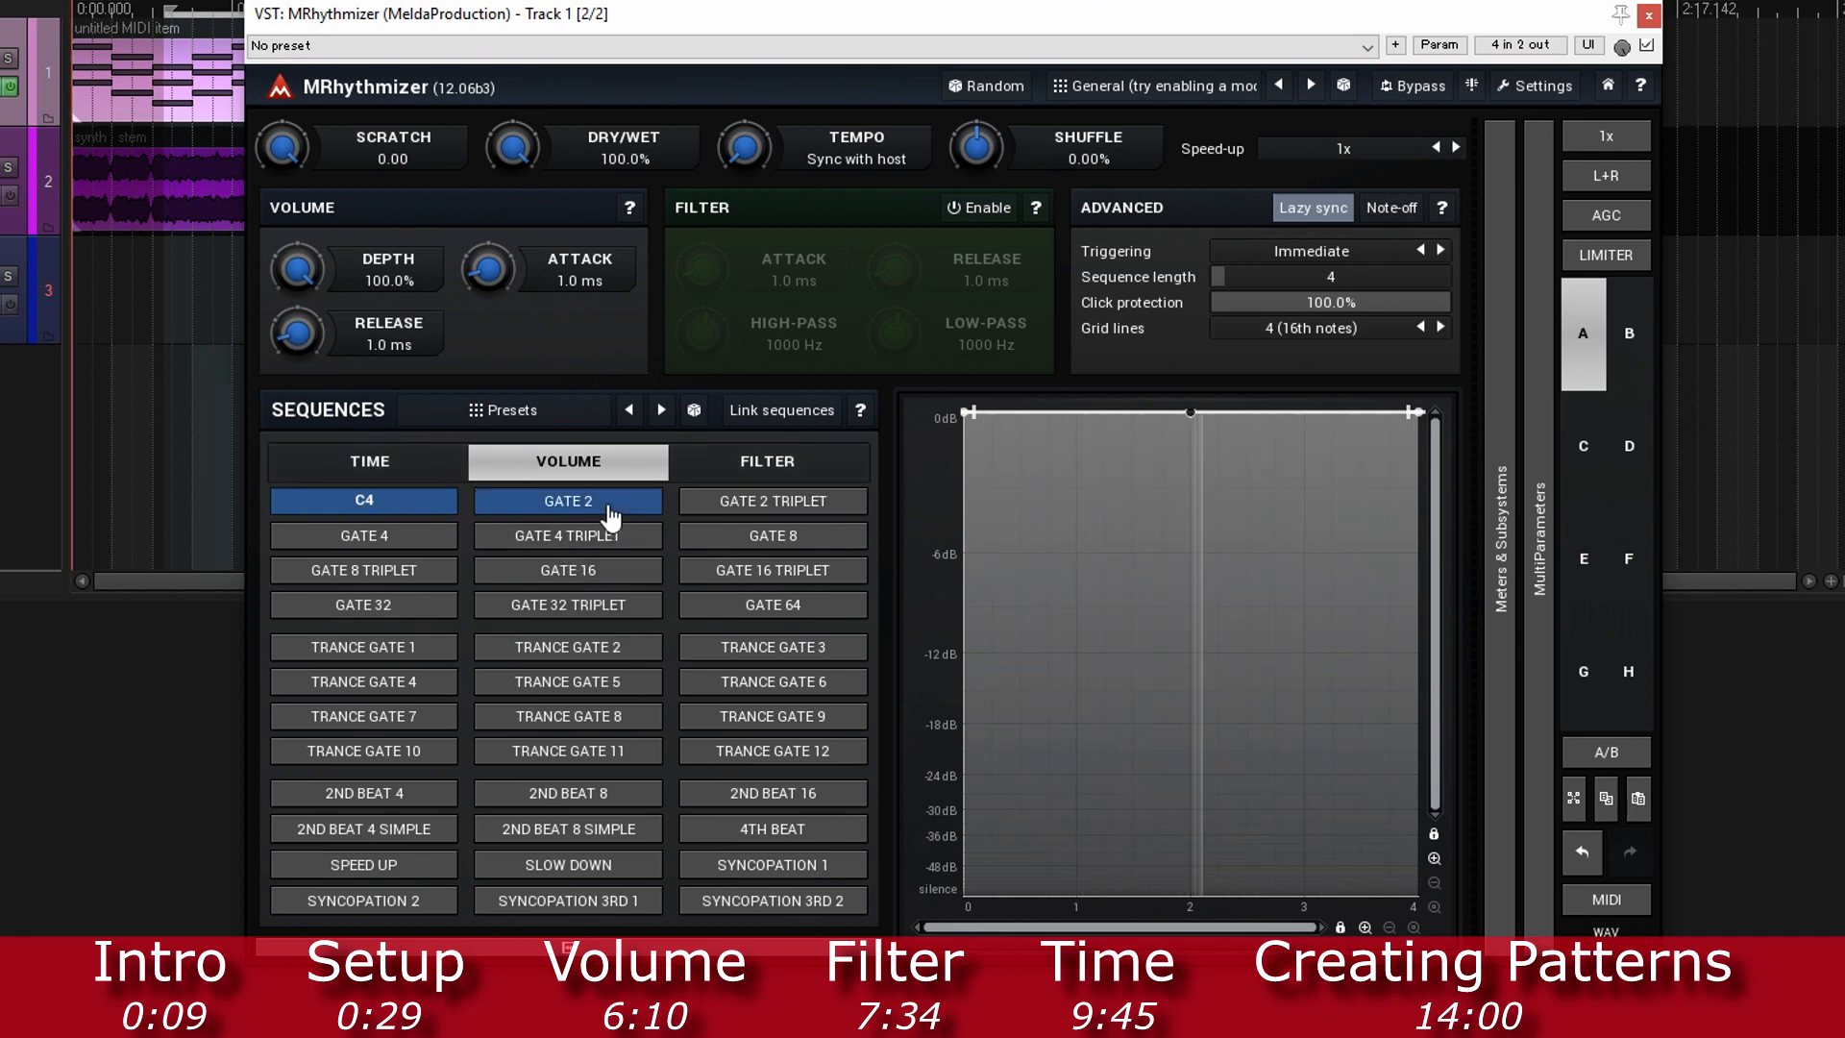
left_click(567, 500)
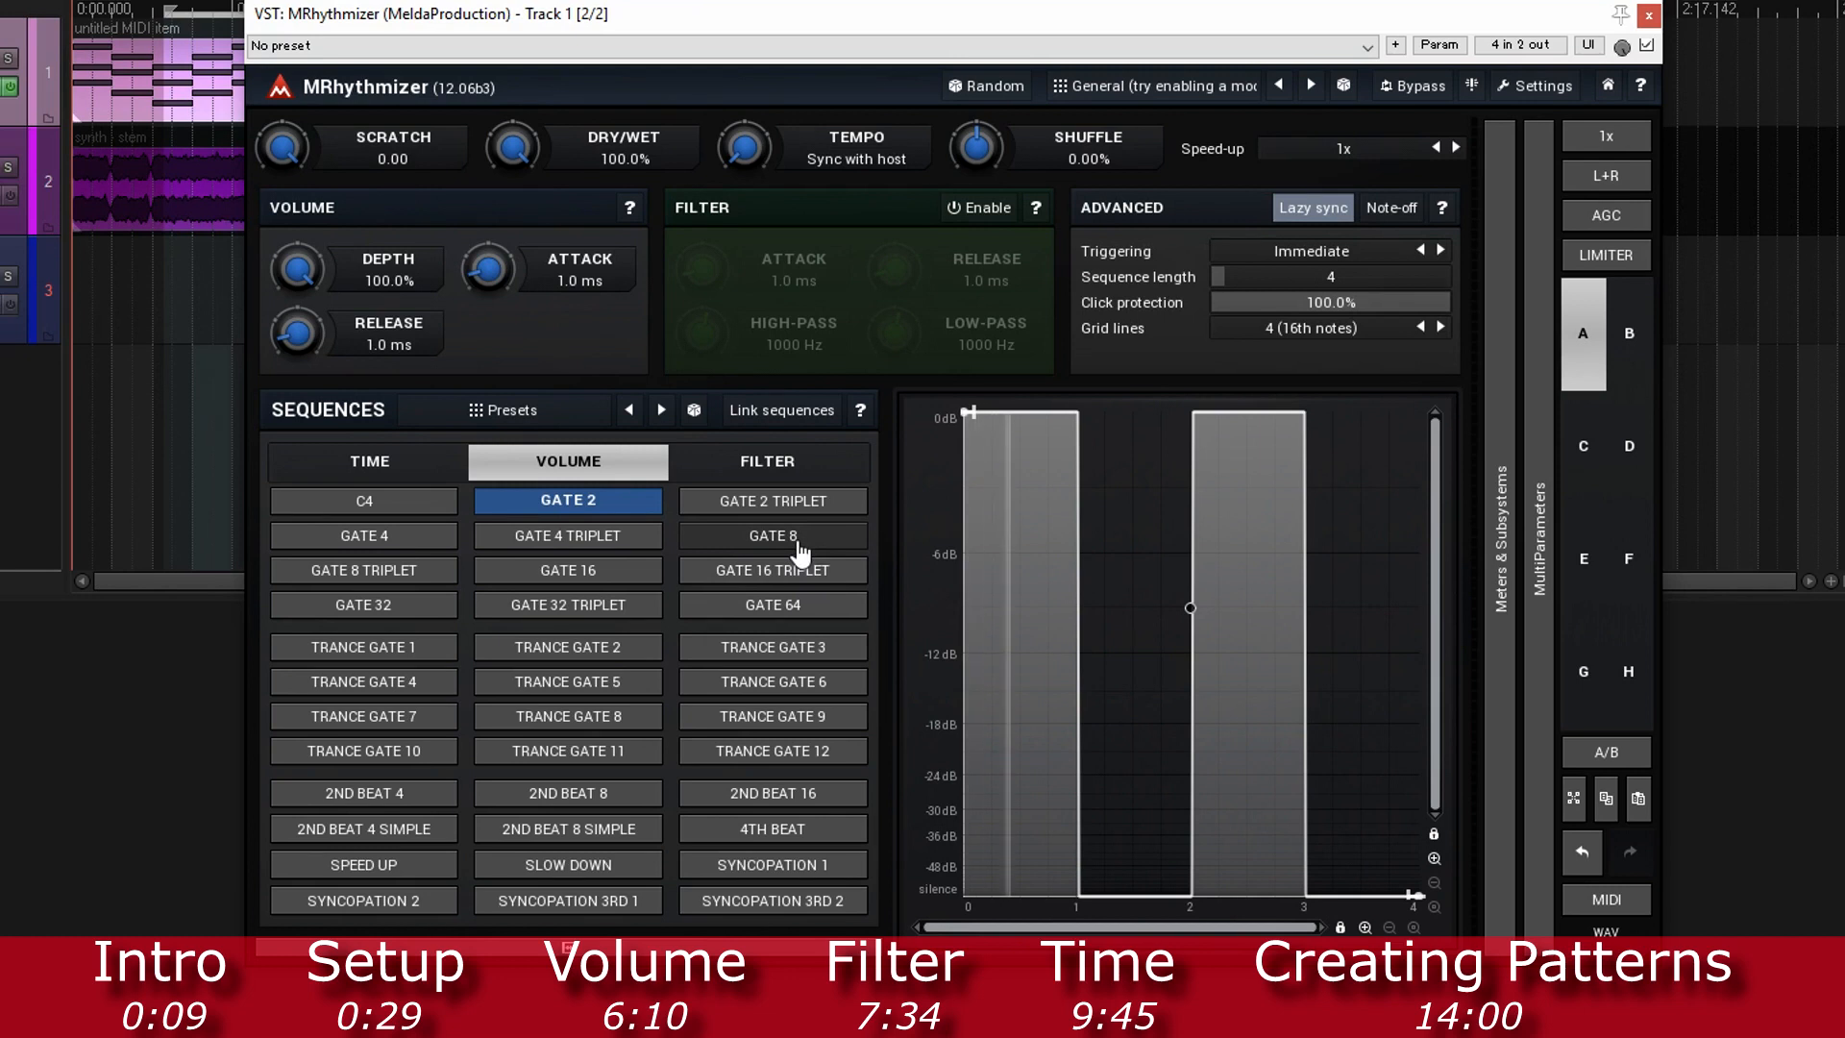
left_click(772, 535)
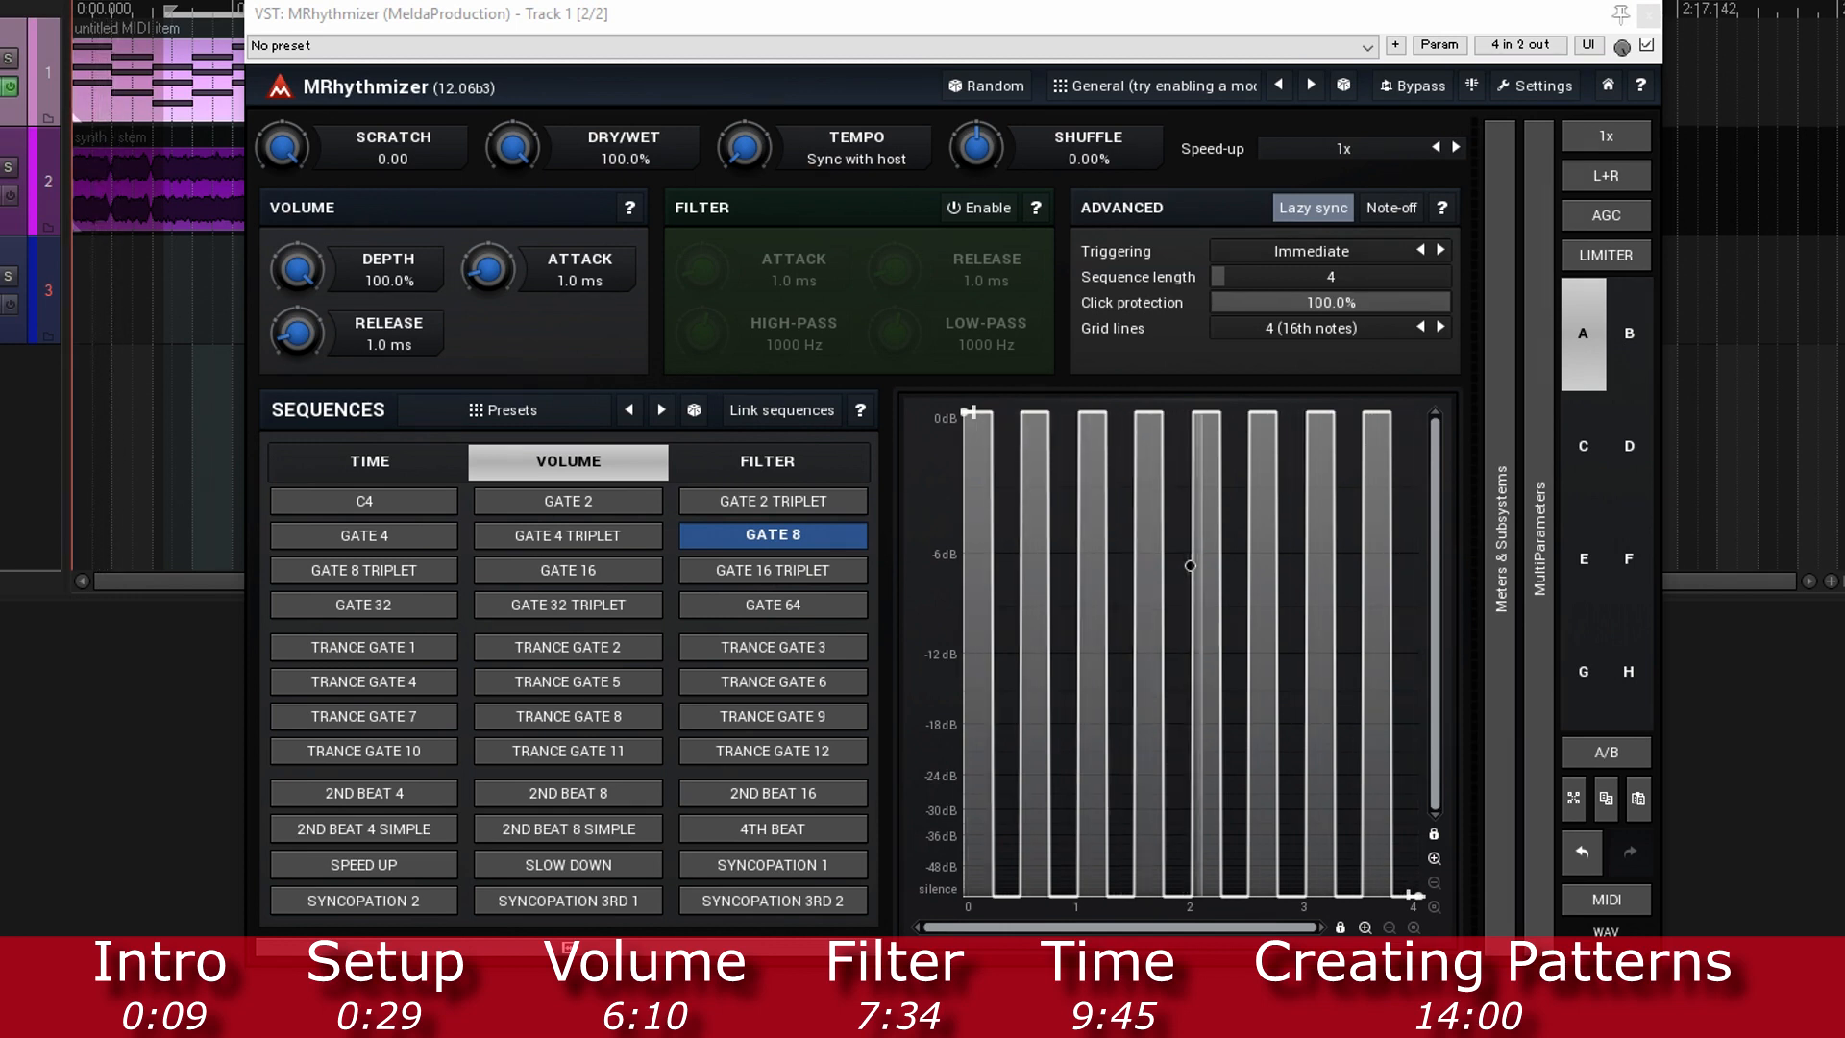
left_click(567, 715)
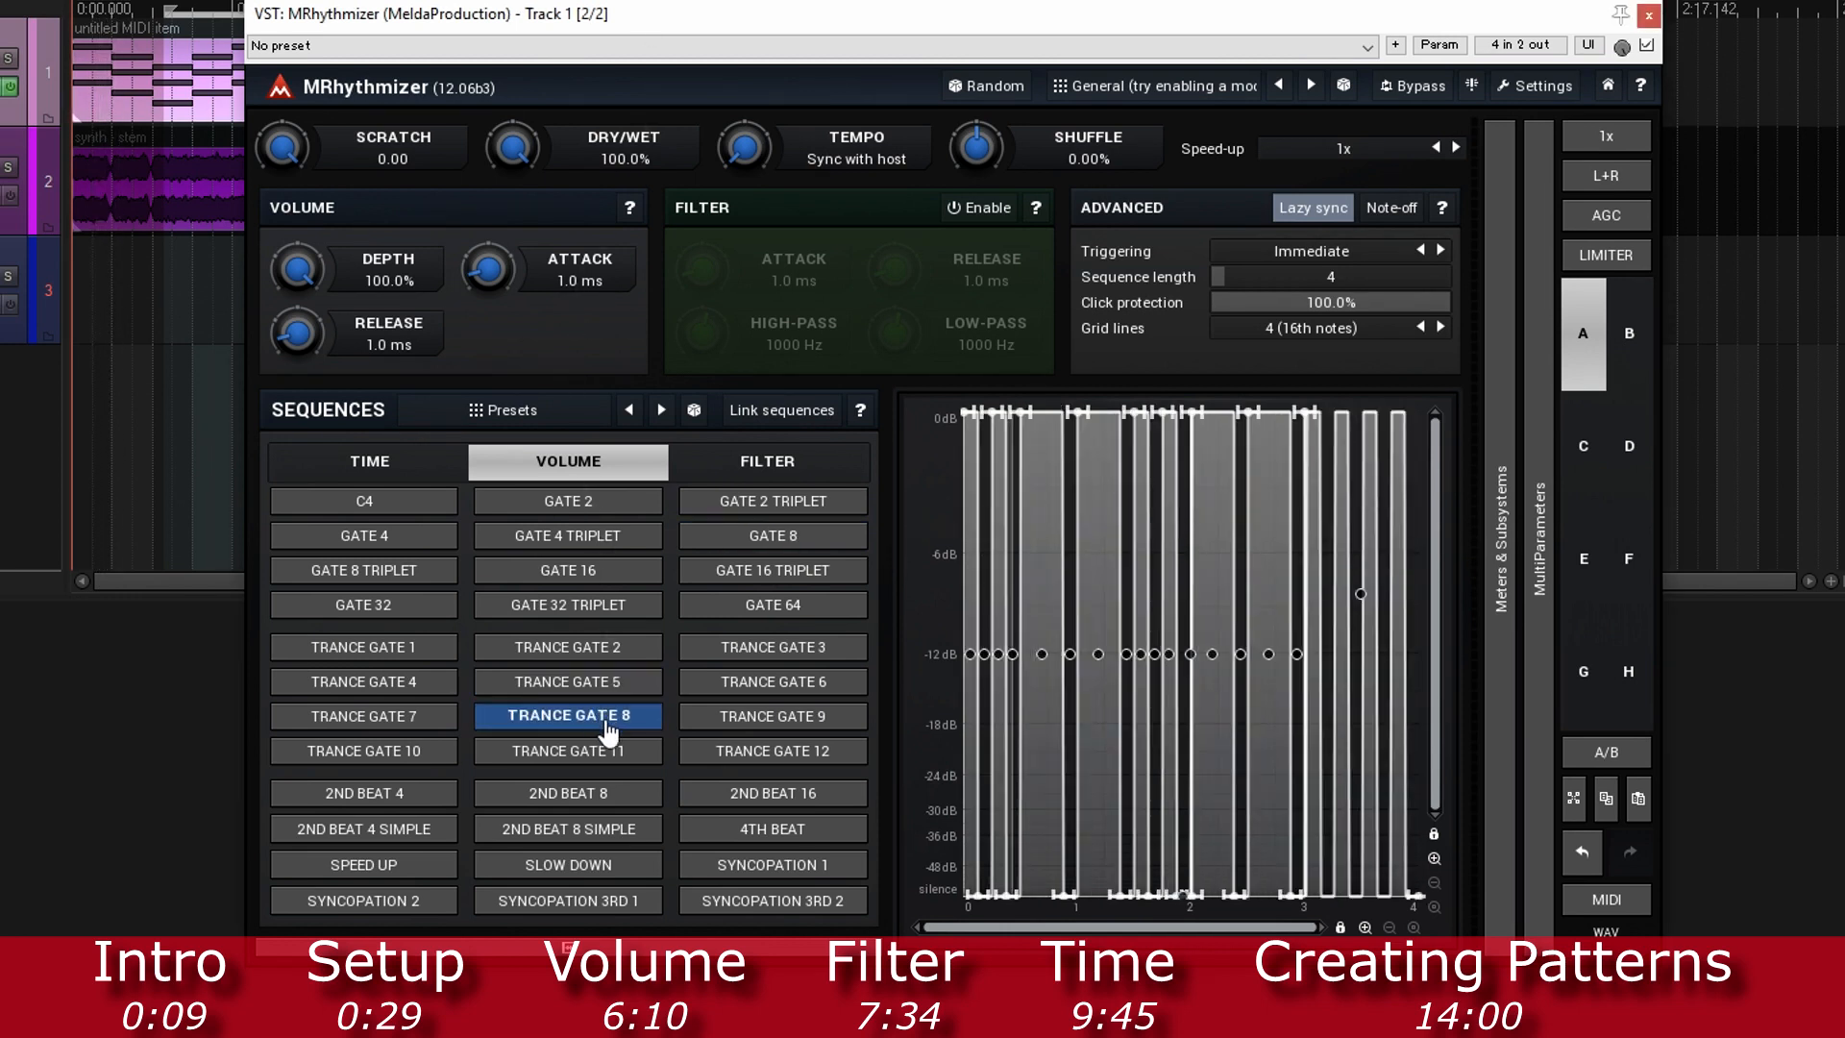
left_click(771, 715)
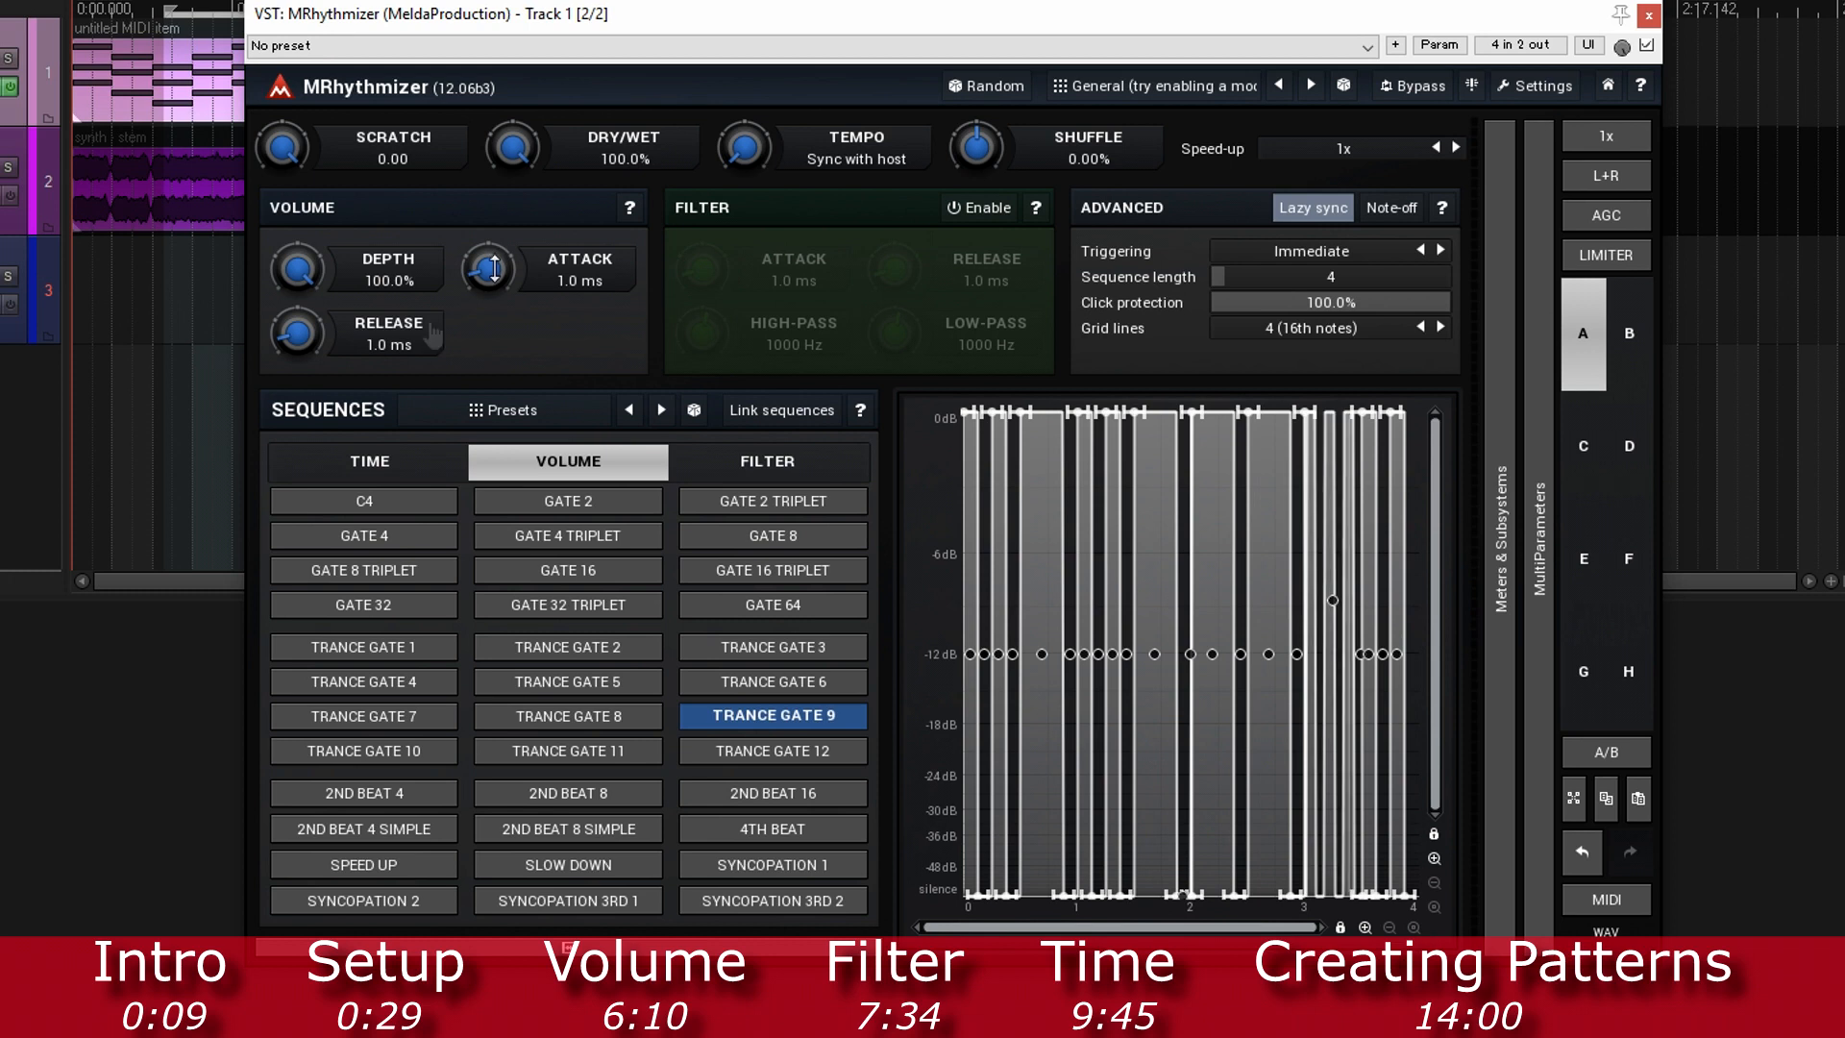
mouse_move(1051, 749)
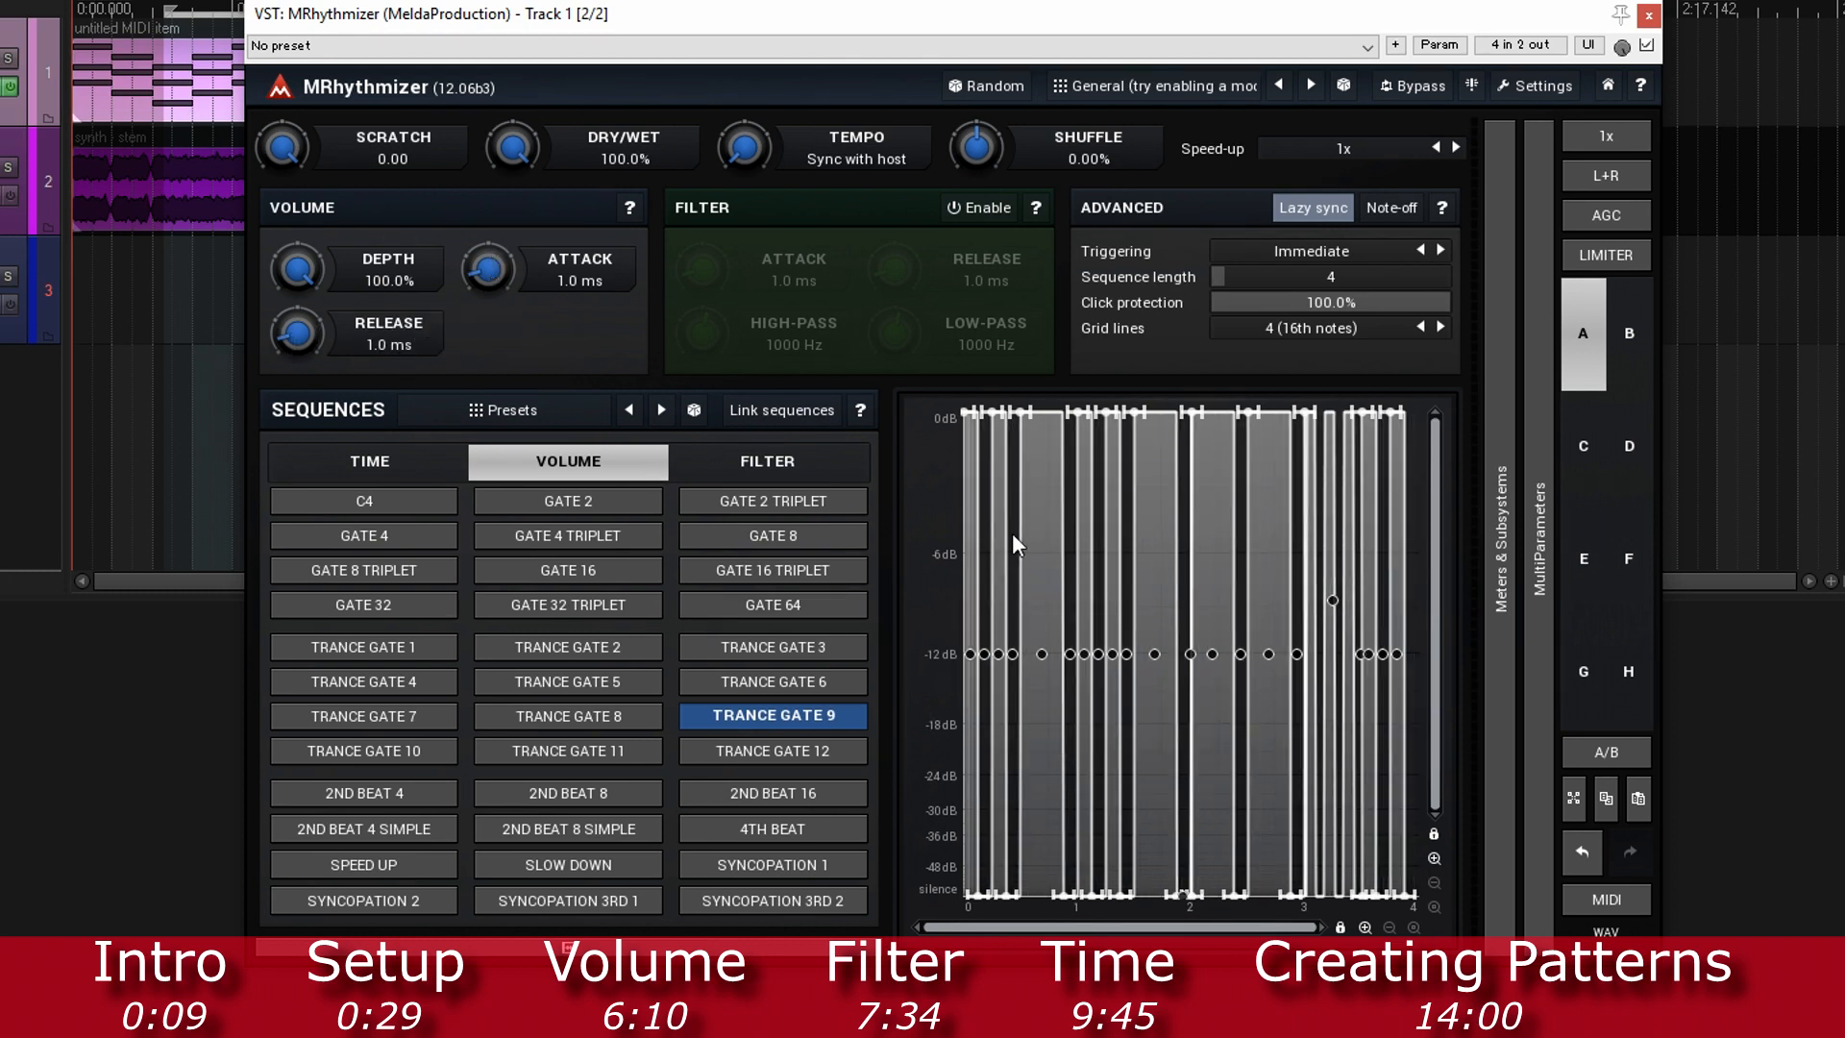
mouse_move(491, 268)
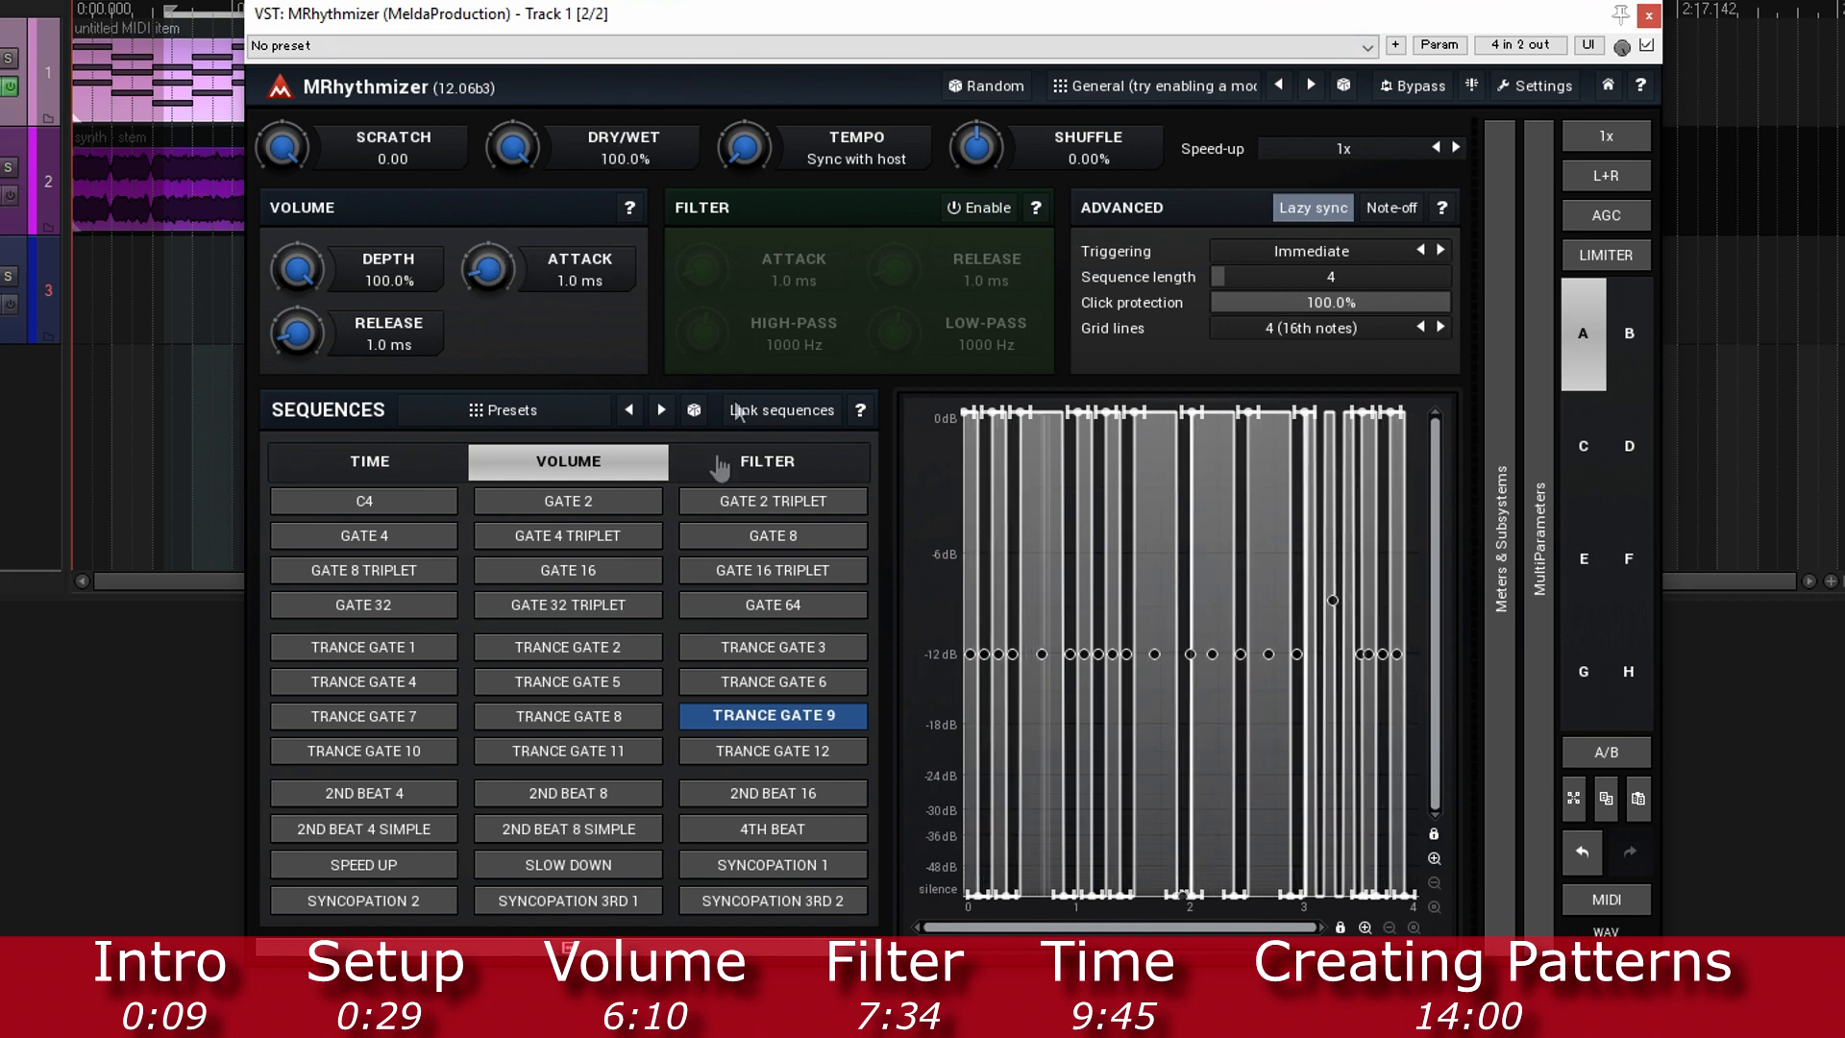
Step: Load Gate 16 Triplet, lower the volume depth, then restore it to 100%
left_click(773, 569)
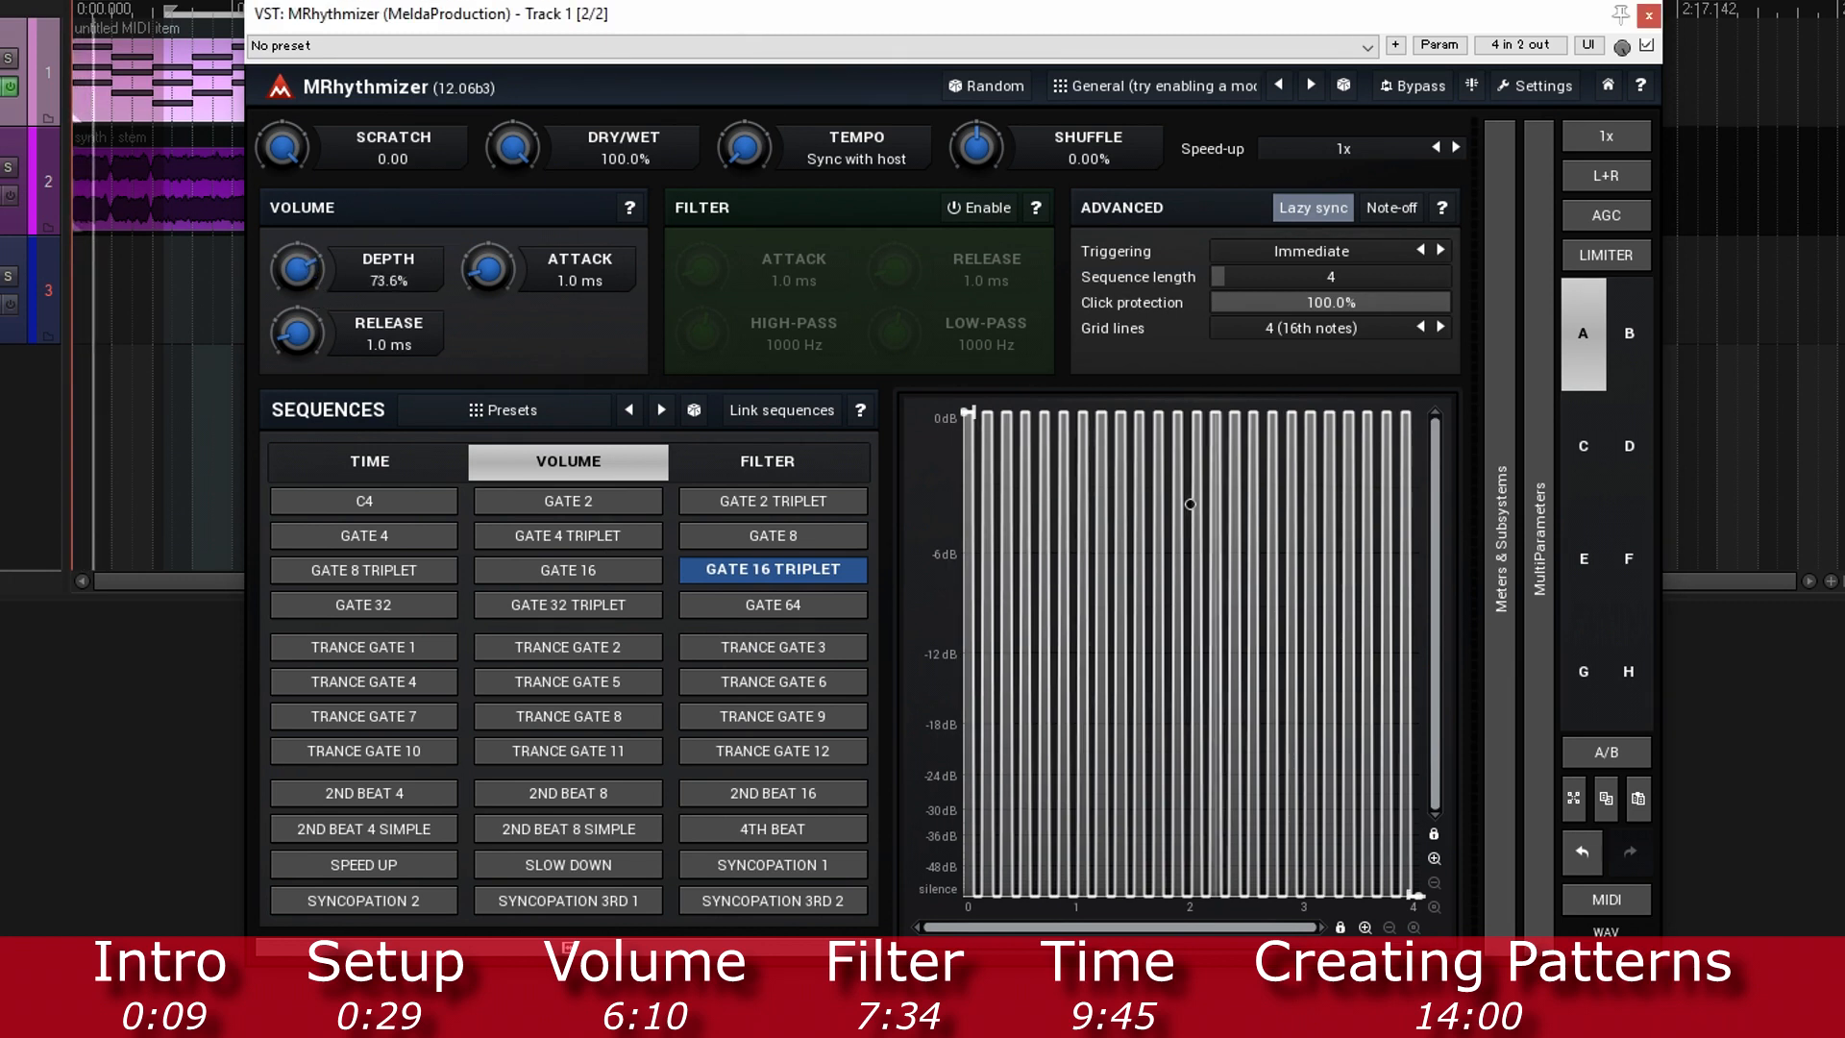
left_click_drag(297, 268, 297, 288)
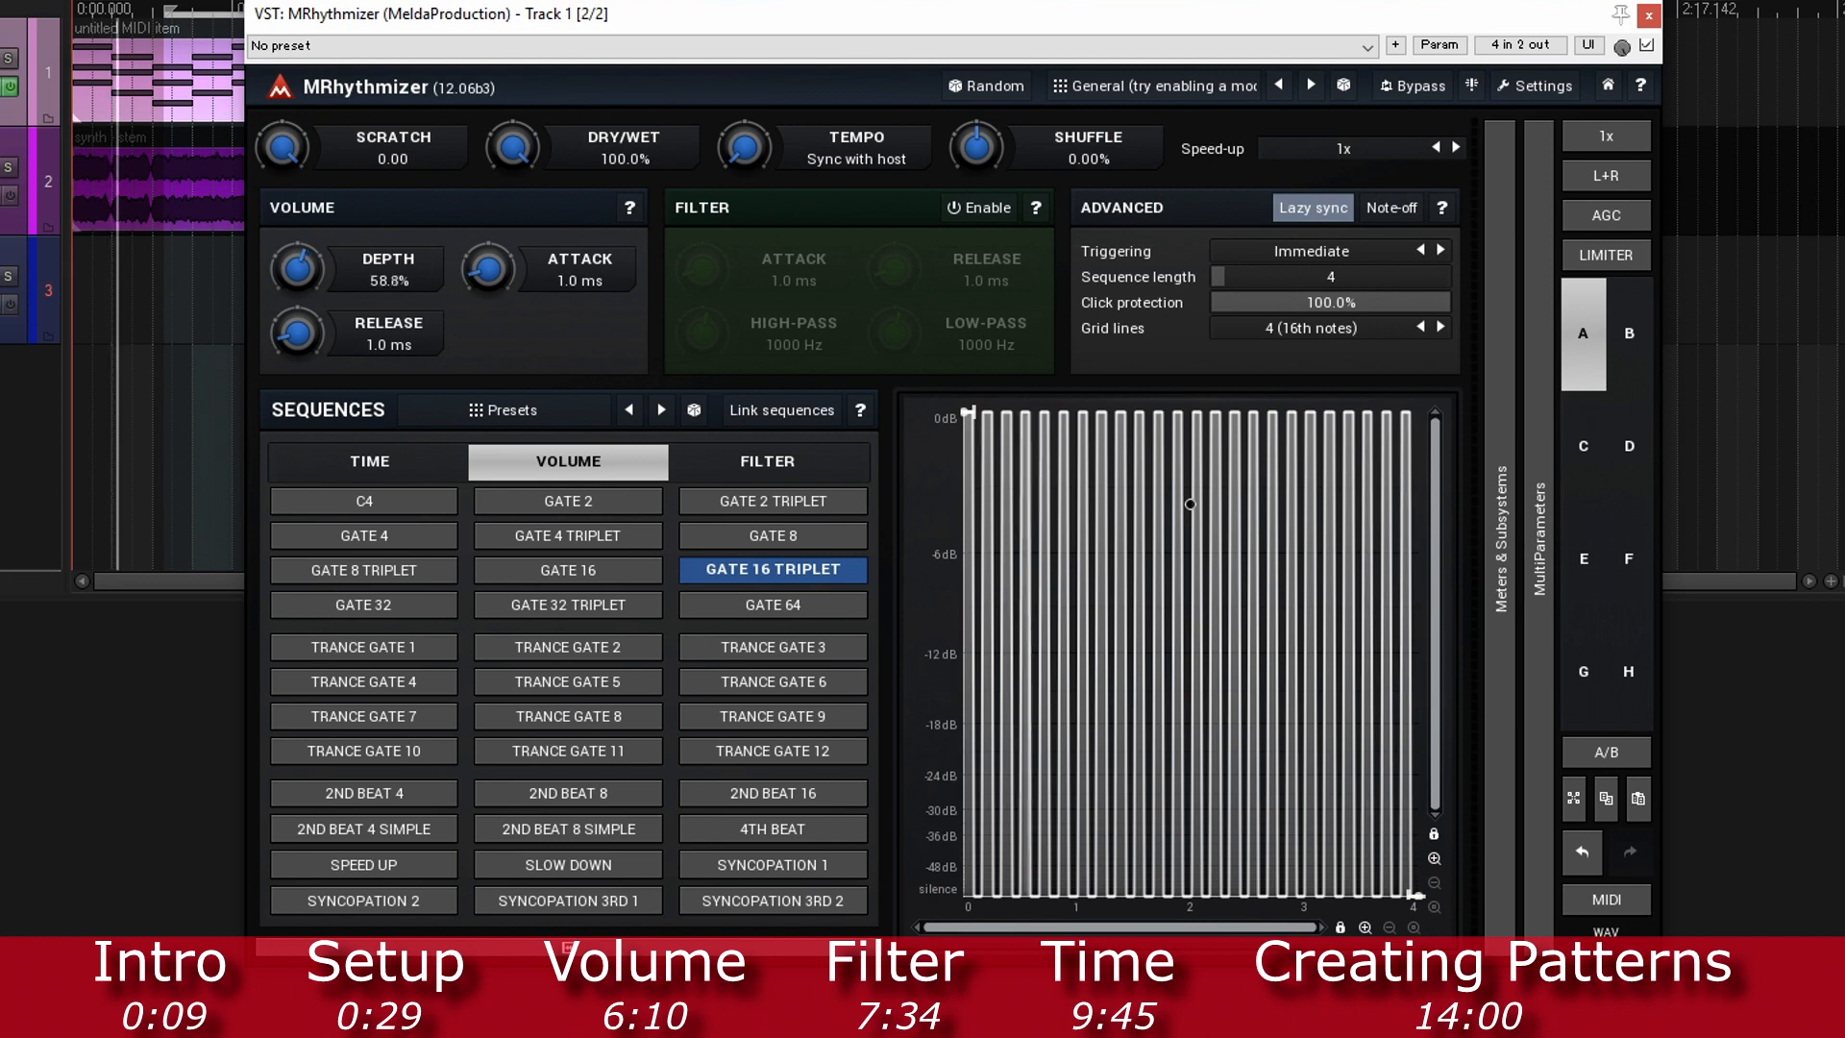
left_click_drag(298, 268, 298, 288)
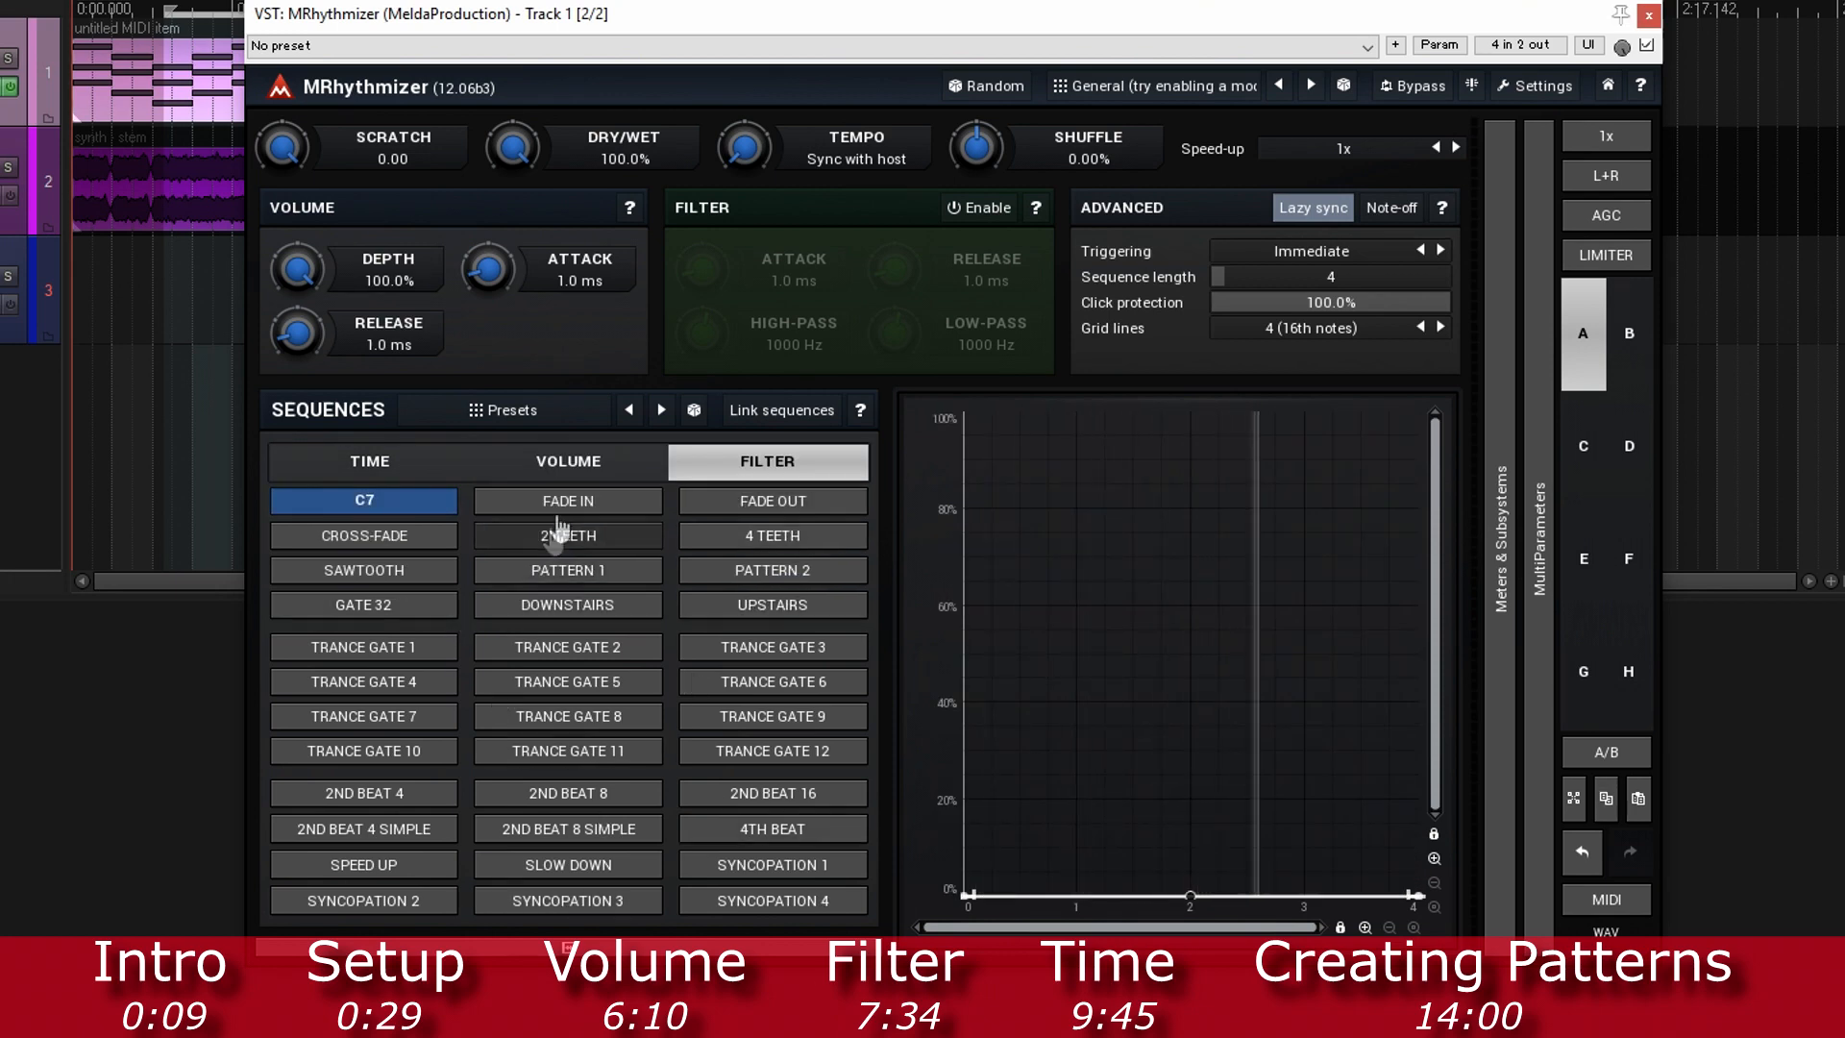
Step: Return to the Filter tab and enable the filter with high-pass 20 Hz, low-pass 1000 Hz
left_click(567, 460)
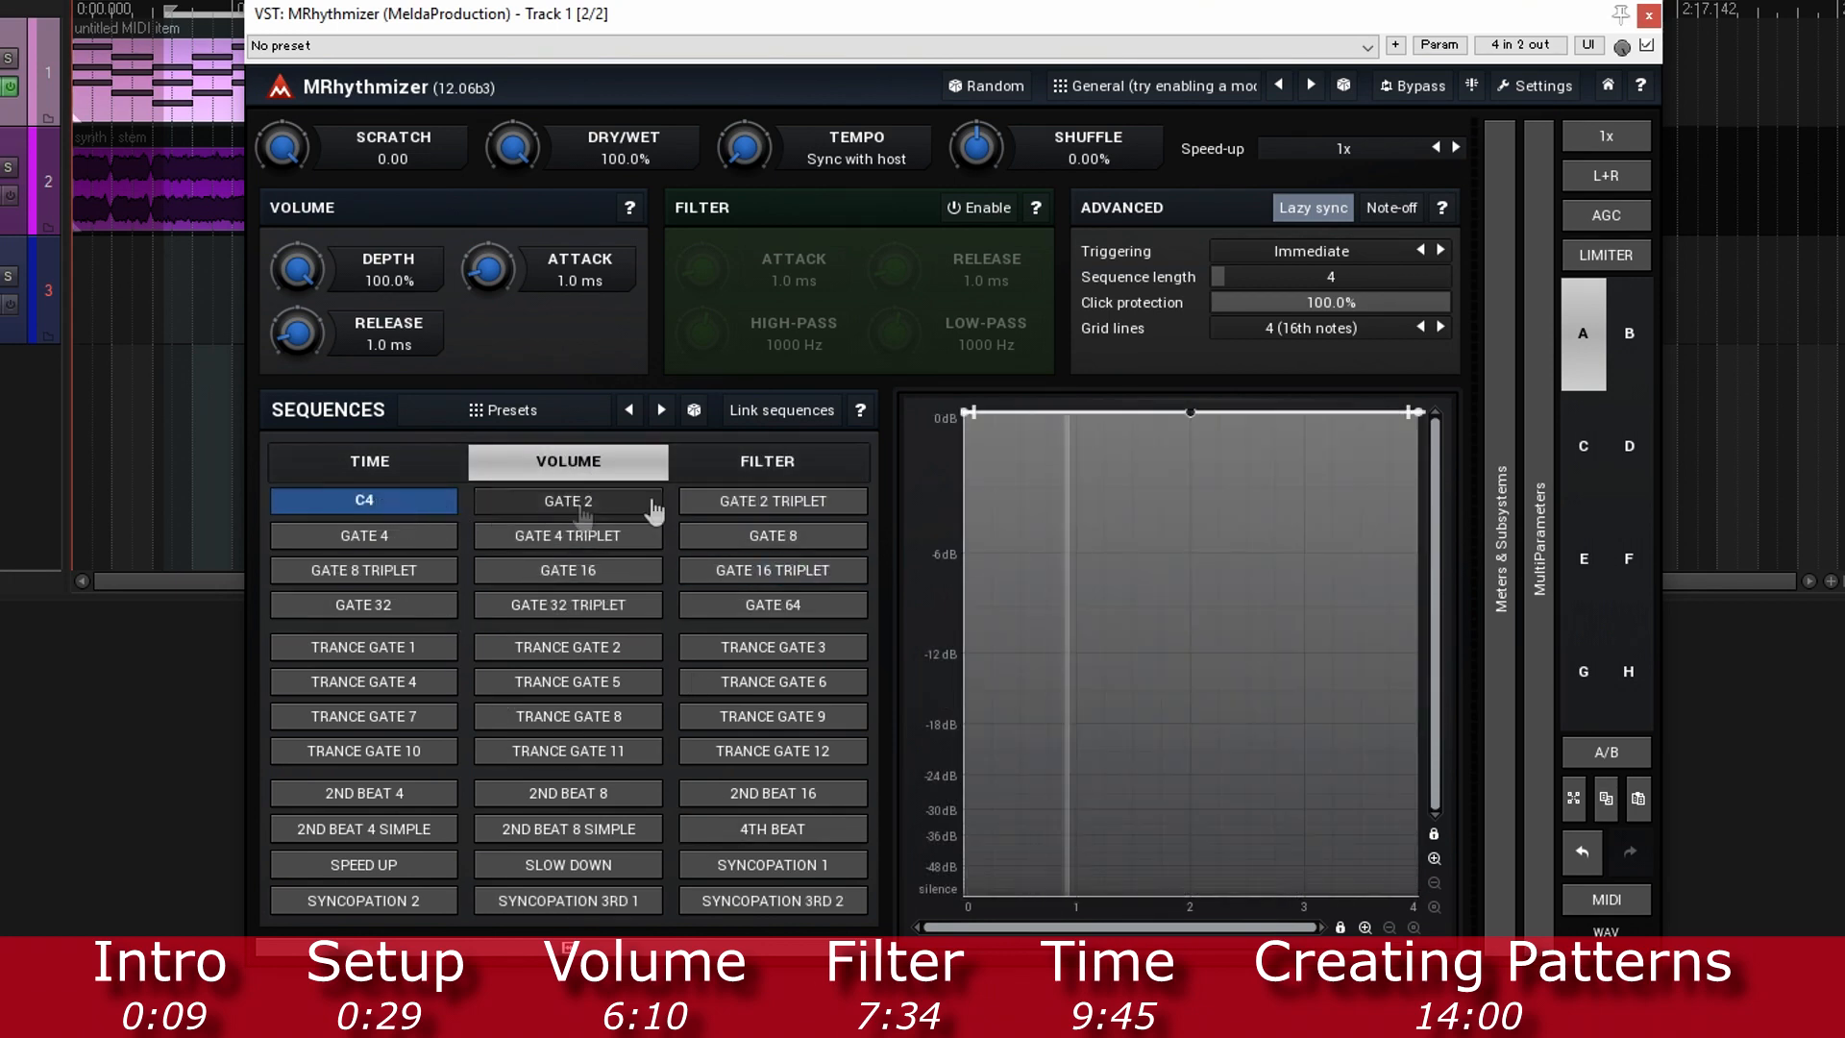
left_click(766, 461)
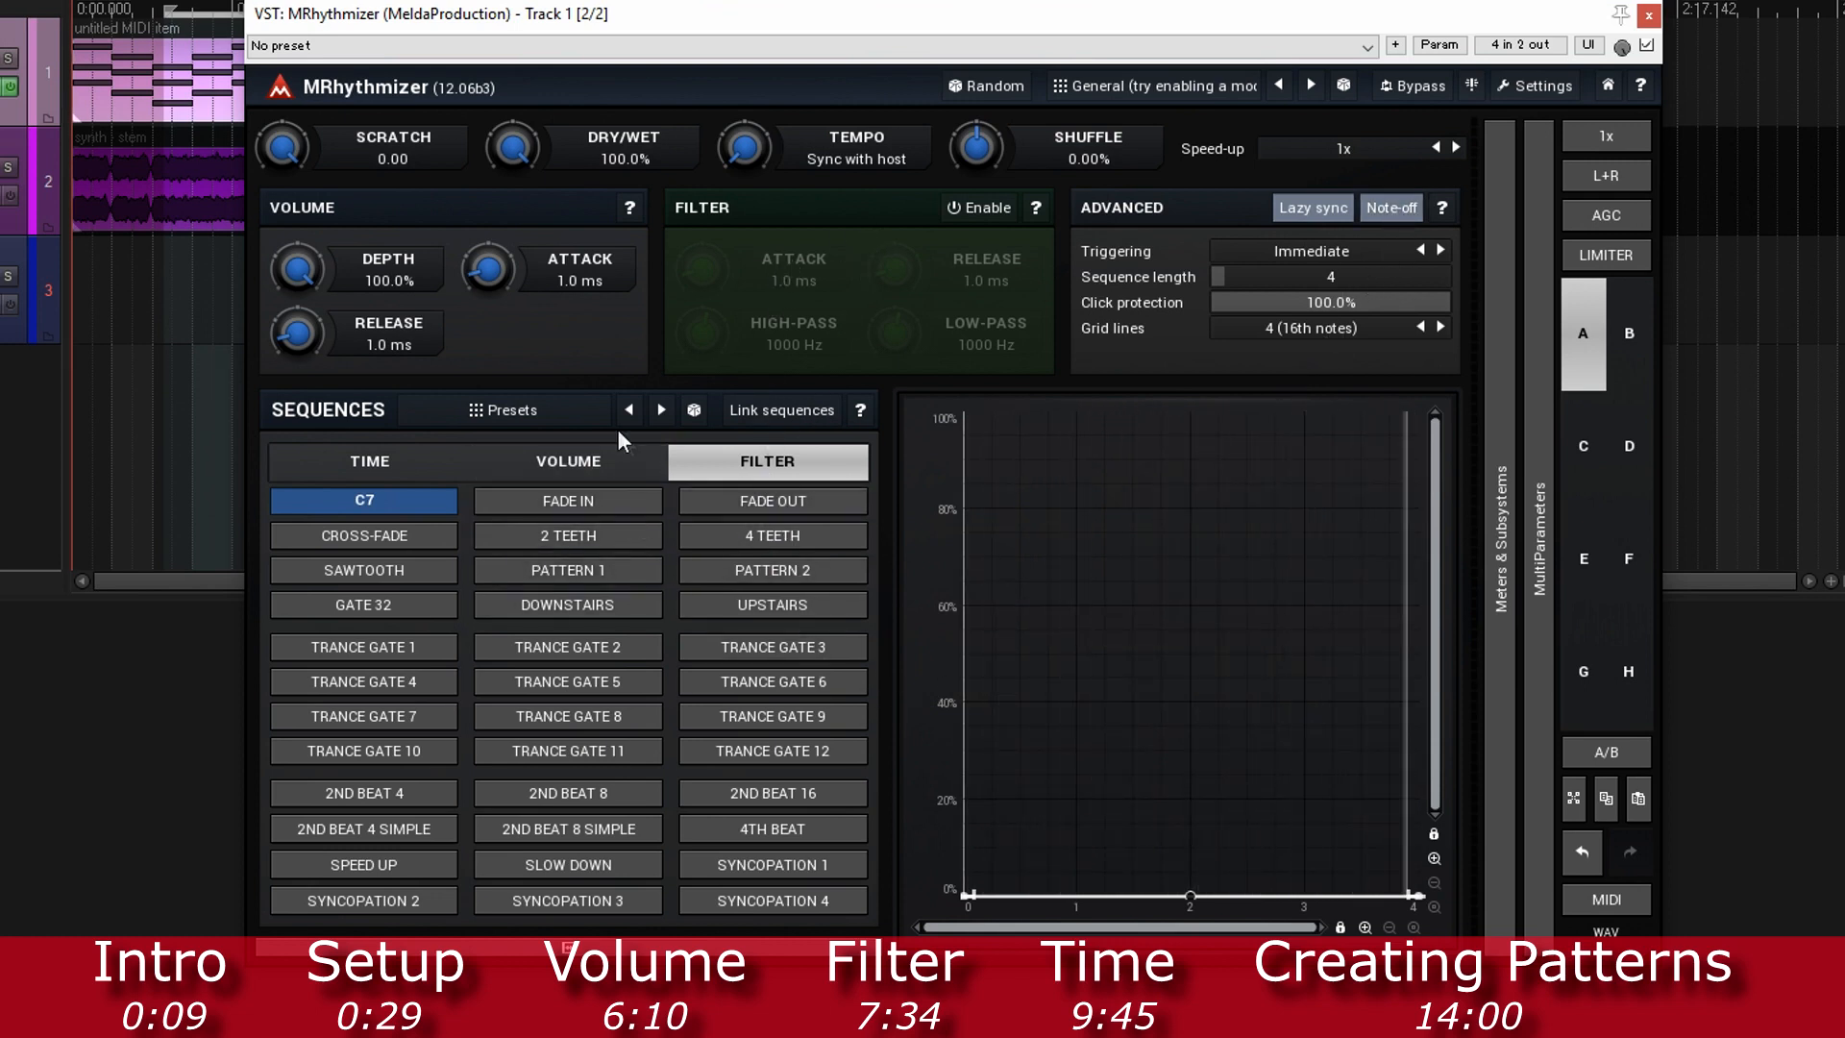
left_click(978, 207)
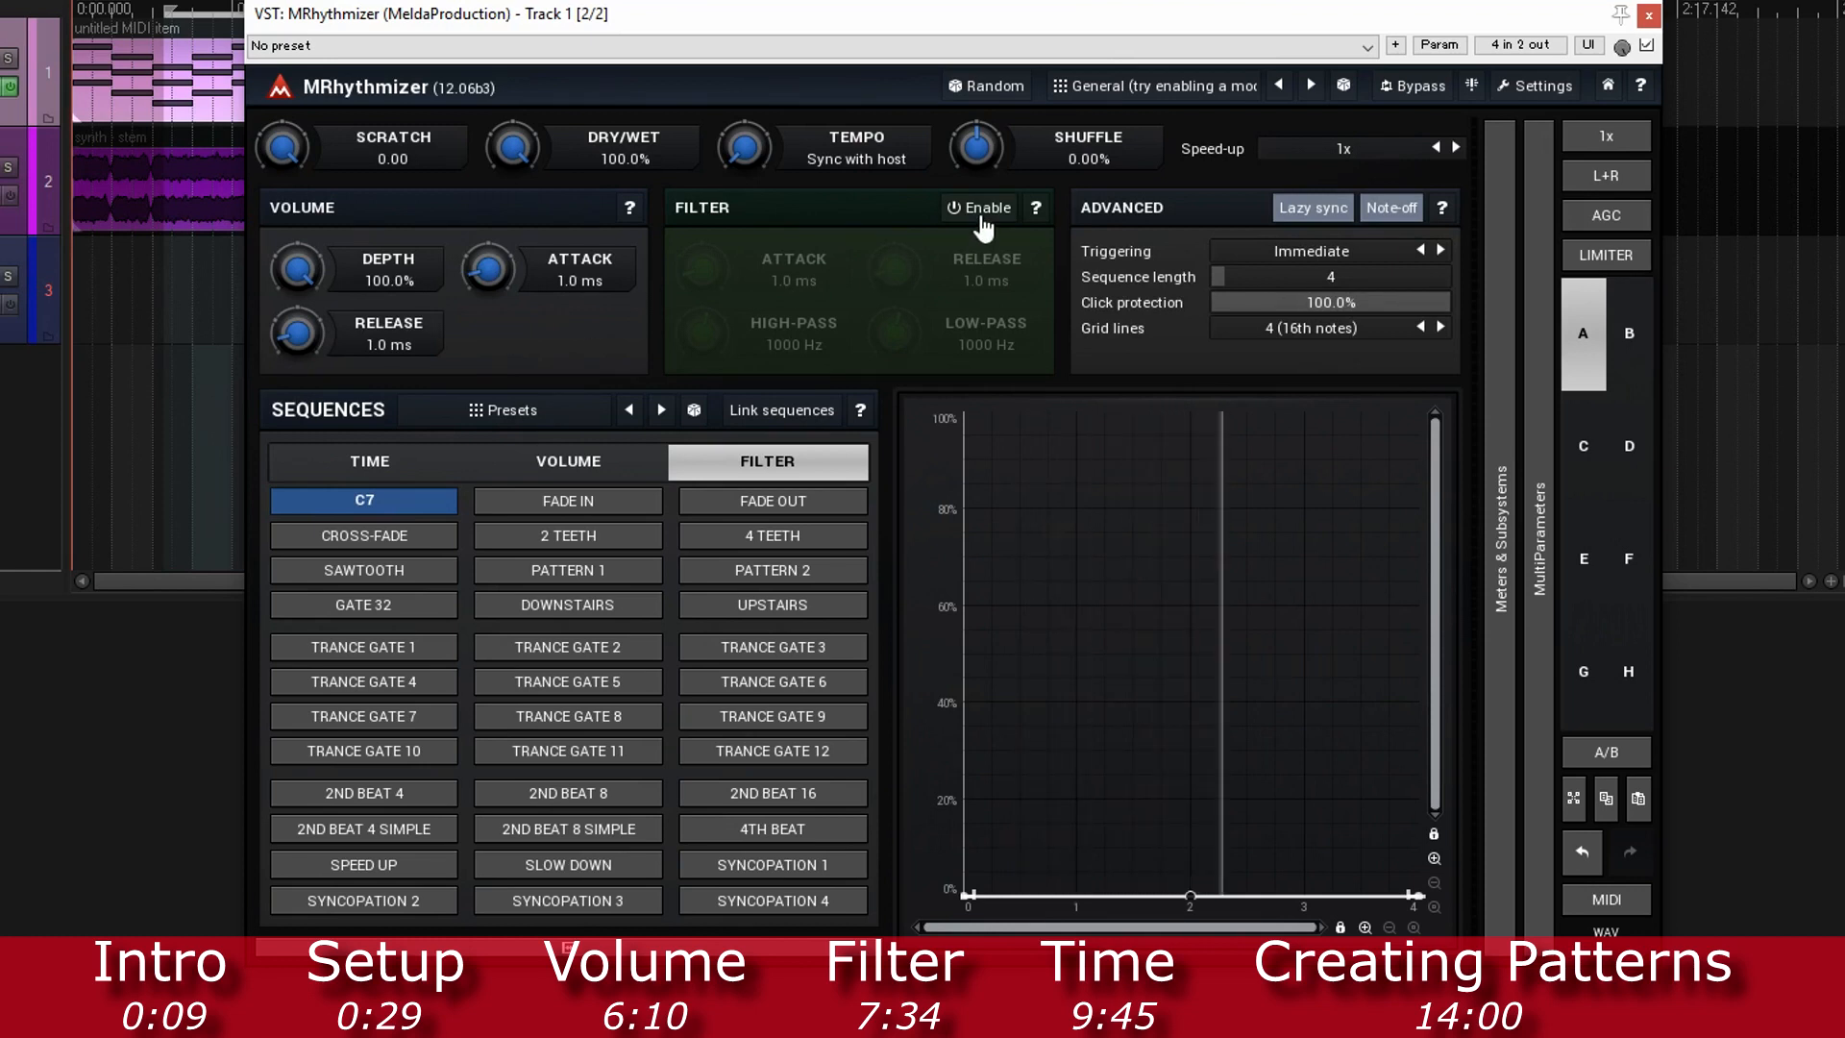
left_click(980, 207)
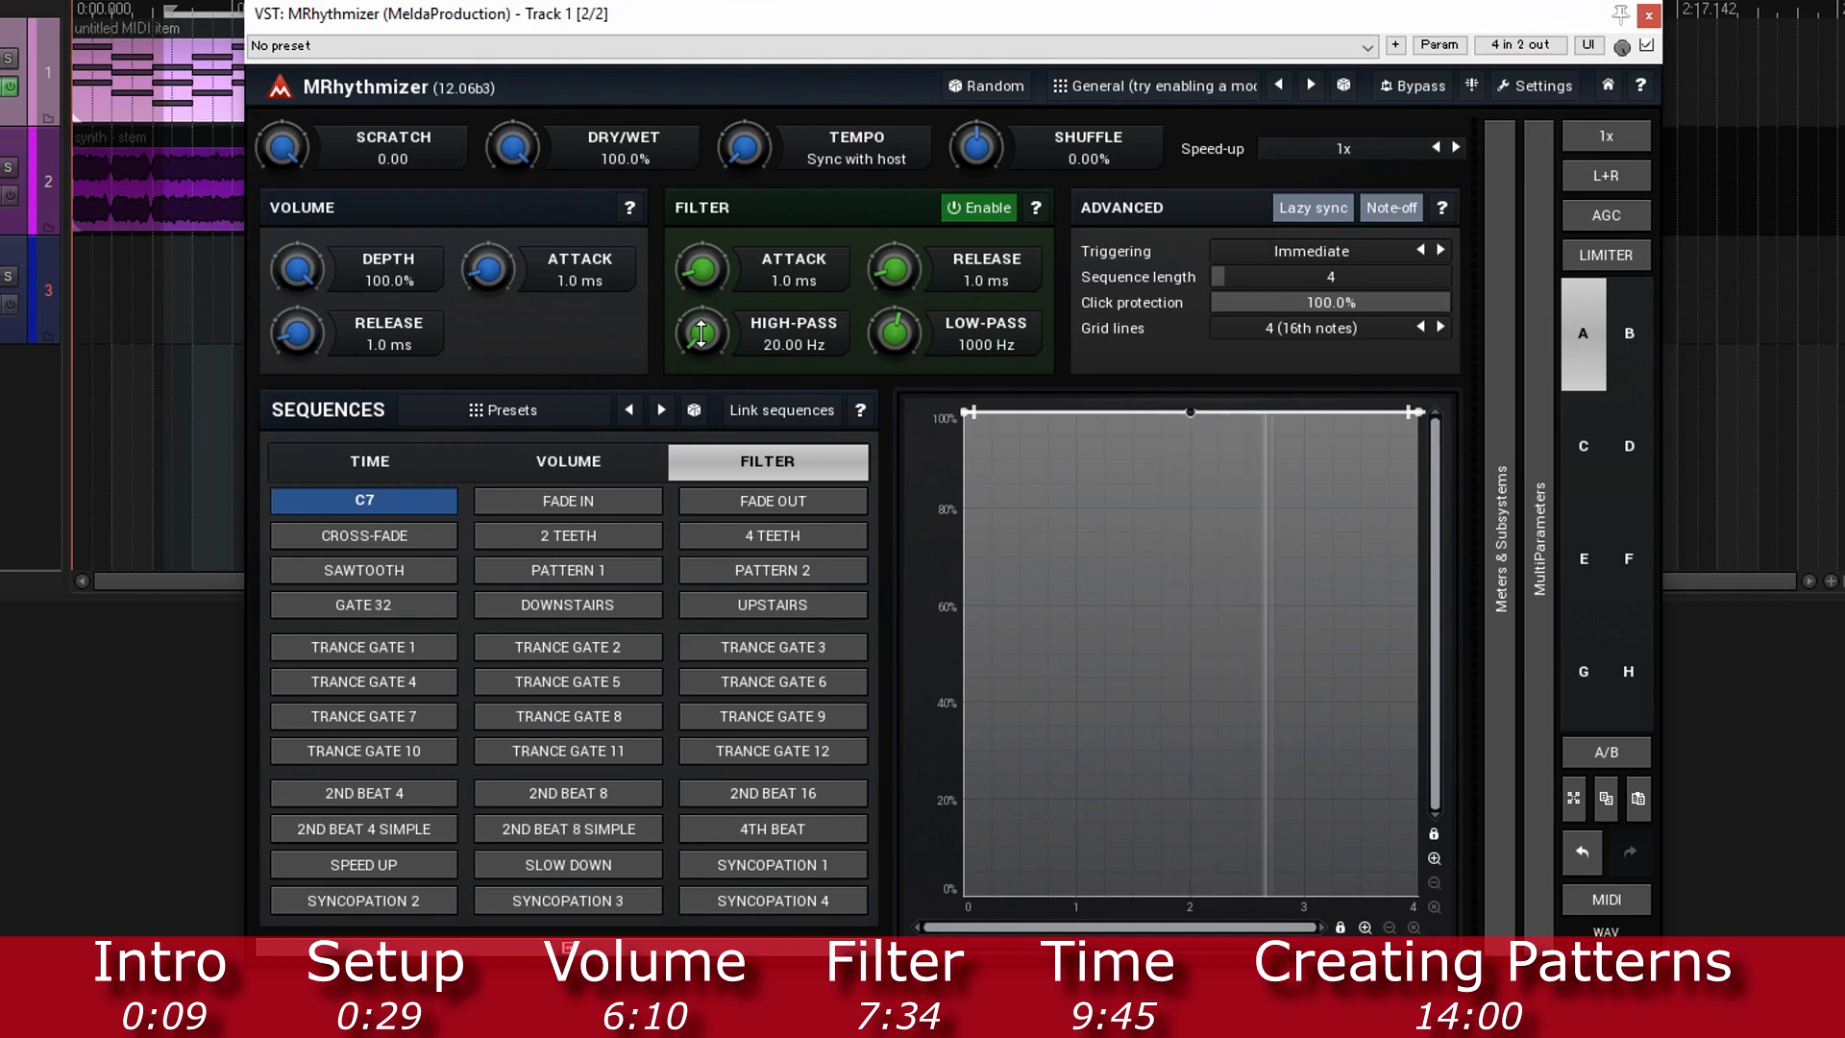
left_click_drag(701, 331, 700, 294)
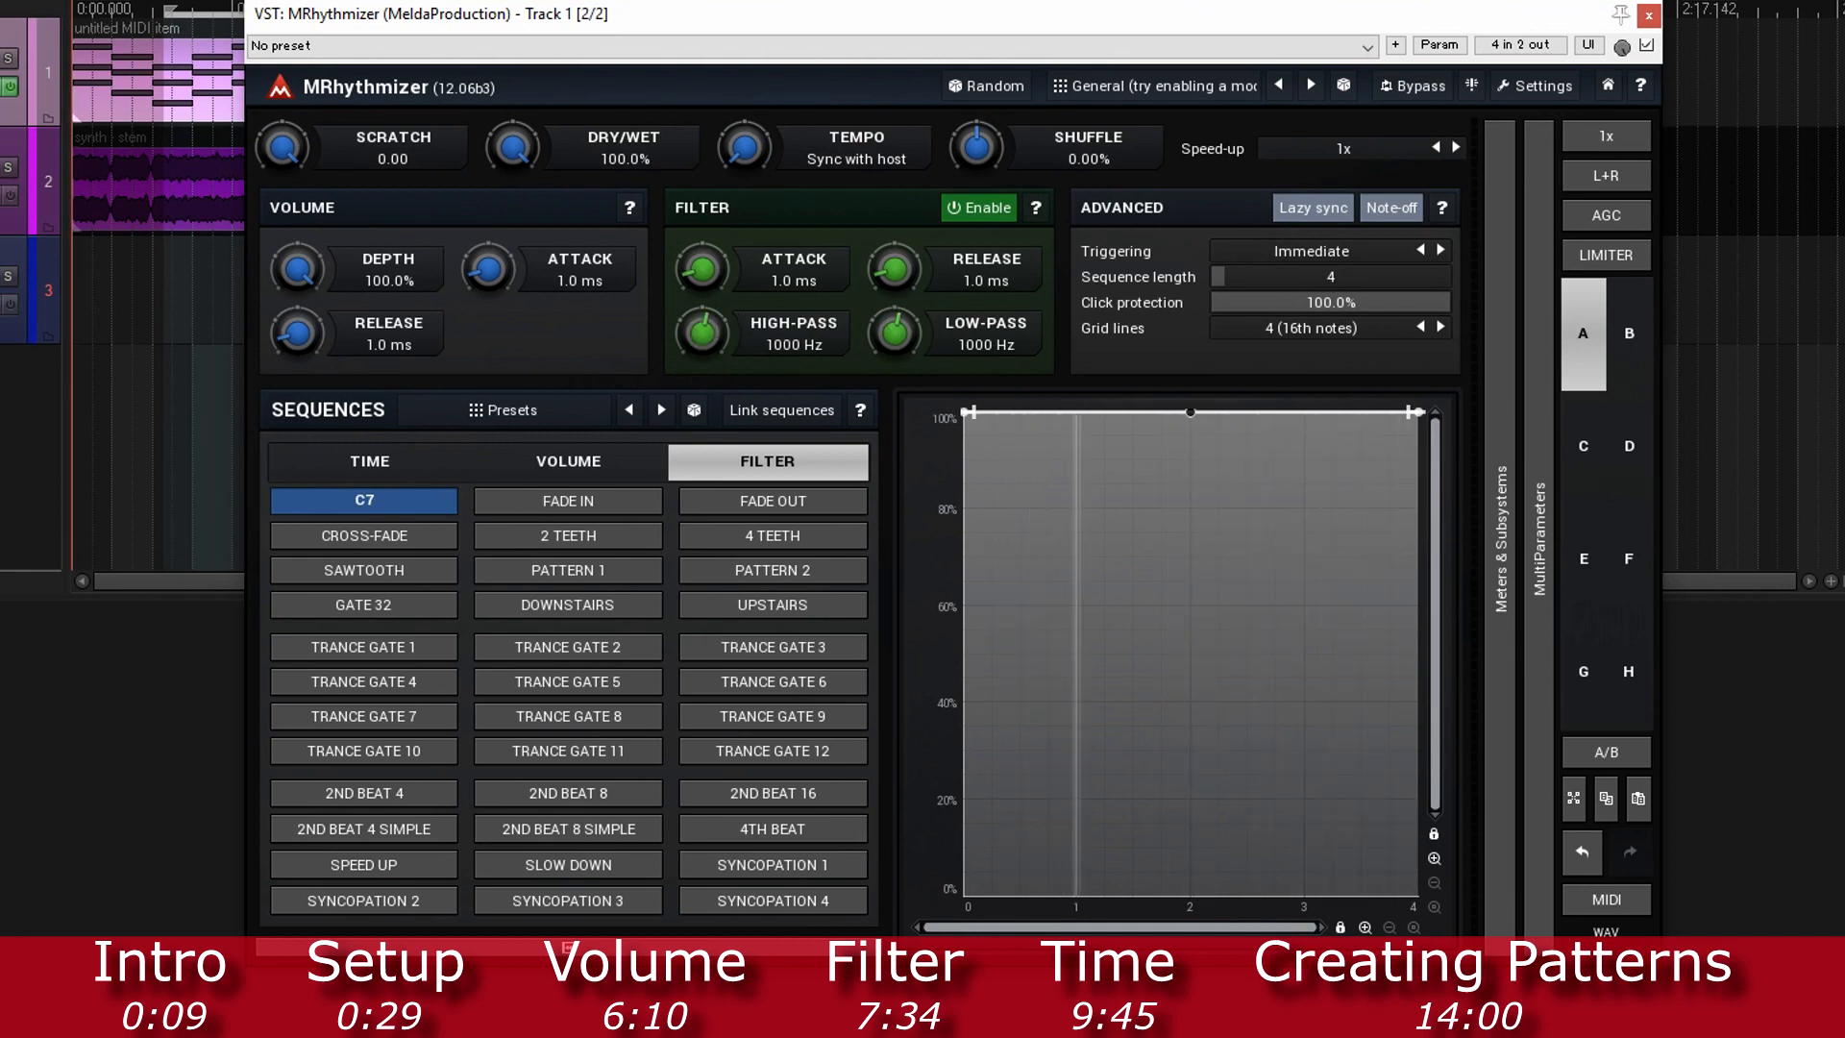
left_click_drag(896, 335, 896, 294)
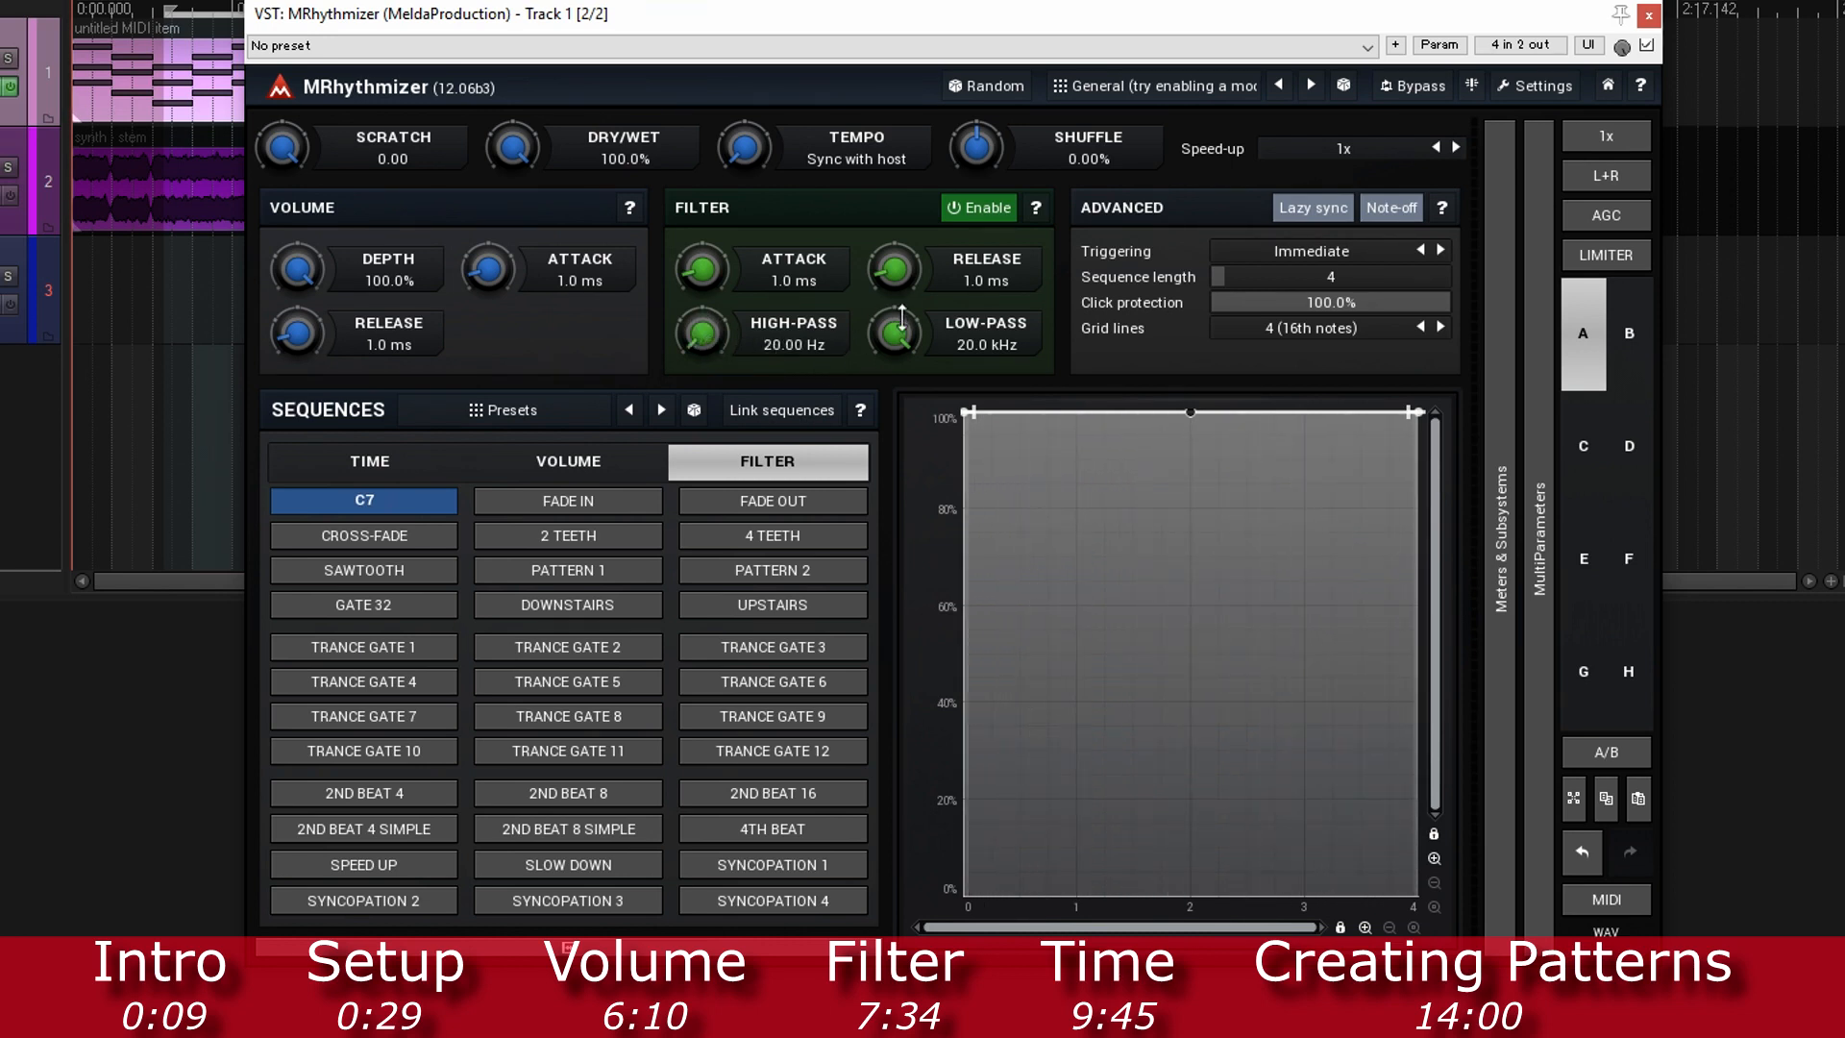
left_click_drag(897, 336, 897, 300)
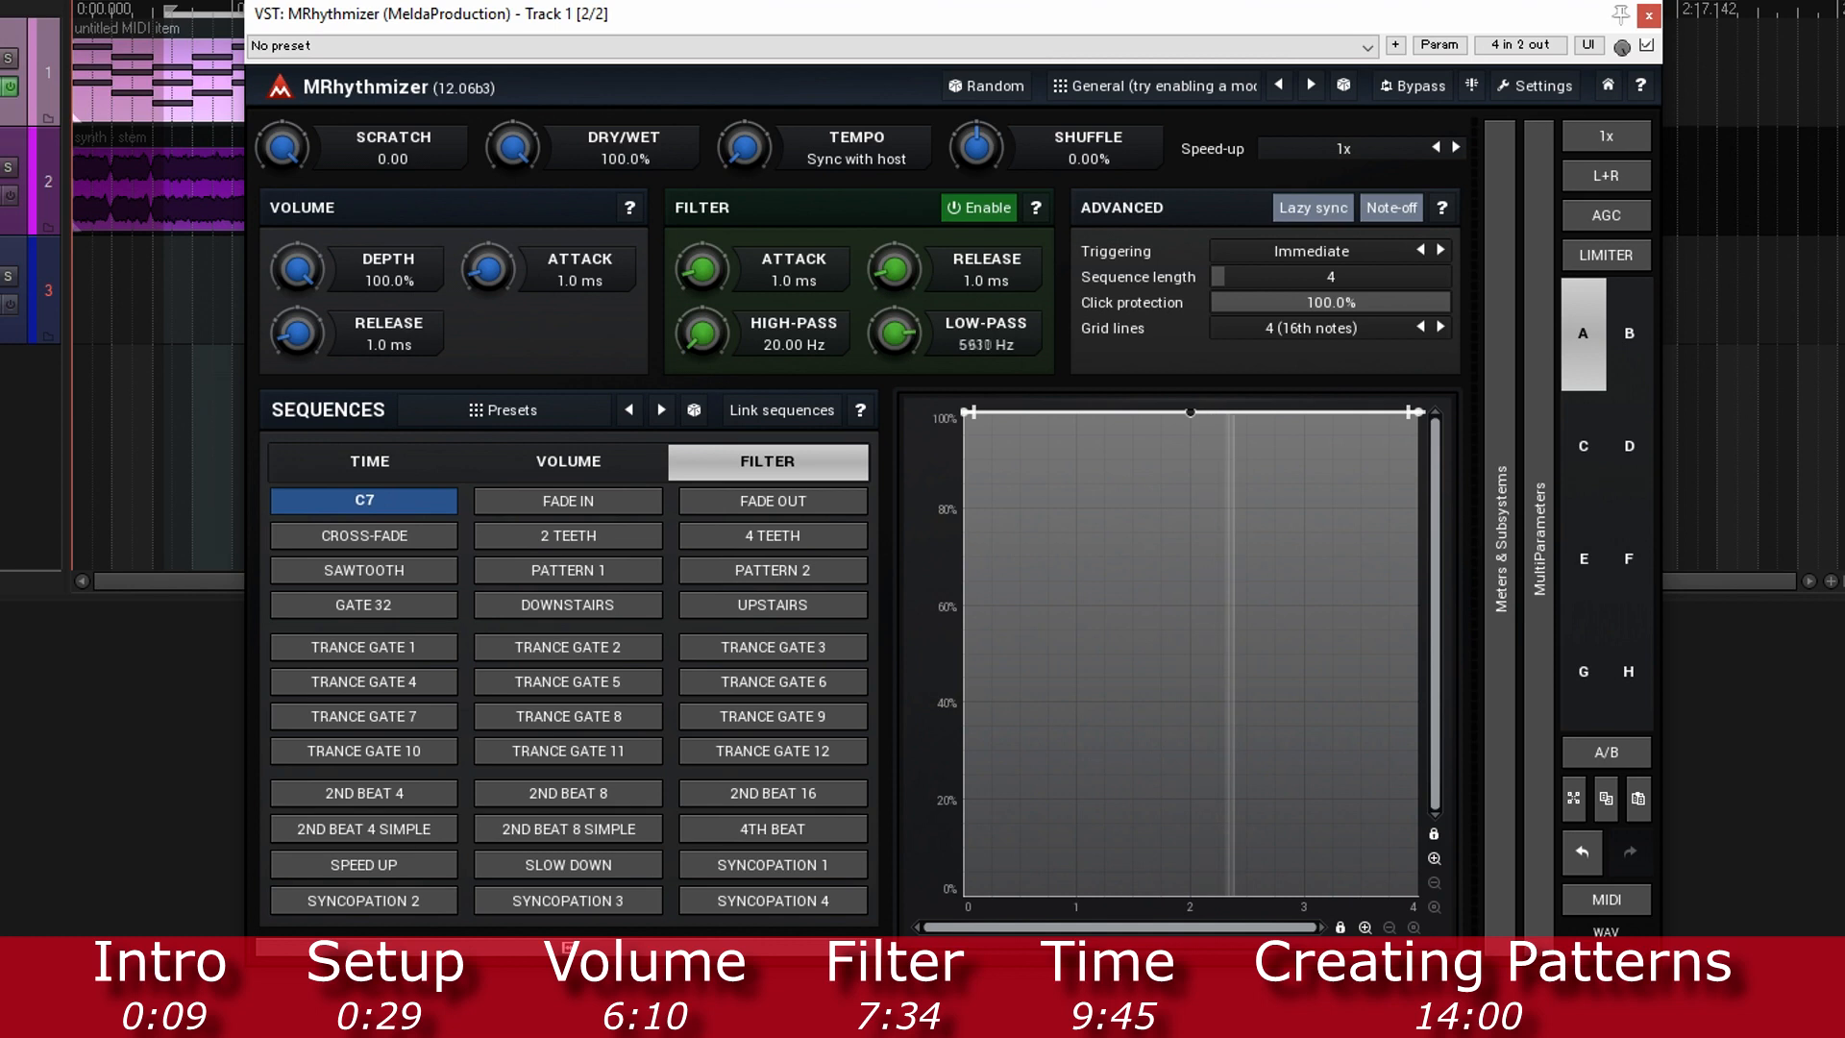
left_click_drag(895, 336, 895, 377)
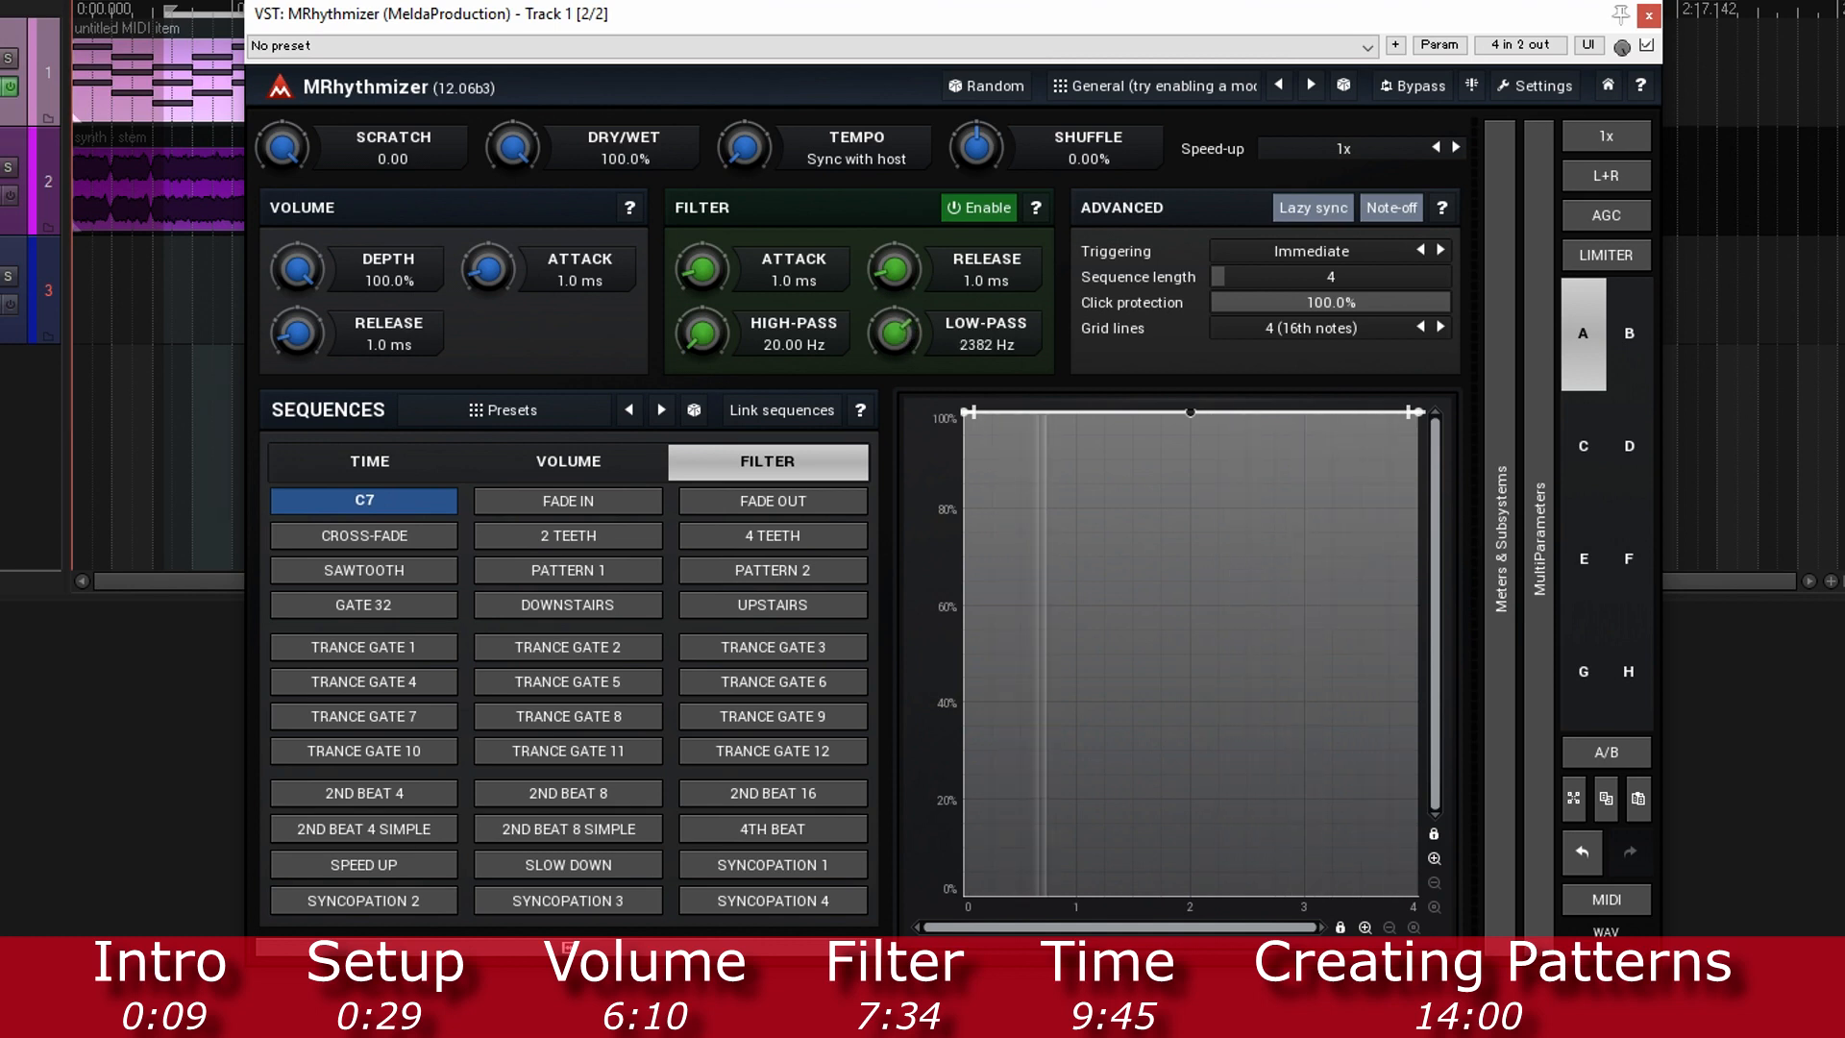
left_click_drag(896, 336, 896, 377)
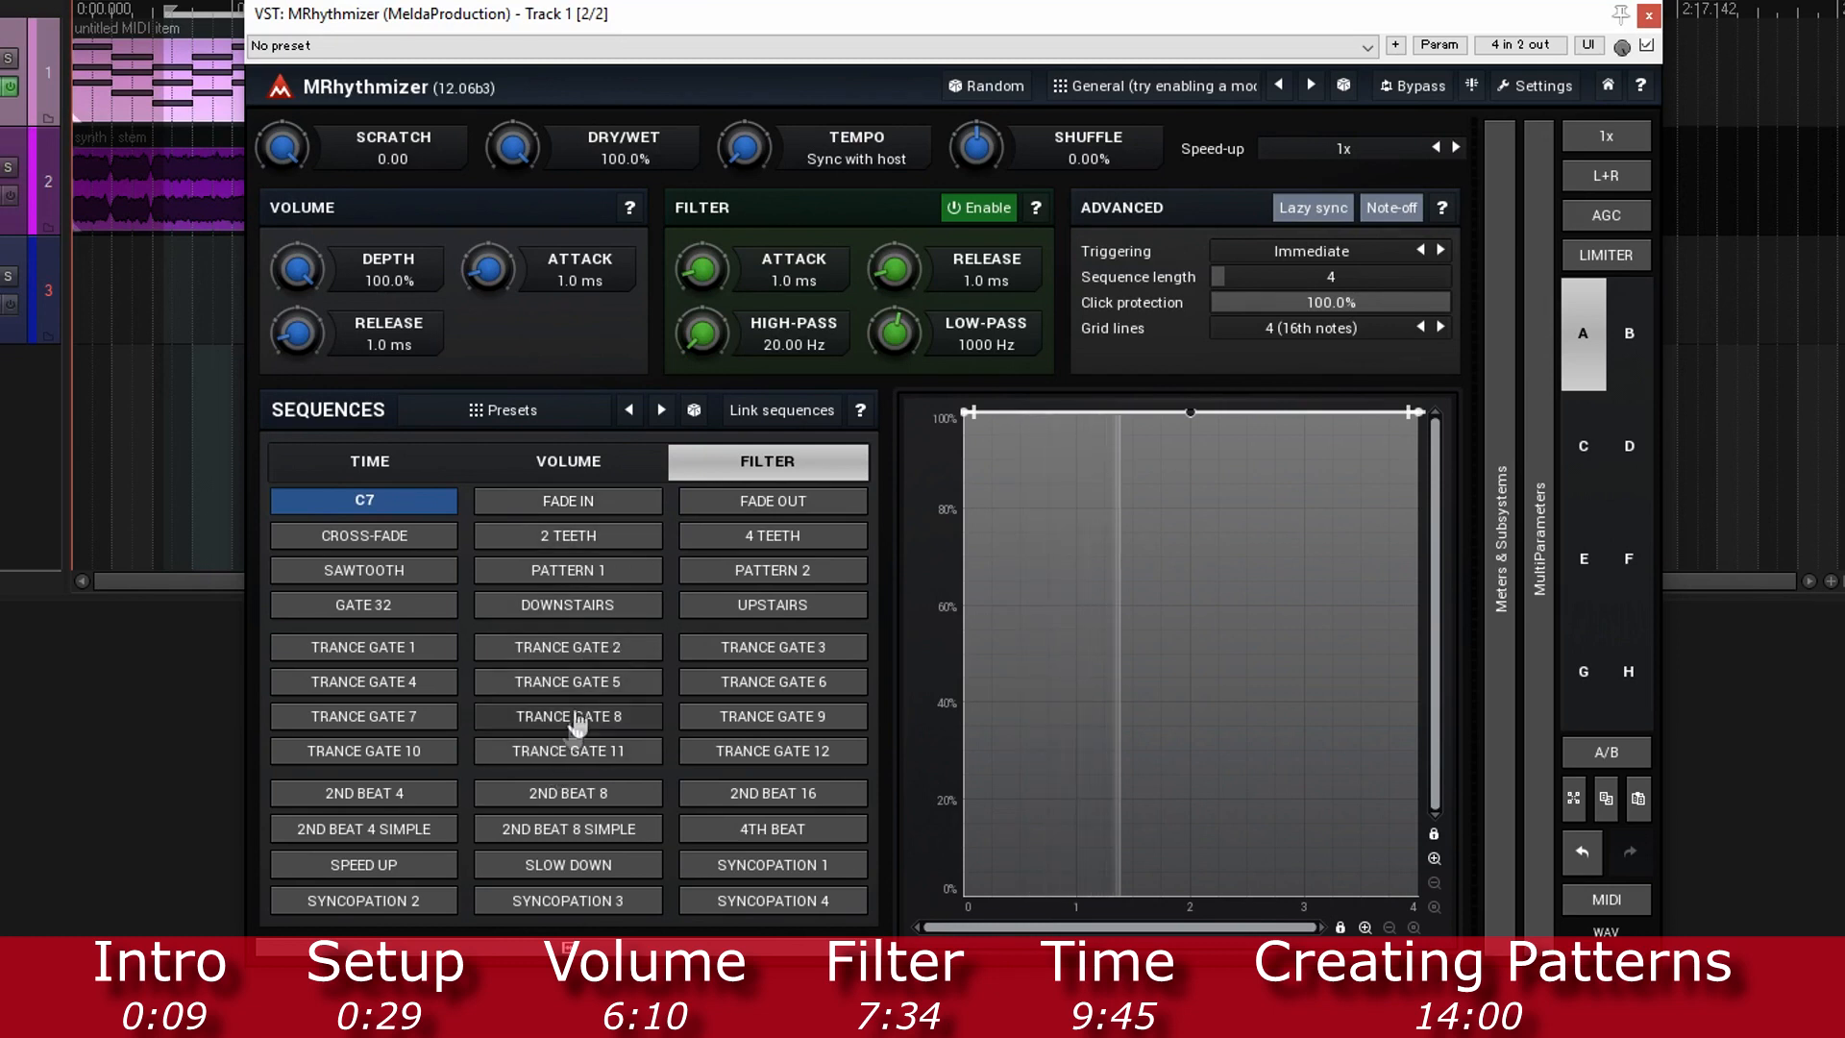
Step: Try the Pattern 1 and Fade In filter sequences, and lower low-pass to 103.8 Hz
left_click(567, 570)
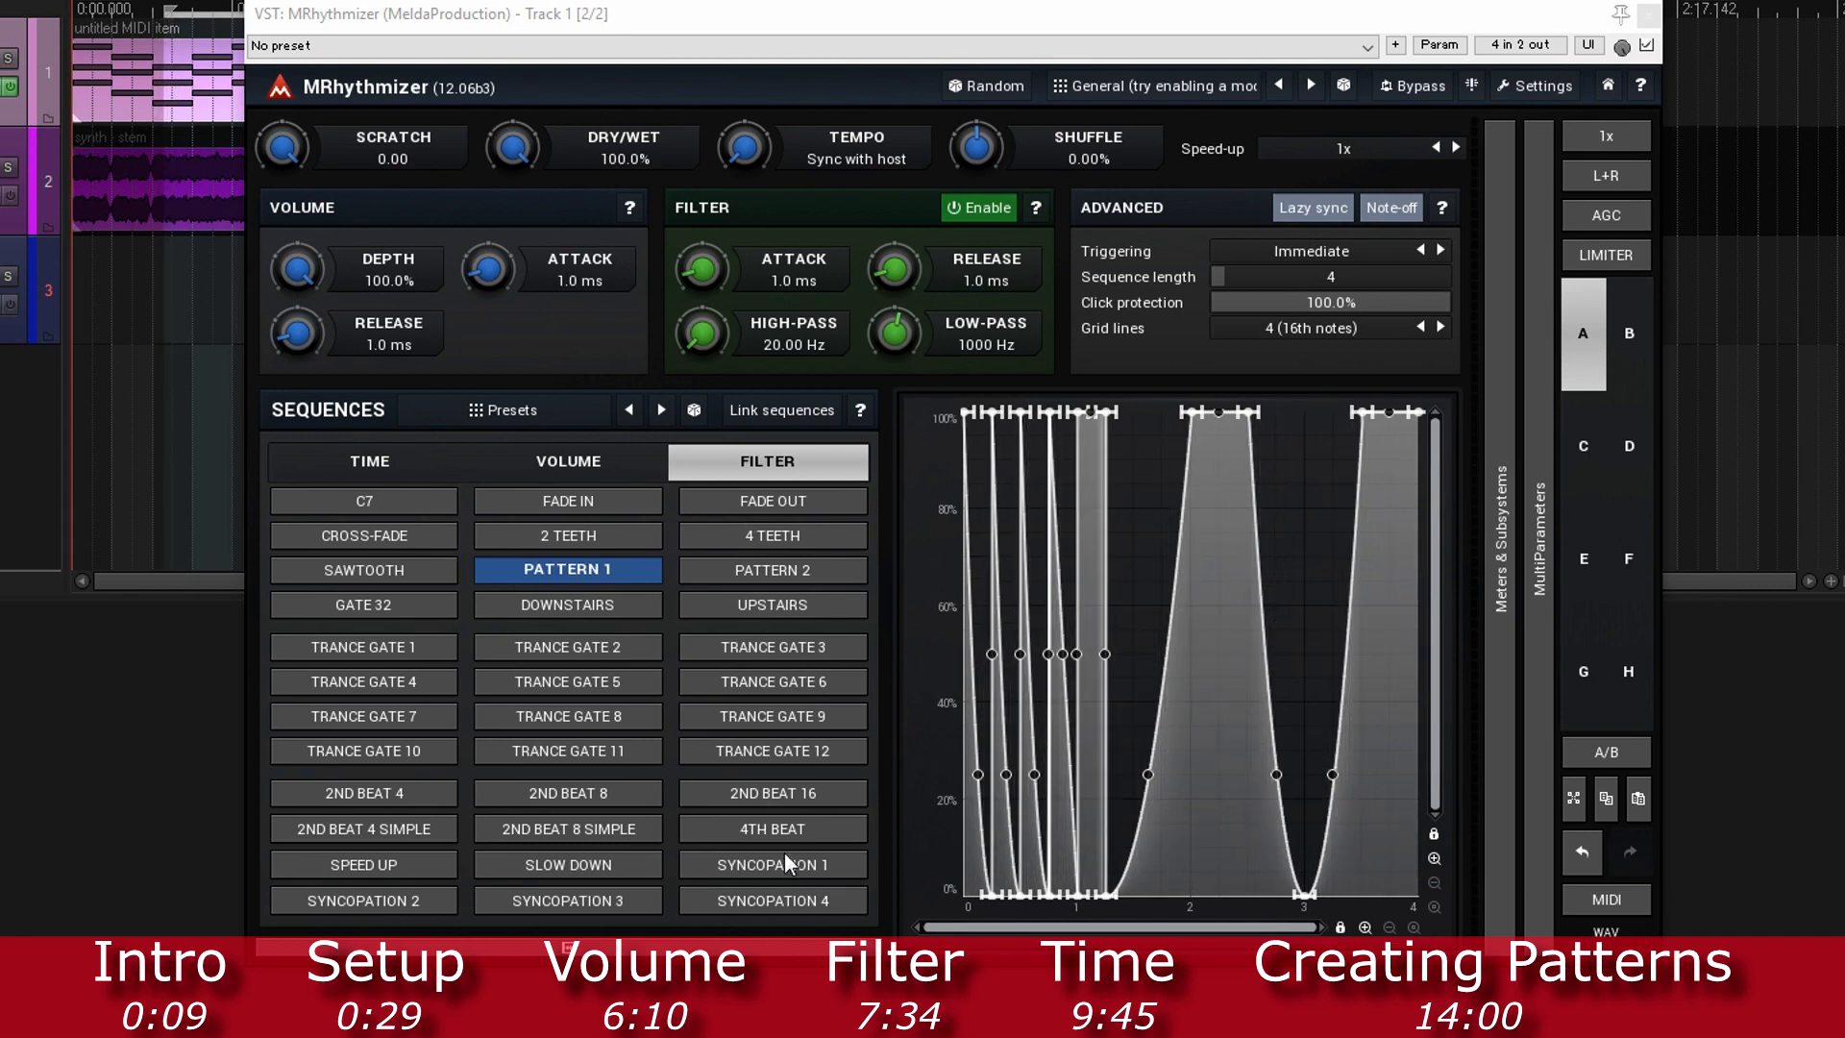
left_click(567, 499)
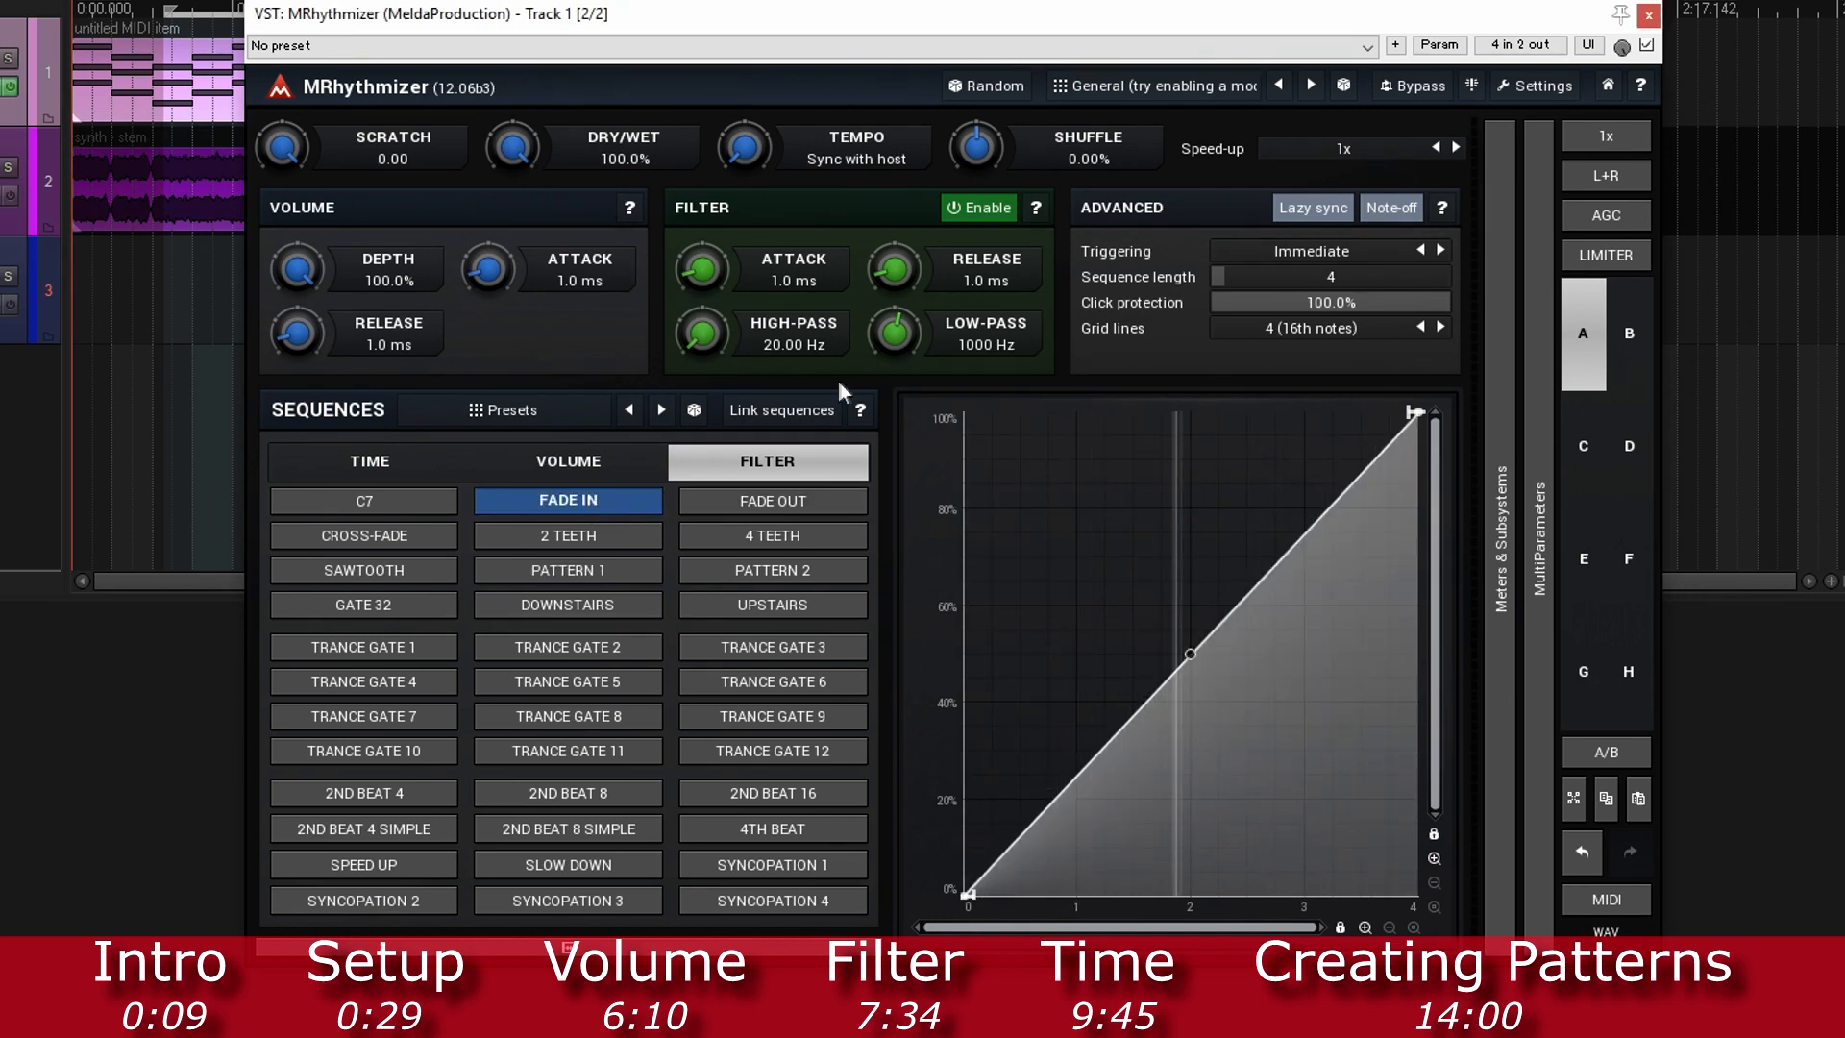
left_click_drag(895, 335, 895, 366)
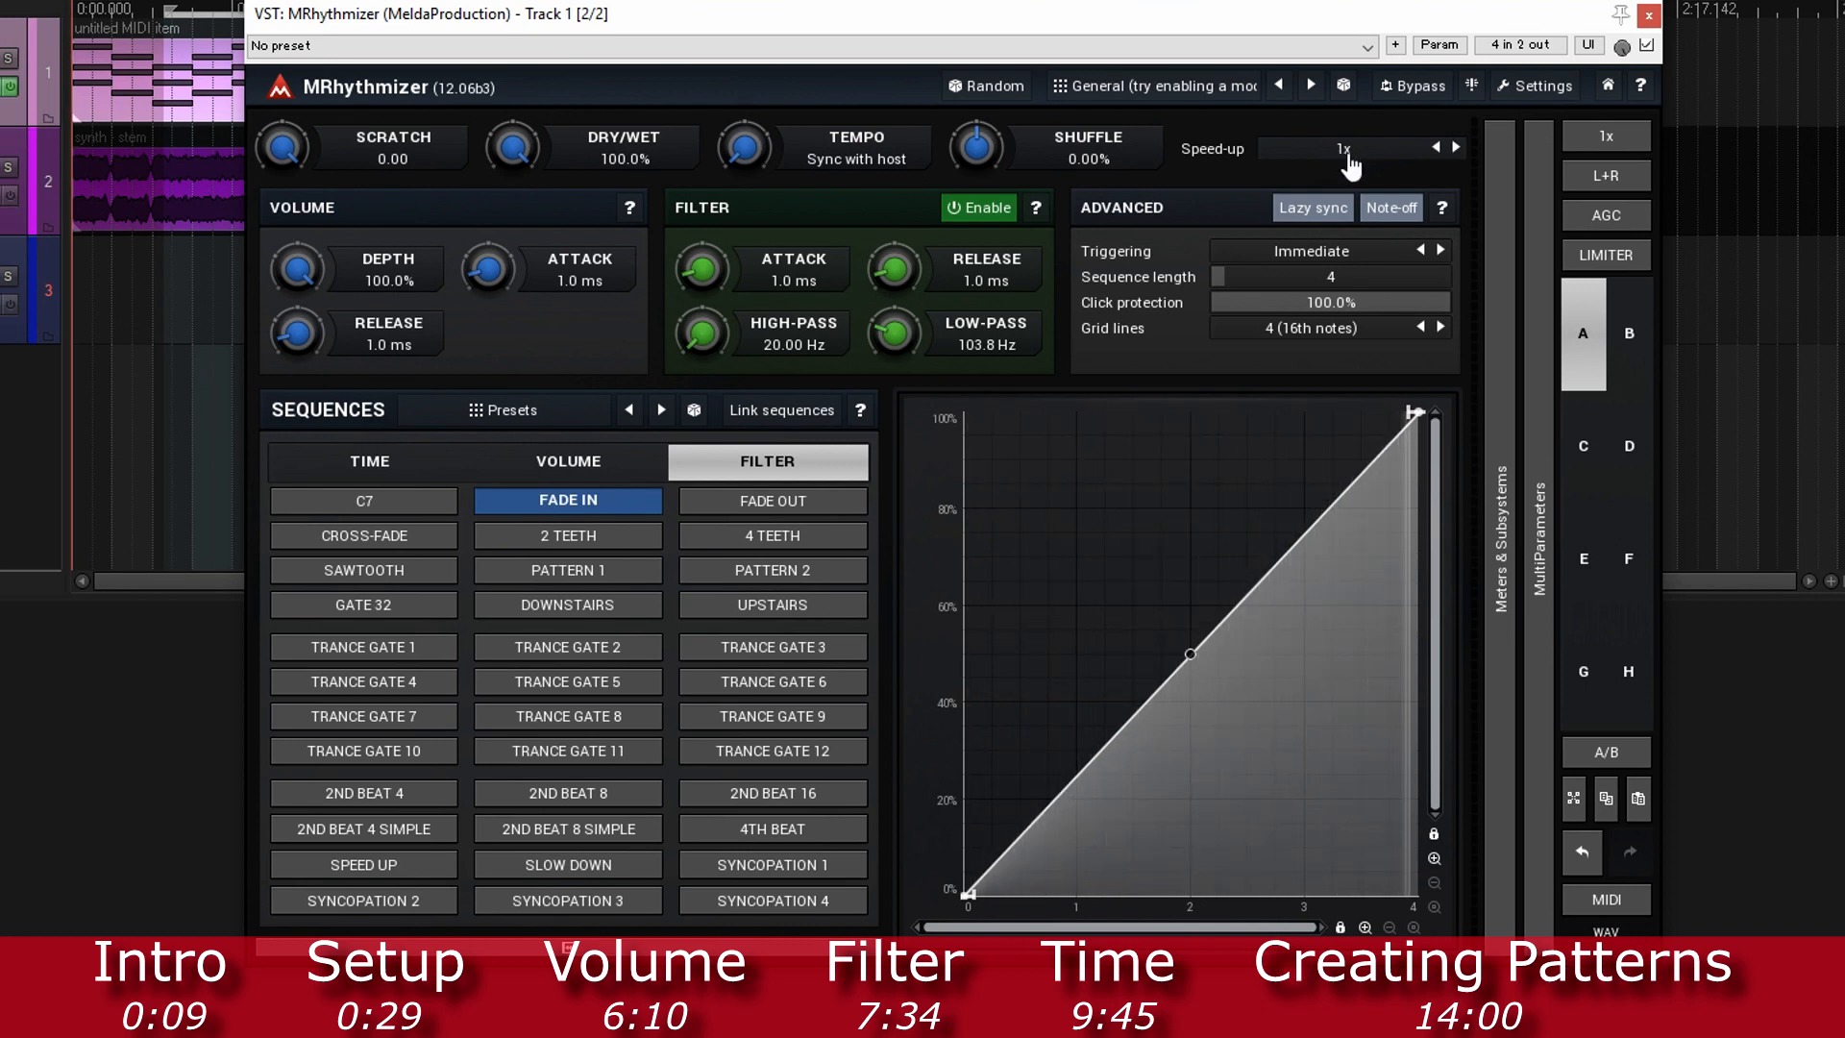
Step: Set speed-up to 1/4x, reset the filter sequence to C7, and disable the filter
left_click(1342, 148)
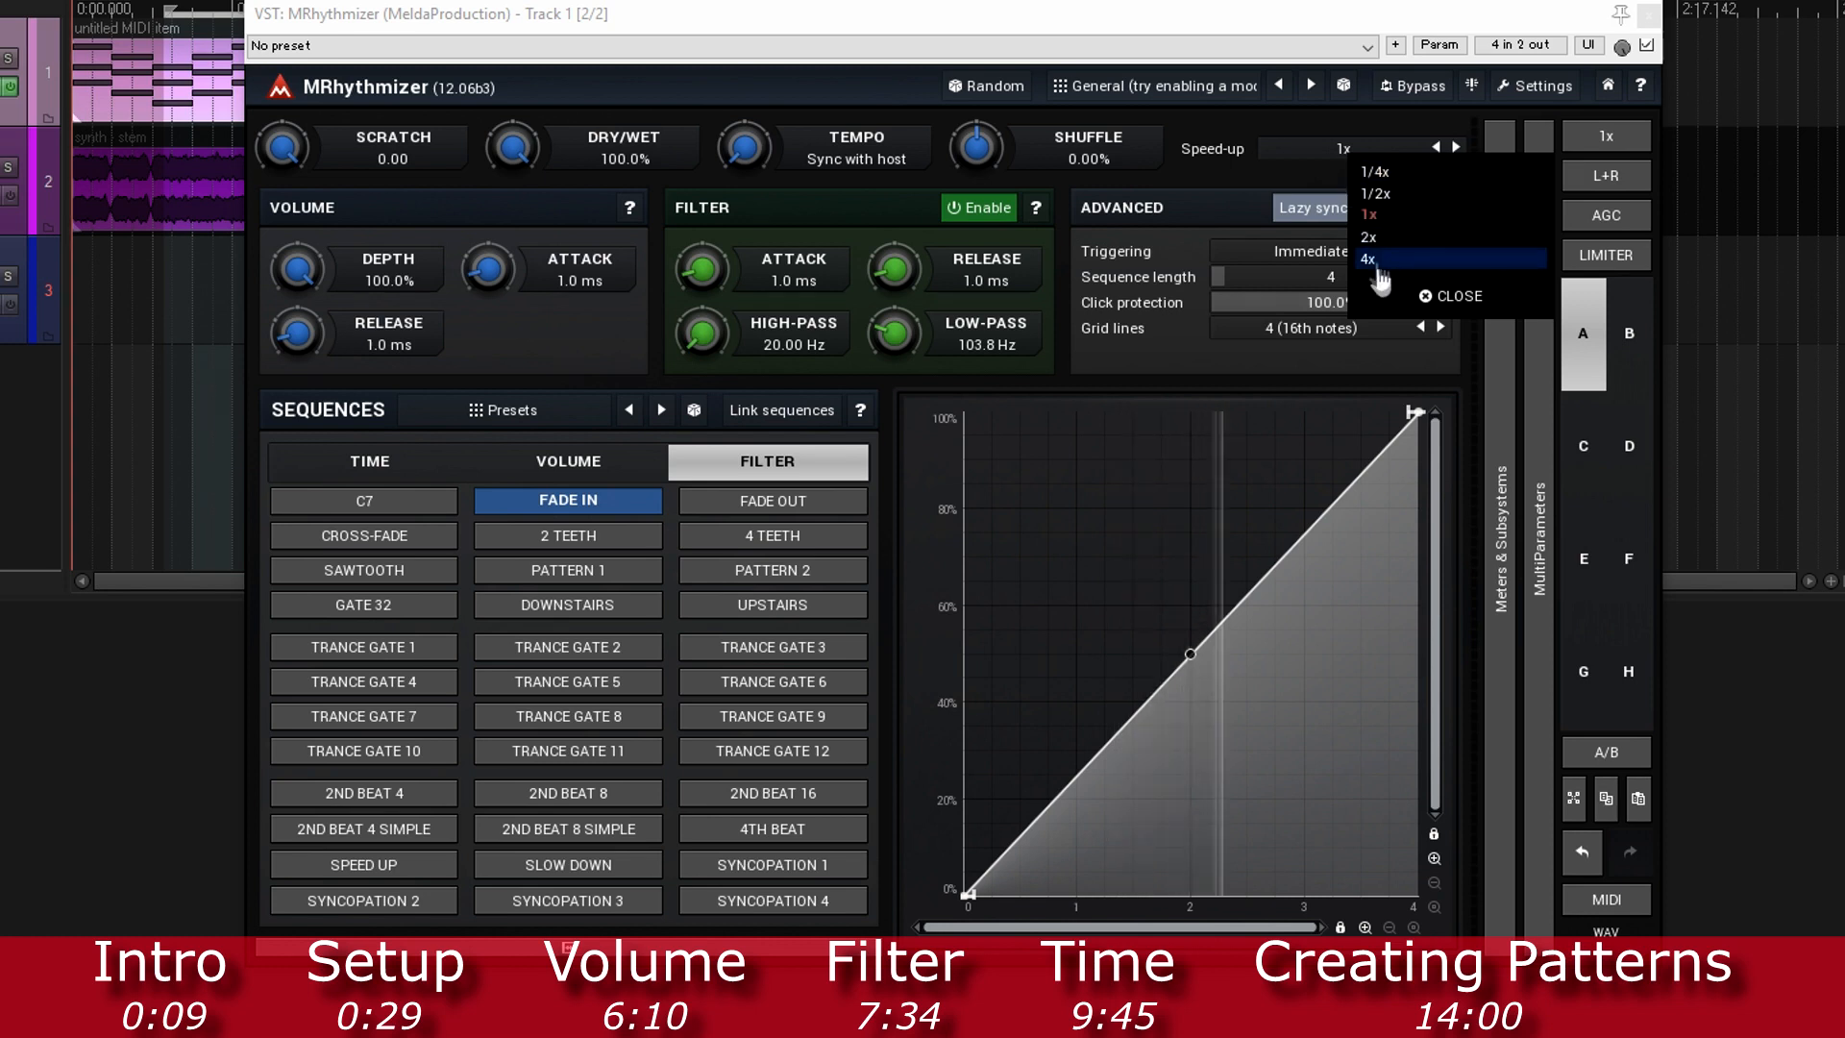
left_click(1372, 172)
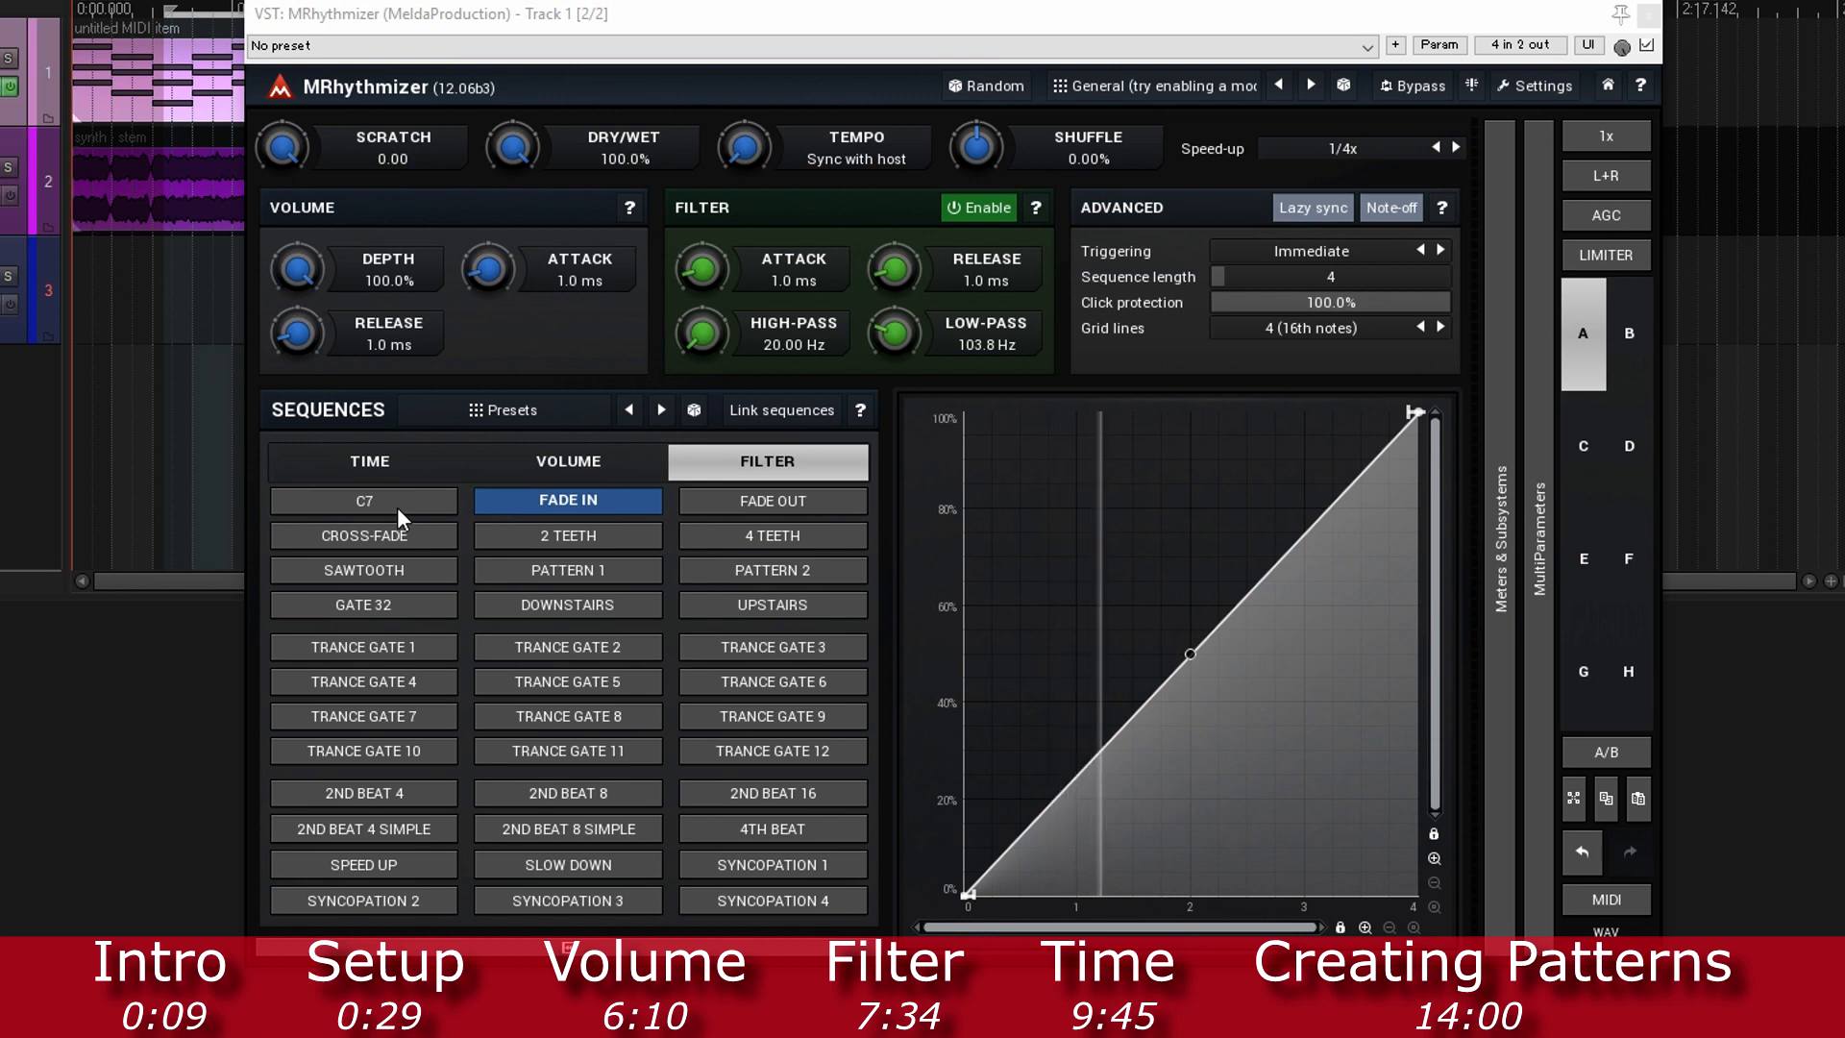
left_click(363, 500)
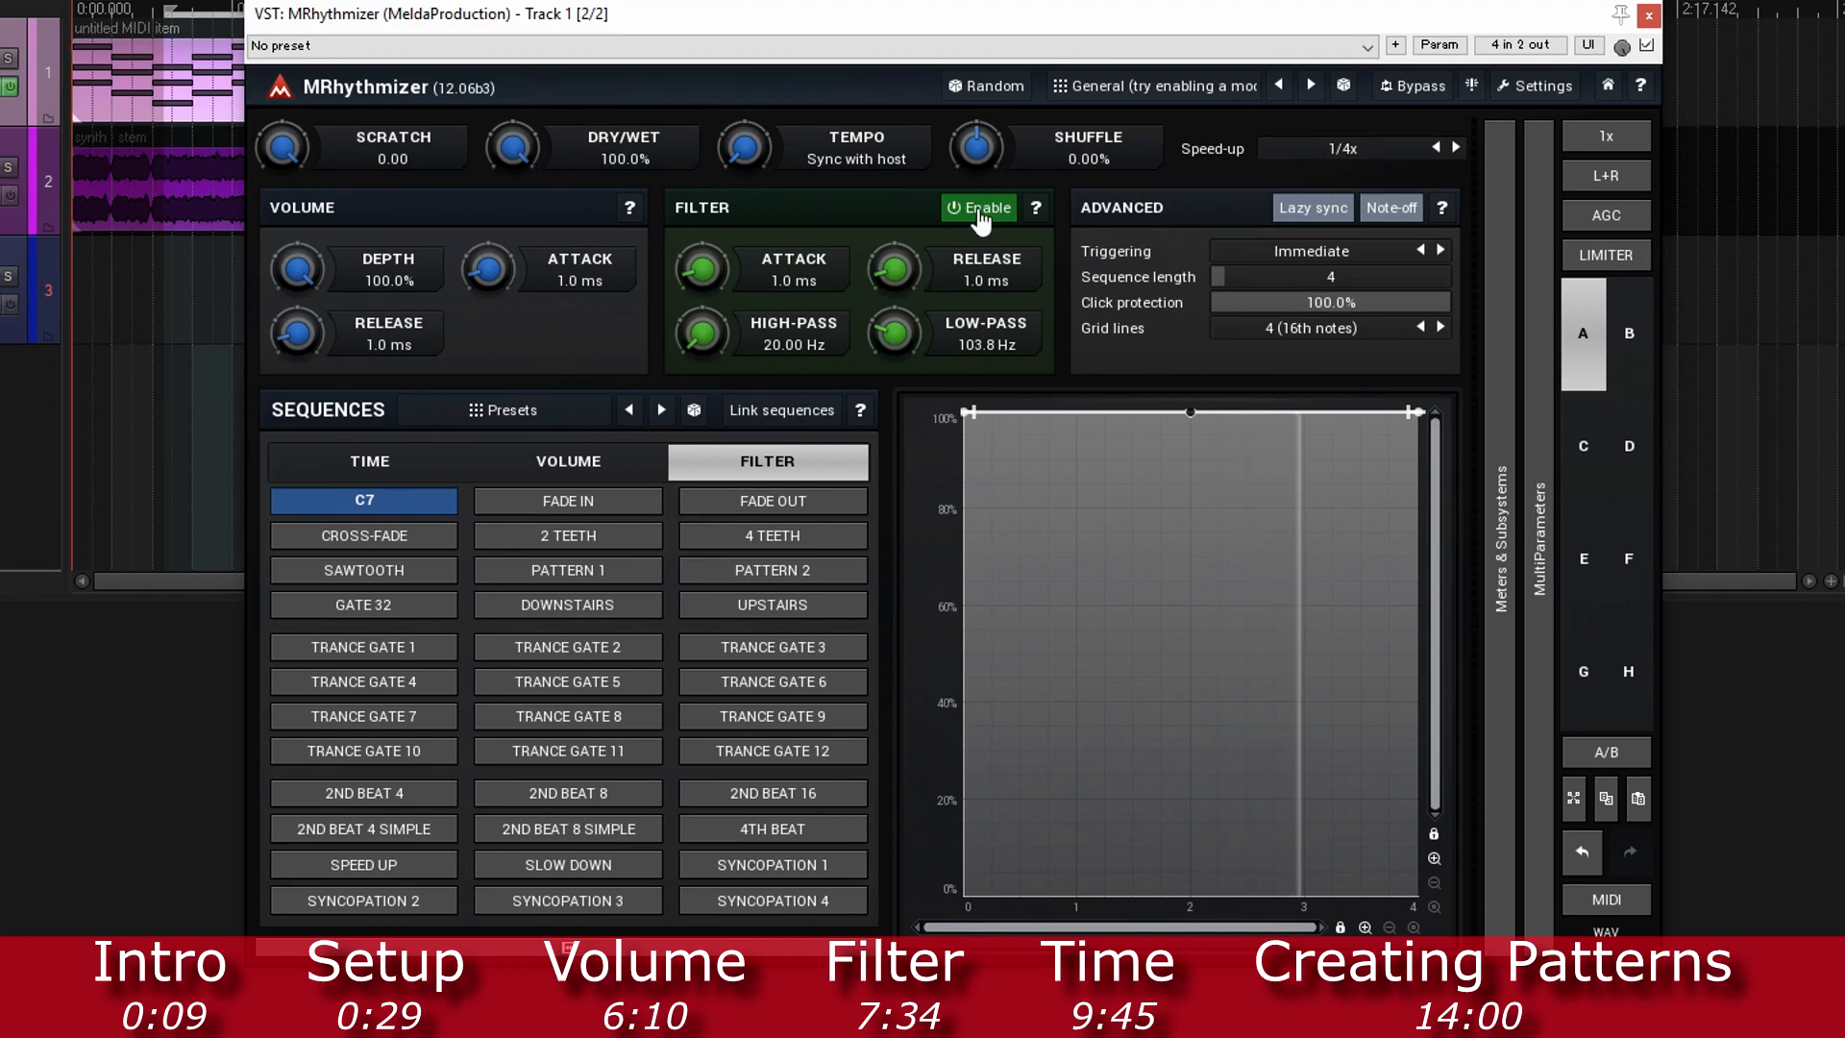
left_click(979, 207)
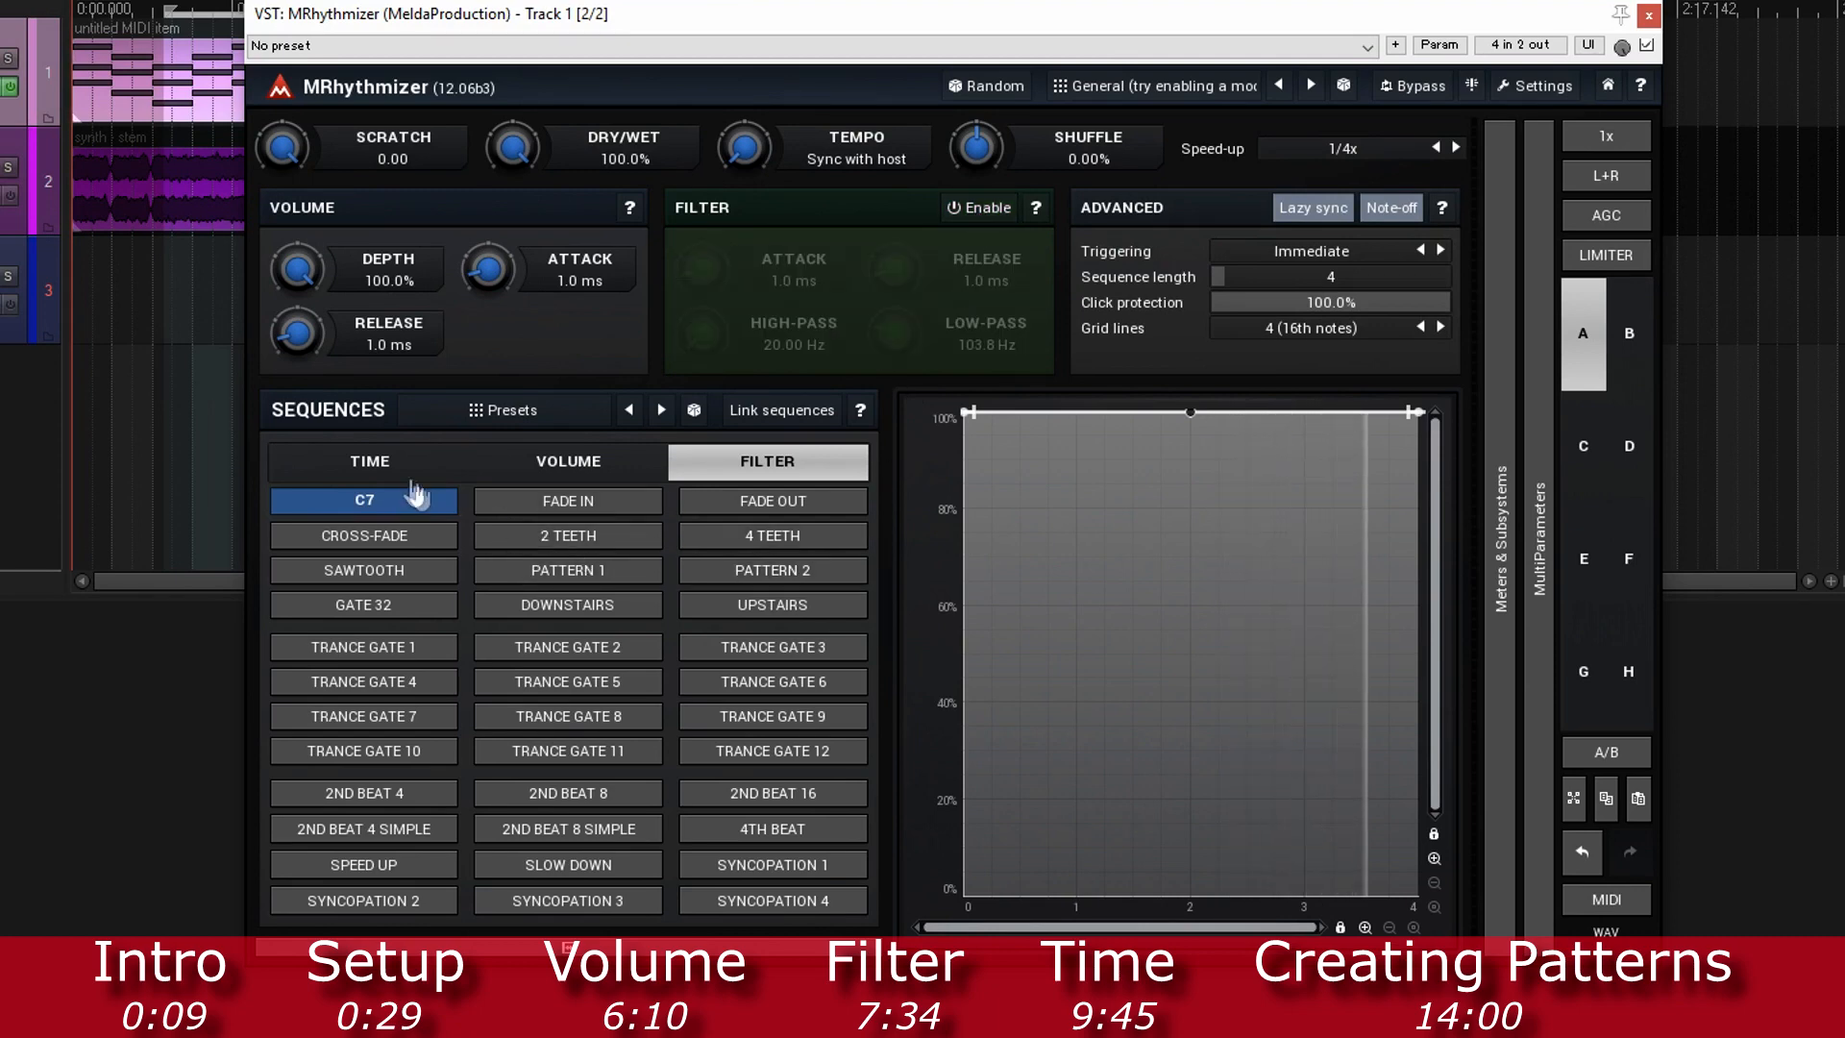
Step: Show the Time sequence presets and set speed-up back to 1x
left_click(368, 460)
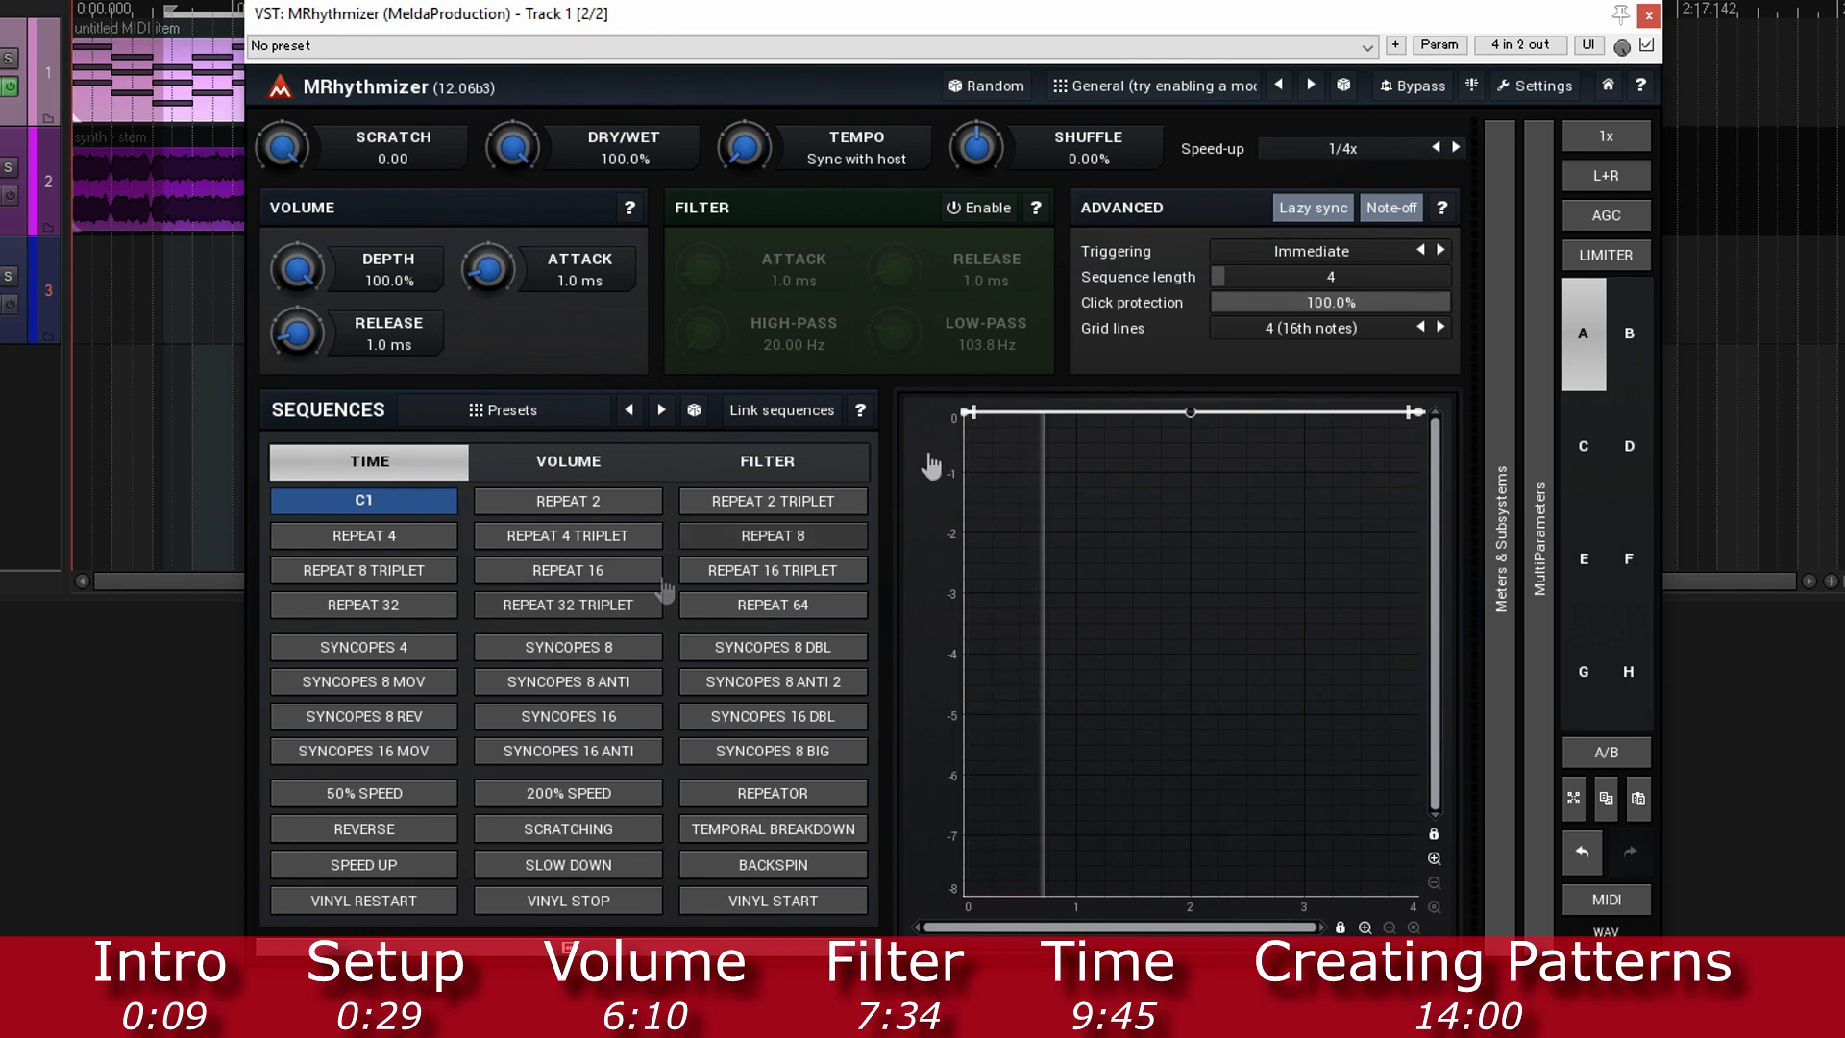
left_click(1323, 148)
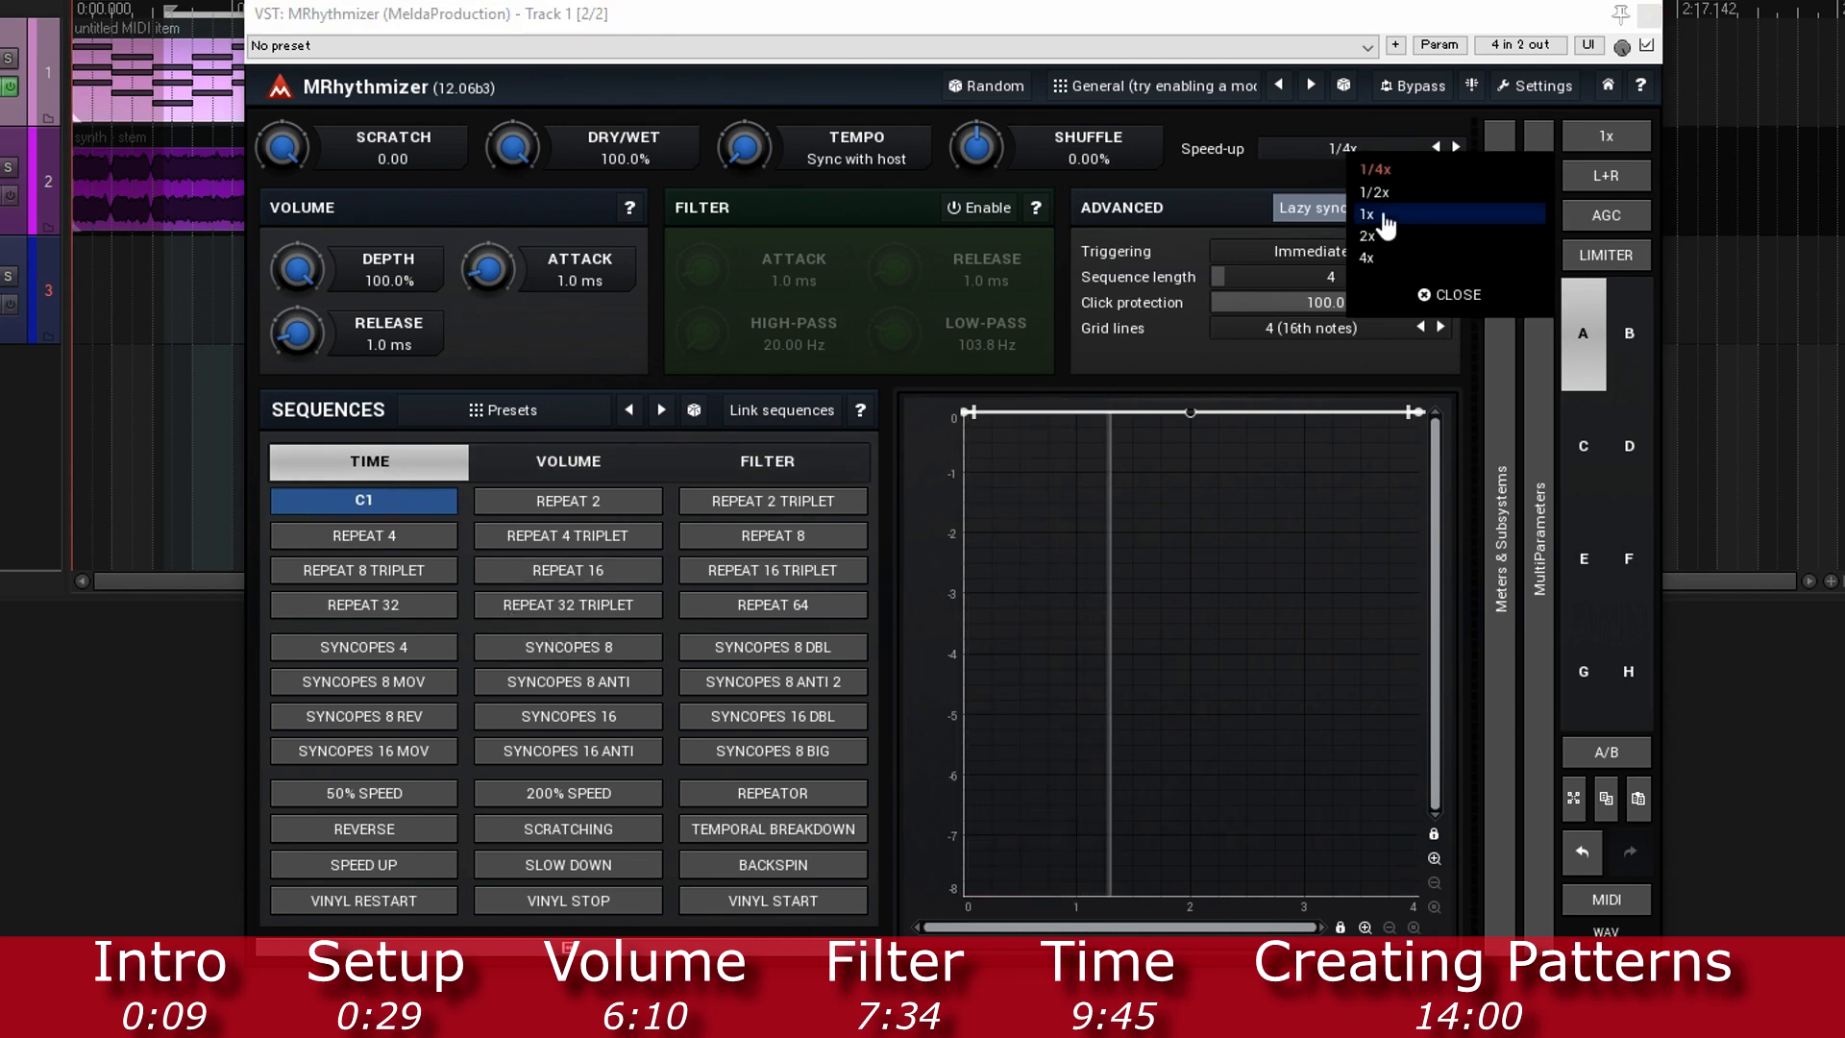
left_click(1367, 213)
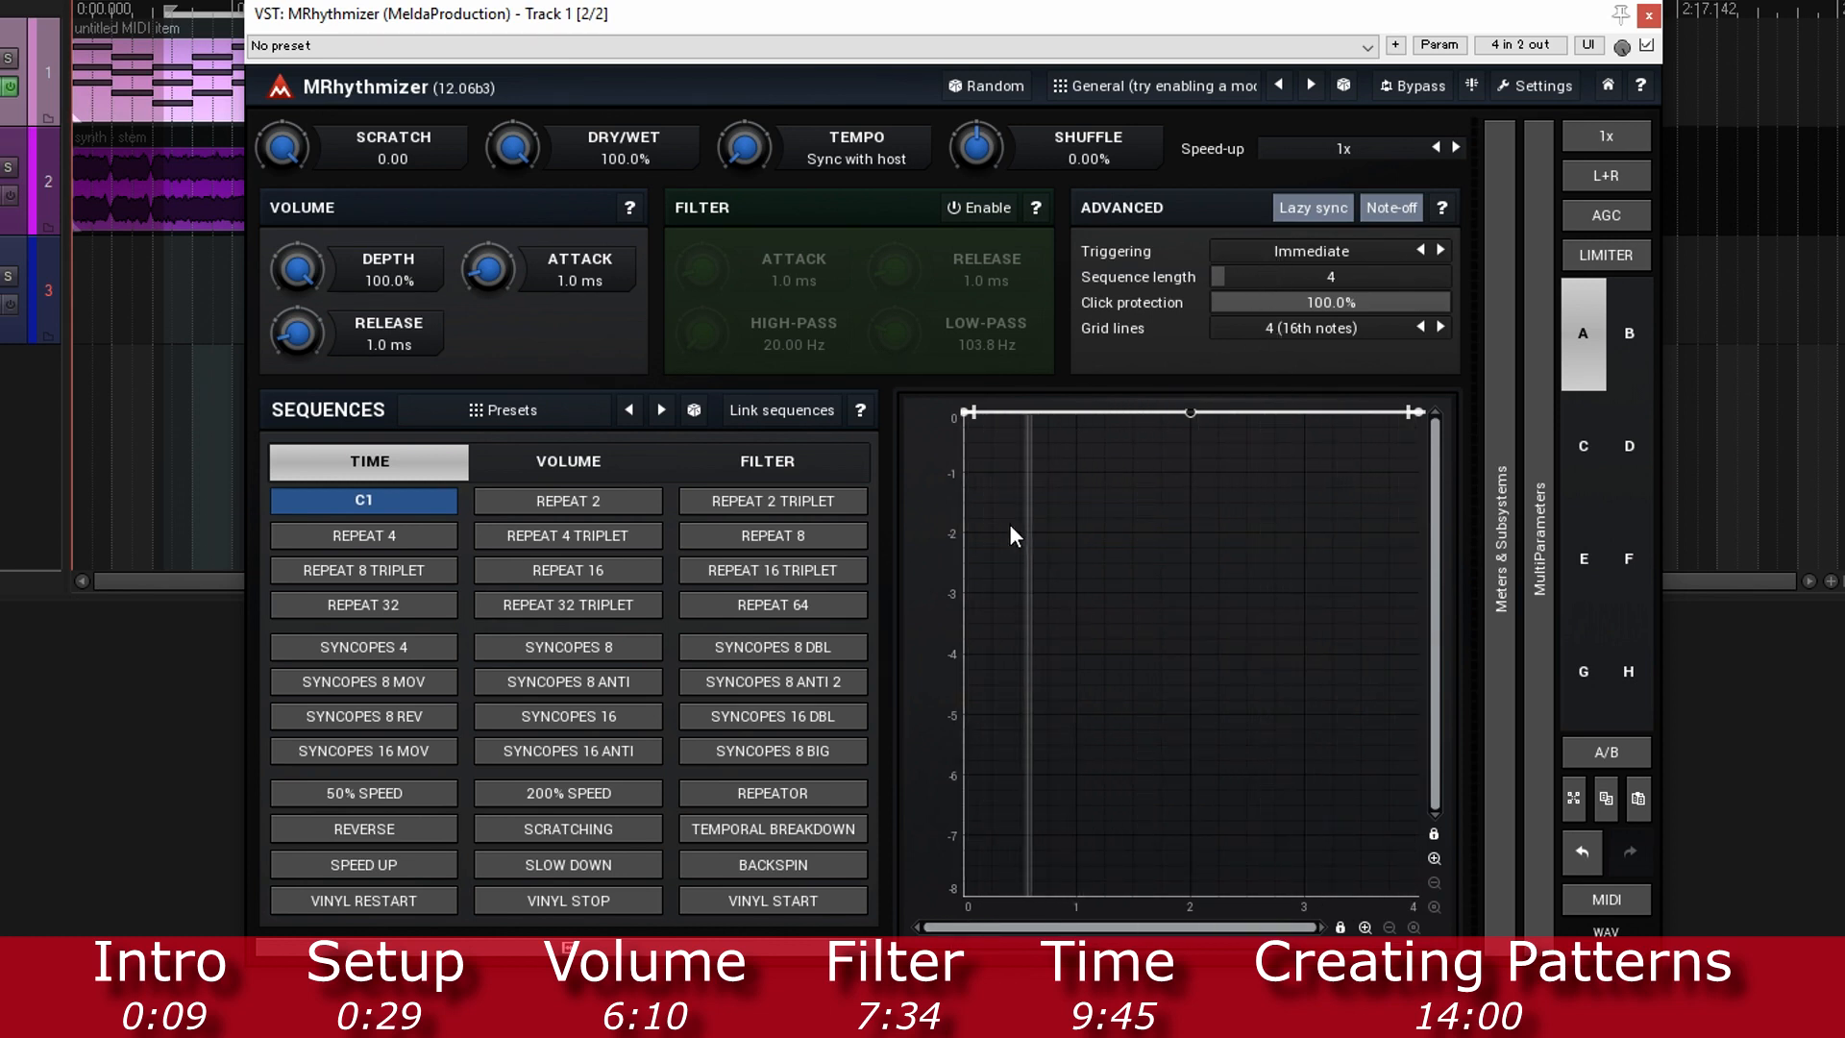
mouse_move(1189, 603)
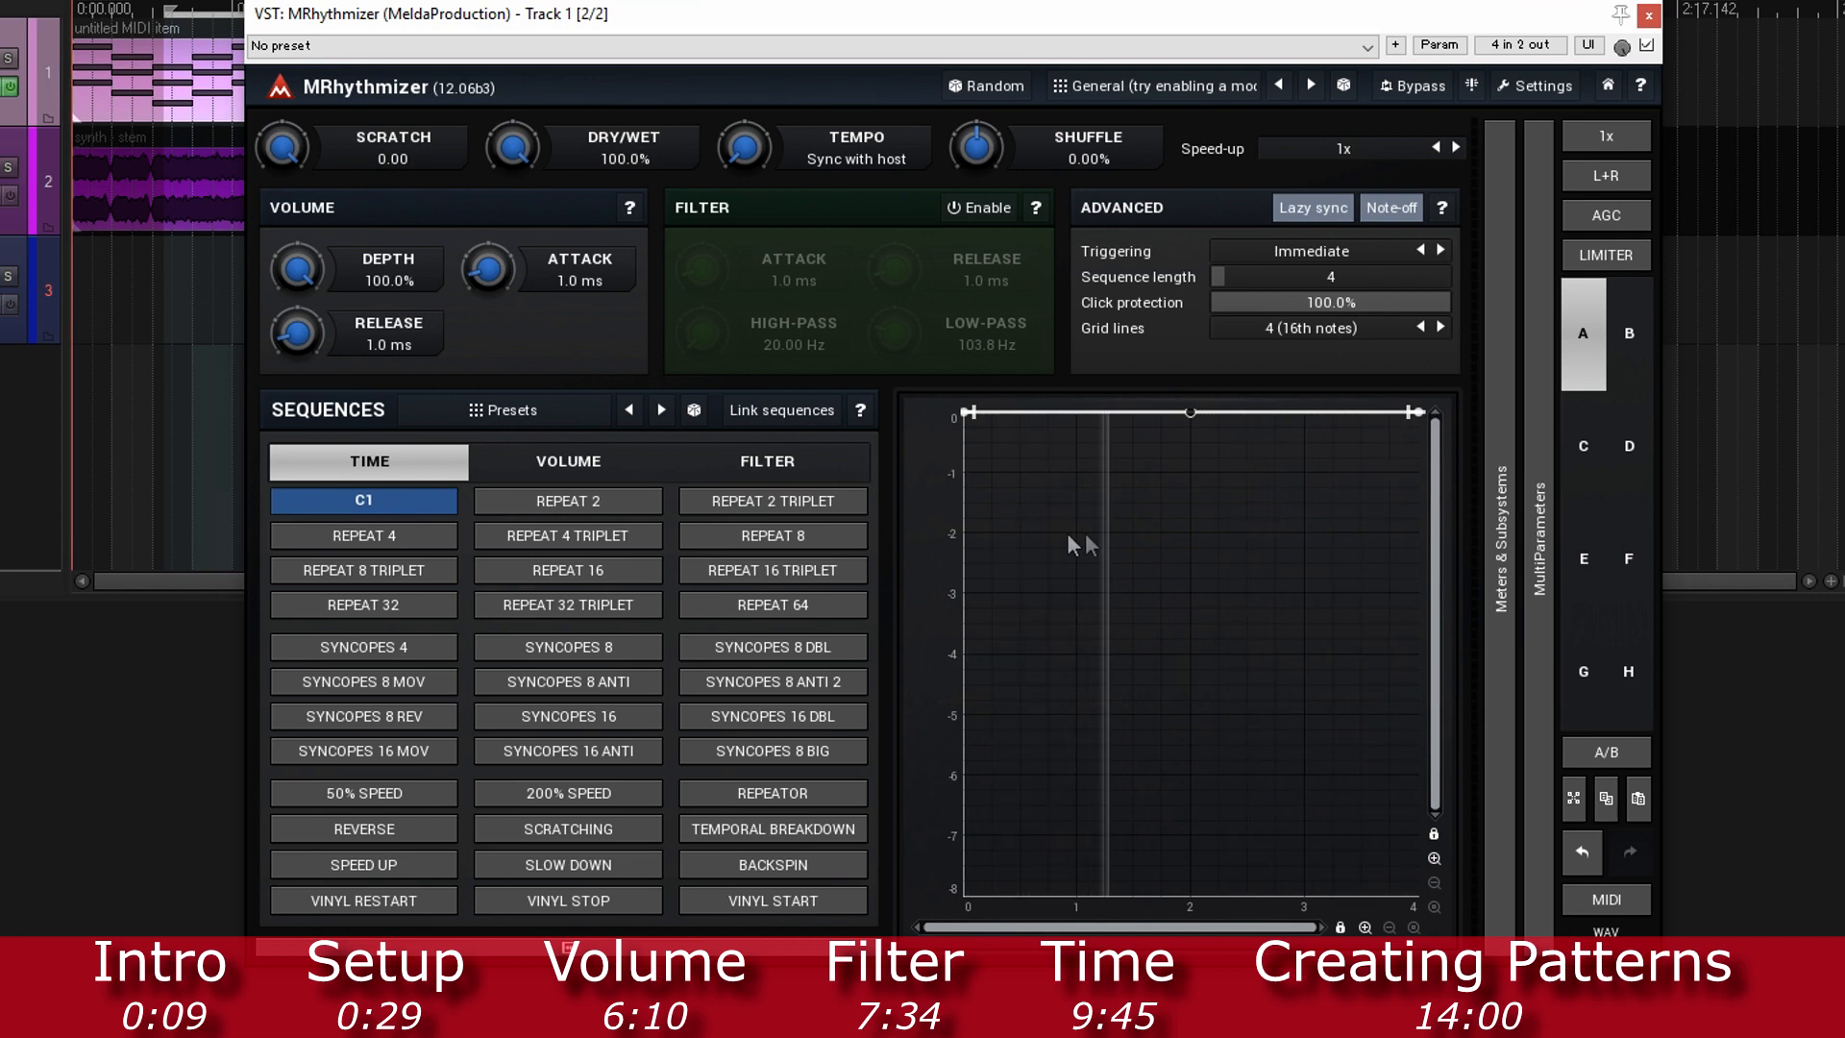
mouse_move(1089, 845)
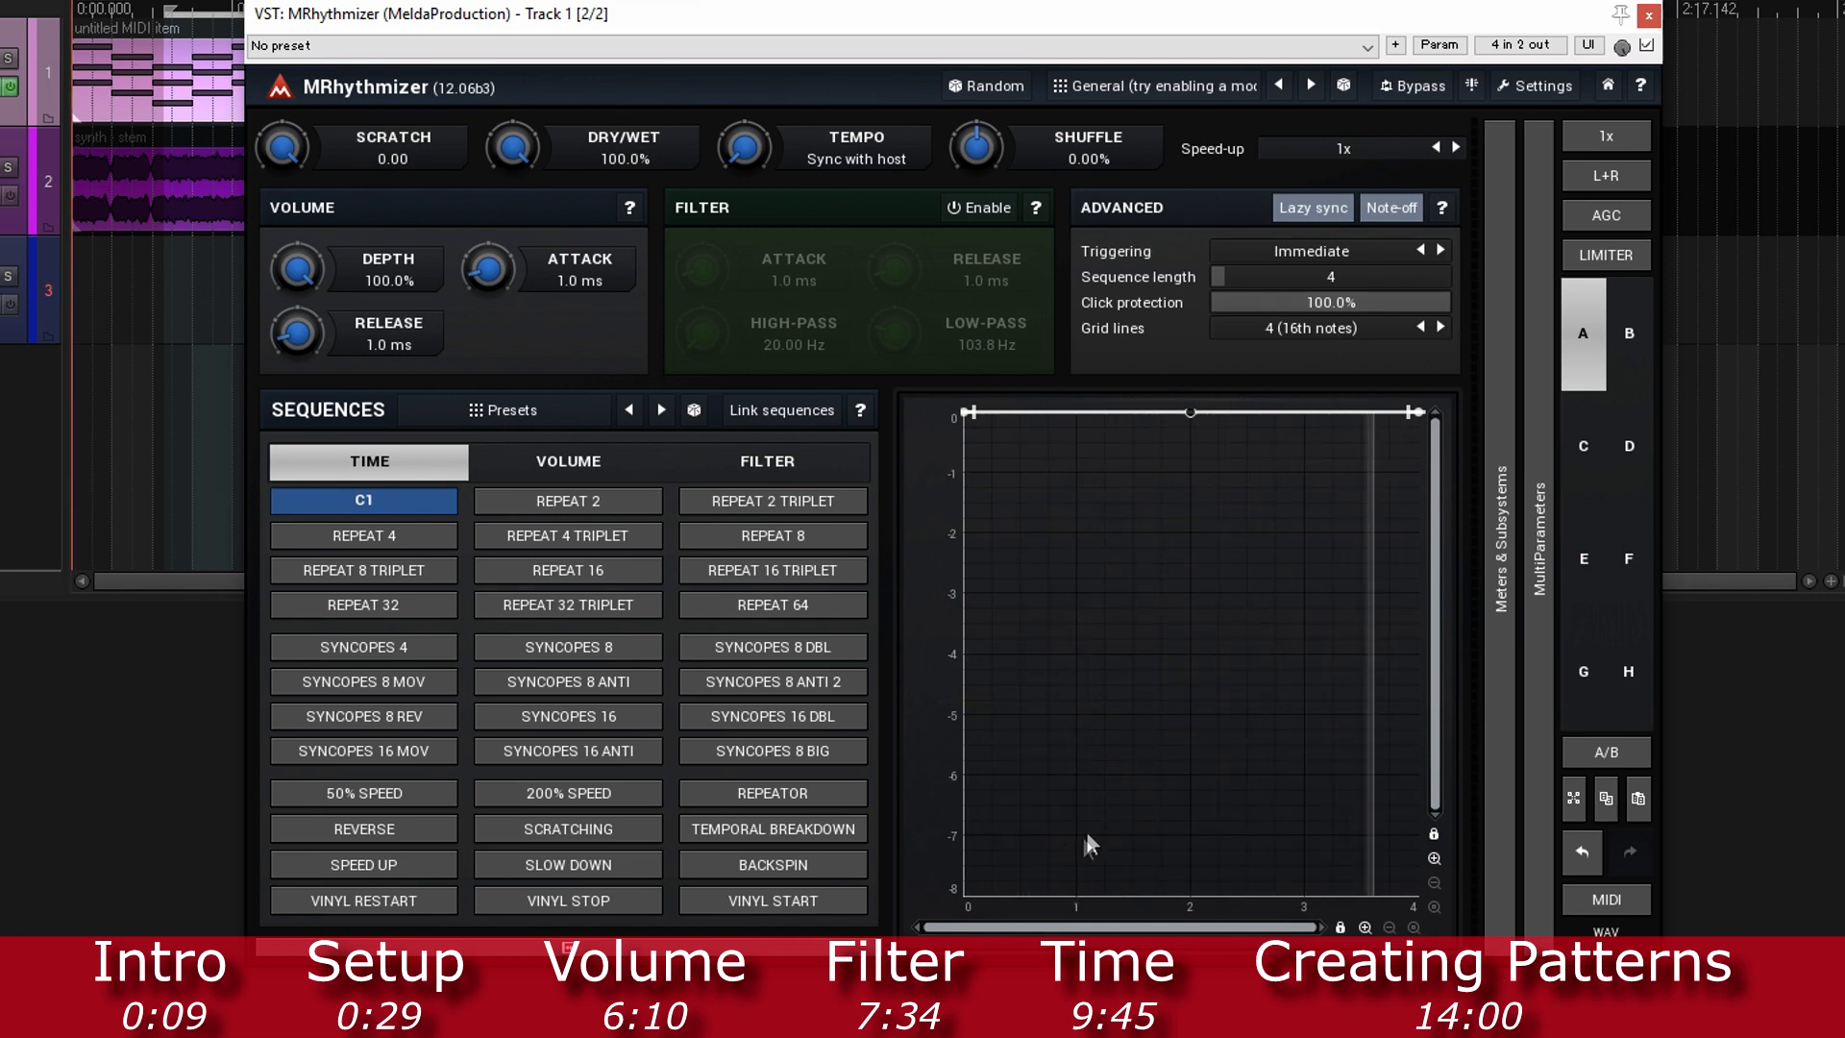
left_click(1327, 329)
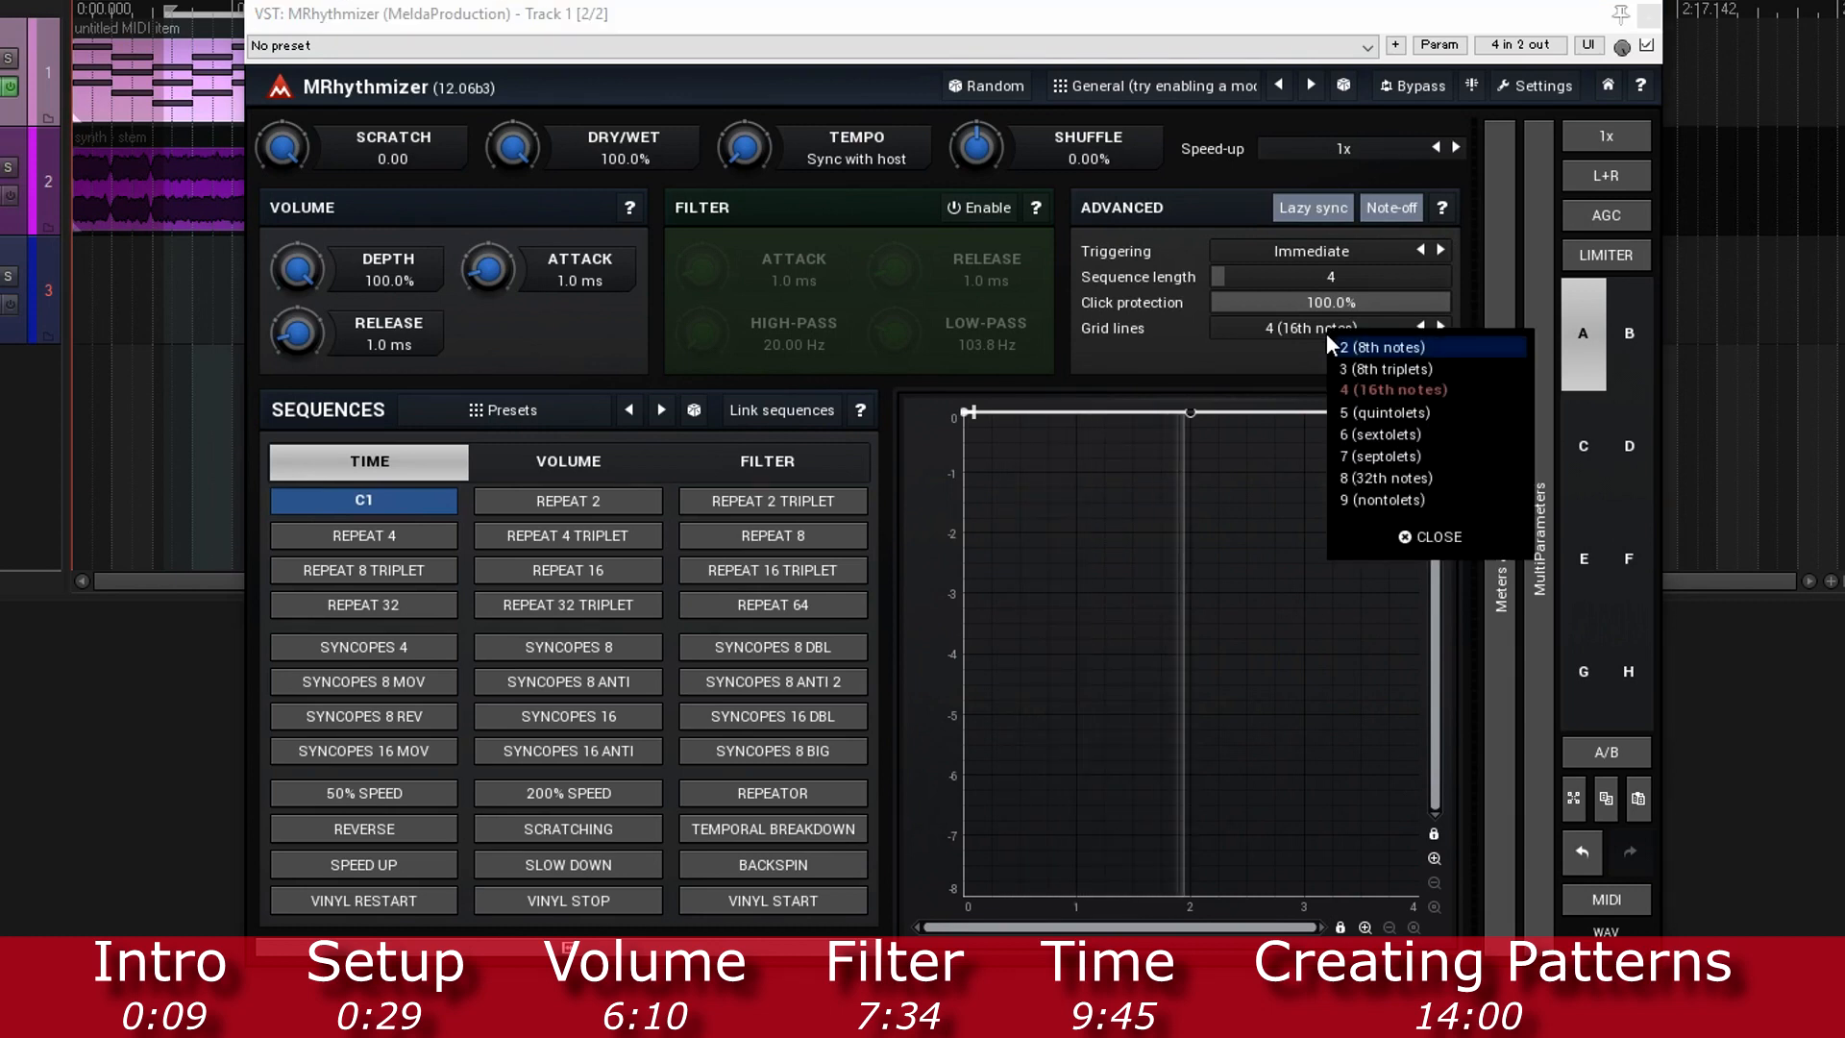
mouse_move(1406, 368)
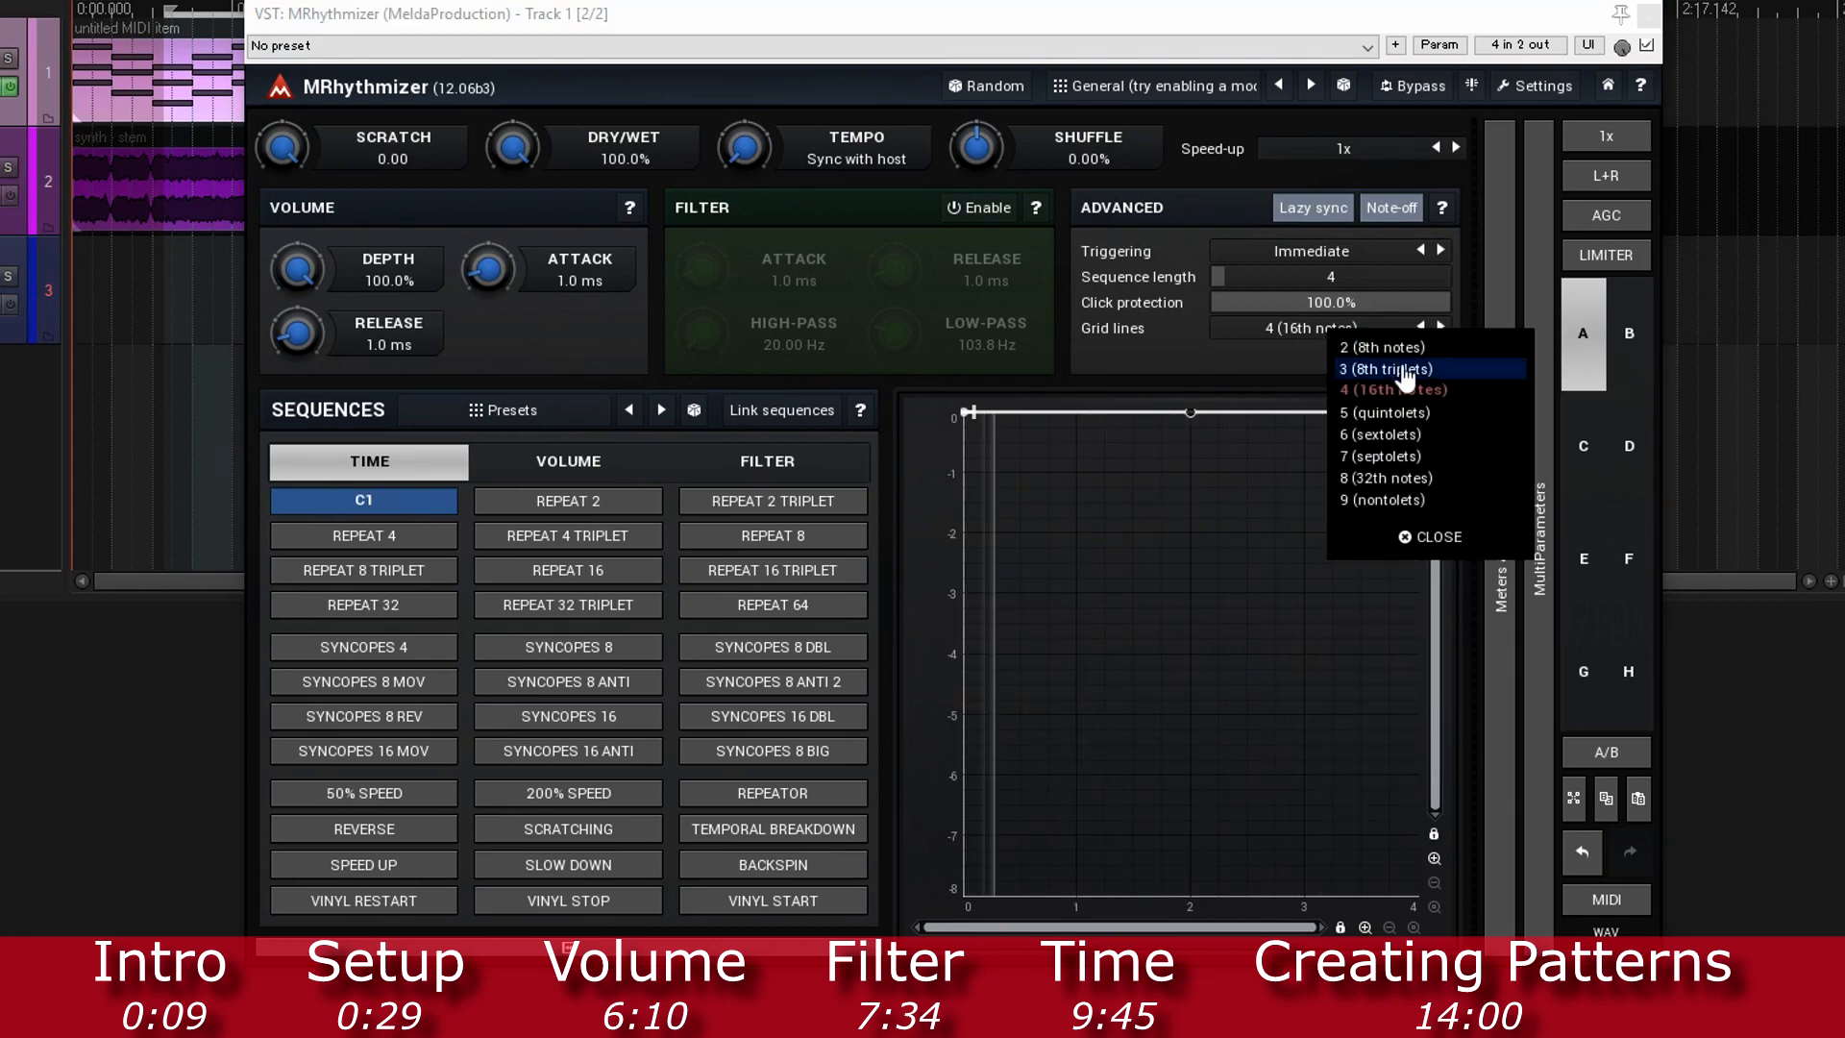
left_click(1380, 346)
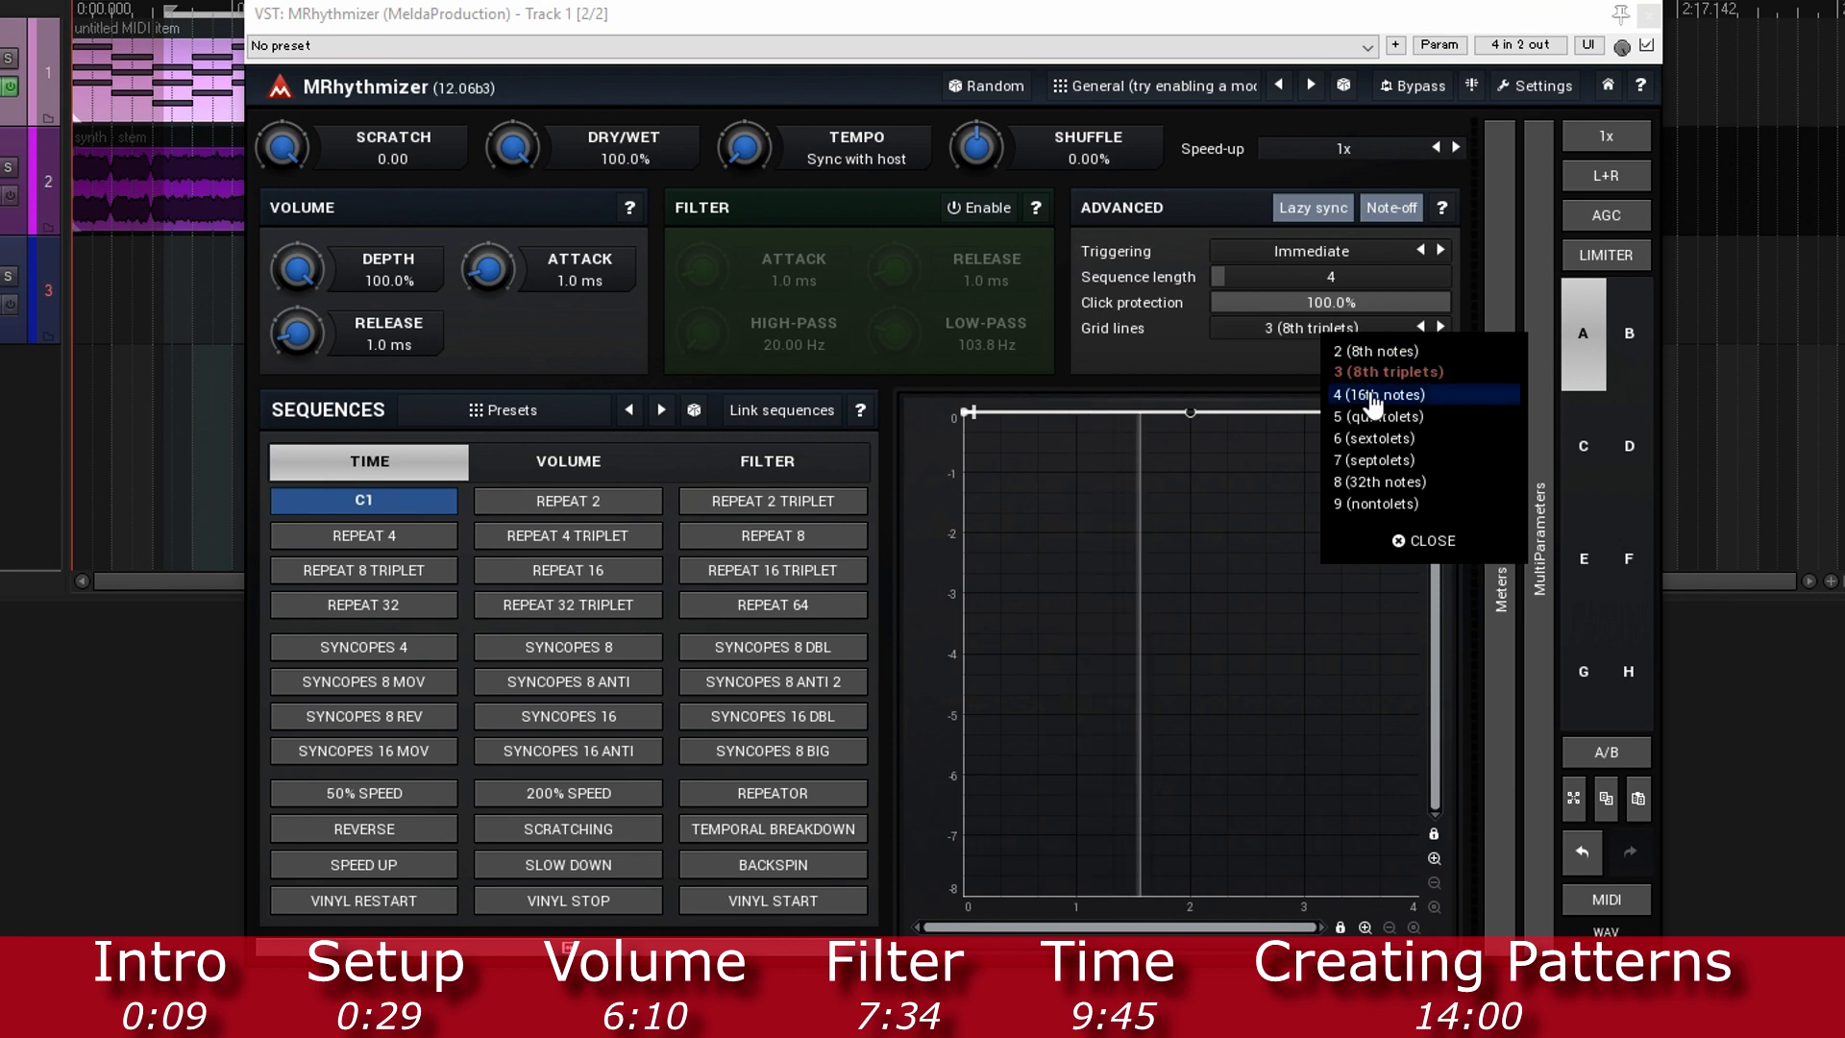
left_click(1377, 394)
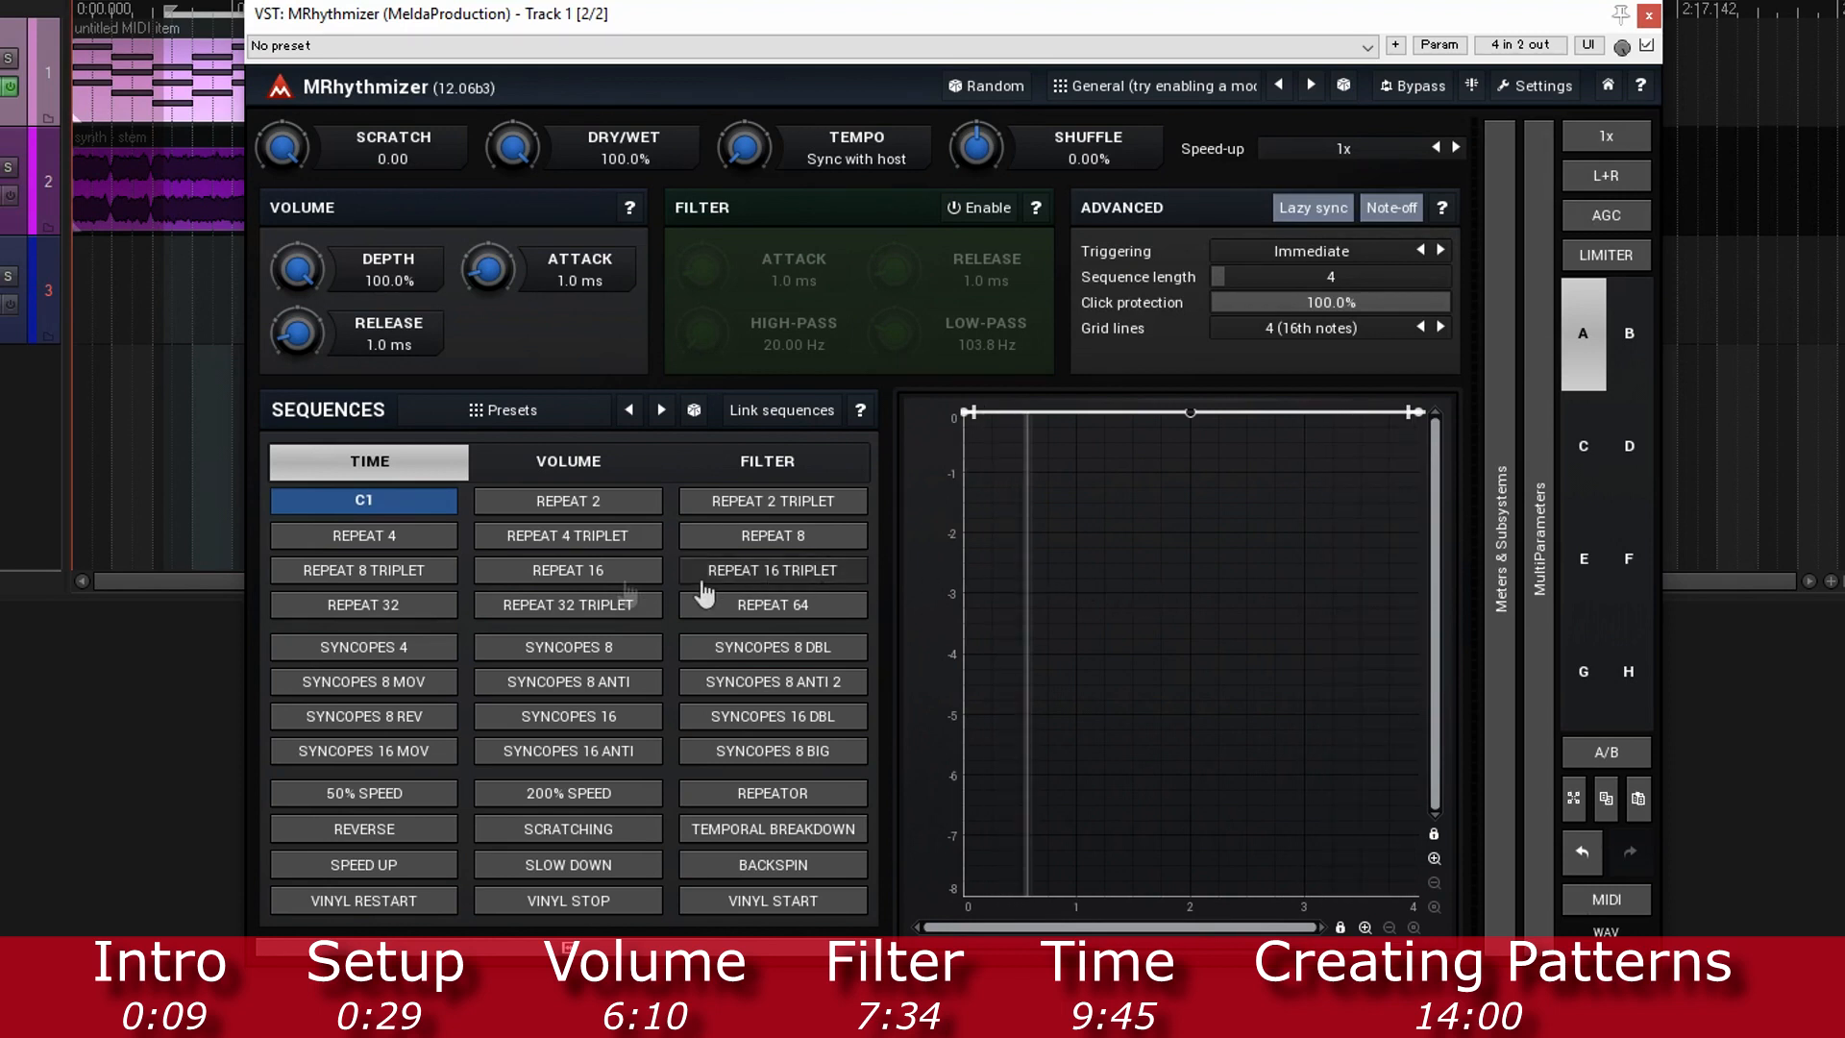
left_click(364, 536)
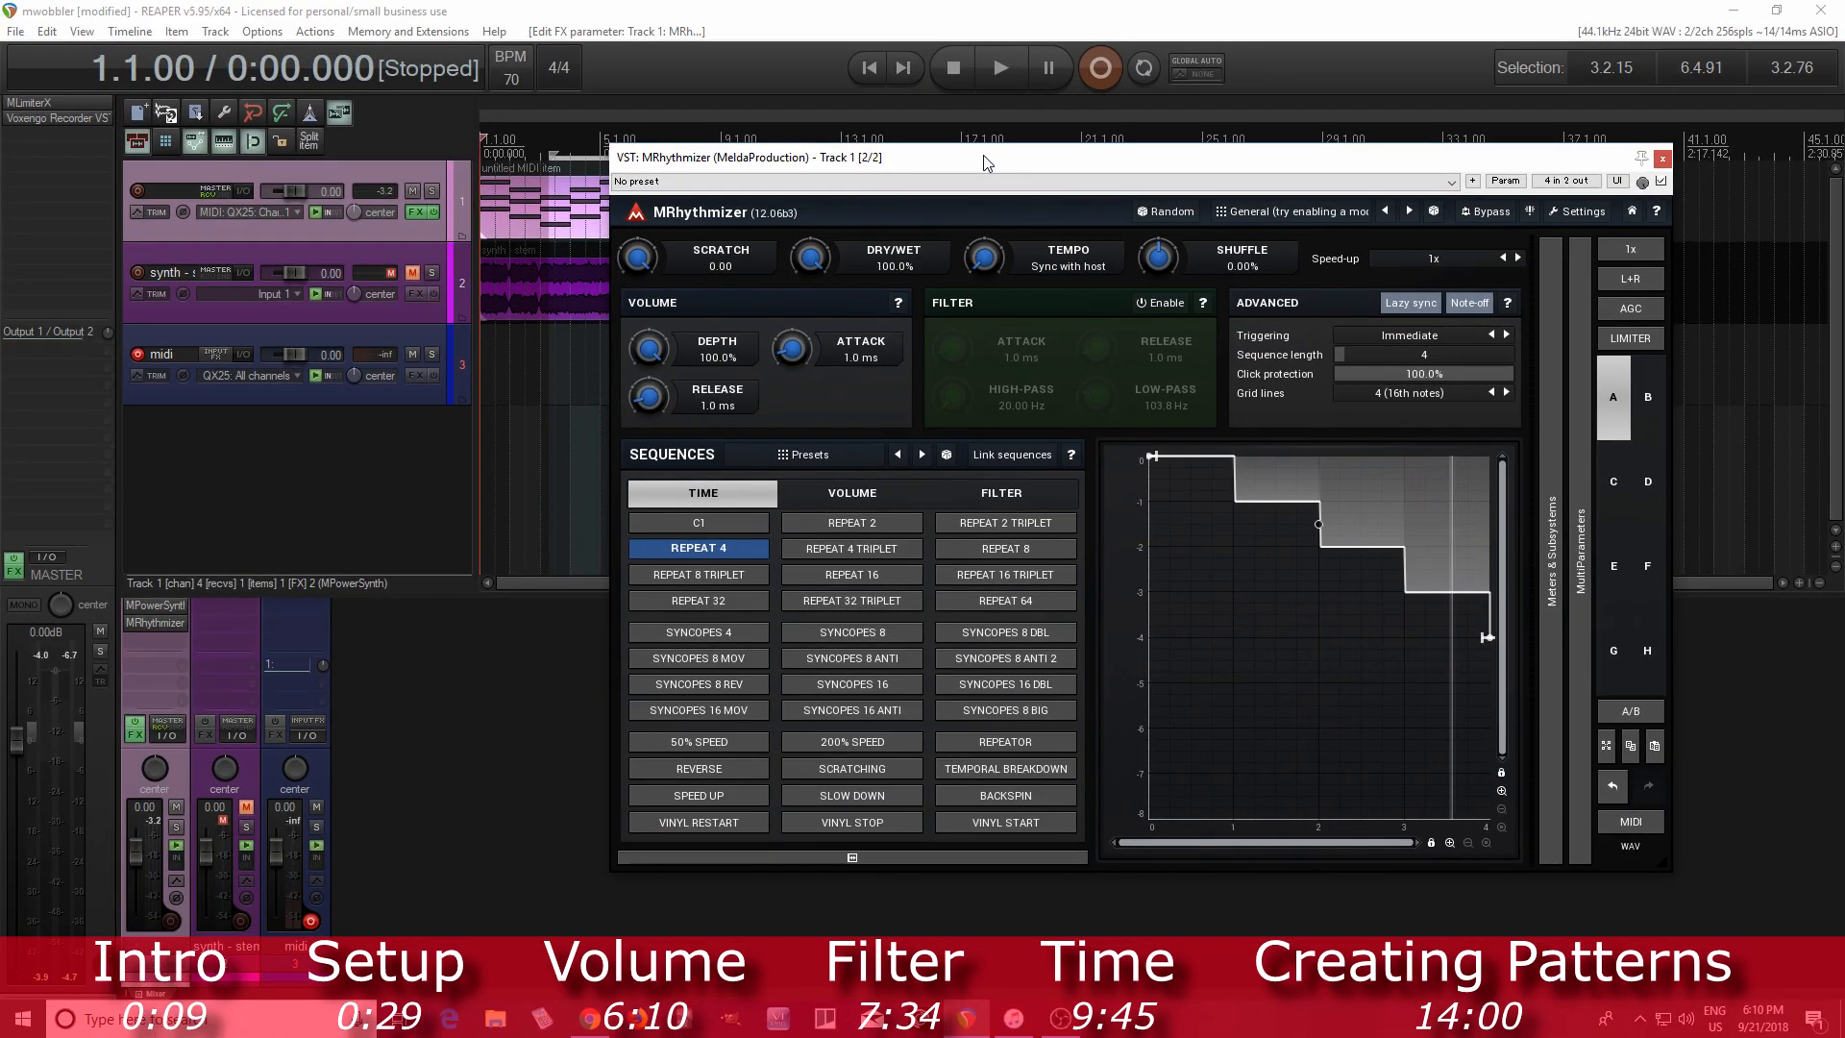
mouse_move(290, 657)
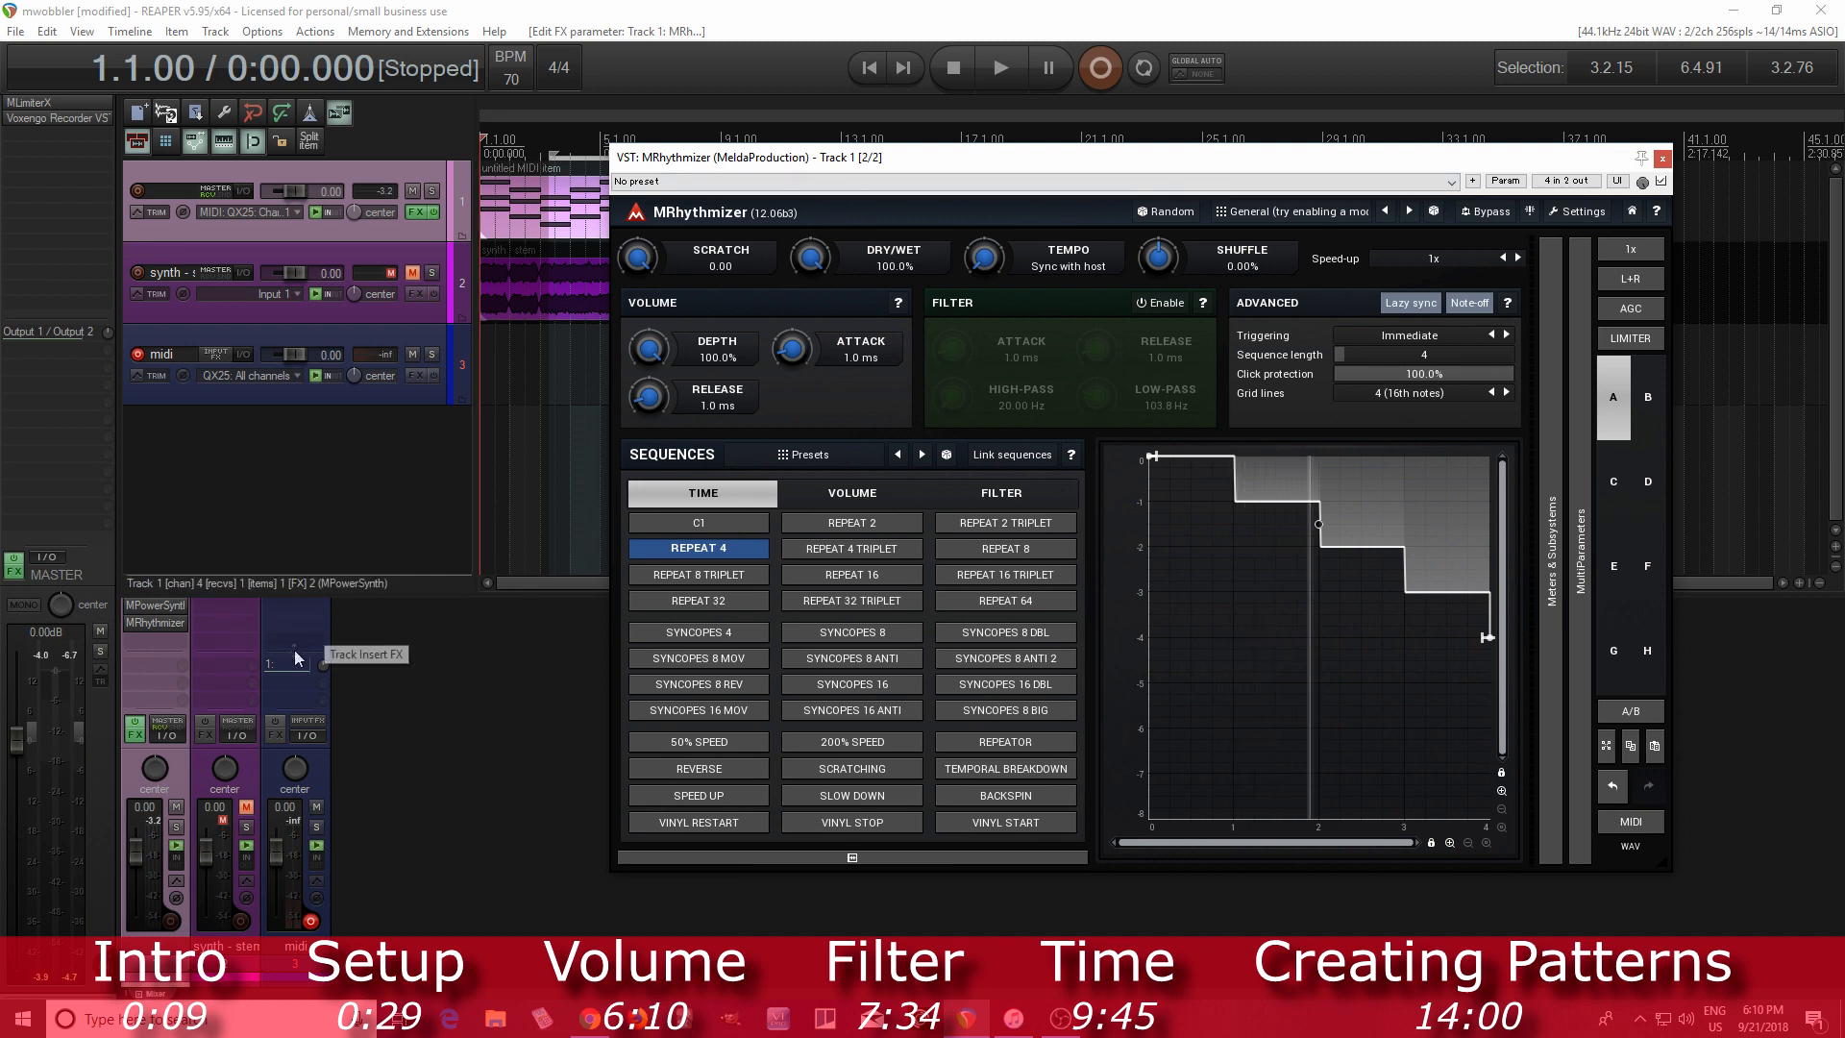
mouse_move(192, 801)
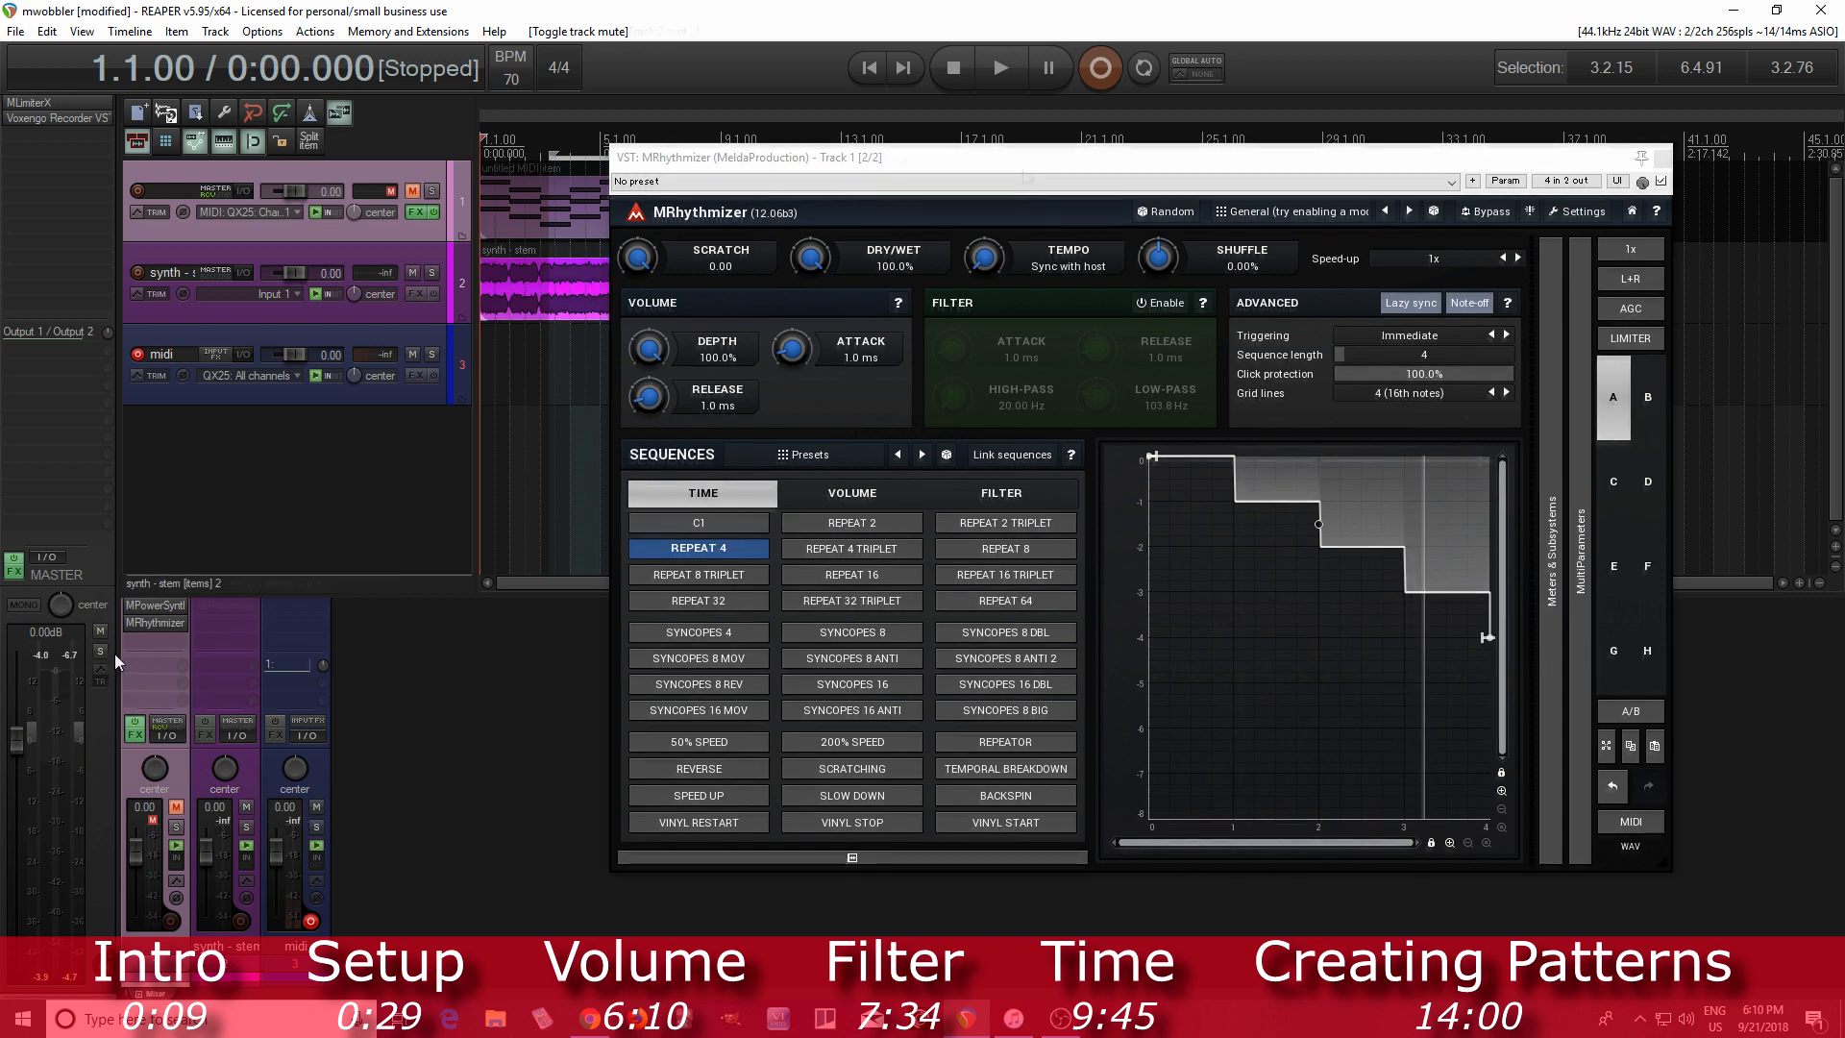
Step: Open MRhythmizer on the synth stem track, bypass it, and briefly play the stem
left_click(697, 526)
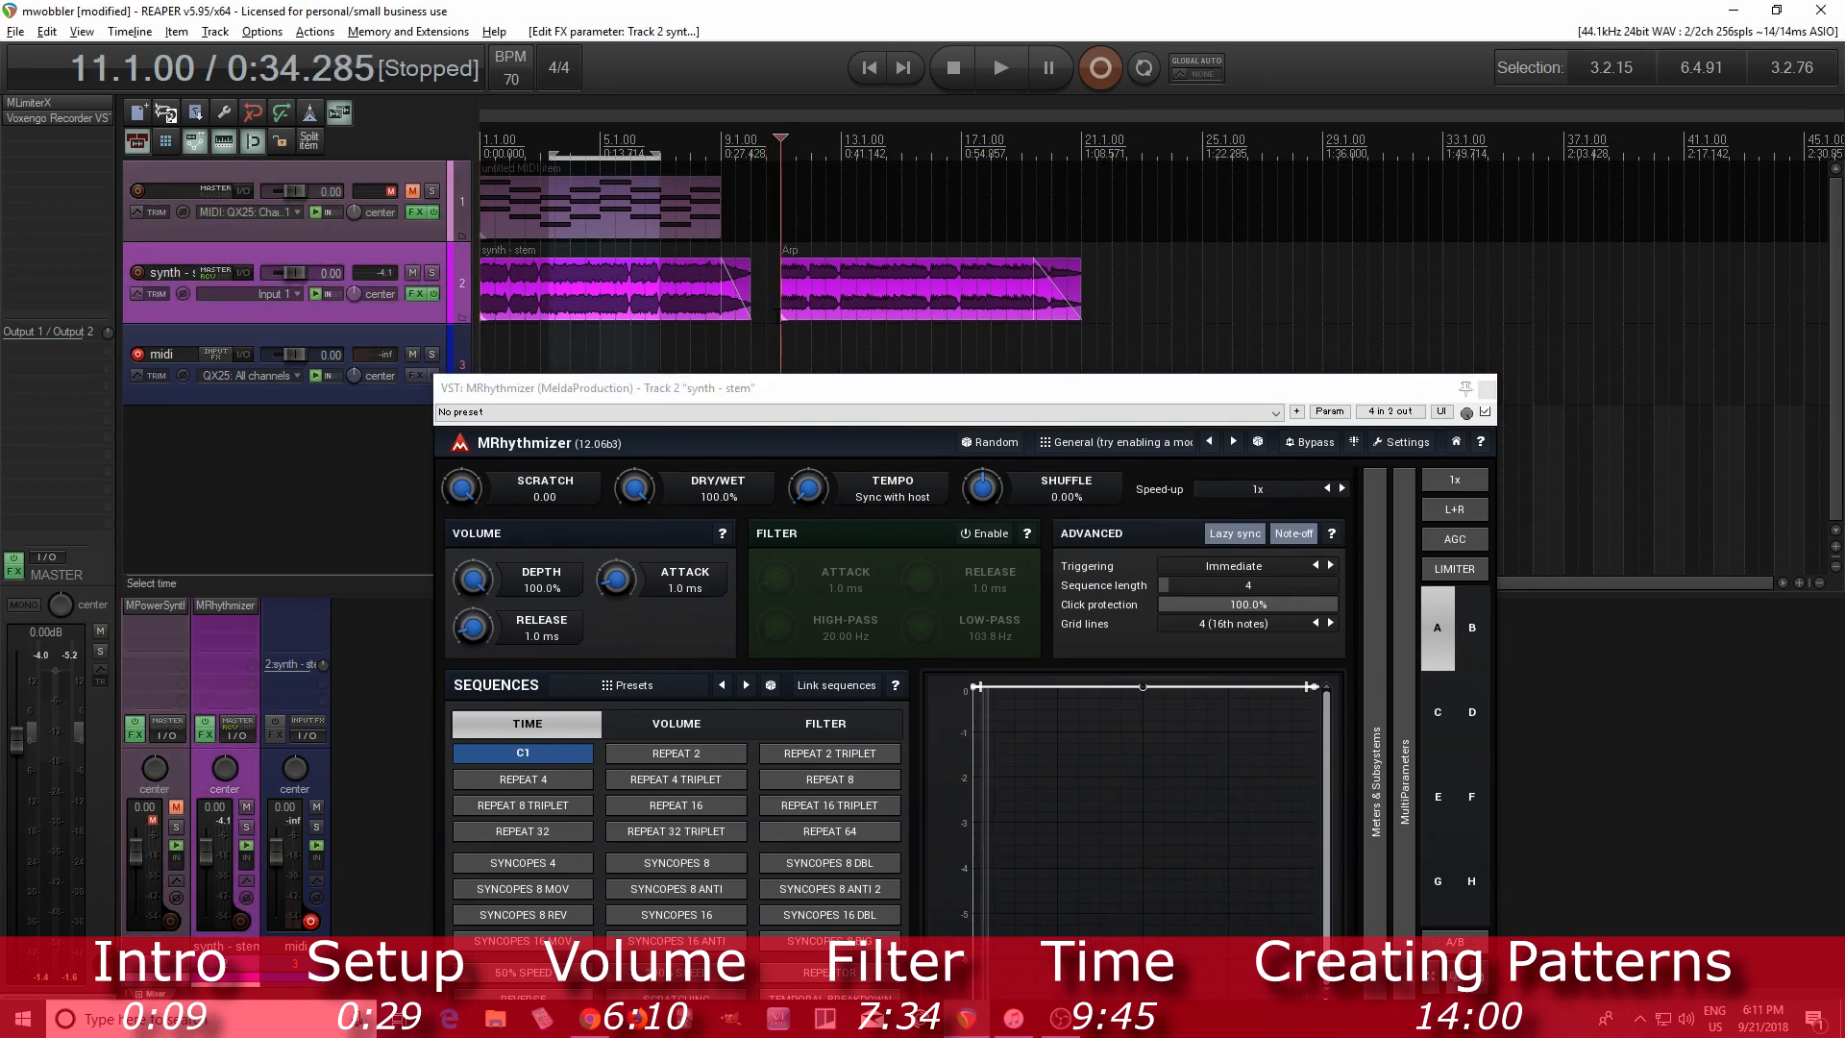
left_click(1309, 441)
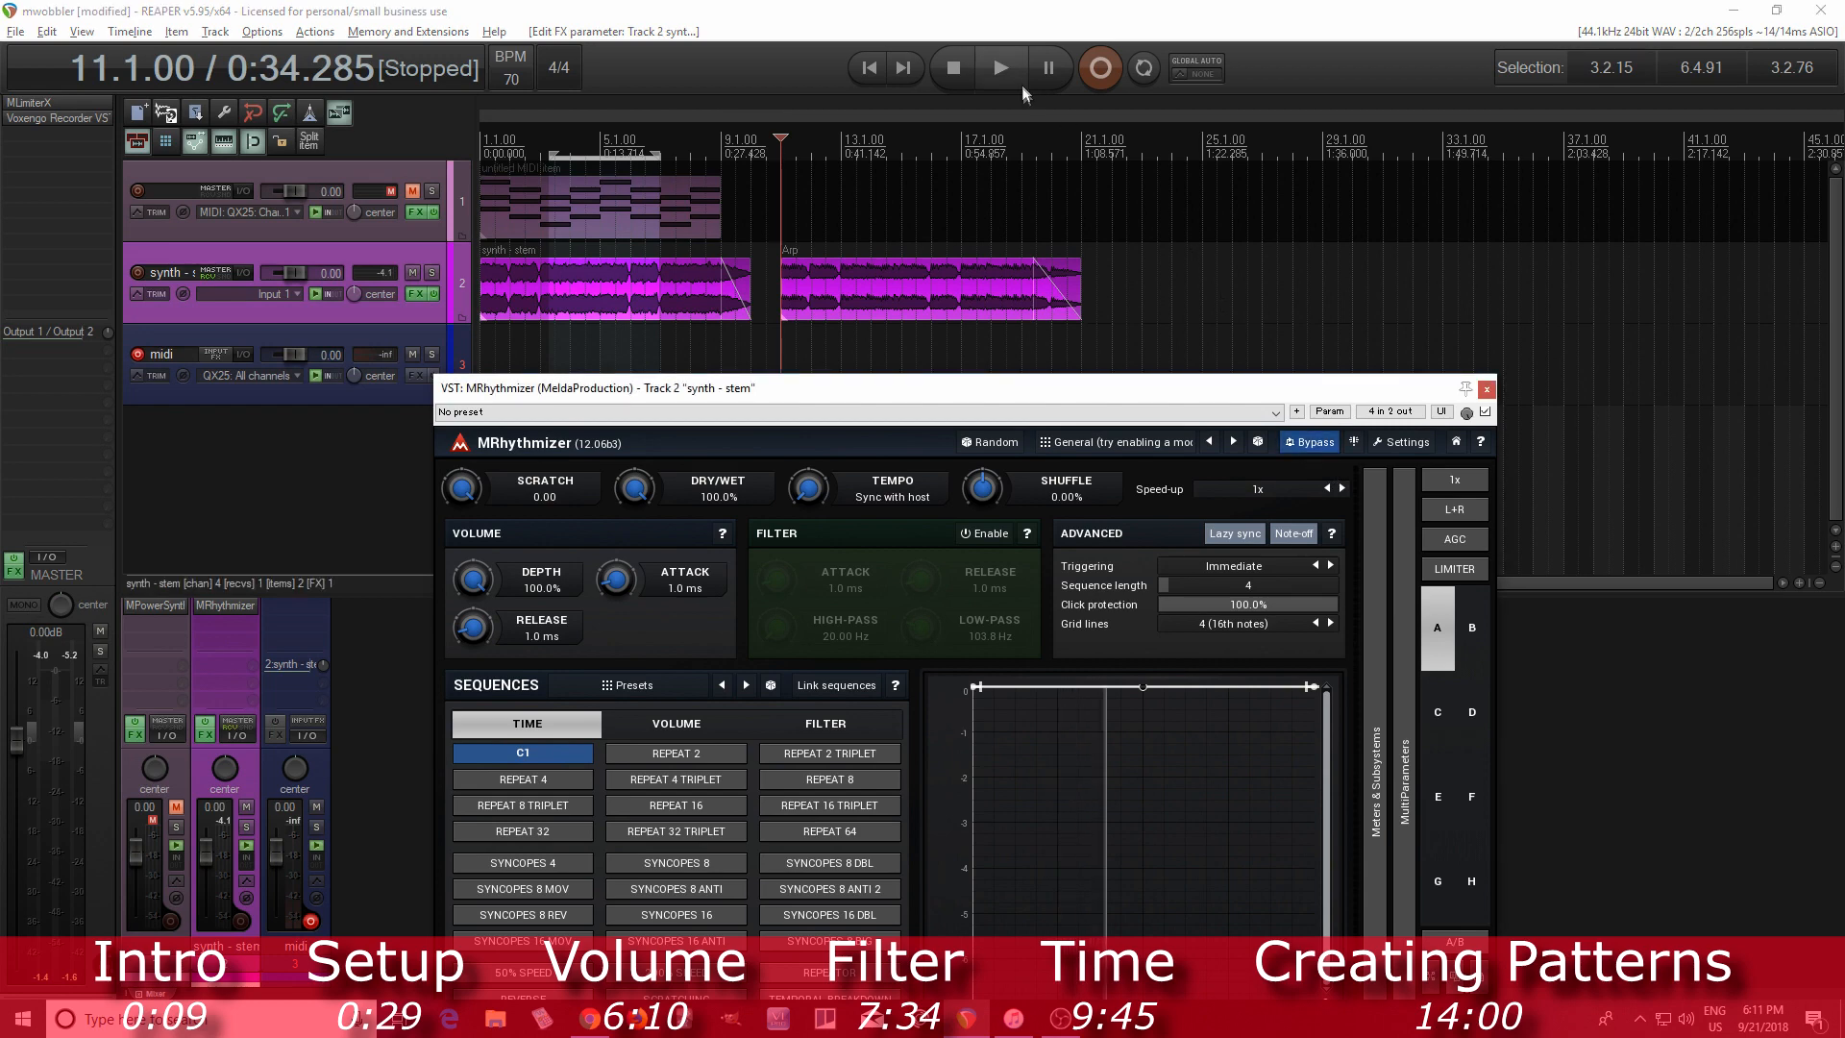
left_click(1000, 68)
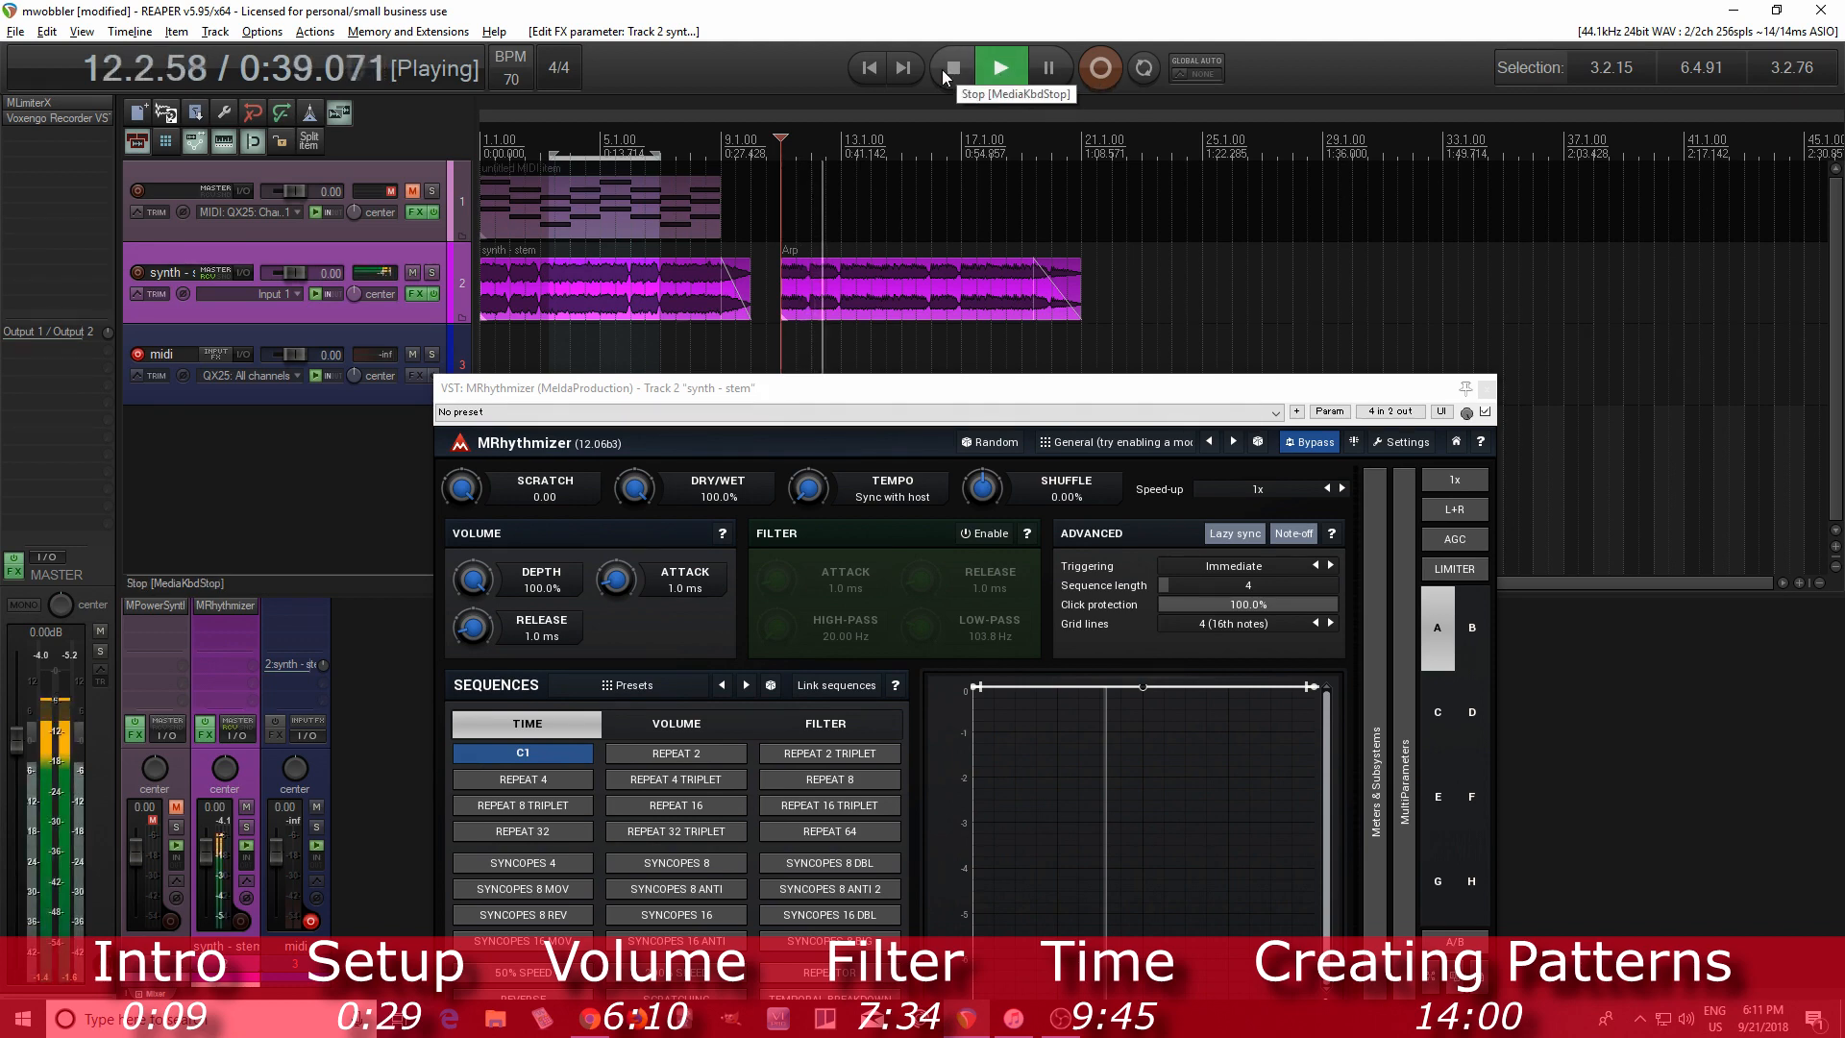
left_click(951, 67)
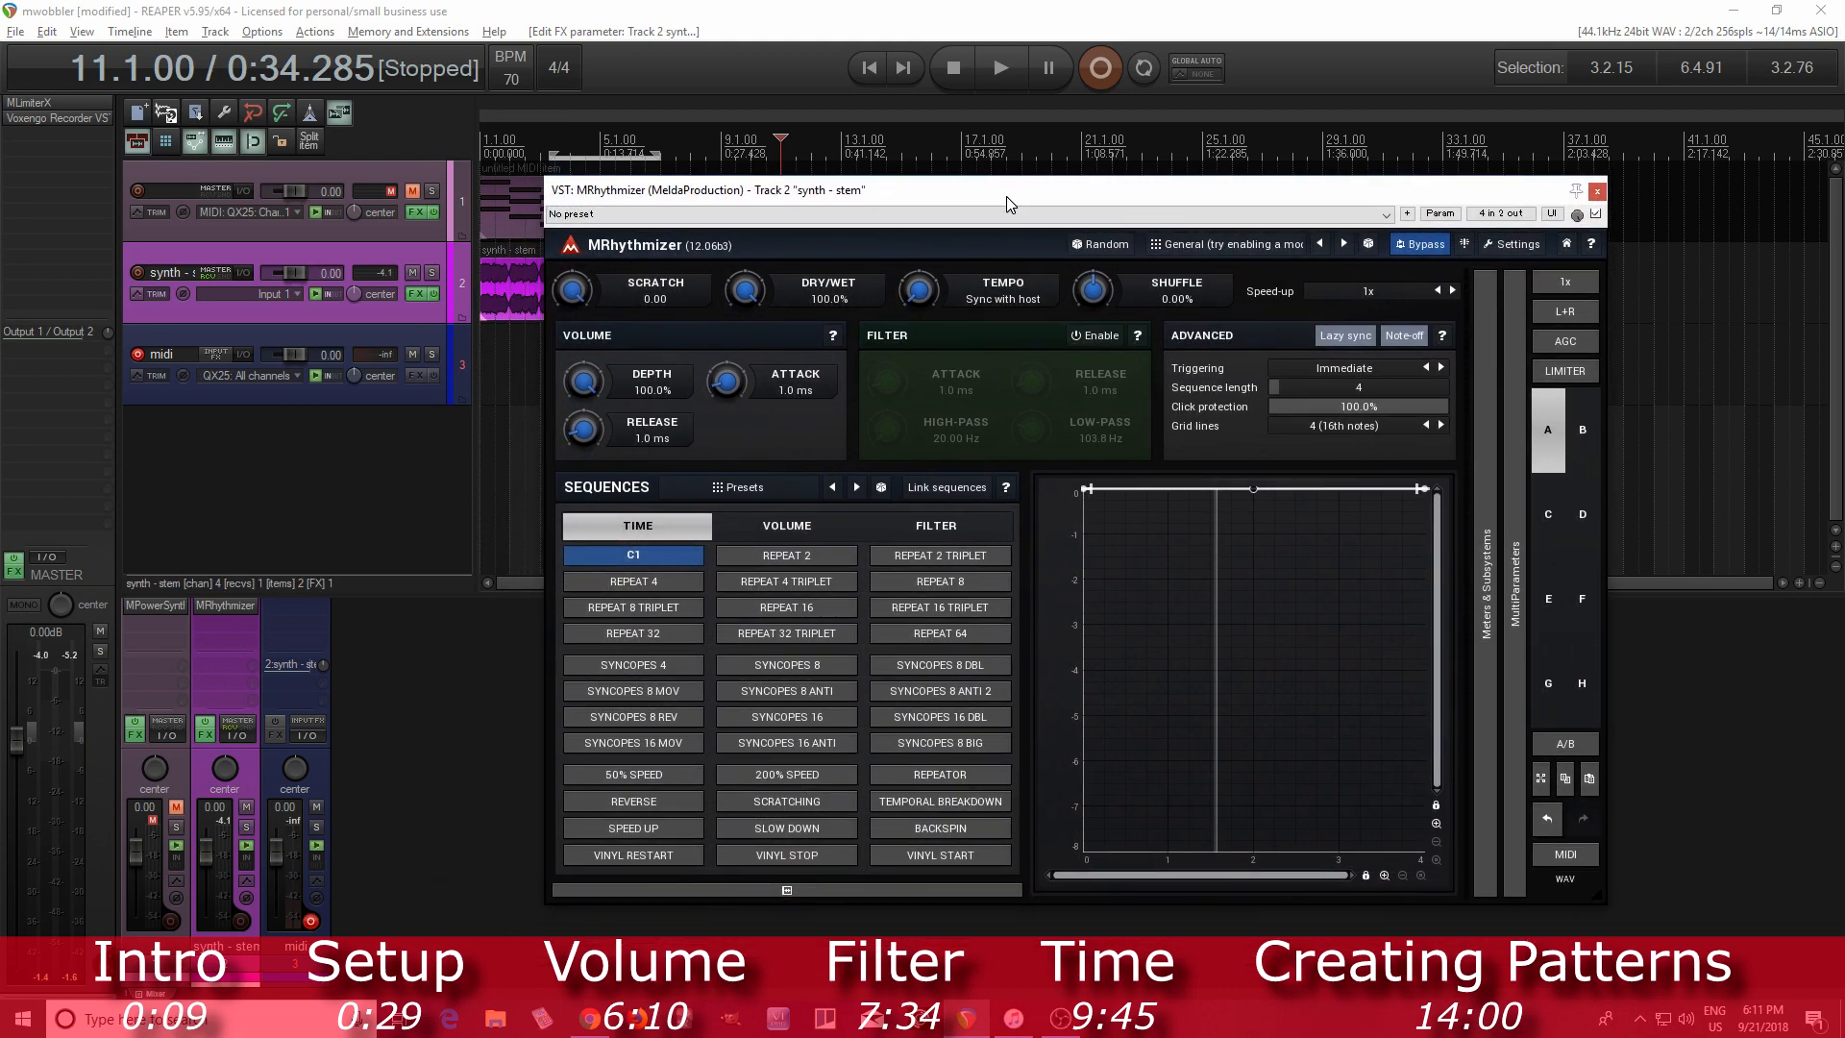
Step: Audition Repeat 4, Repeat 8 and Repeat 32 Triplet time sequences, ending on Syncopes 8
left_click(633, 580)
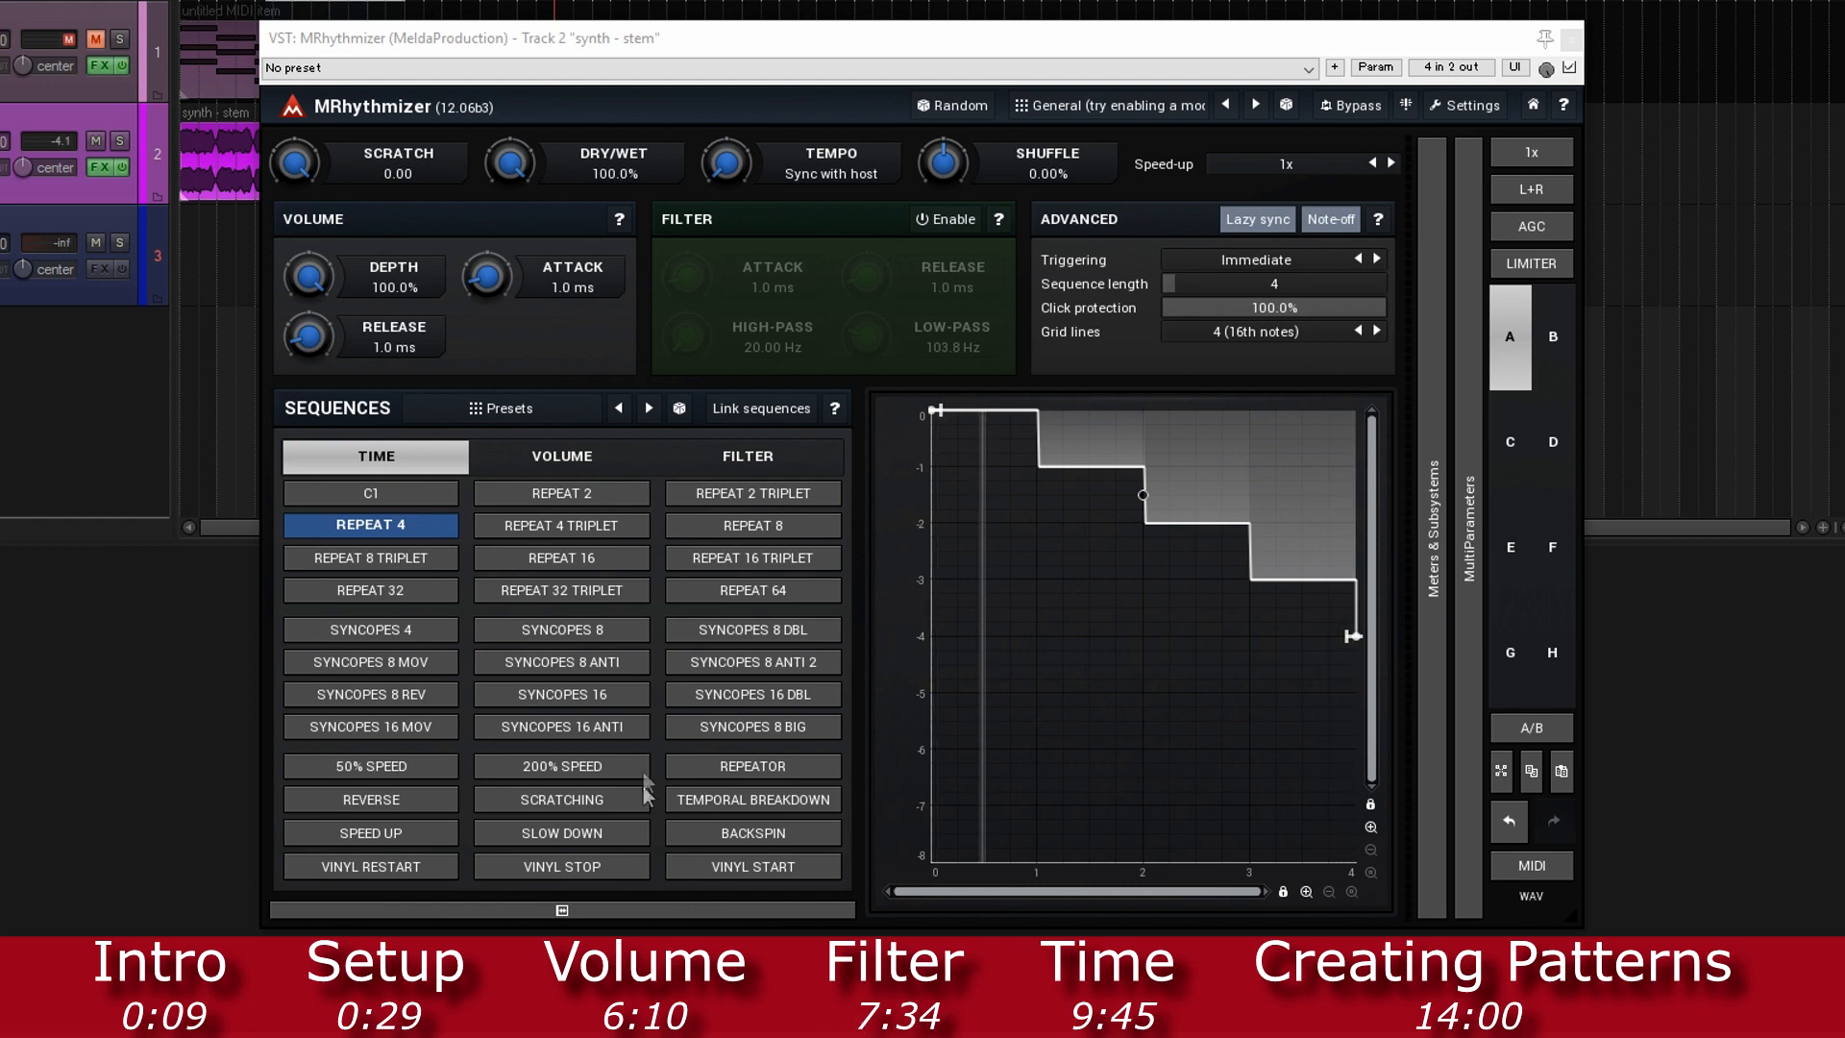
left_click(752, 525)
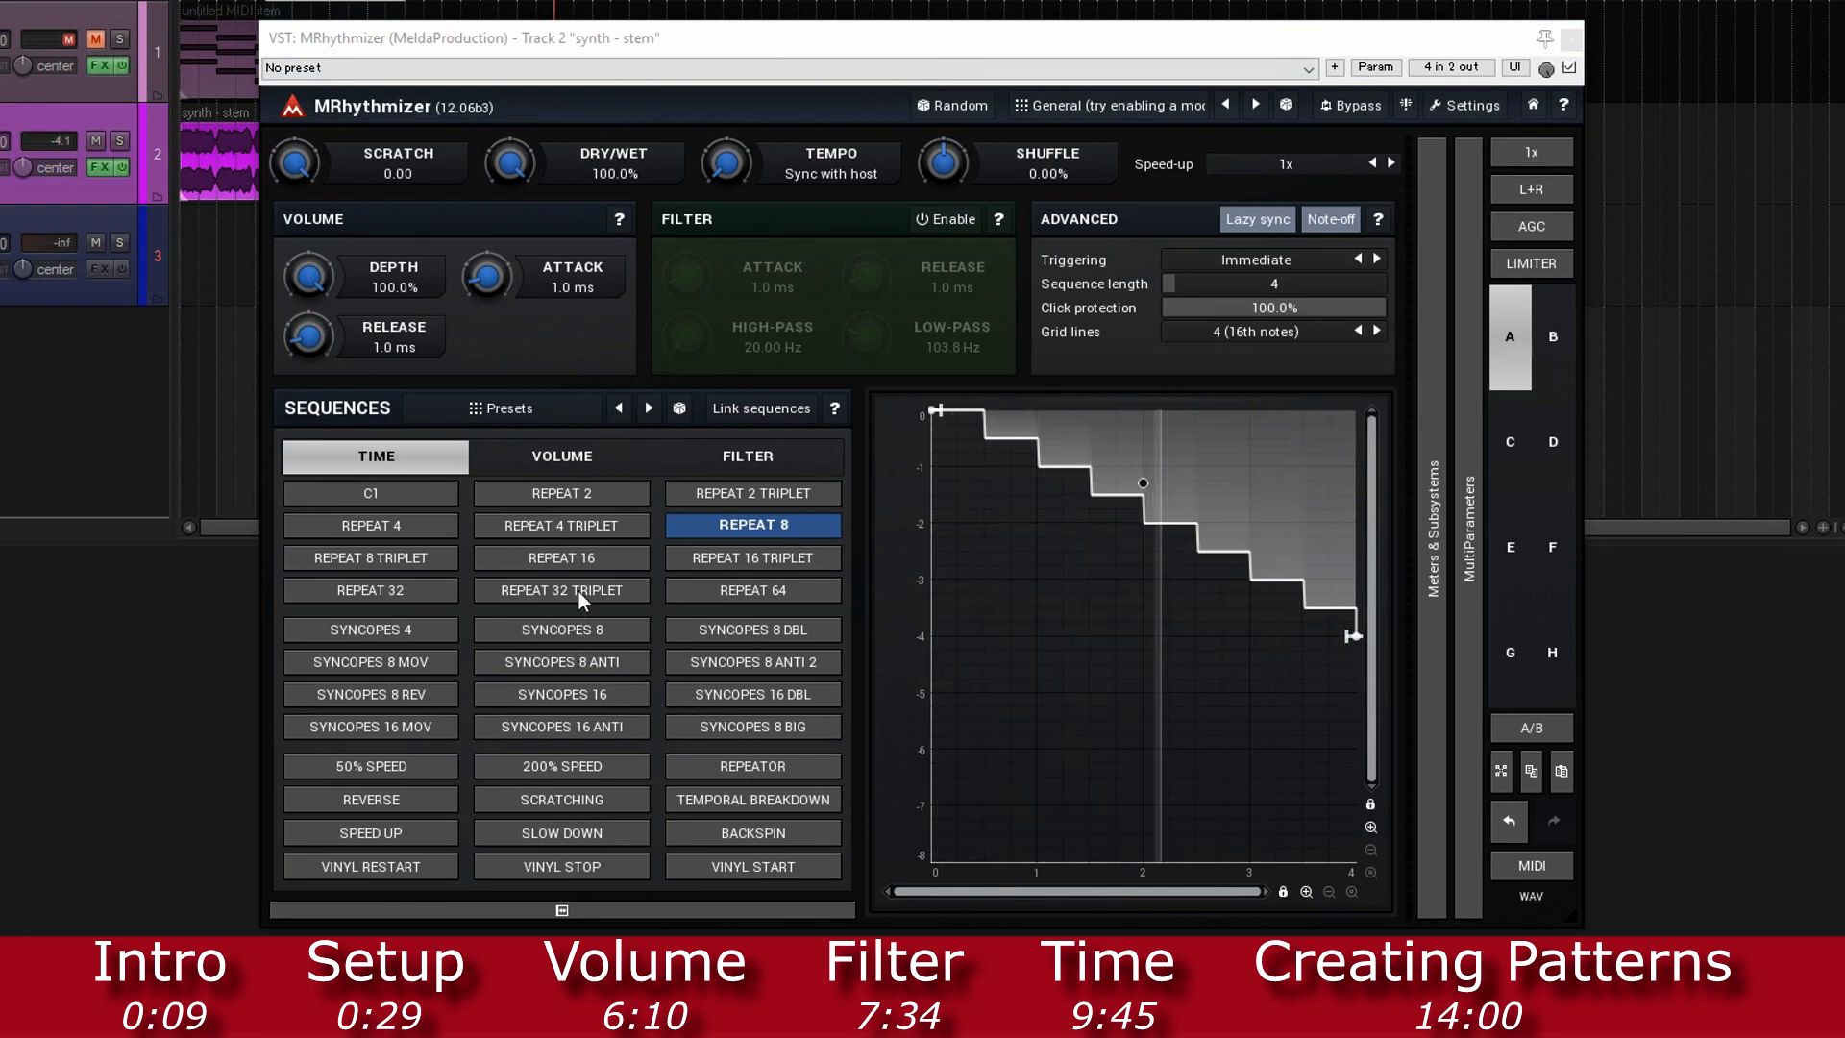
left_click(560, 589)
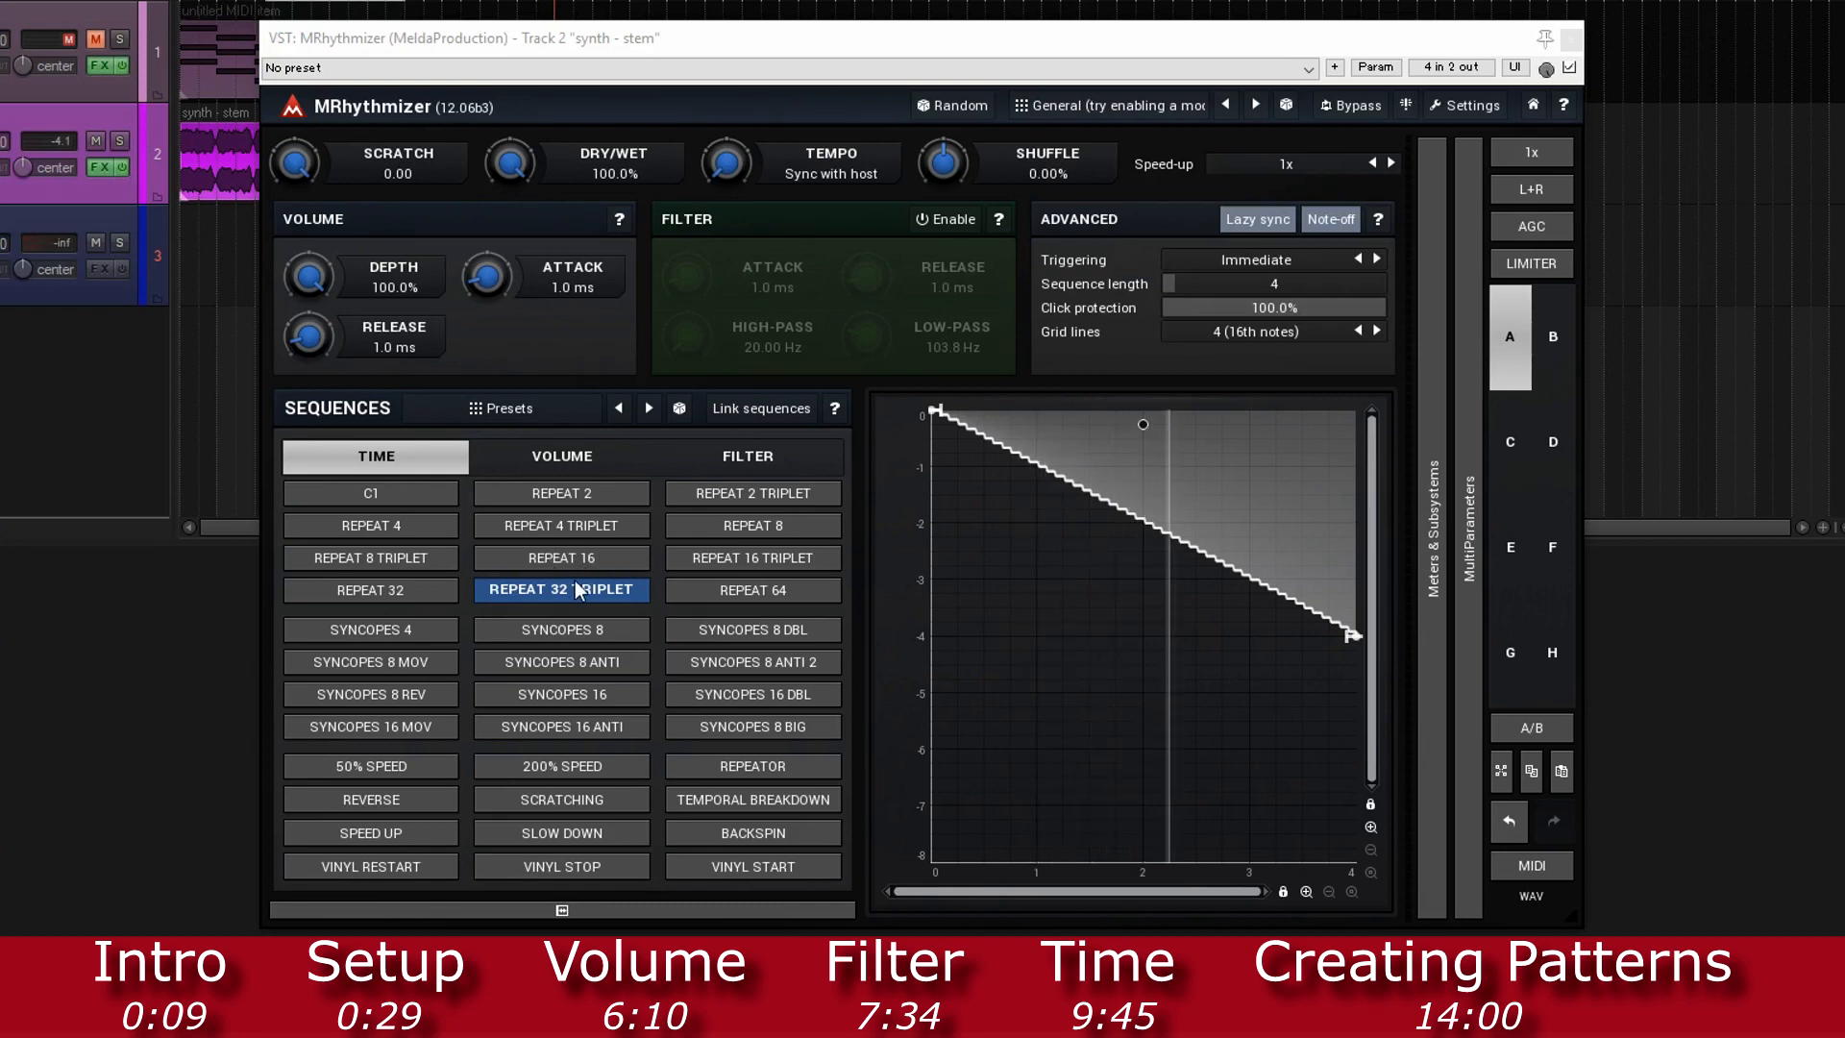
left_click(560, 629)
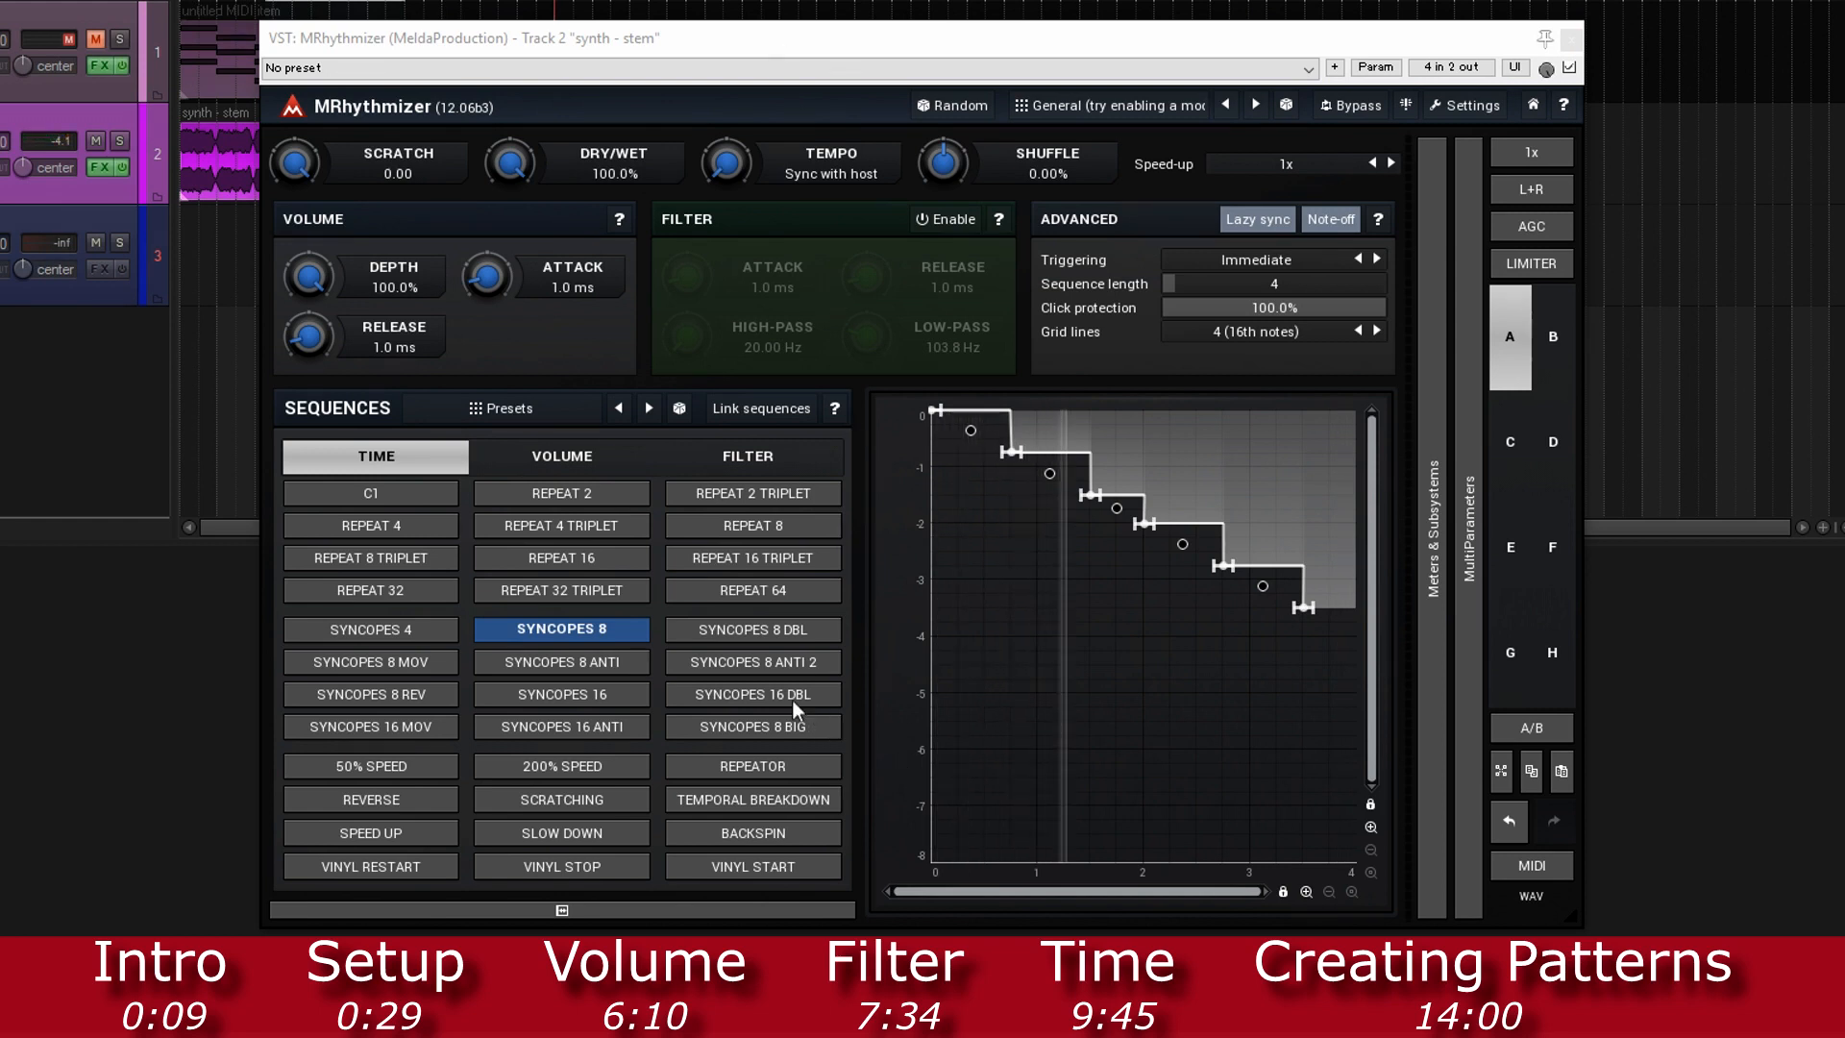
Step: Try Syncopes 16 Dbl, Syncopes 16 Anti and Temporal Breakdown, then apply Slow Down
left_click(751, 693)
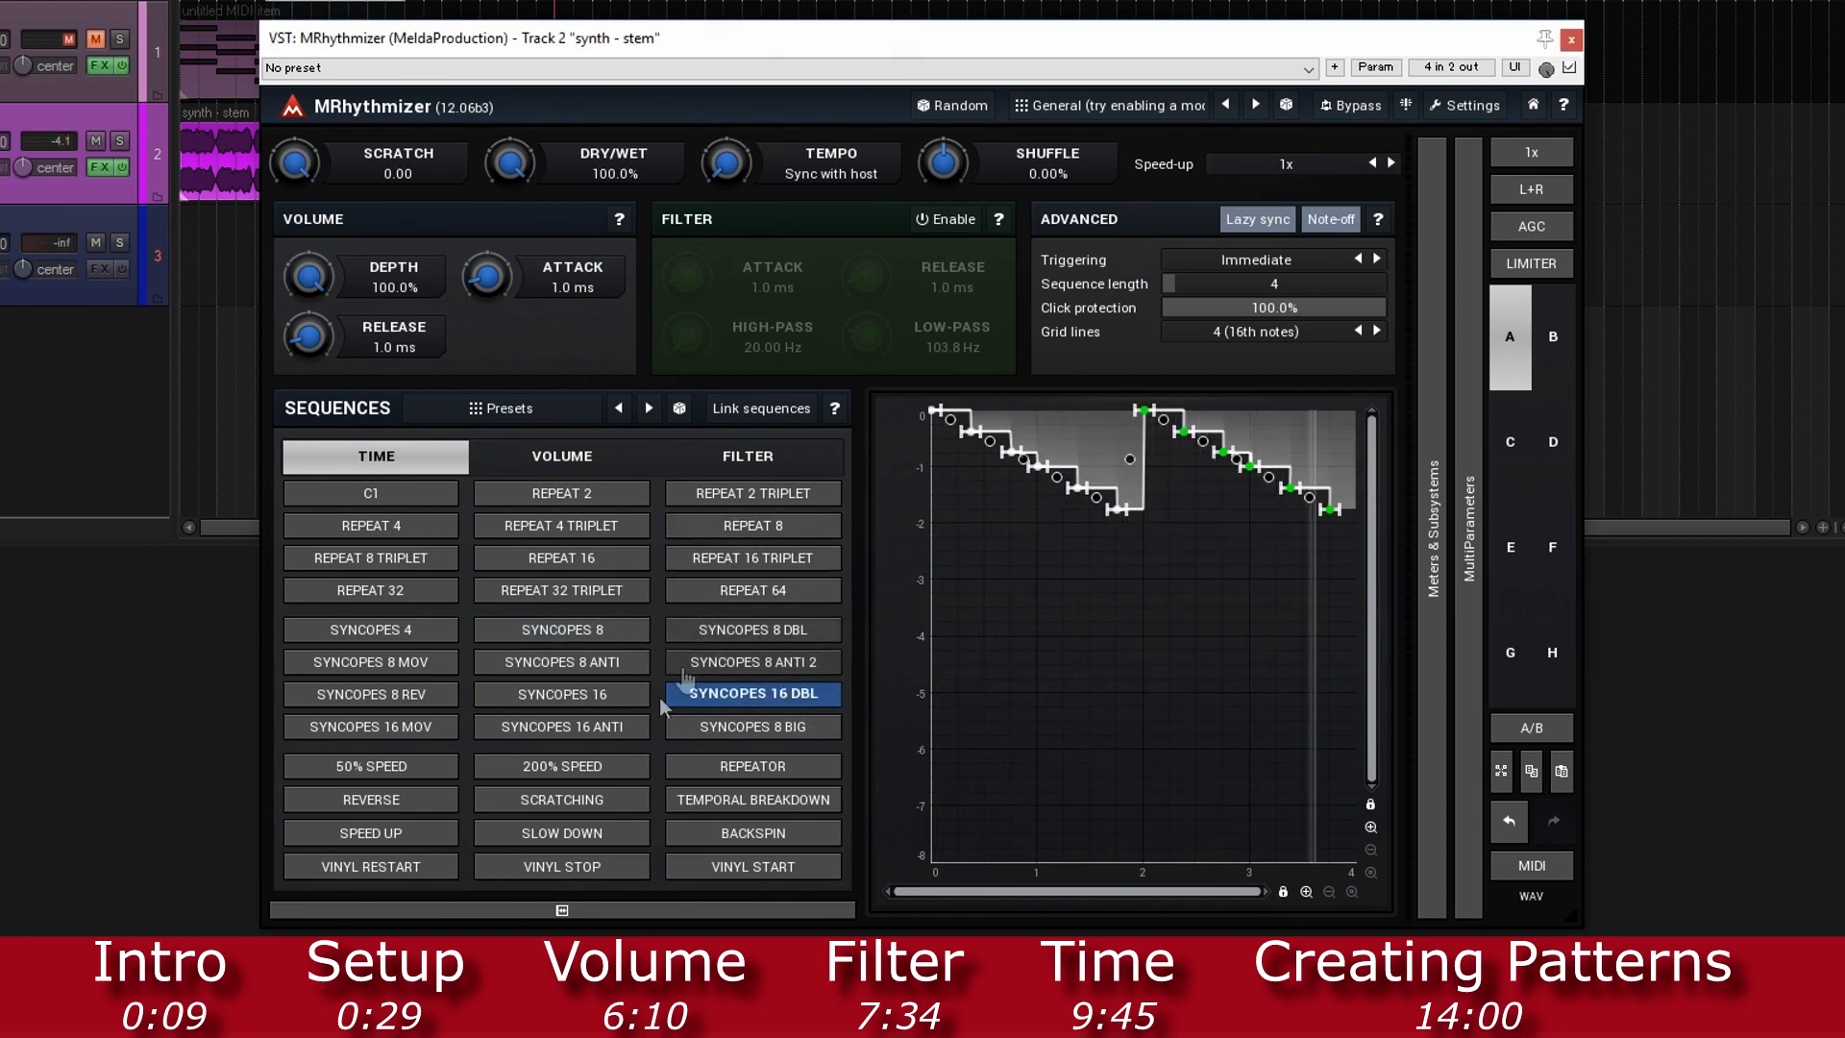
left_click(561, 725)
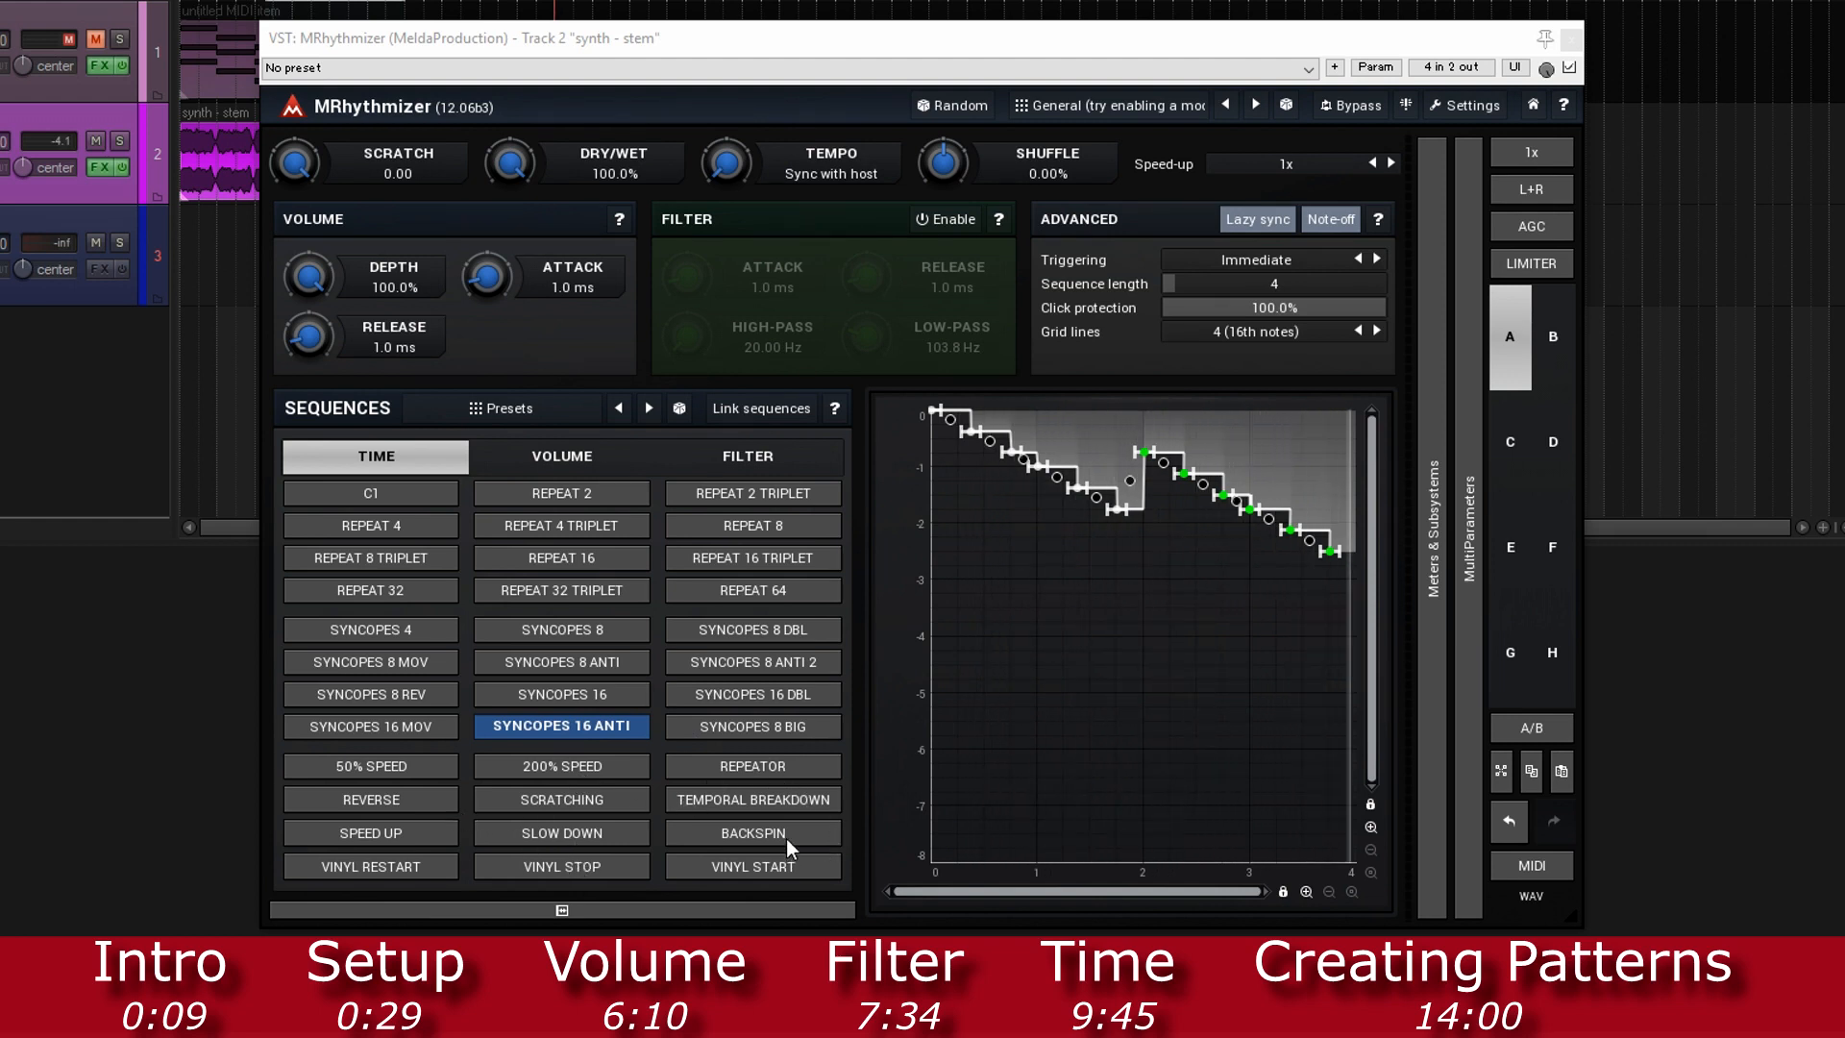
left_click(751, 798)
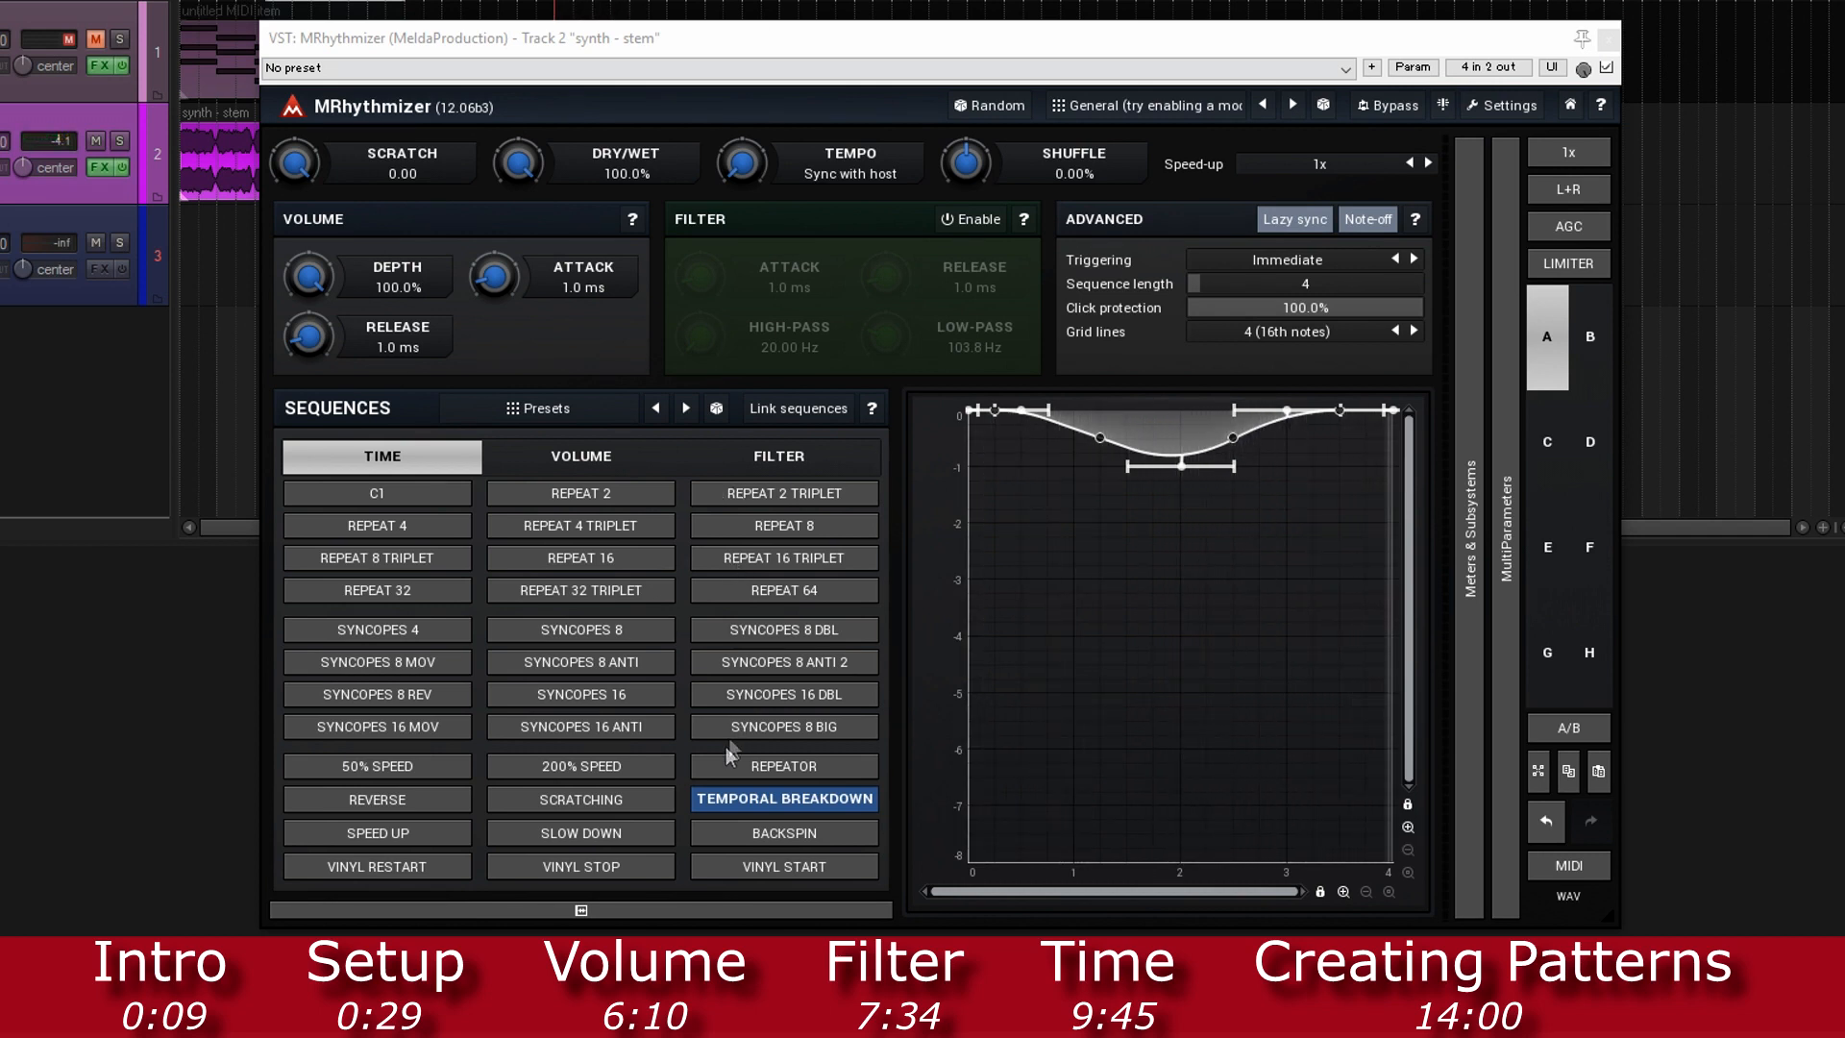
left_click(578, 832)
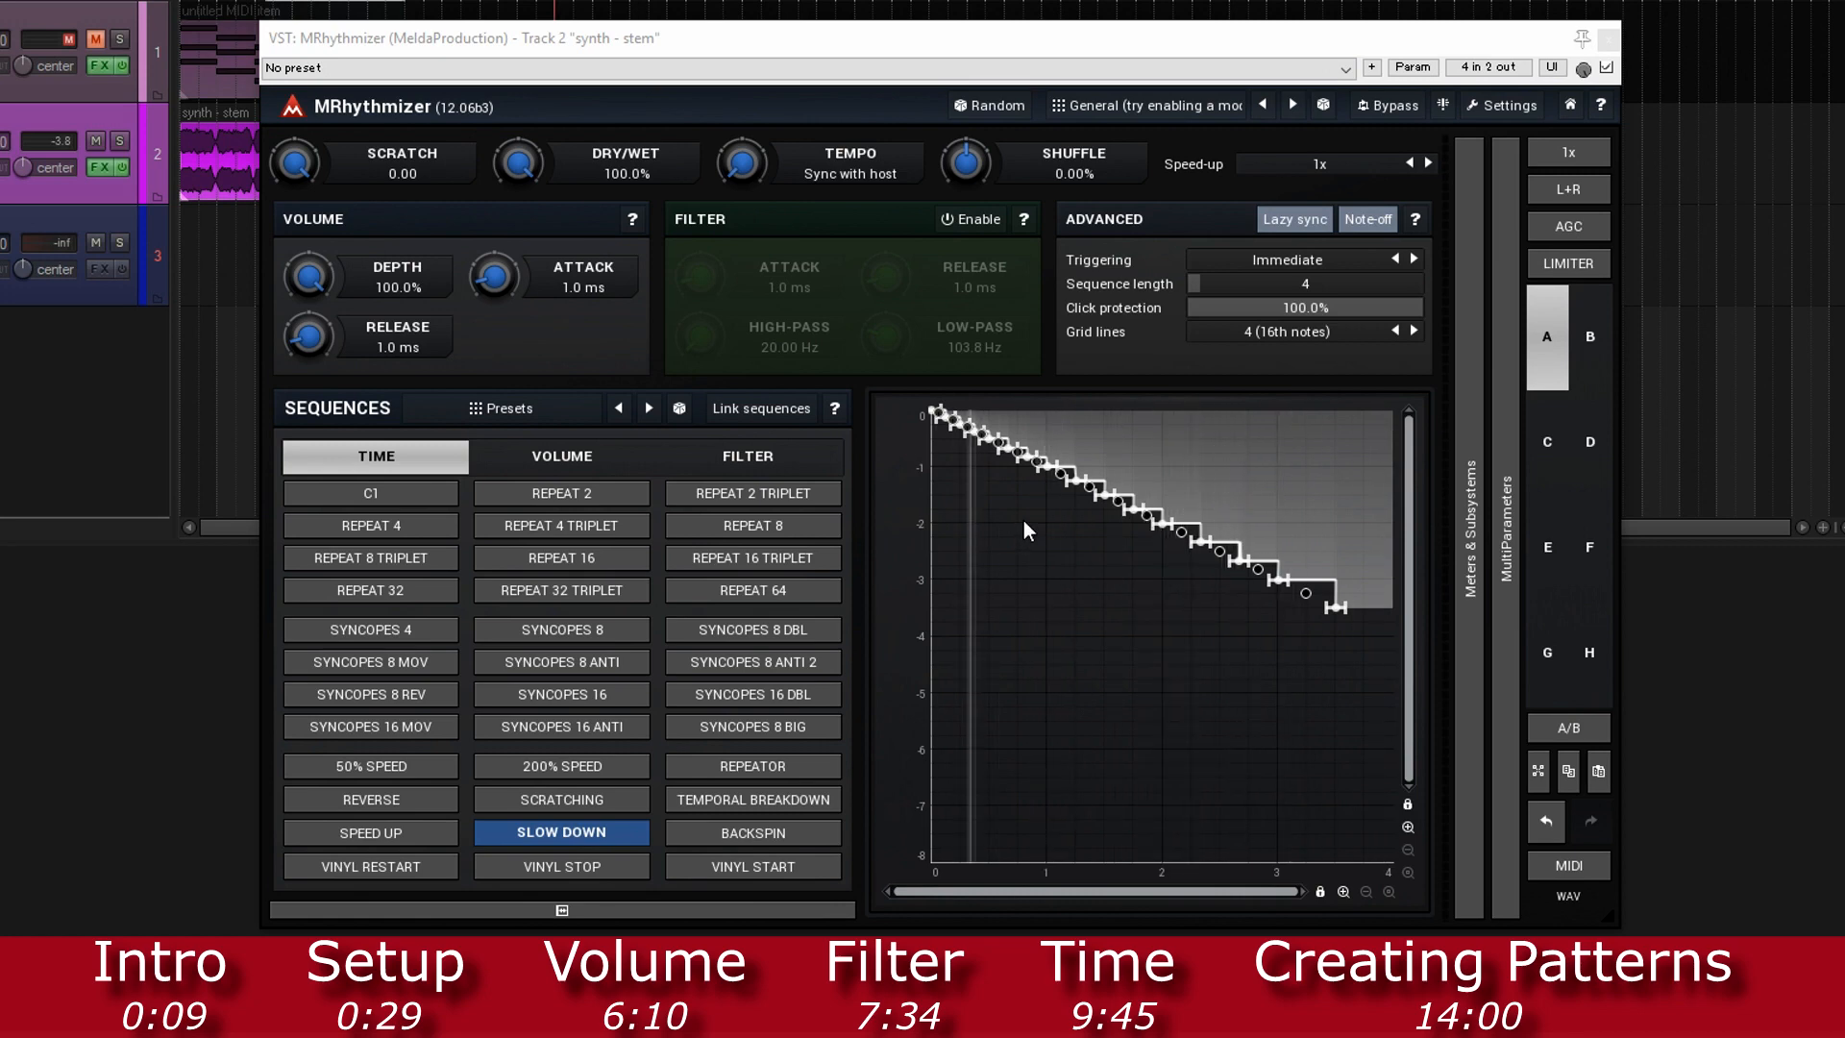
Step: Load the Default preset and drag the volume curve into a dip near -39 dB
left_click(502, 408)
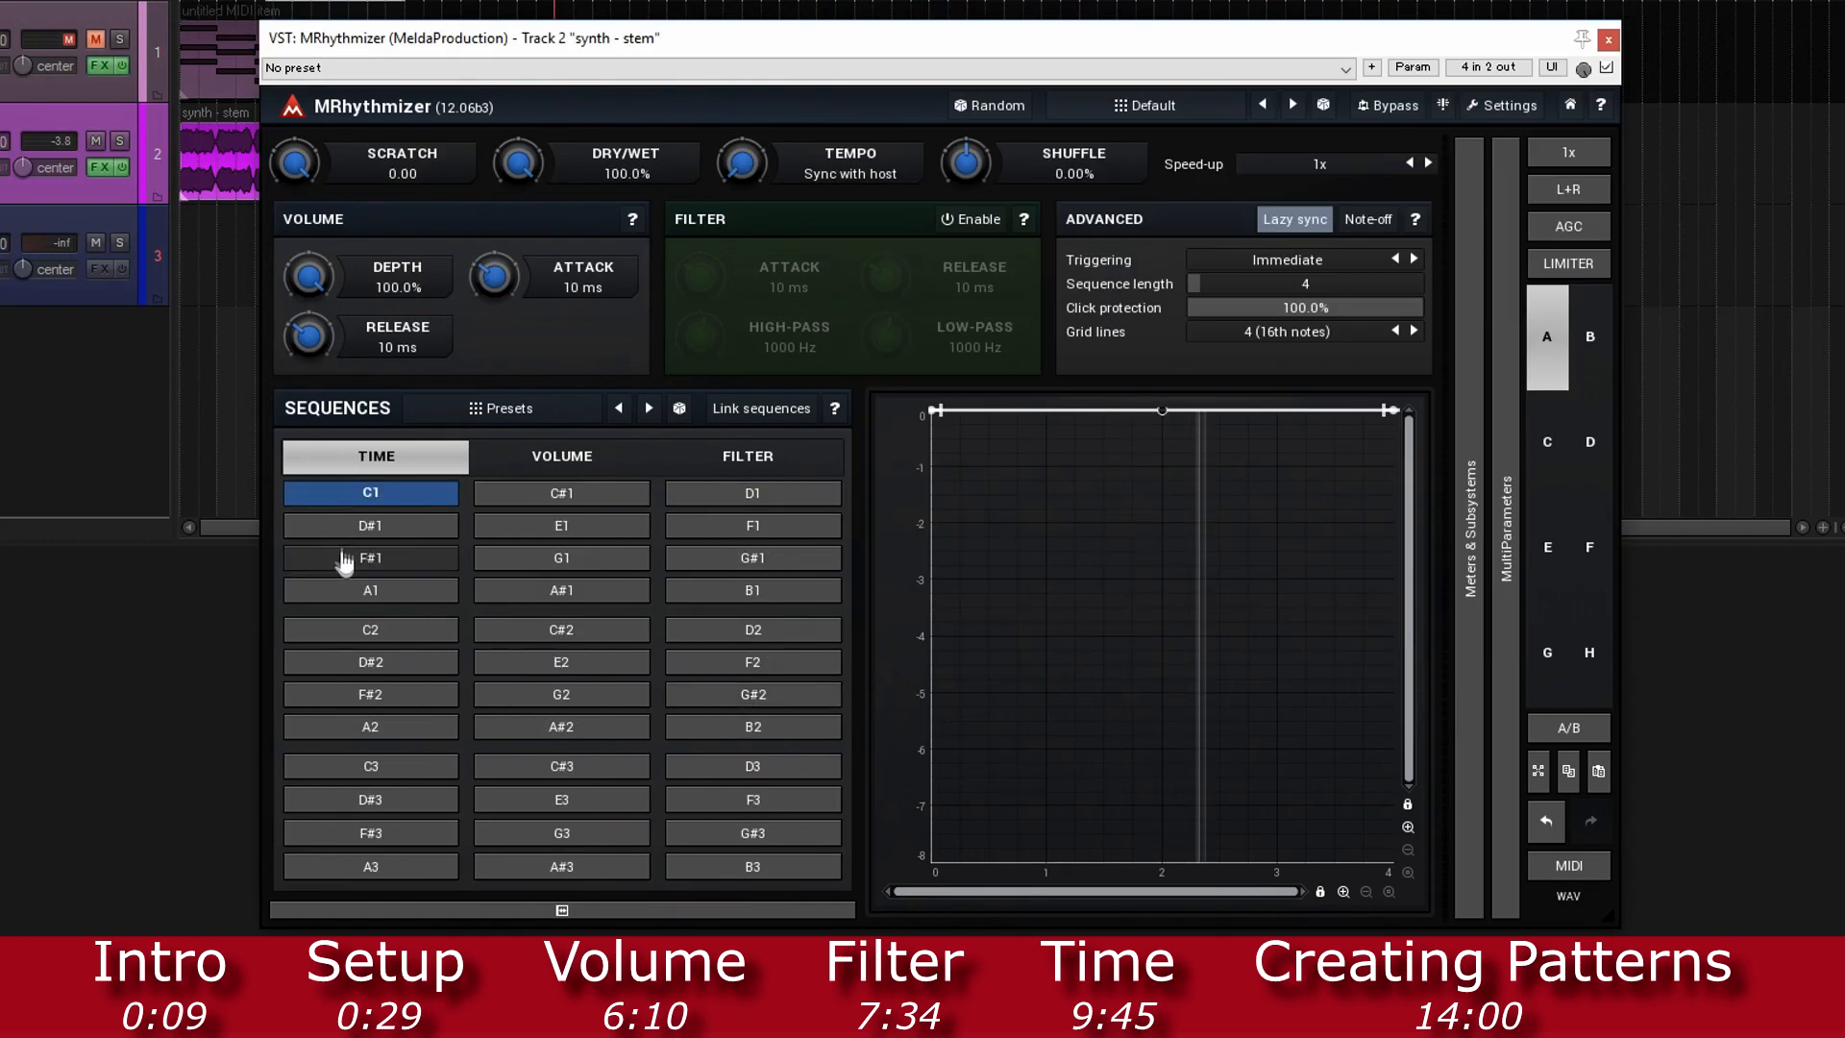
mouse_move(562, 493)
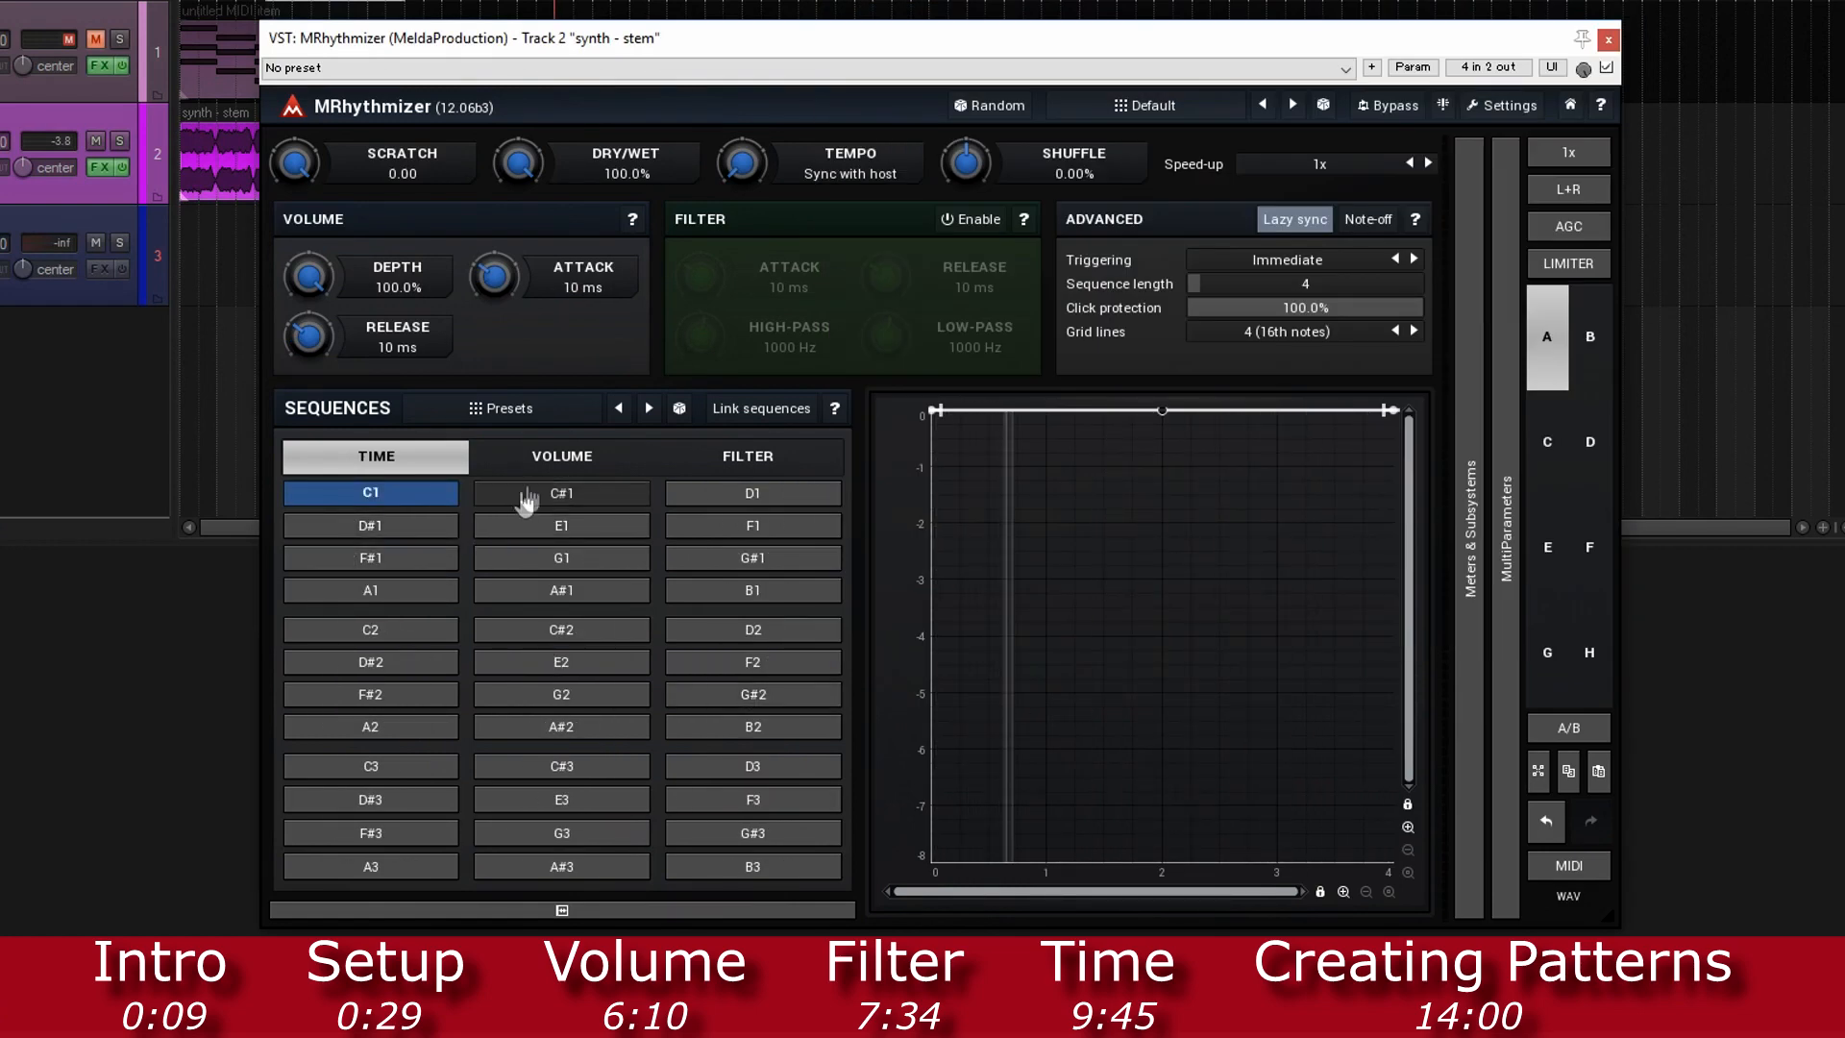
left_click(562, 457)
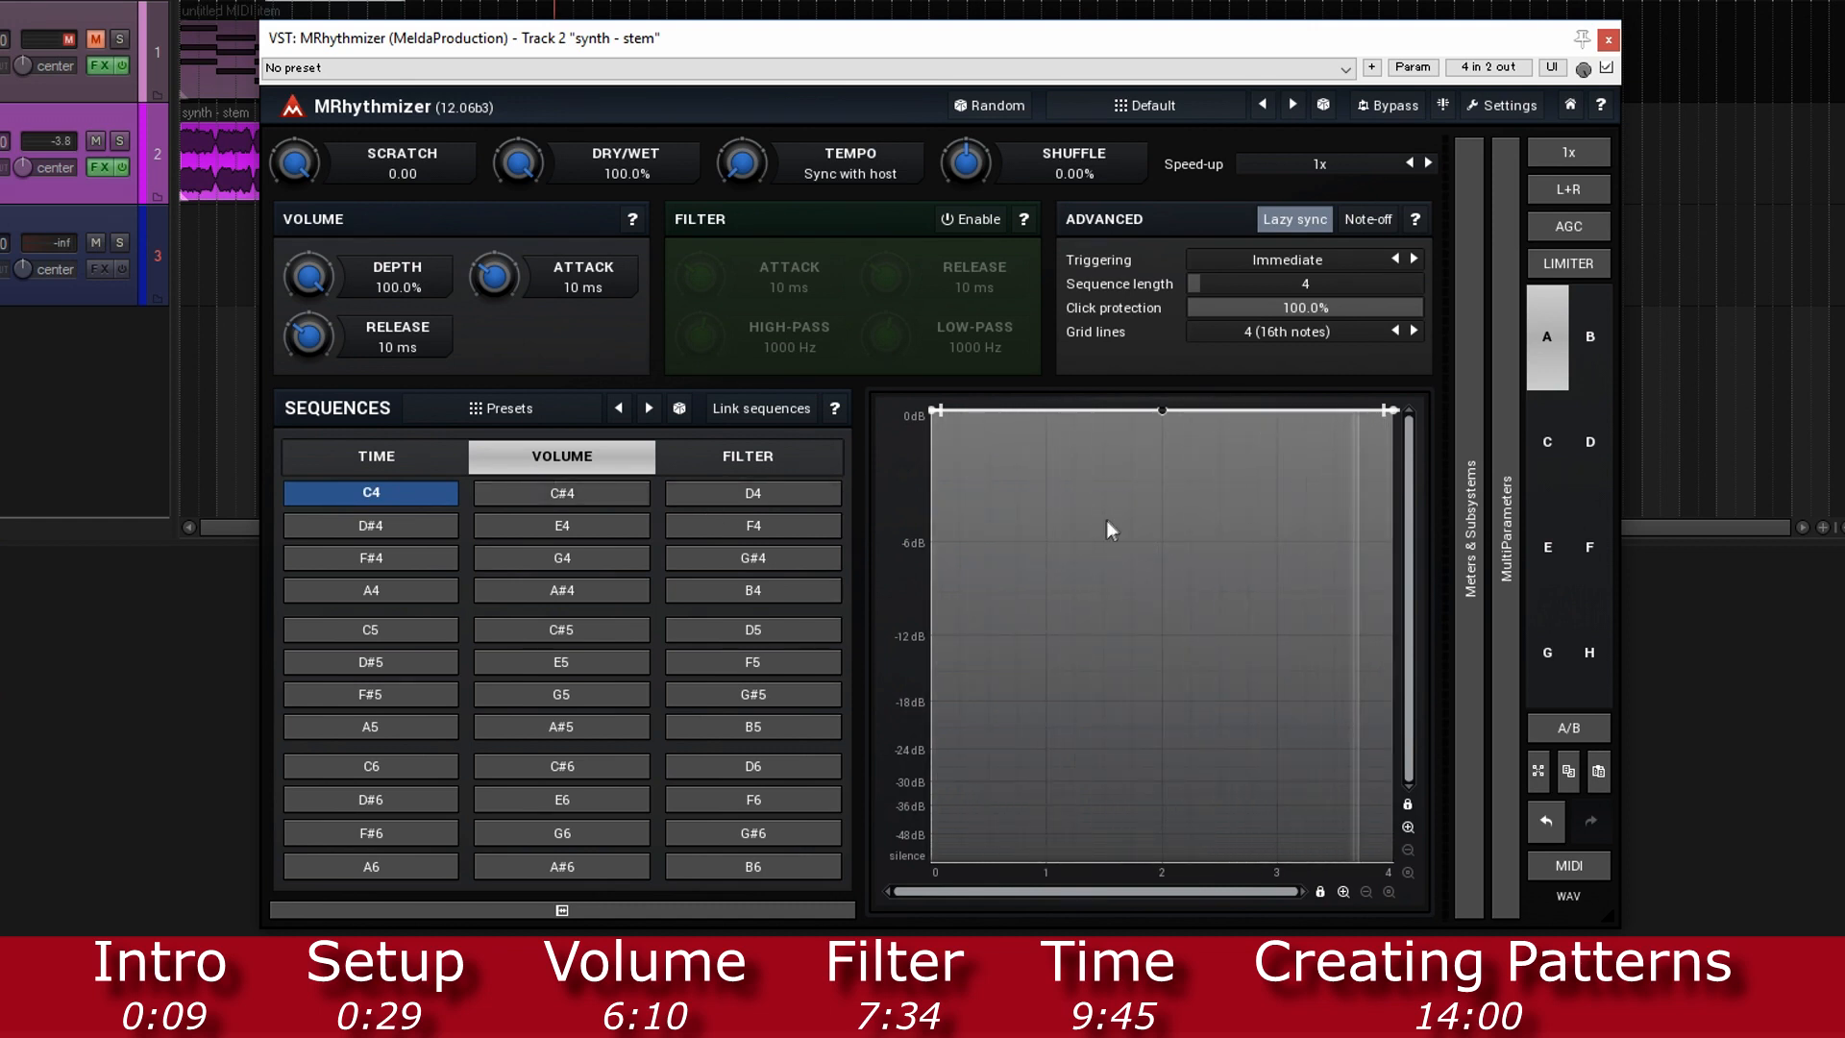
left_click_drag(1163, 409, 1102, 484)
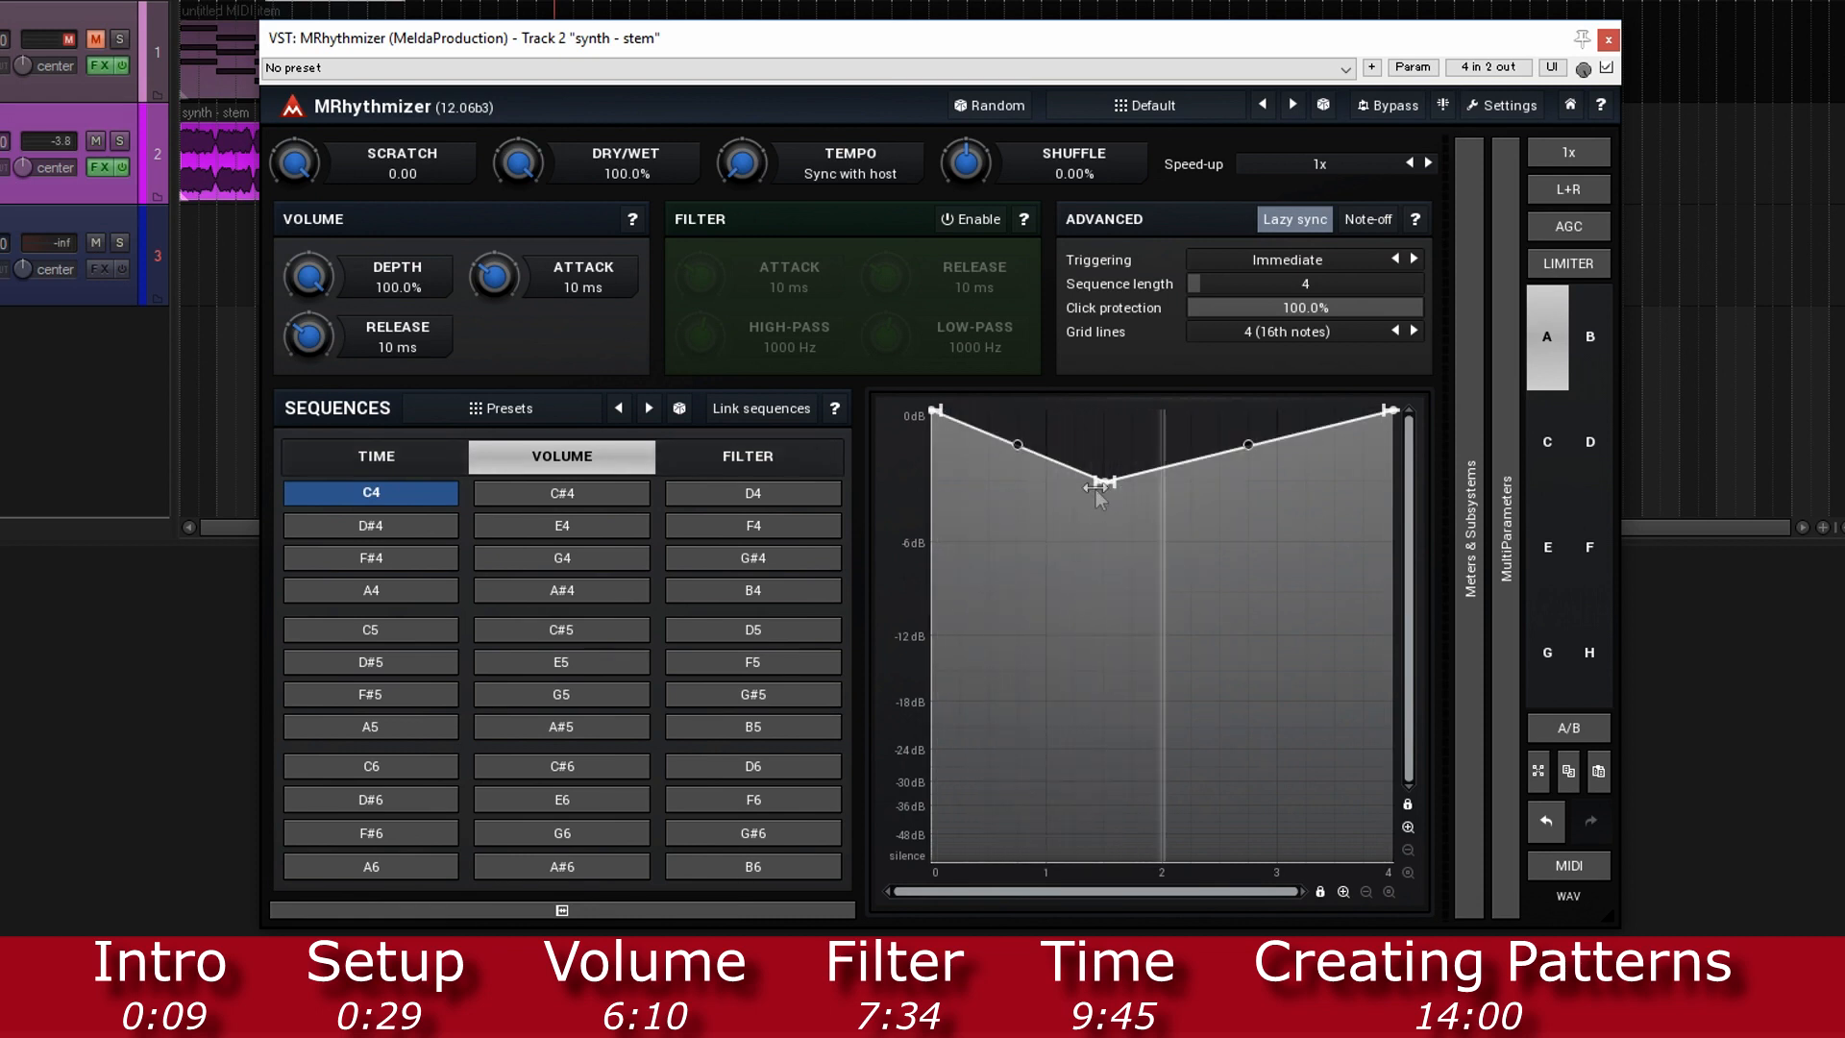
left_click_drag(1105, 483, 1045, 812)
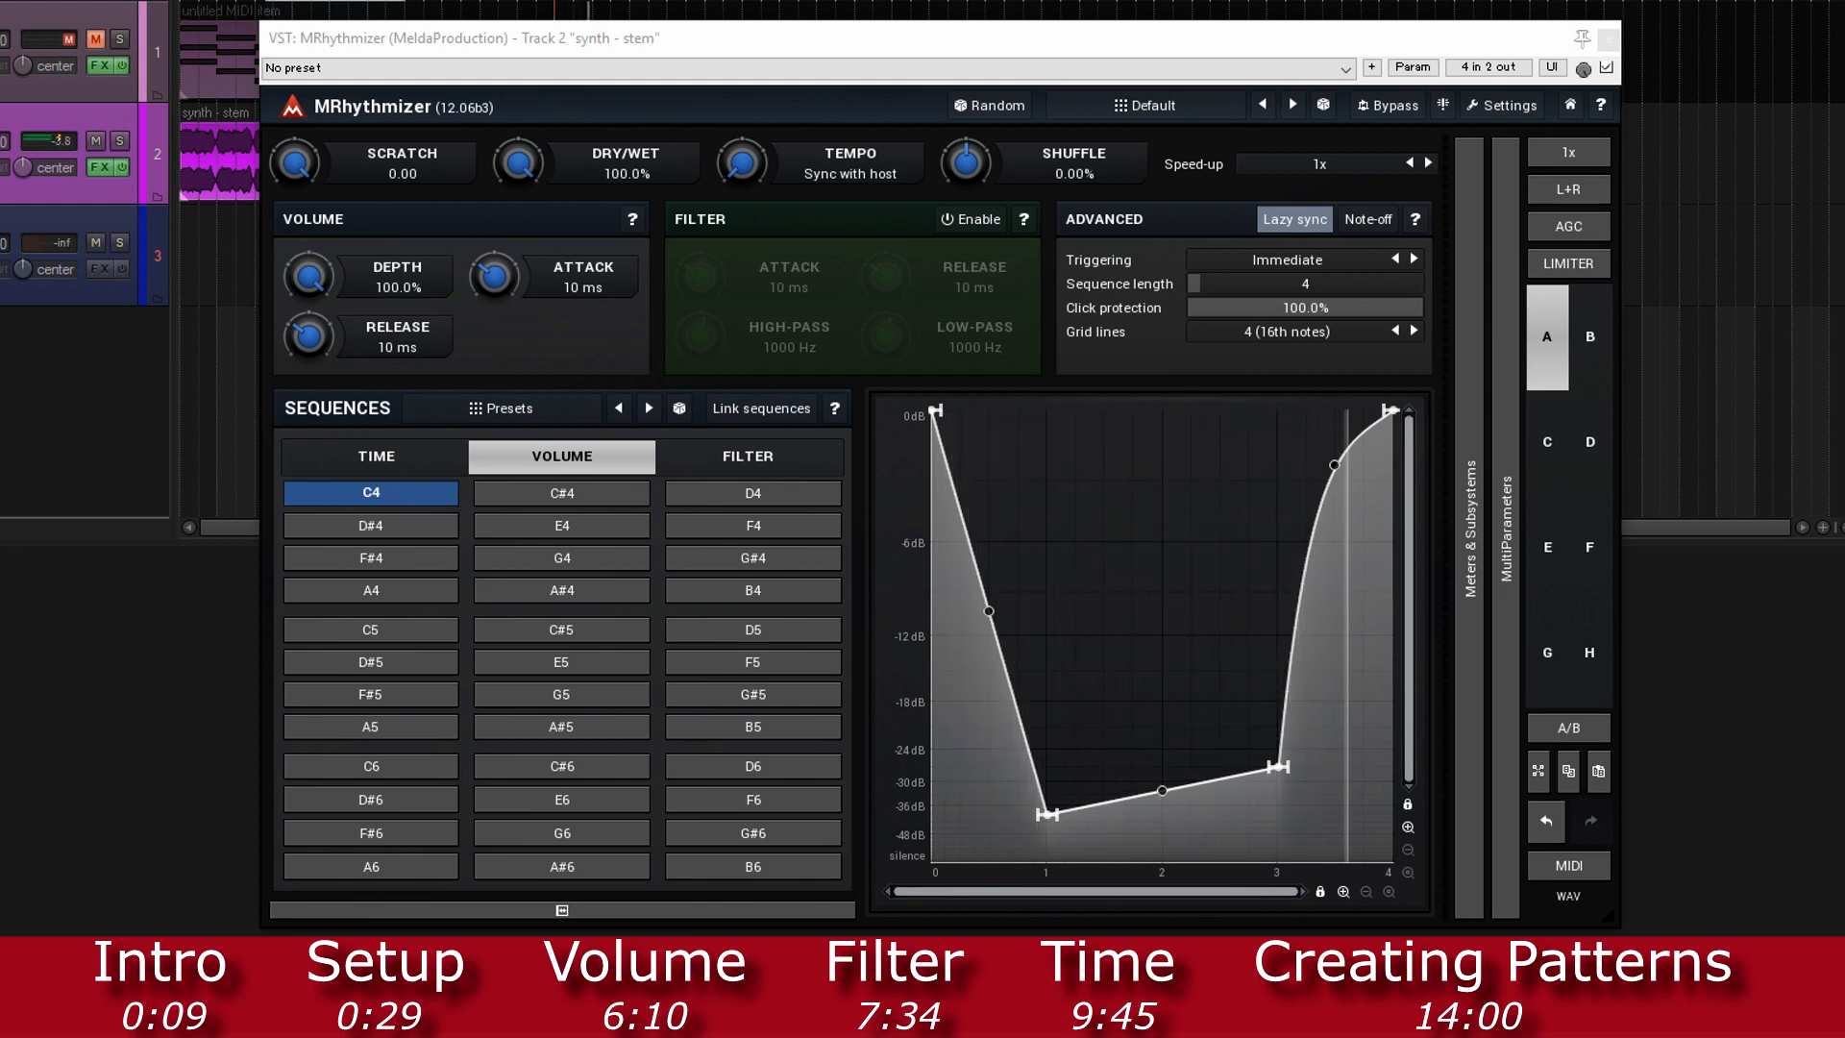
left_click_drag(1045, 812, 1048, 816)
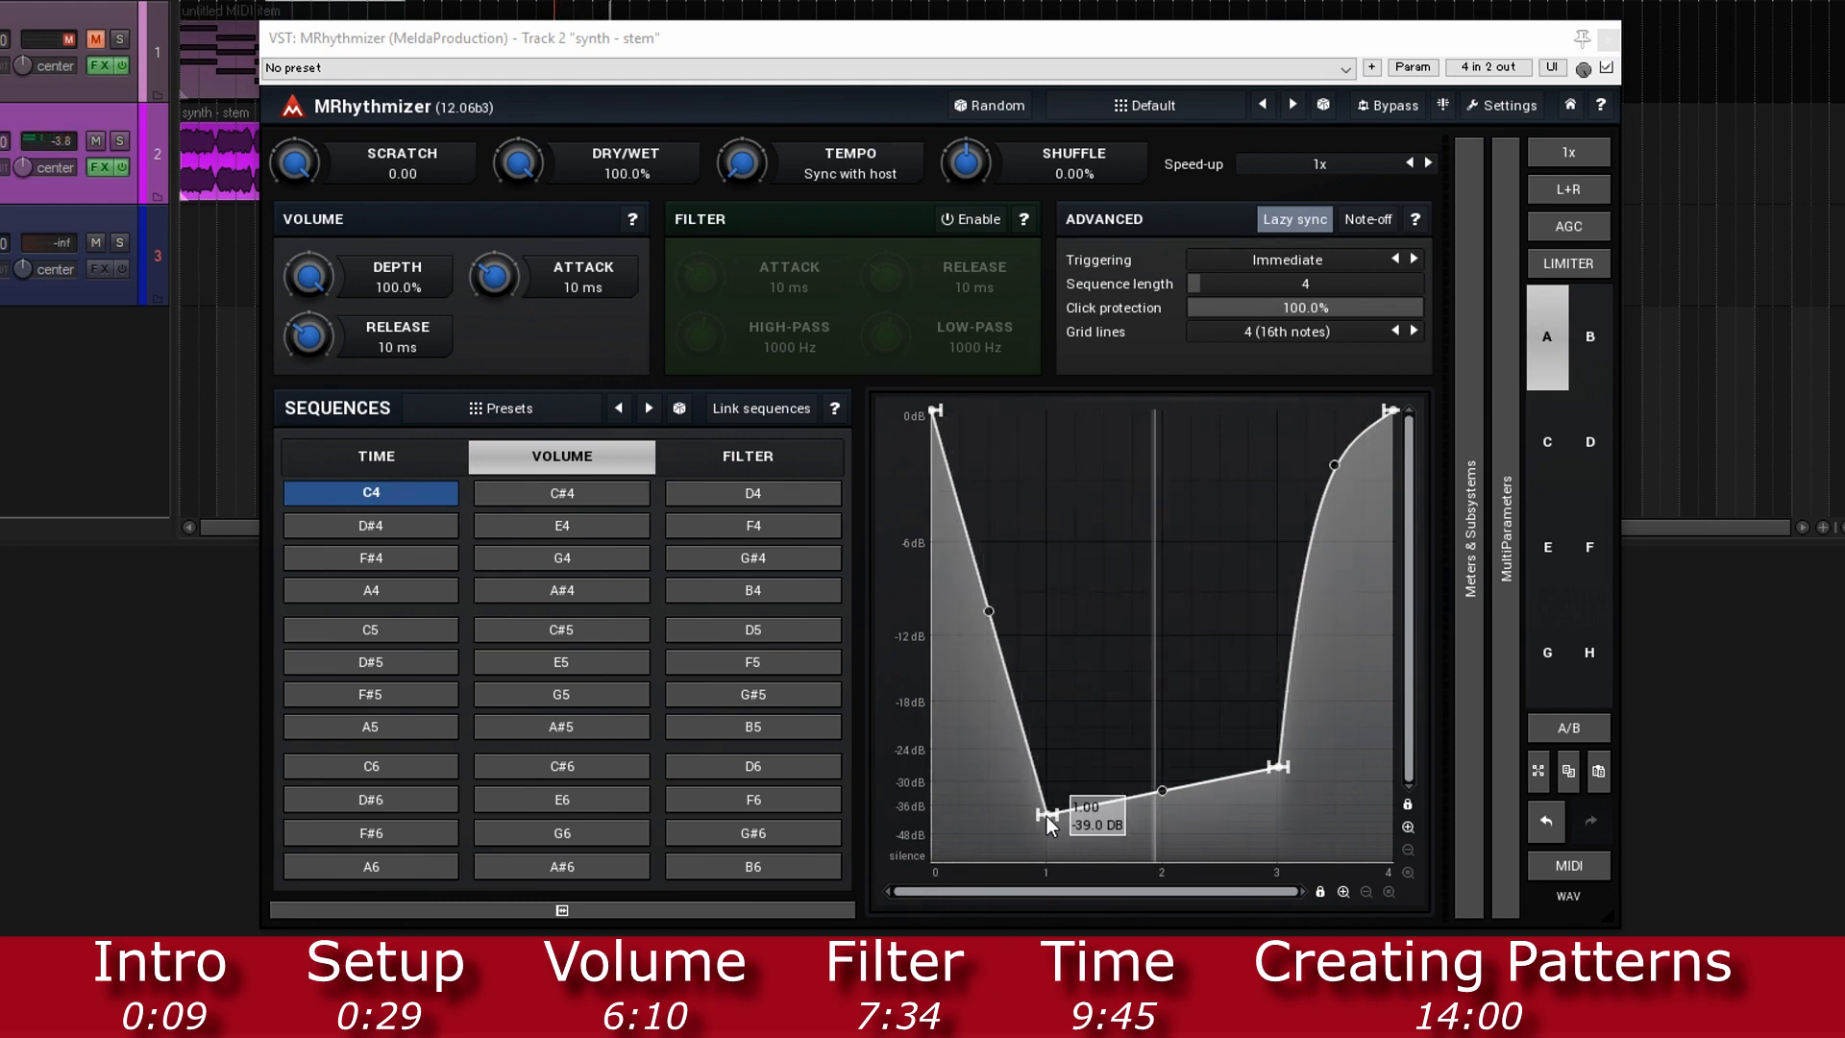
left_click_drag(1047, 814, 1065, 630)
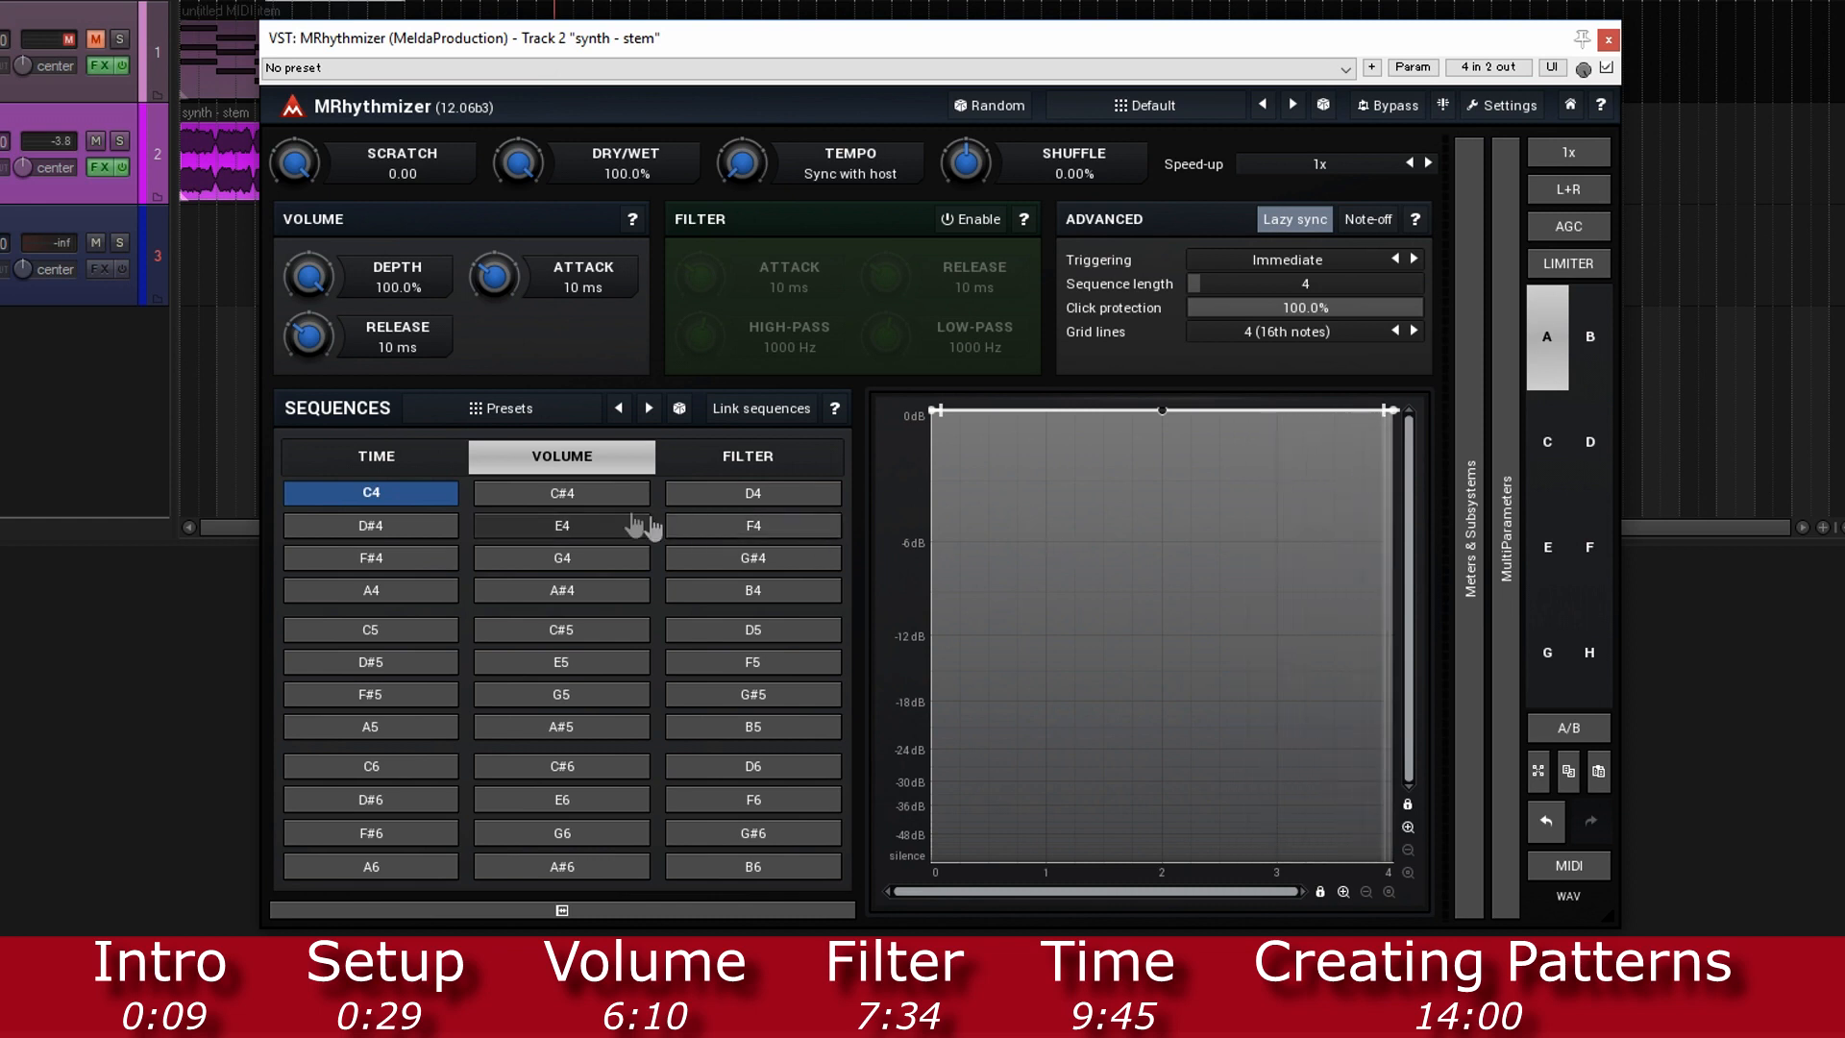
Step: Select the C#4 volume sequence and give its curve the Pulses shape
left_click(562, 492)
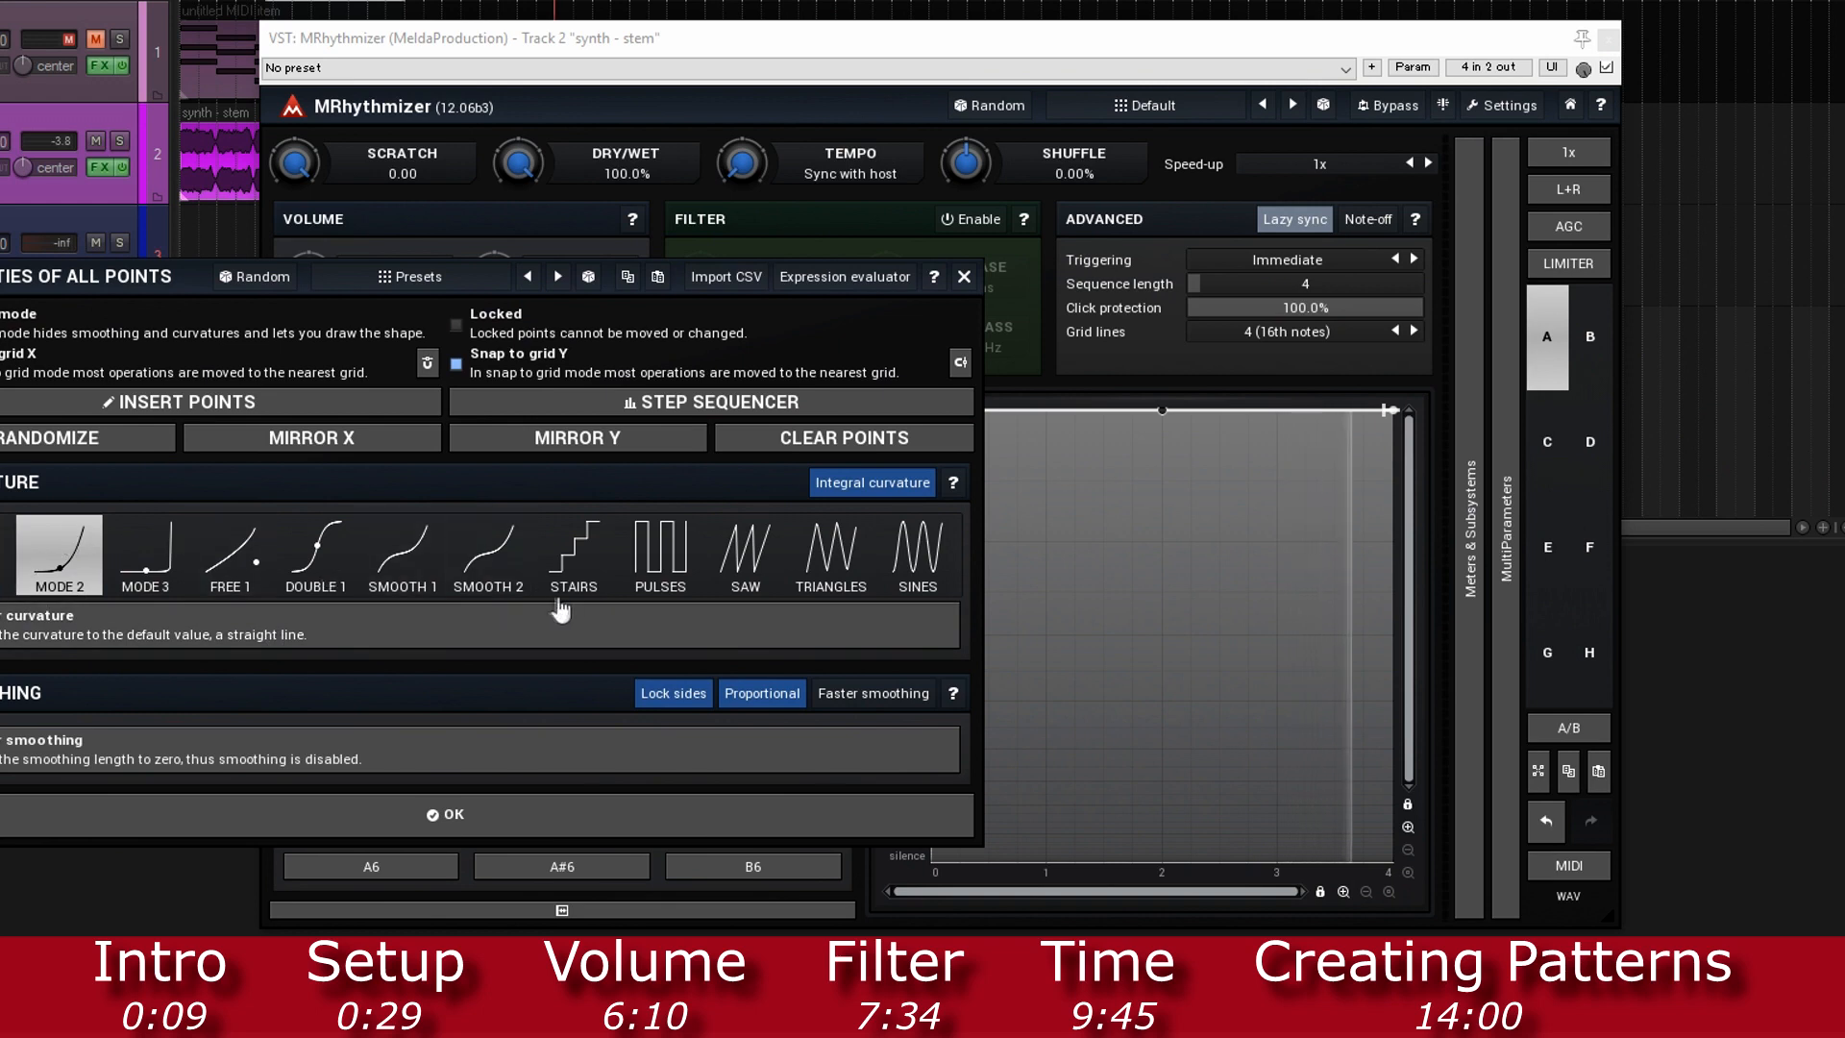
left_click(660, 555)
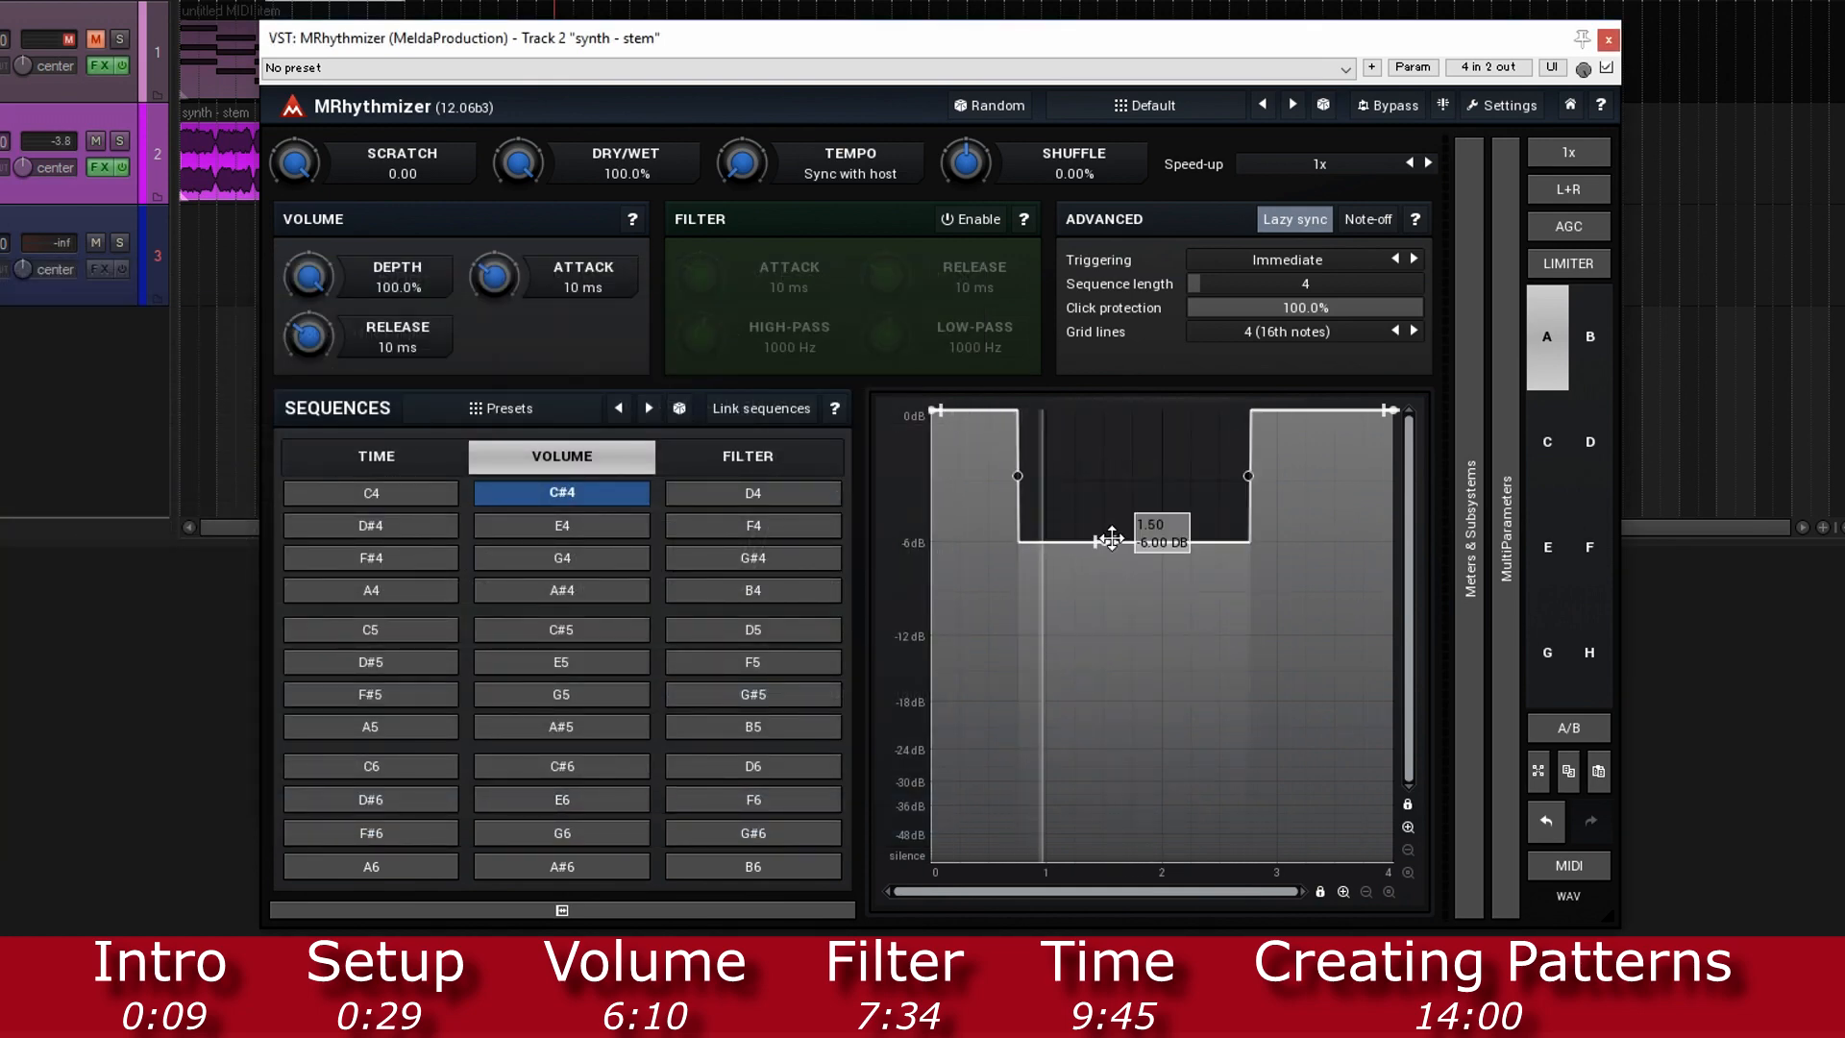
Step: Drop the C#4 middle section to silence and split the opening section into two pulses
left_click_drag(1112, 536, 1174, 869)
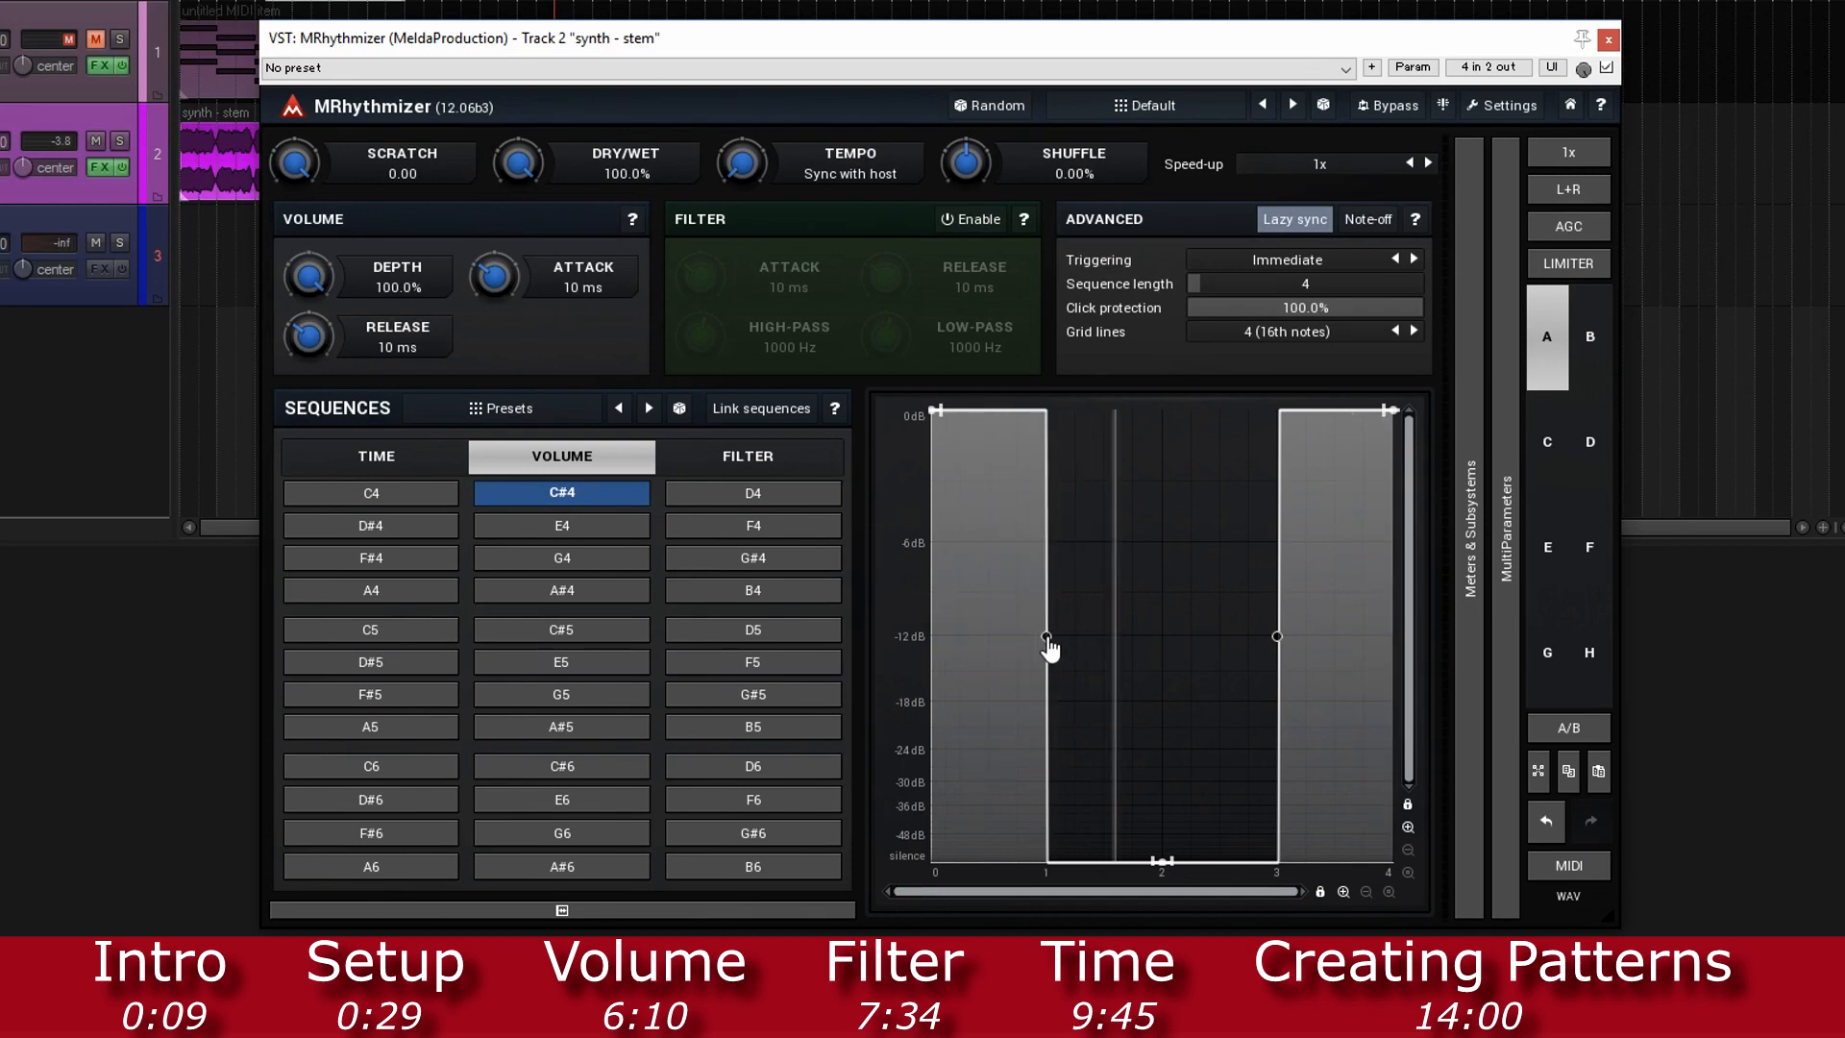
mouse_move(1048, 646)
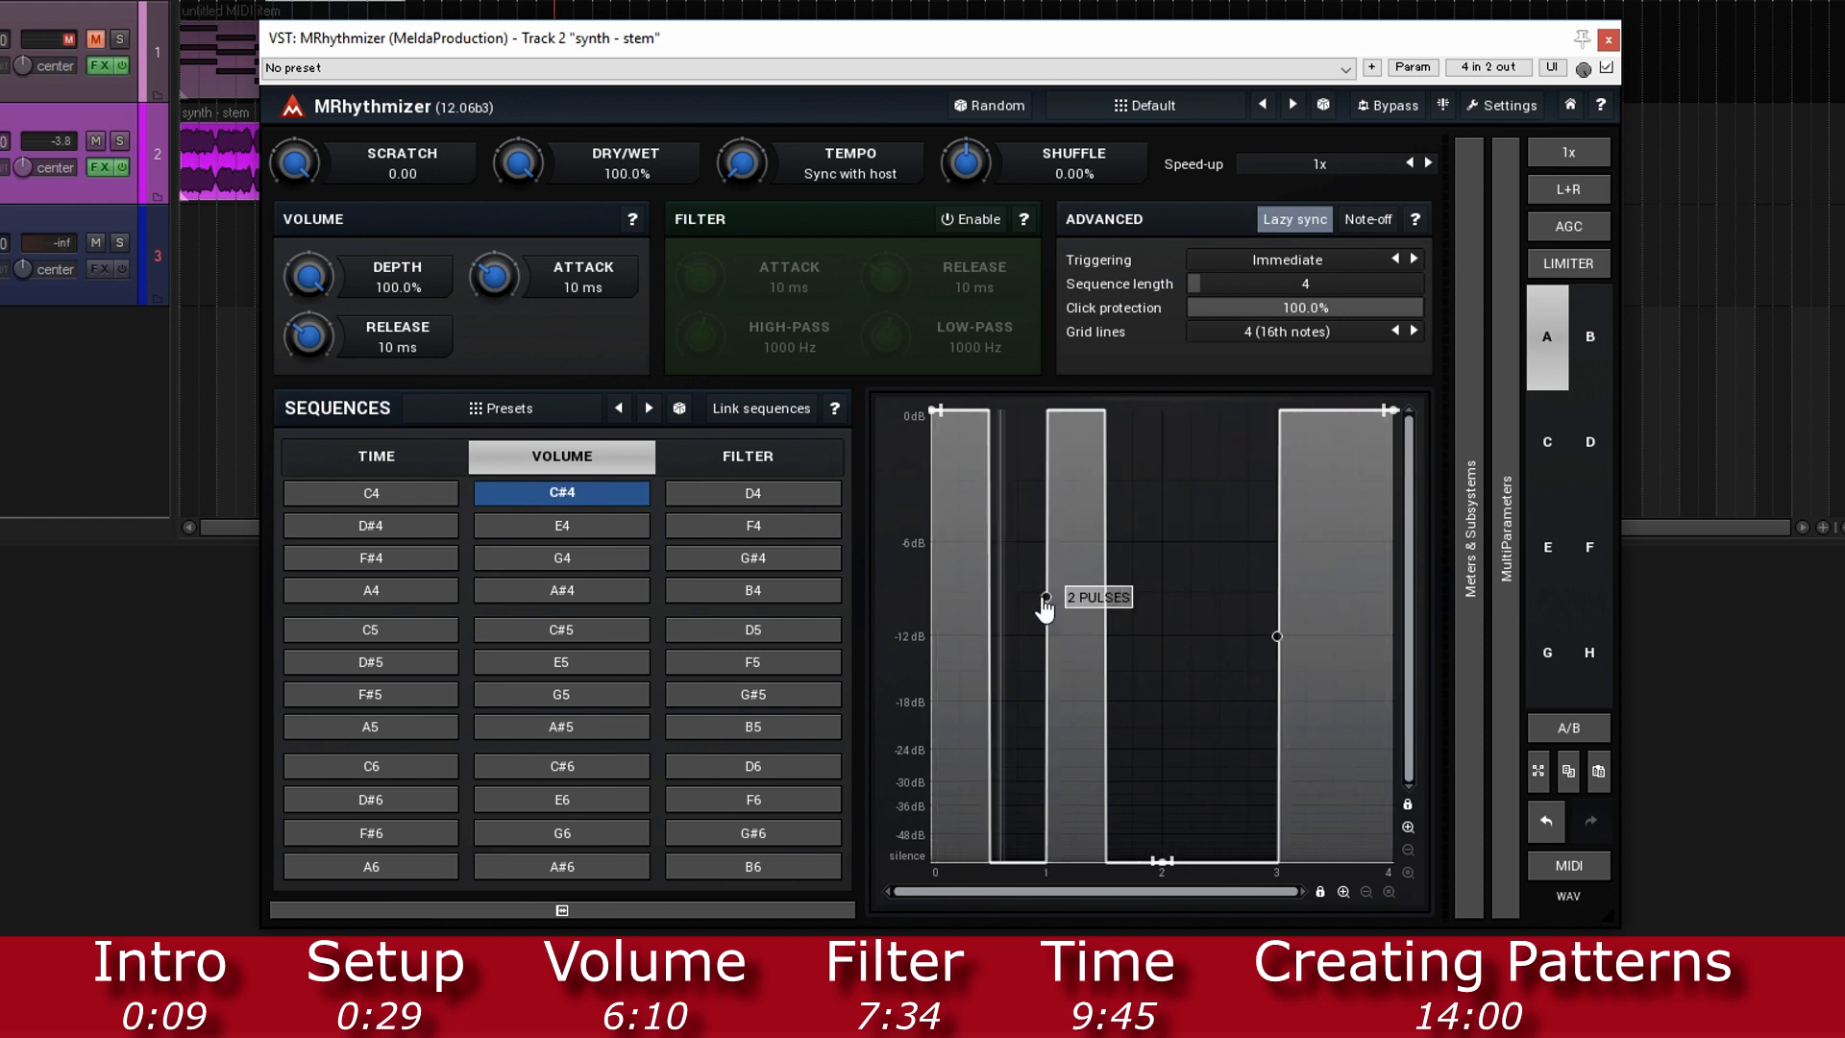
left_click_drag(1045, 600, 1045, 565)
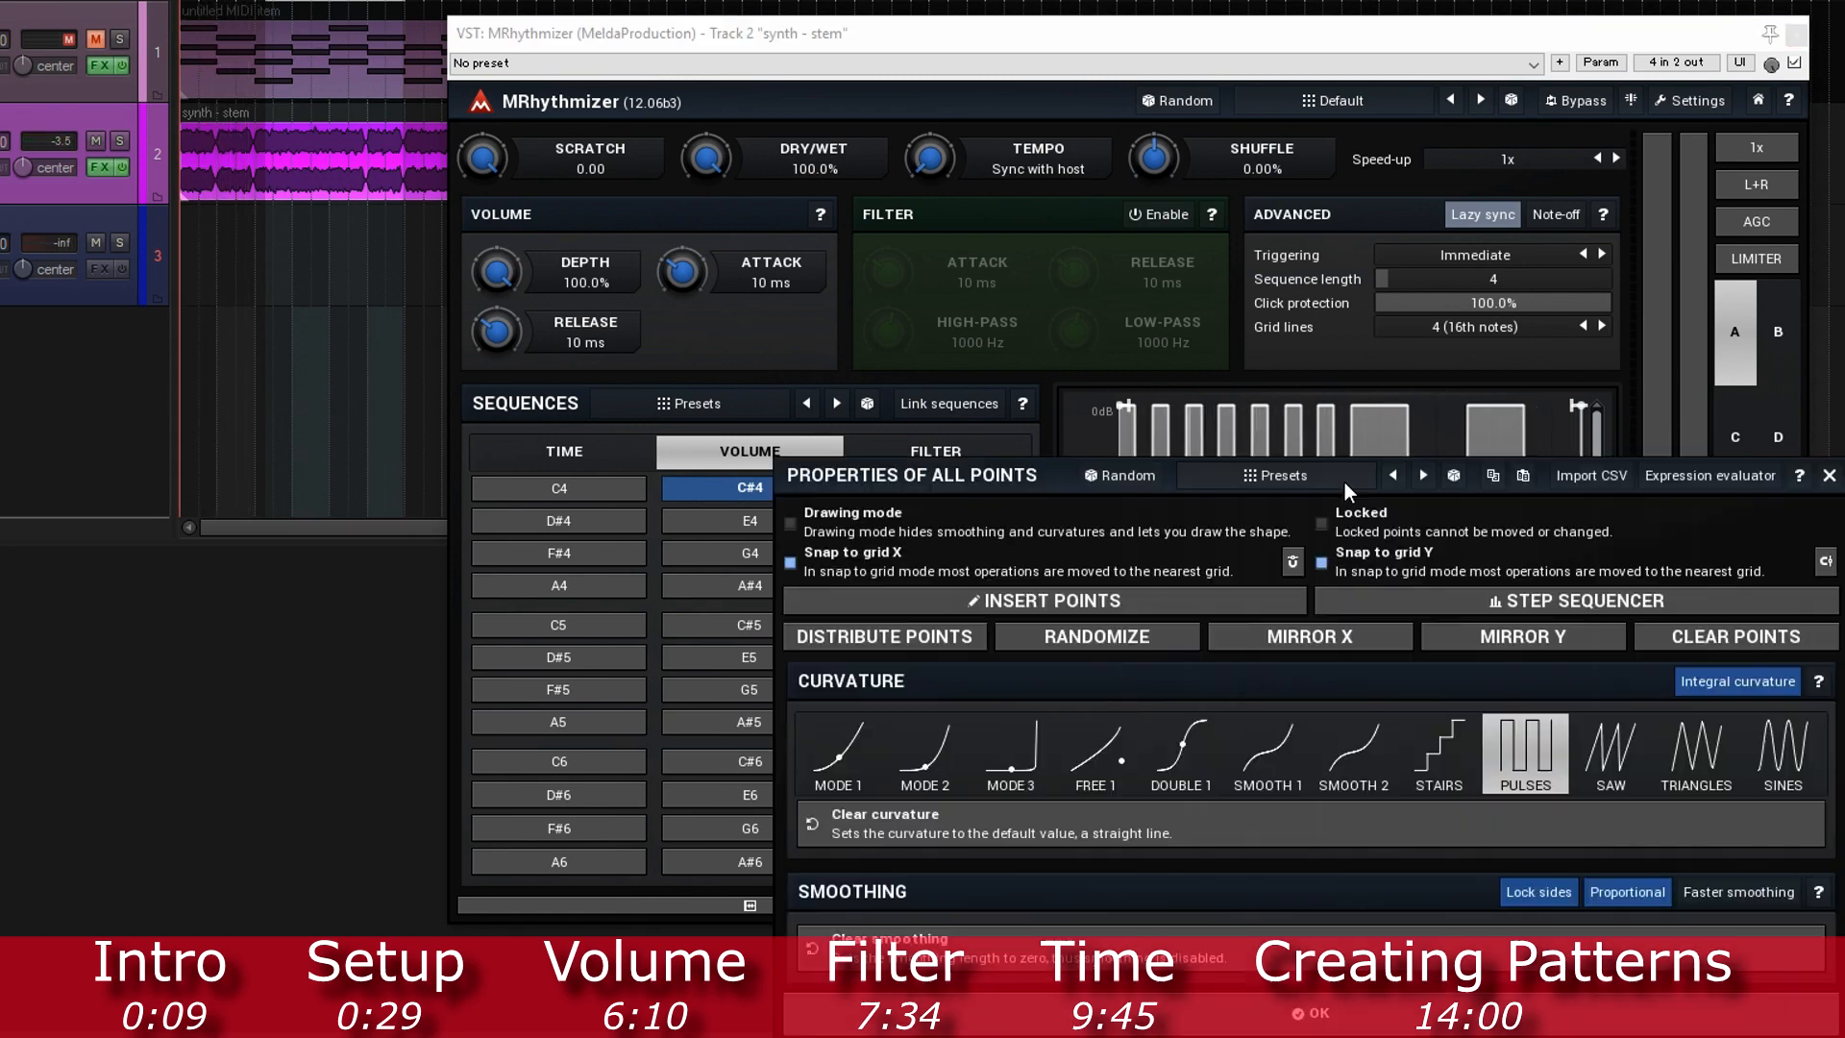
Step: Clear the volume curve and generate a 16-step pattern of varied levels with the step sequencer
left_click(1828, 476)
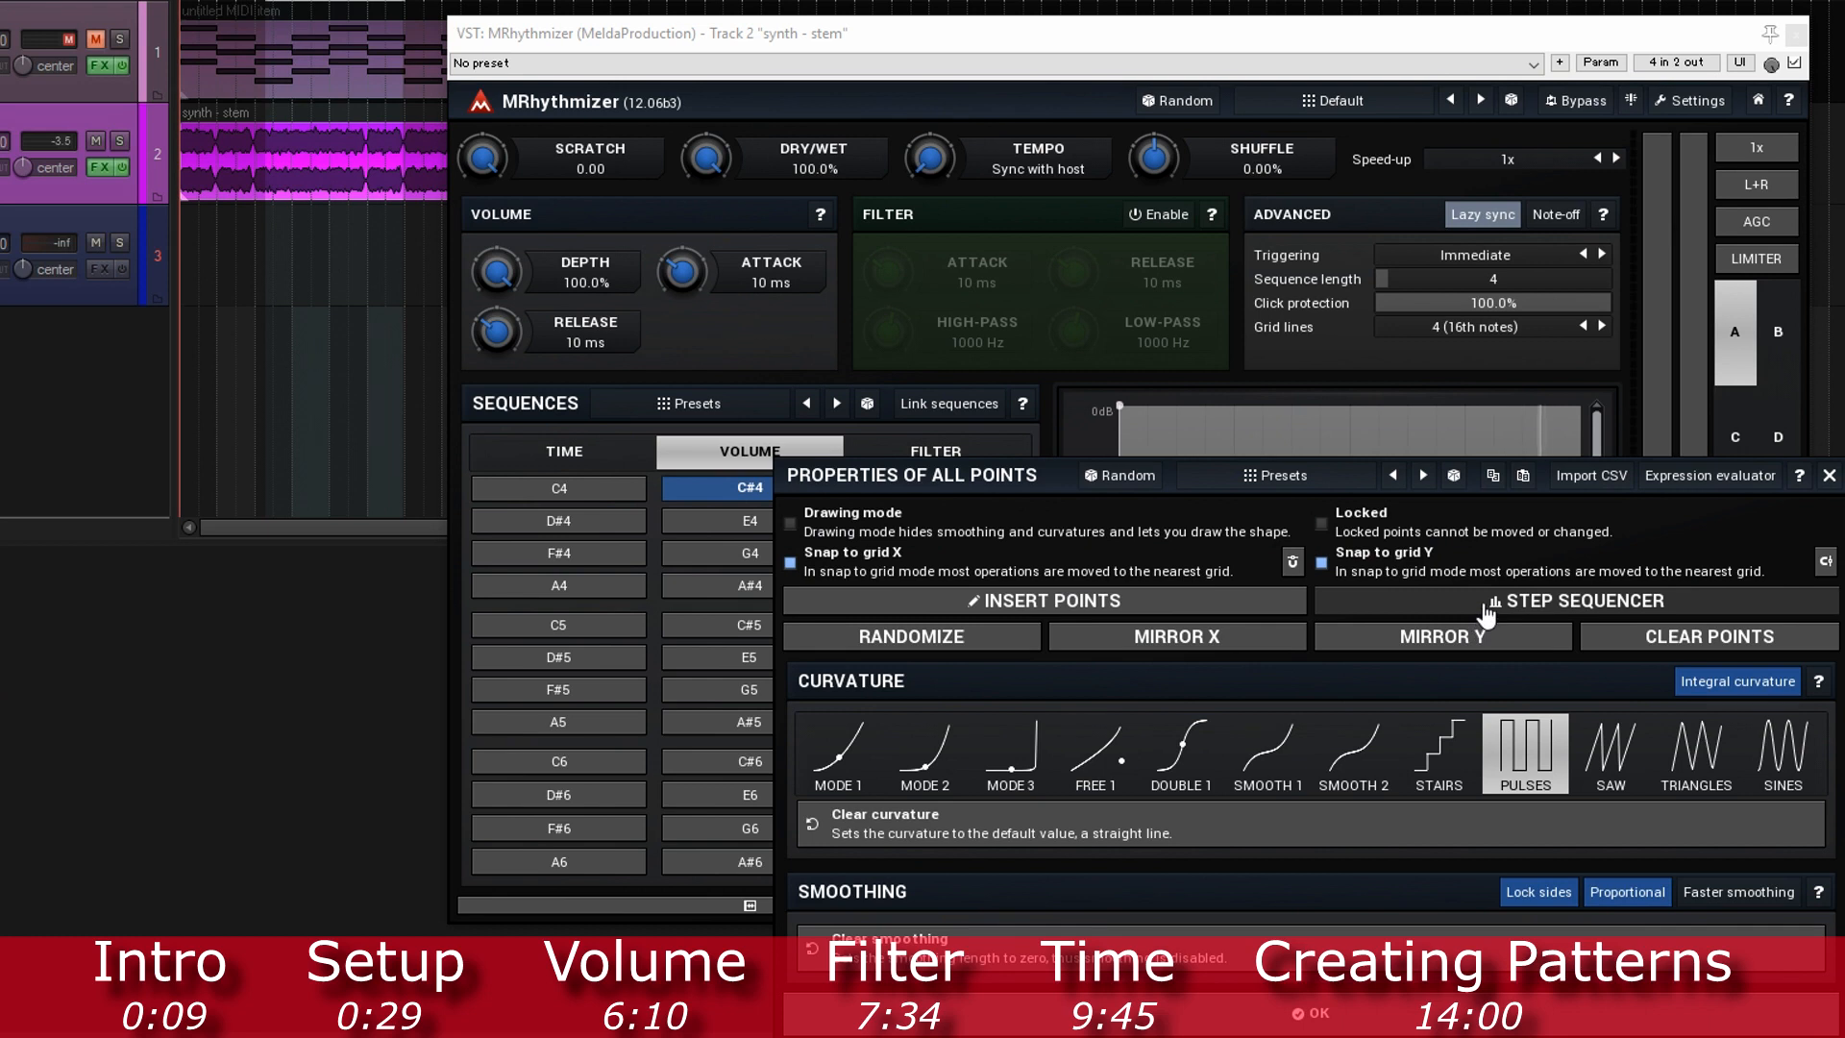
left_click(1574, 599)
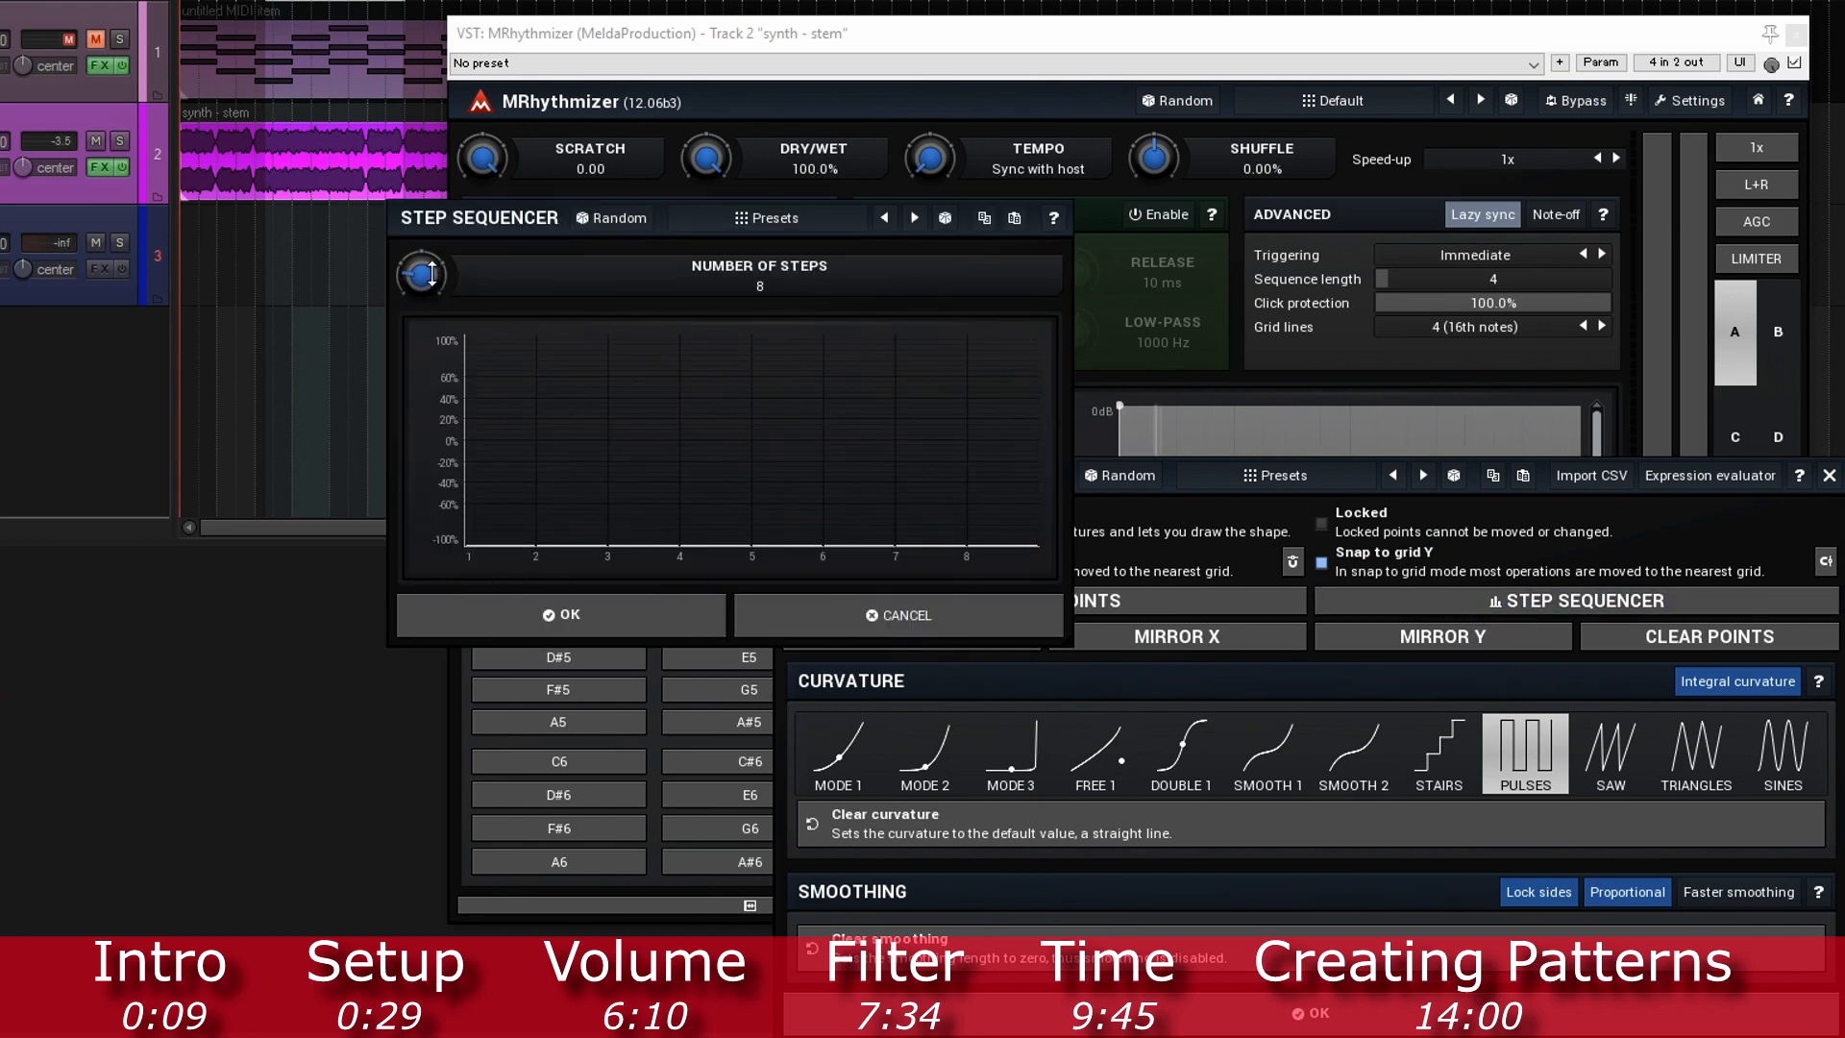
left_click_drag(421, 273, 421, 247)
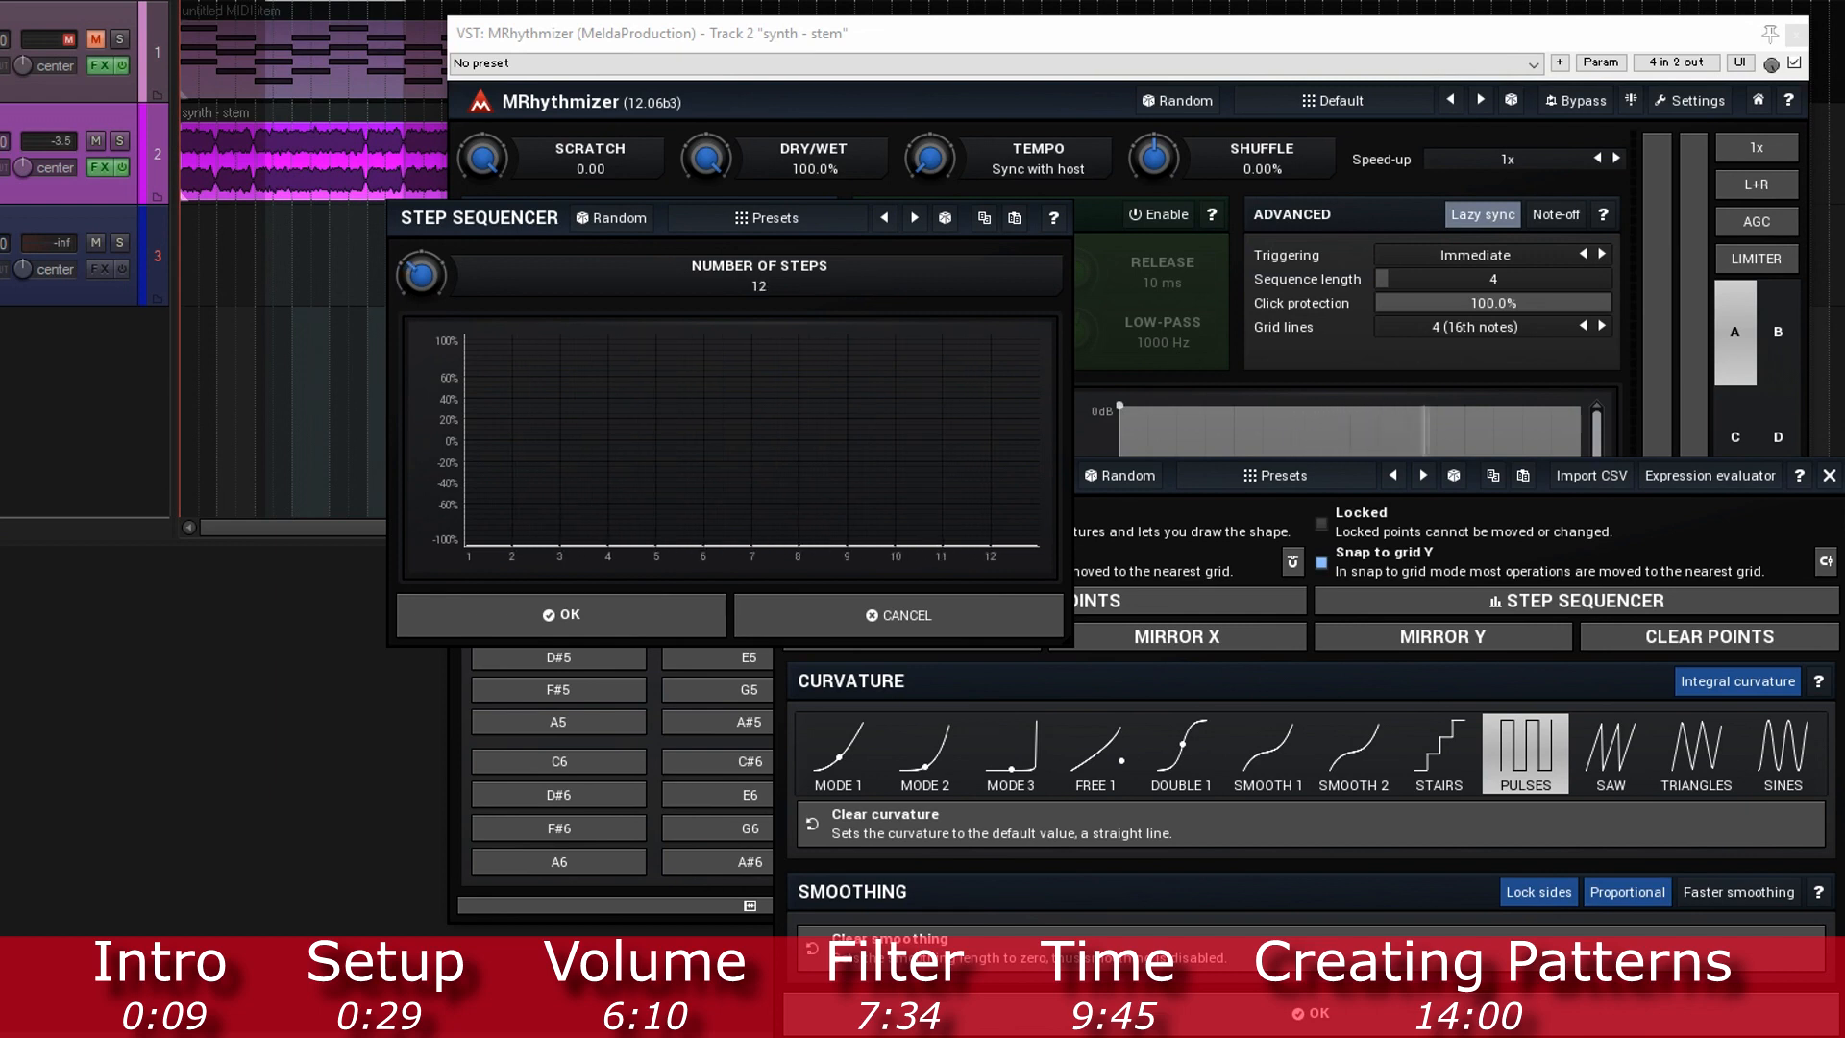
left_click_drag(421, 274, 421, 247)
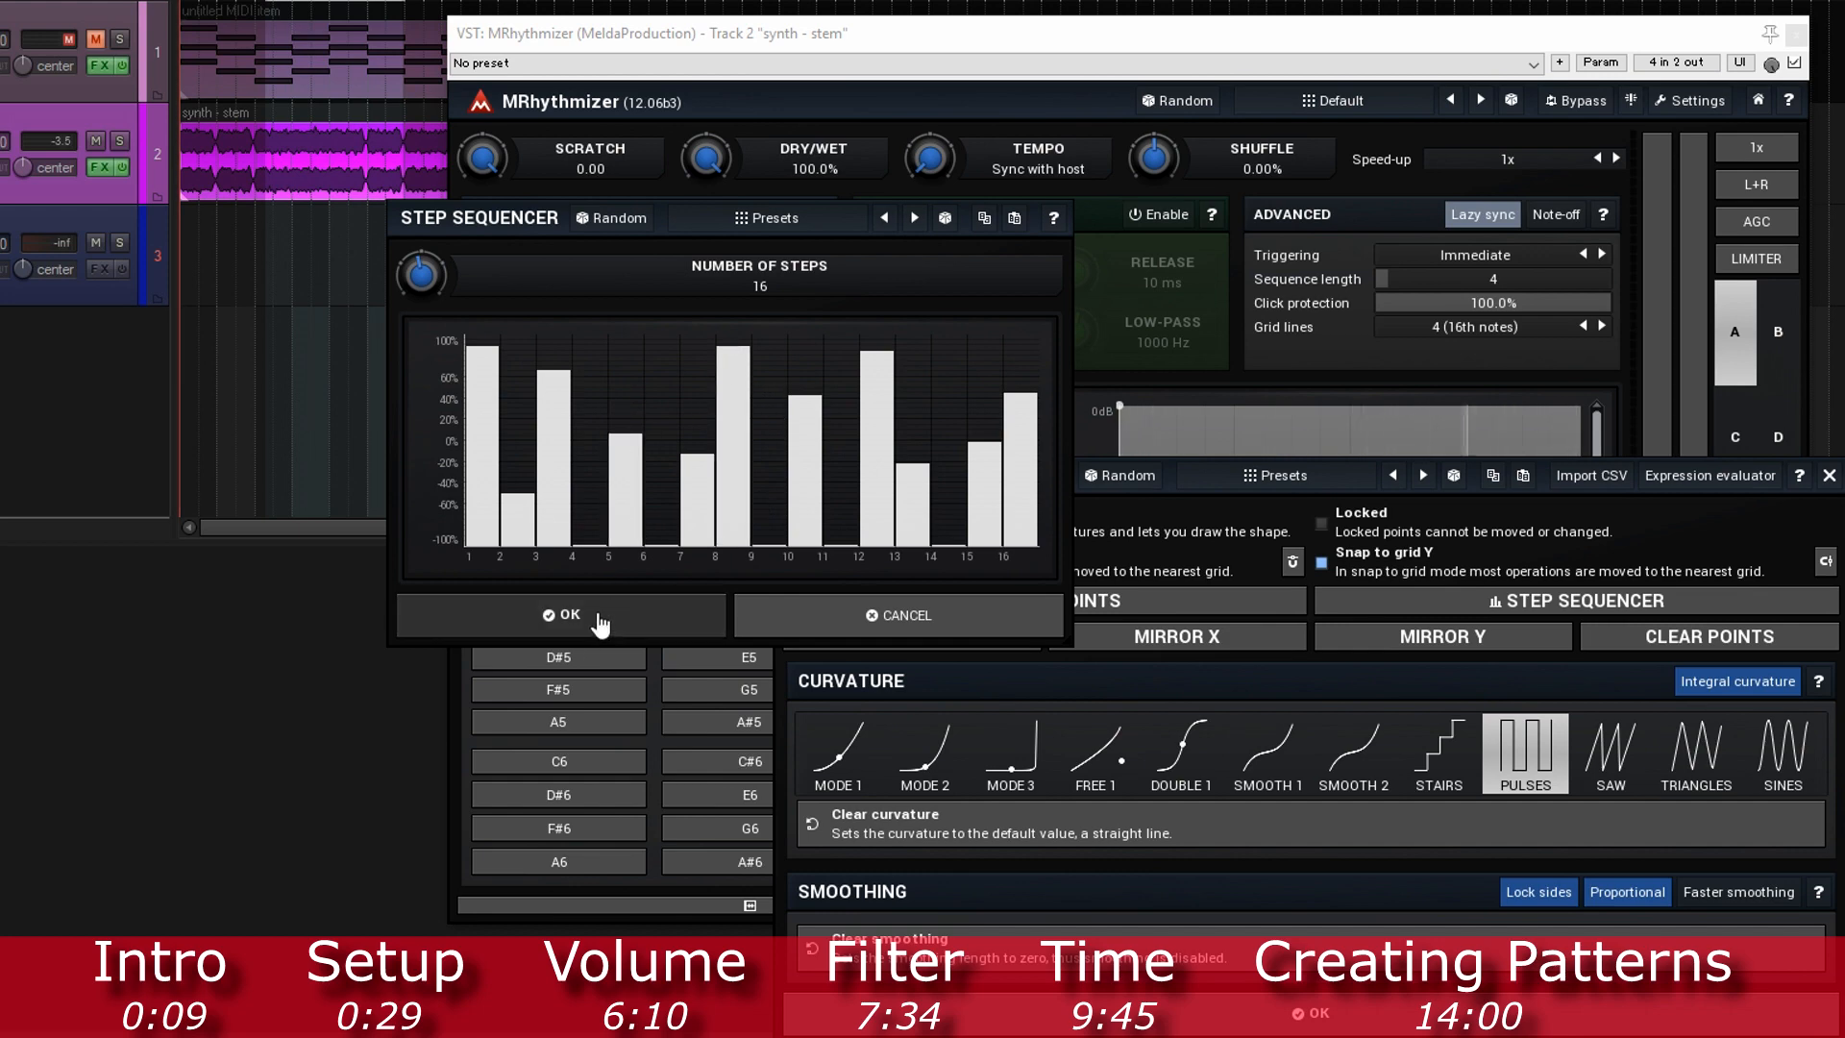
left_click(559, 614)
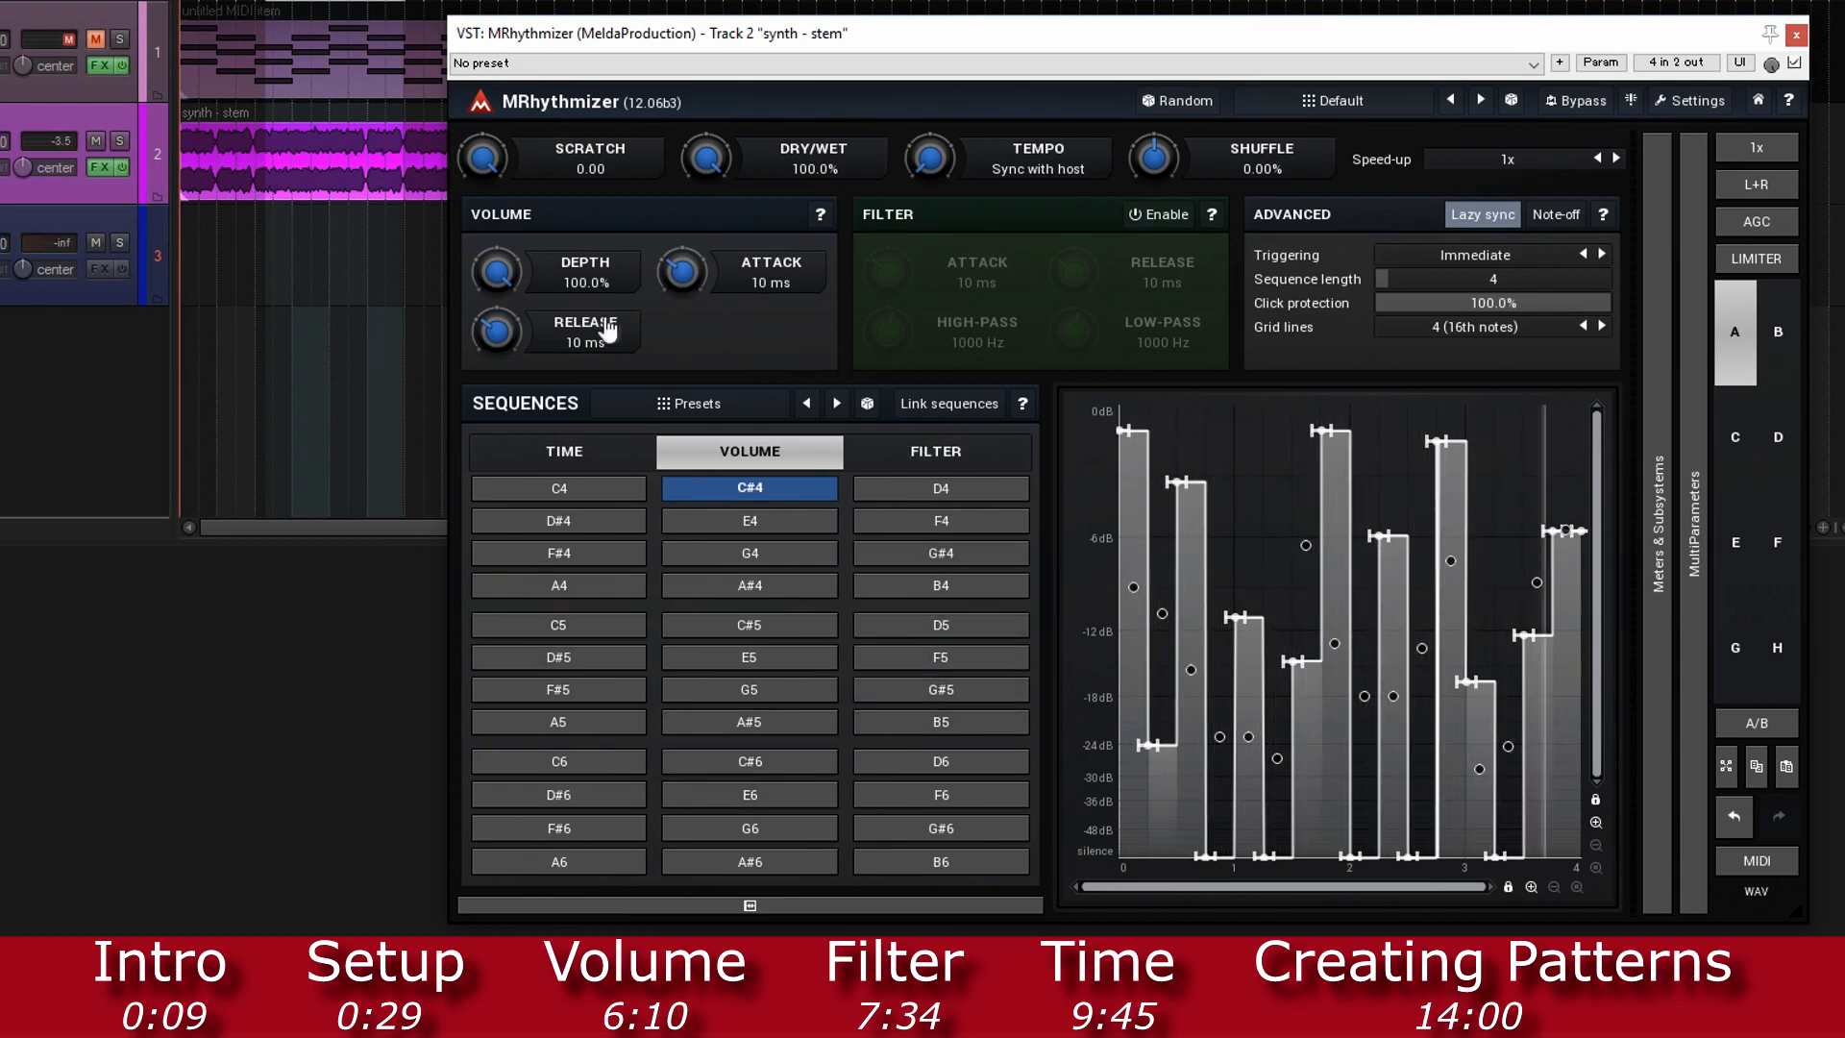
Step: Raise attack to 15 ms and release to 12 ms, trying Triangles before settling on Sines curves
left_click_drag(496, 334, 496, 318)
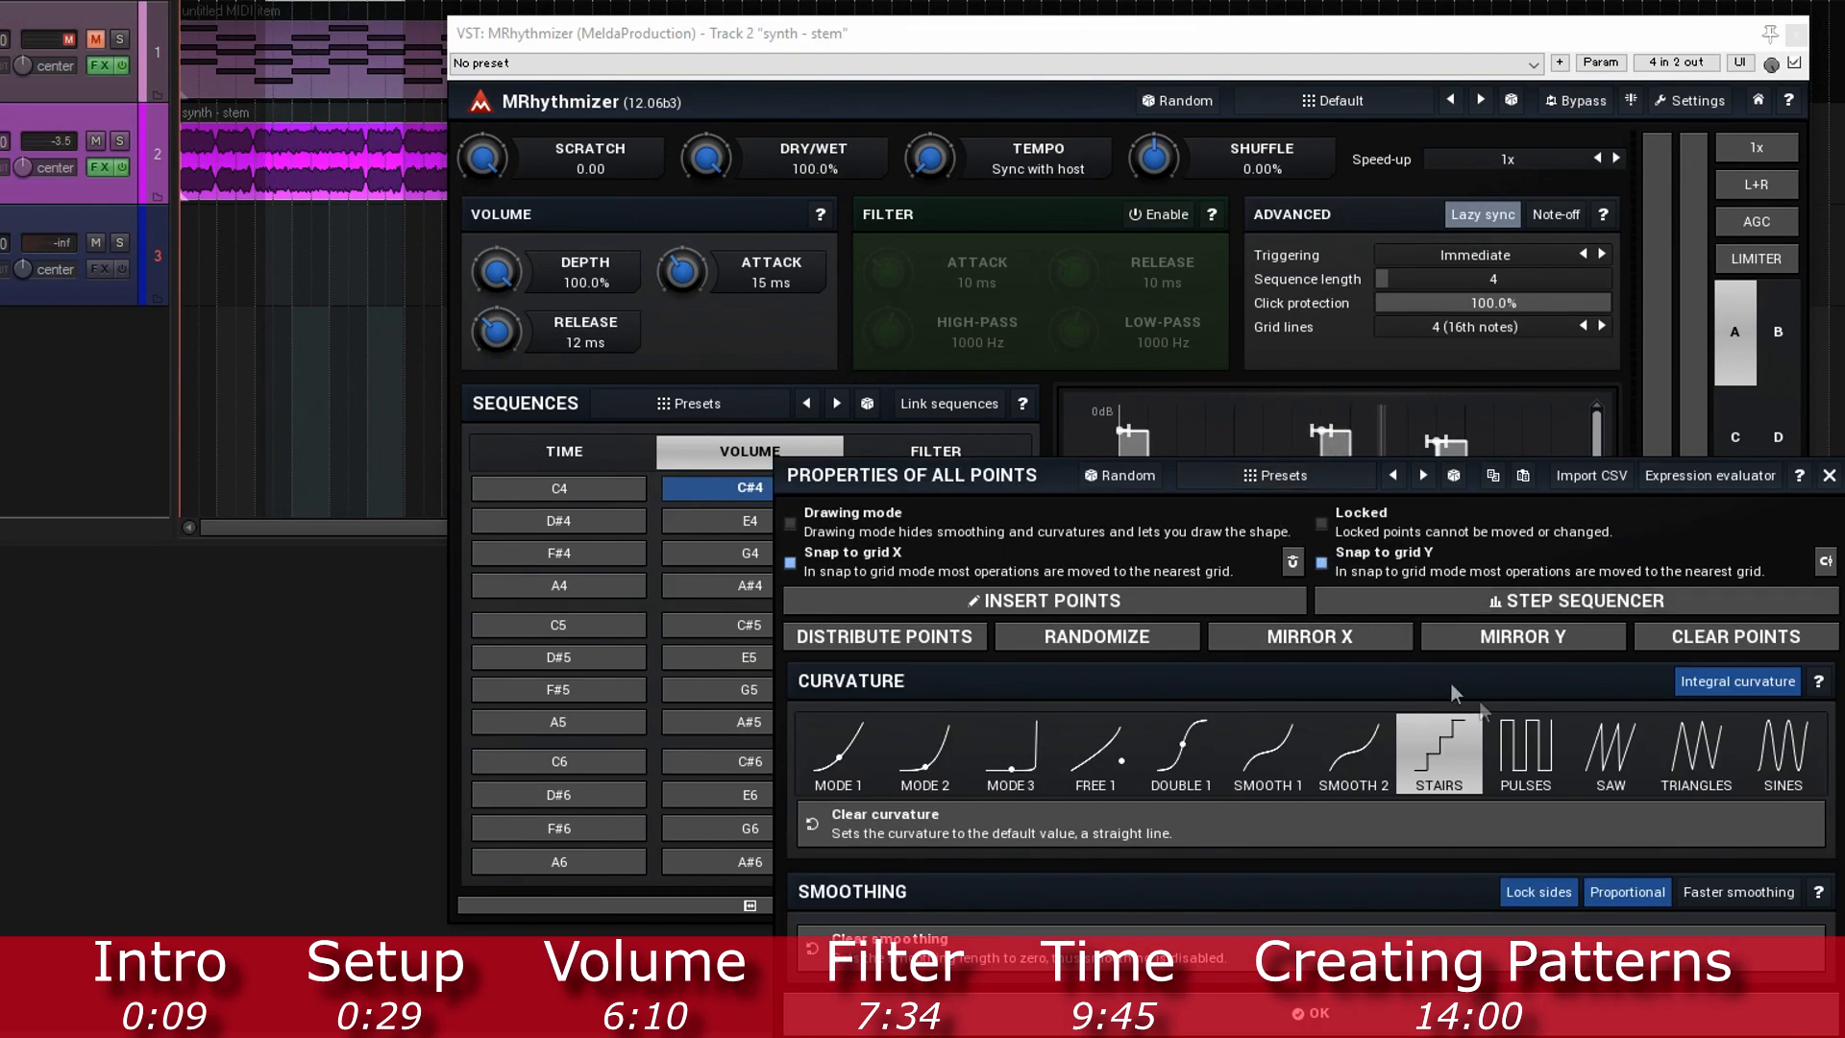
left_click(1782, 755)
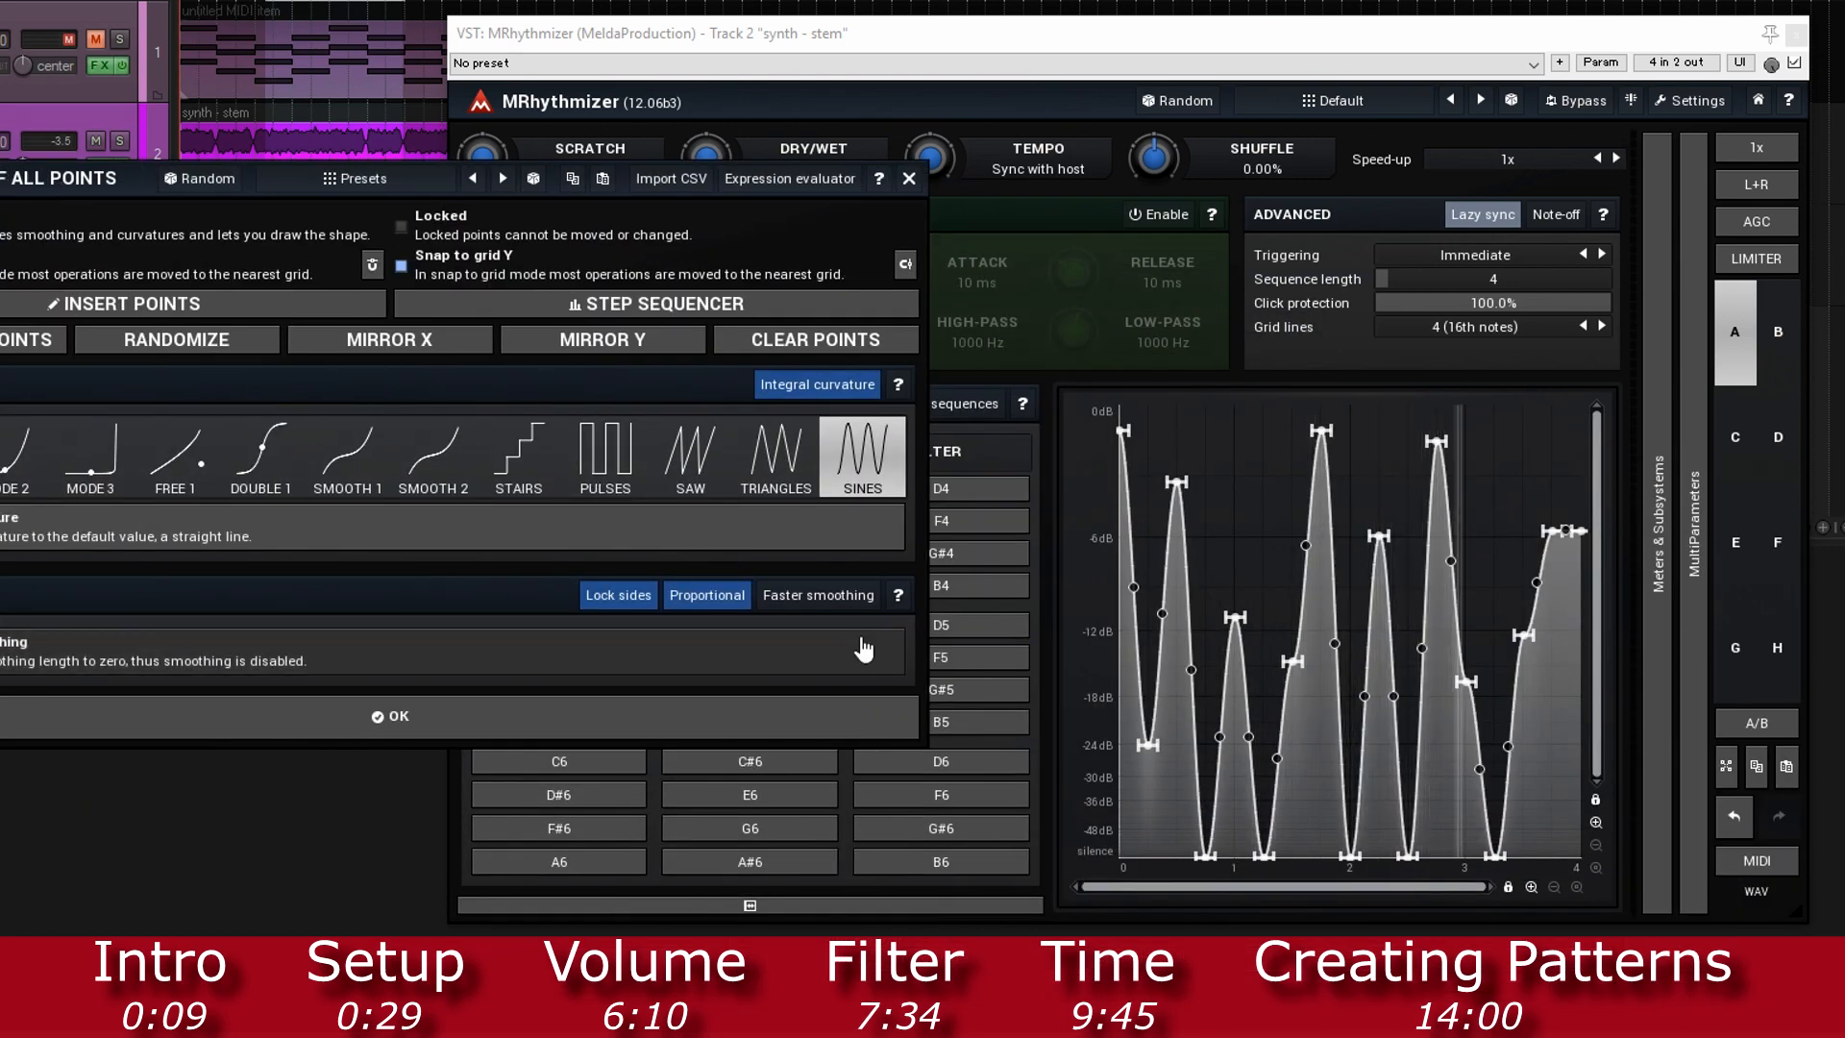
left_click(775, 456)
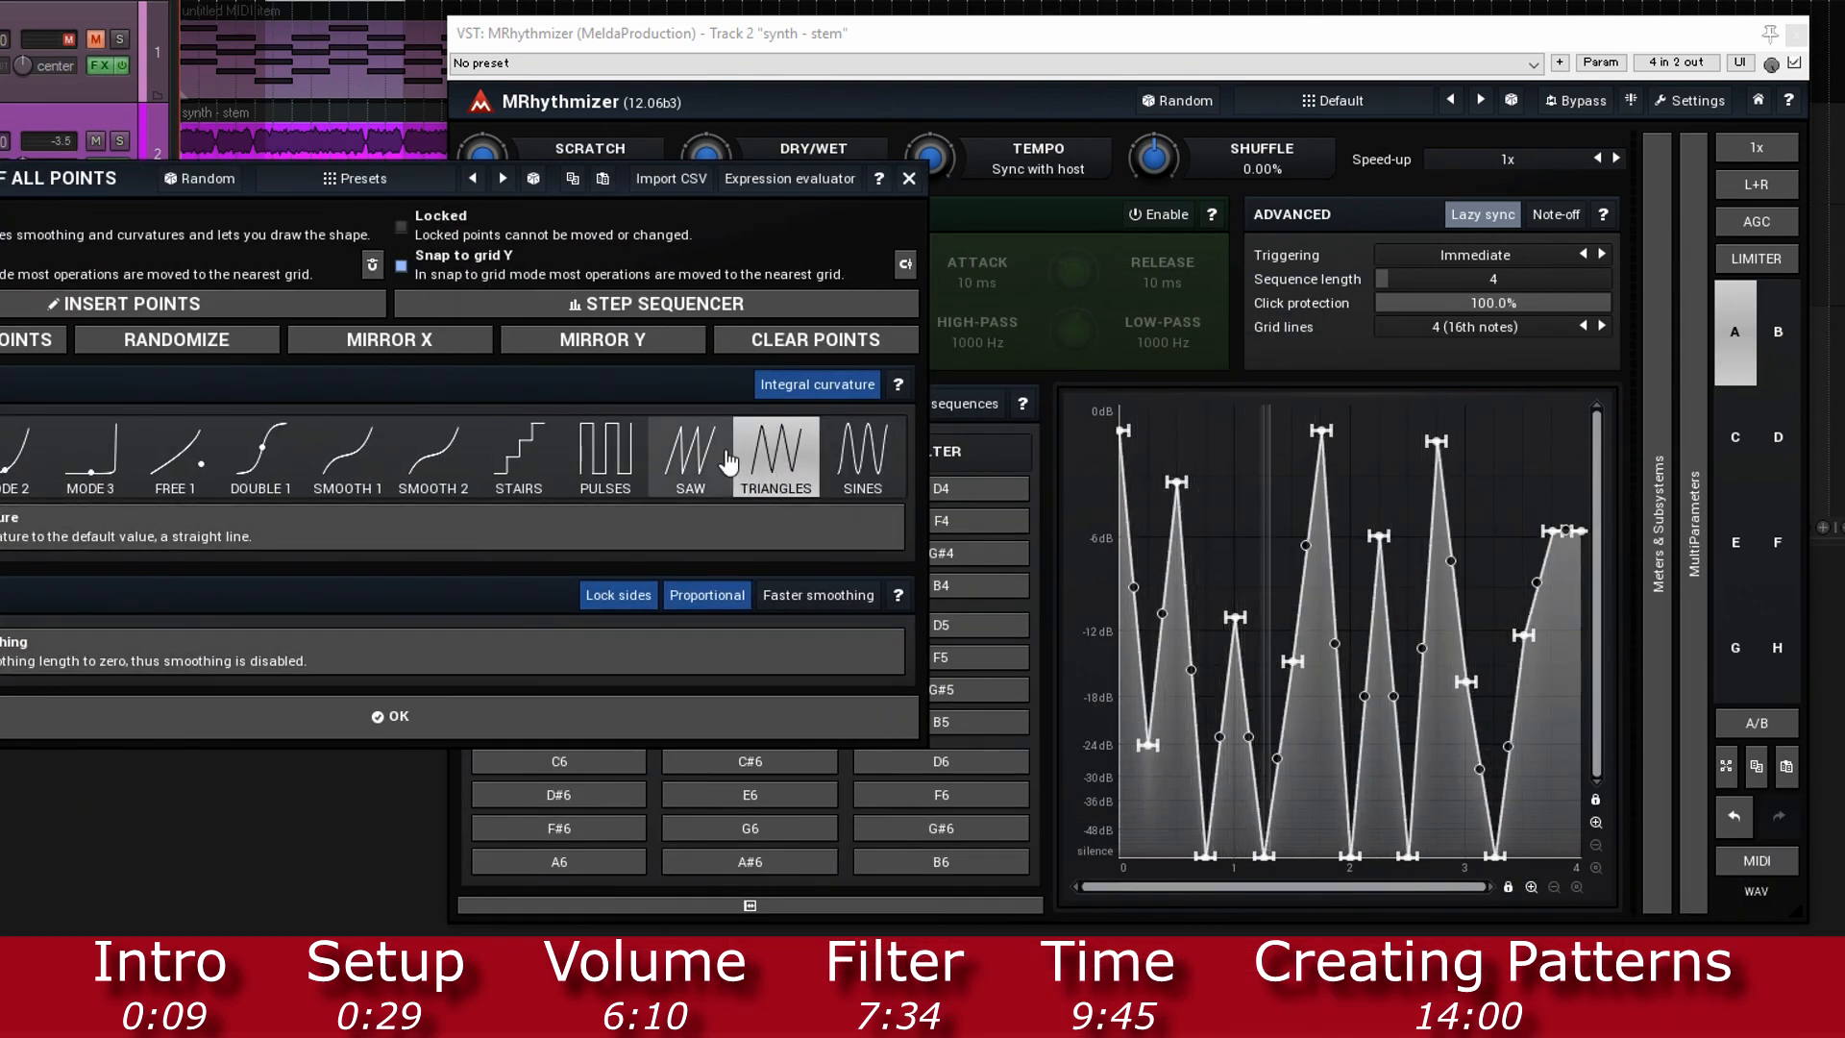
left_click(605, 456)
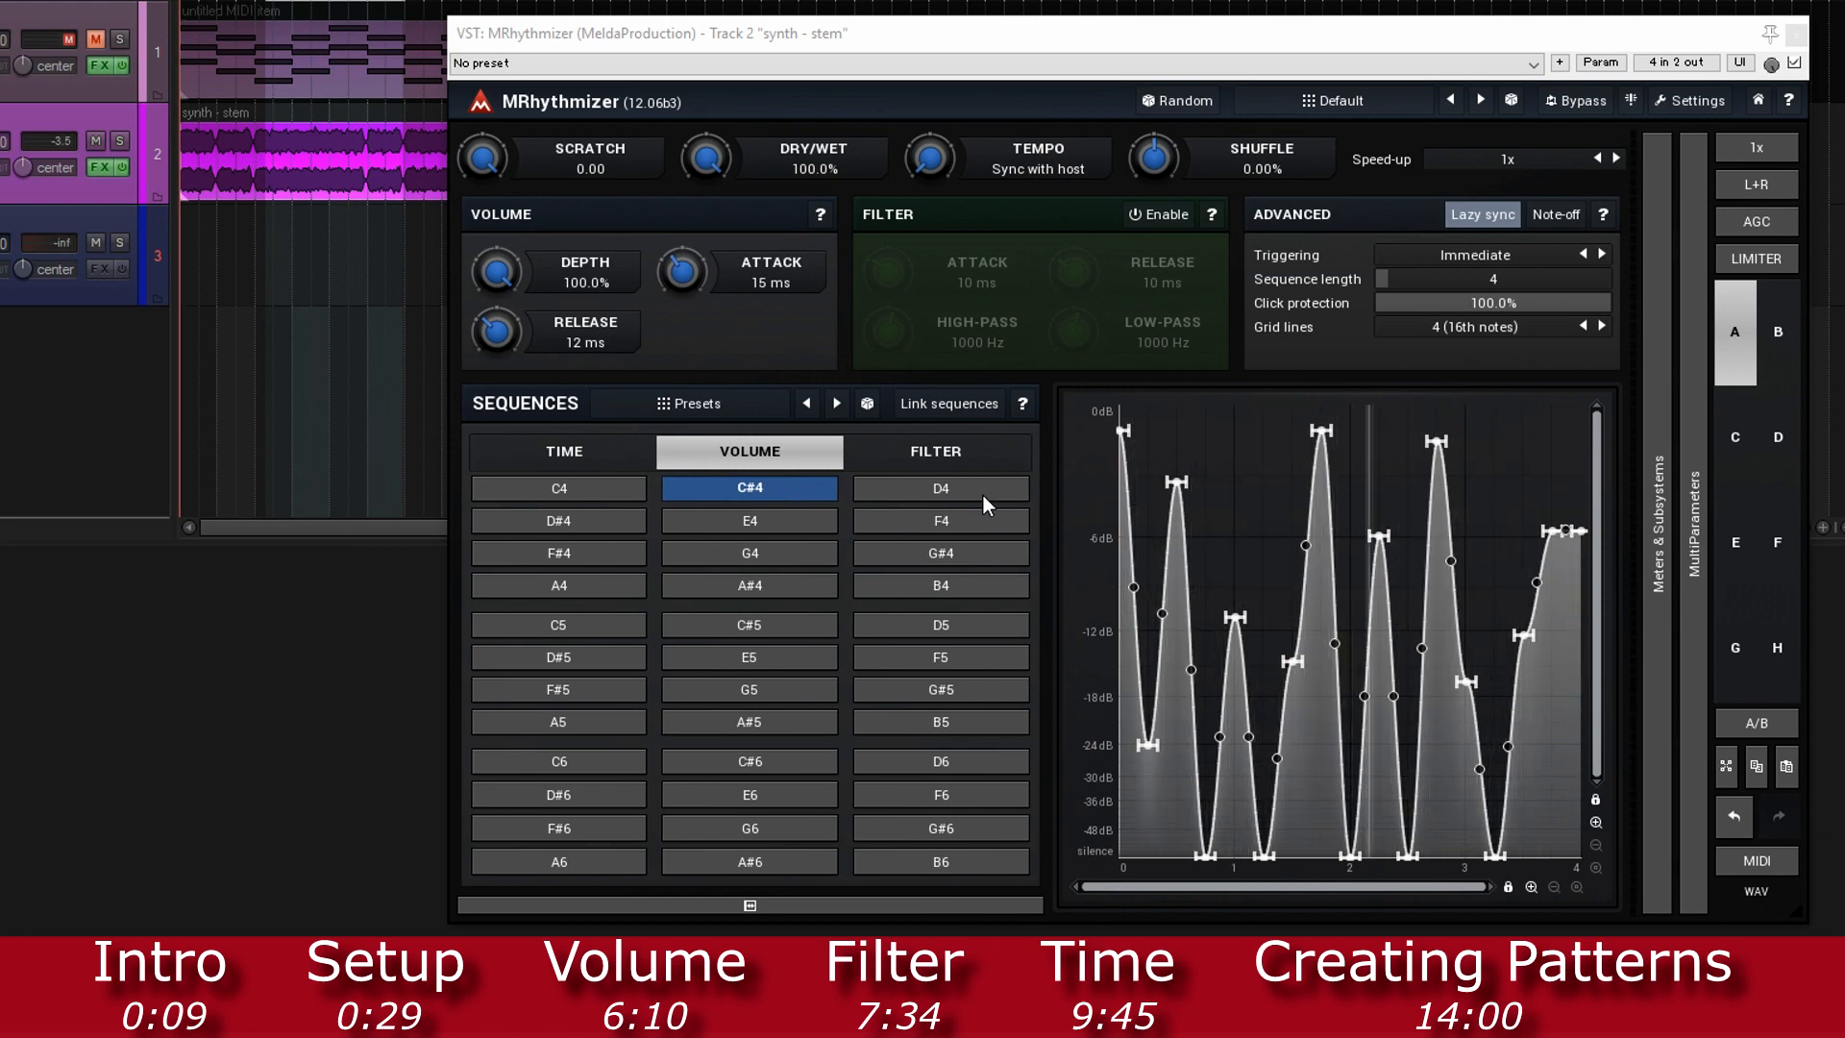
mouse_move(1053, 434)
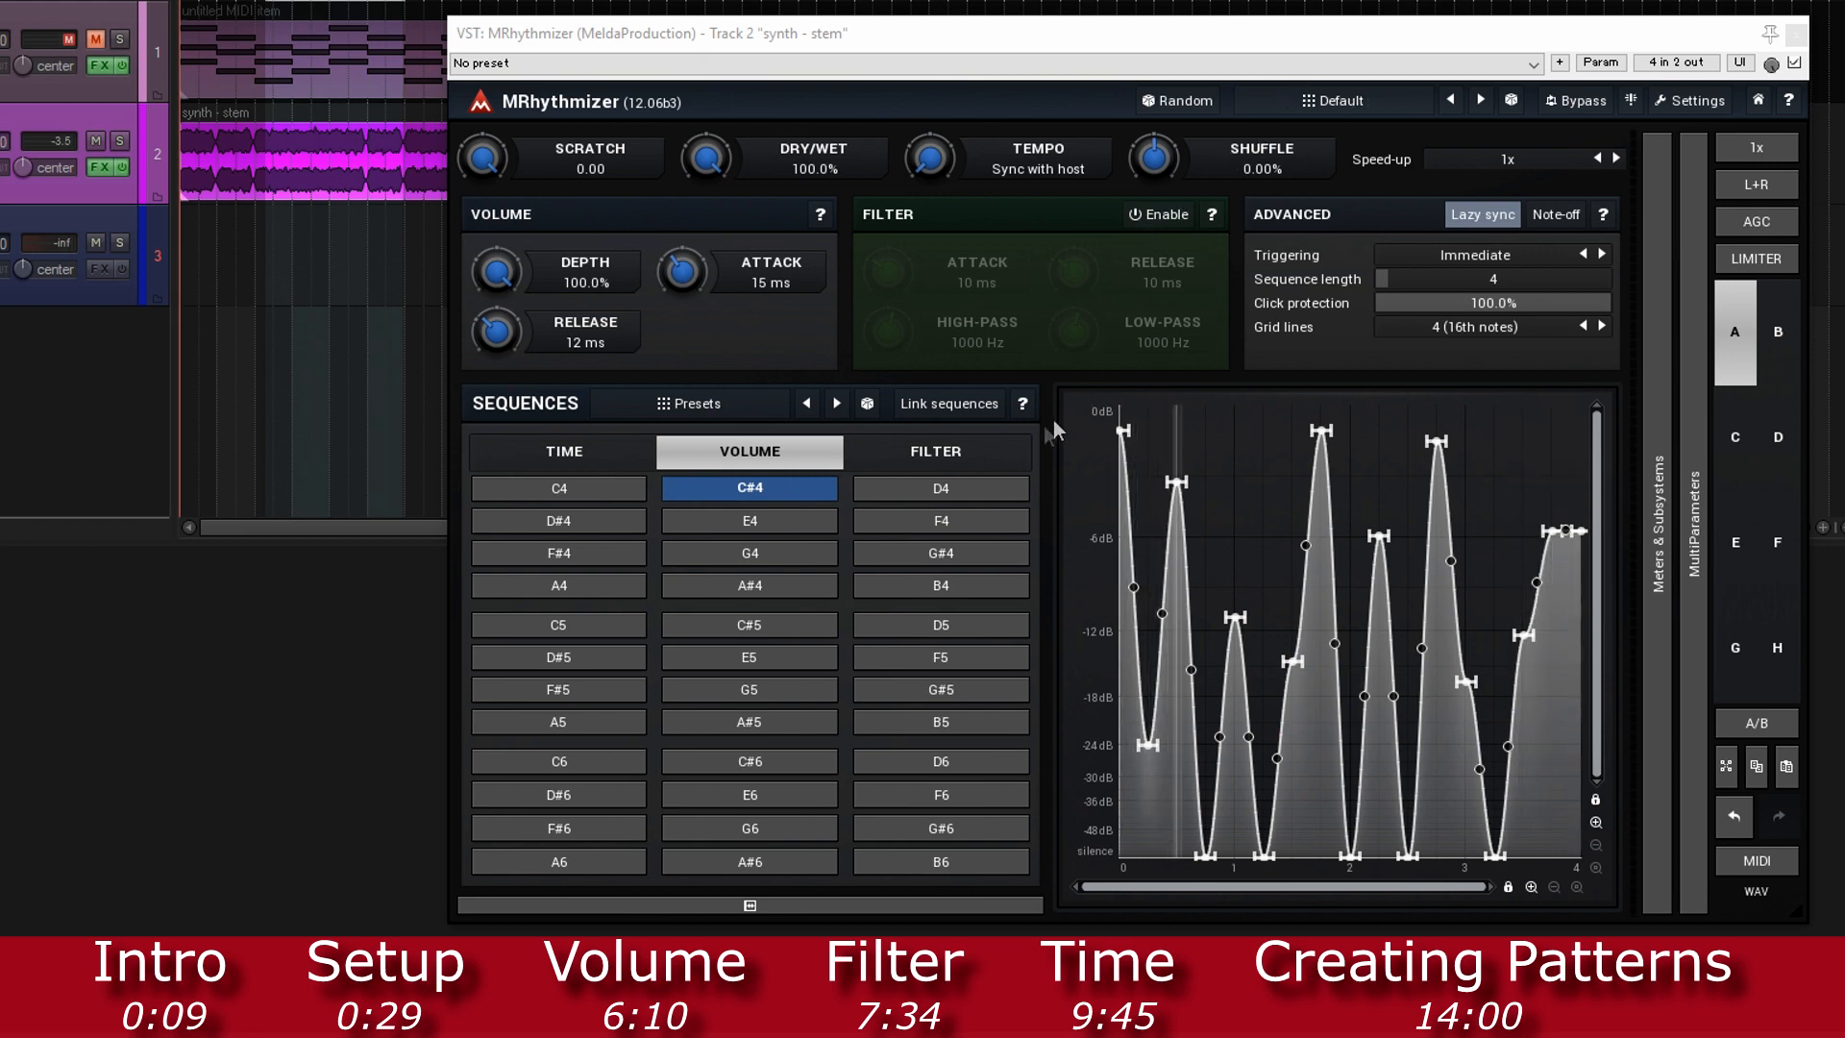
Step: Select filter sequence D4 and audition two Trance gates patterns from its preset library
left_click(939, 488)
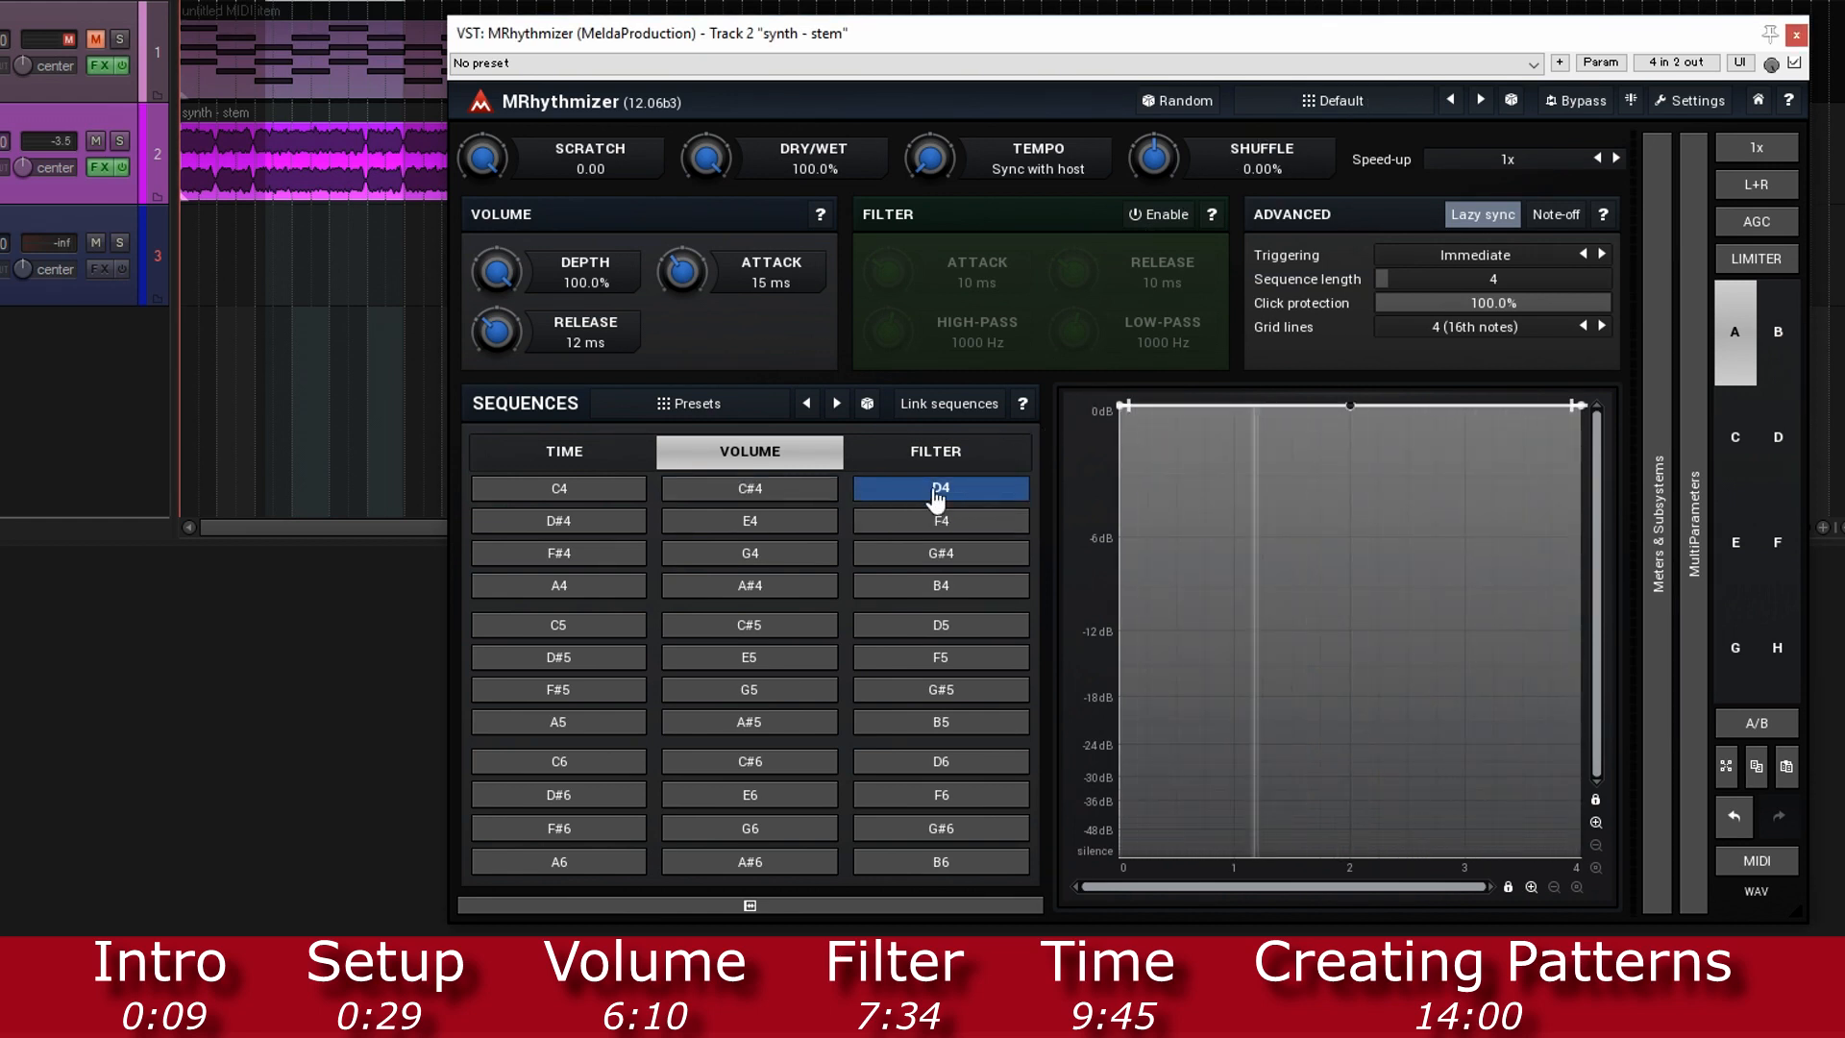
right_click(940, 488)
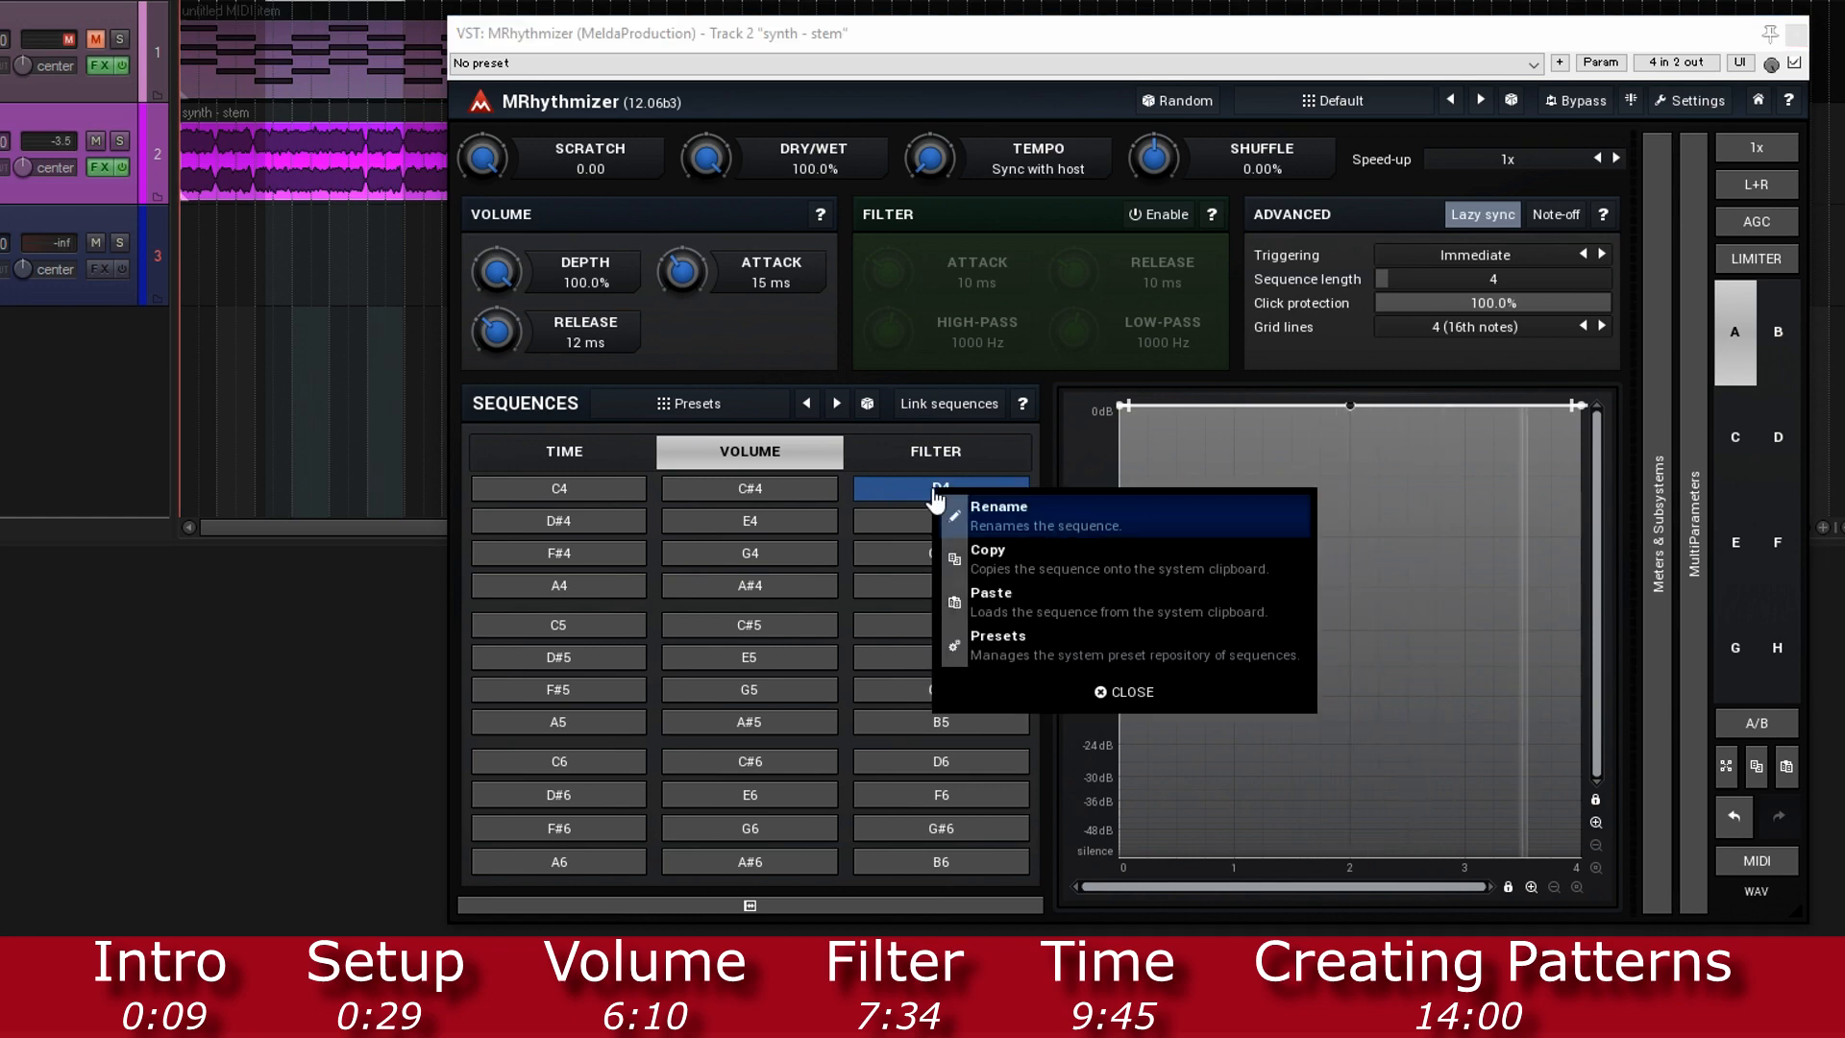
mouse_move(1040, 654)
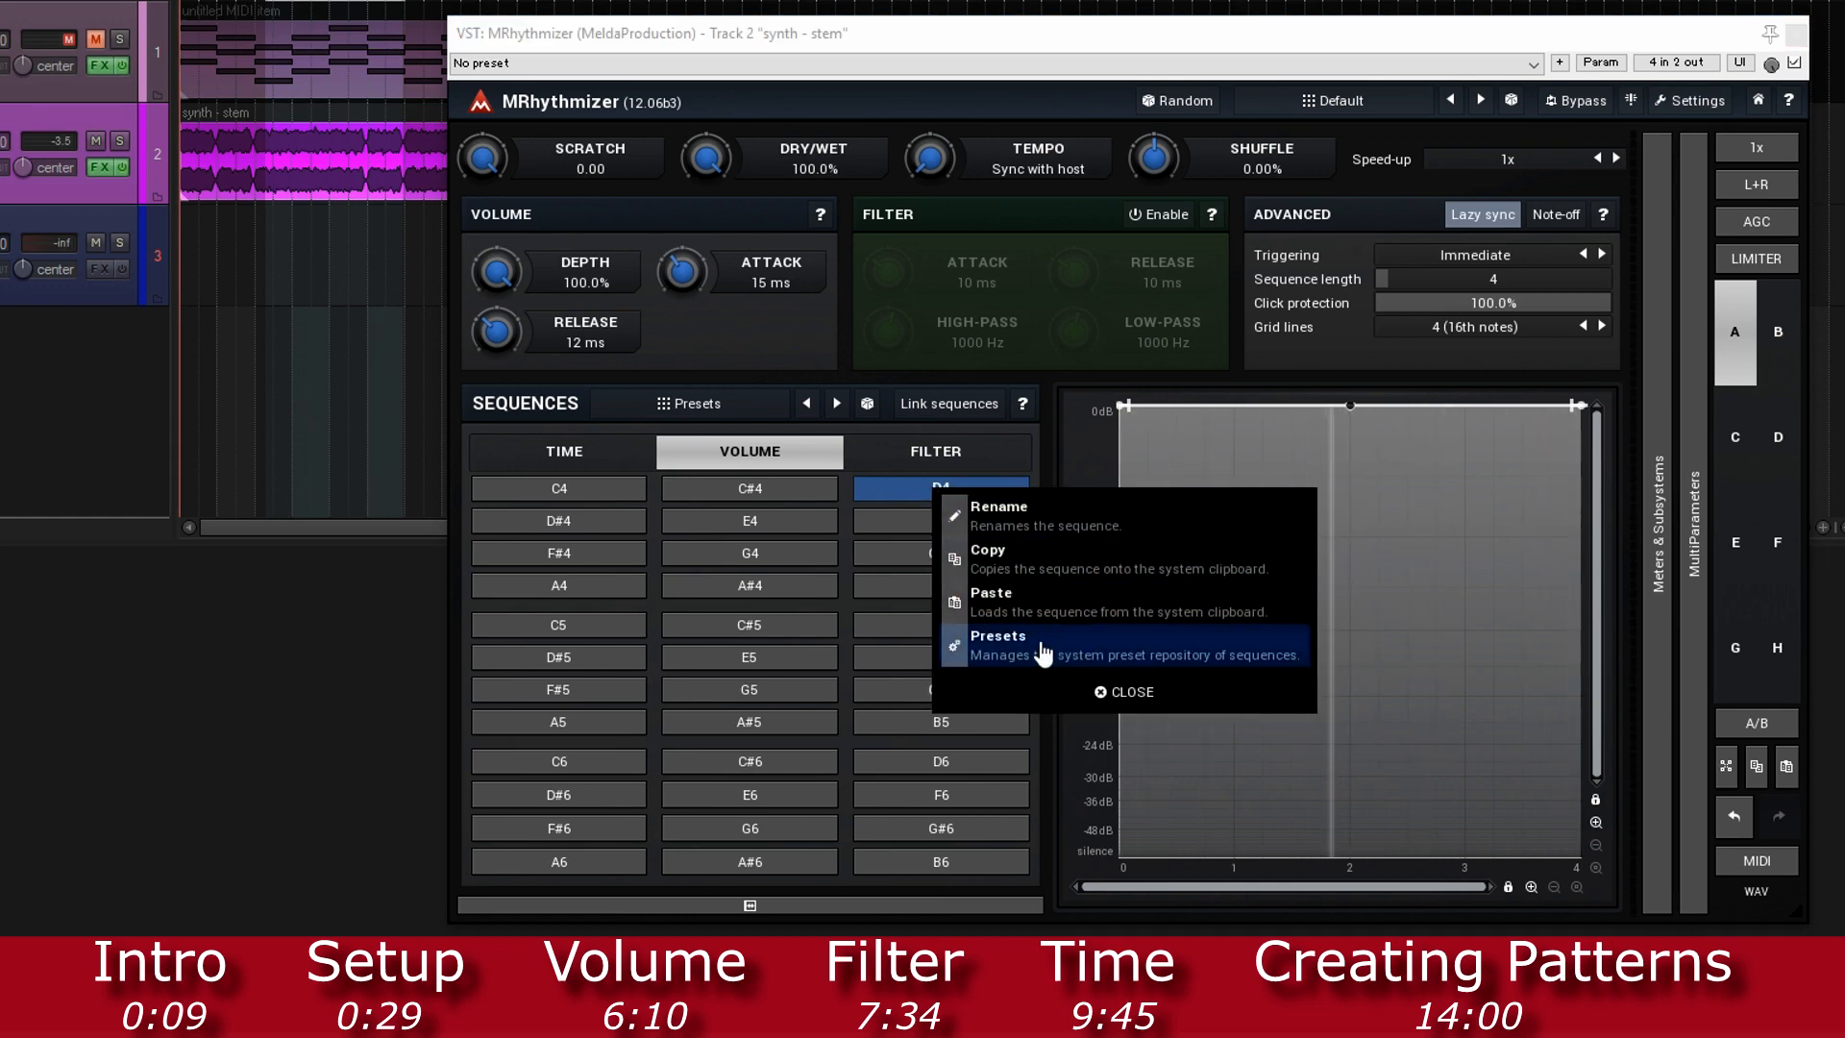
left_click(999, 635)
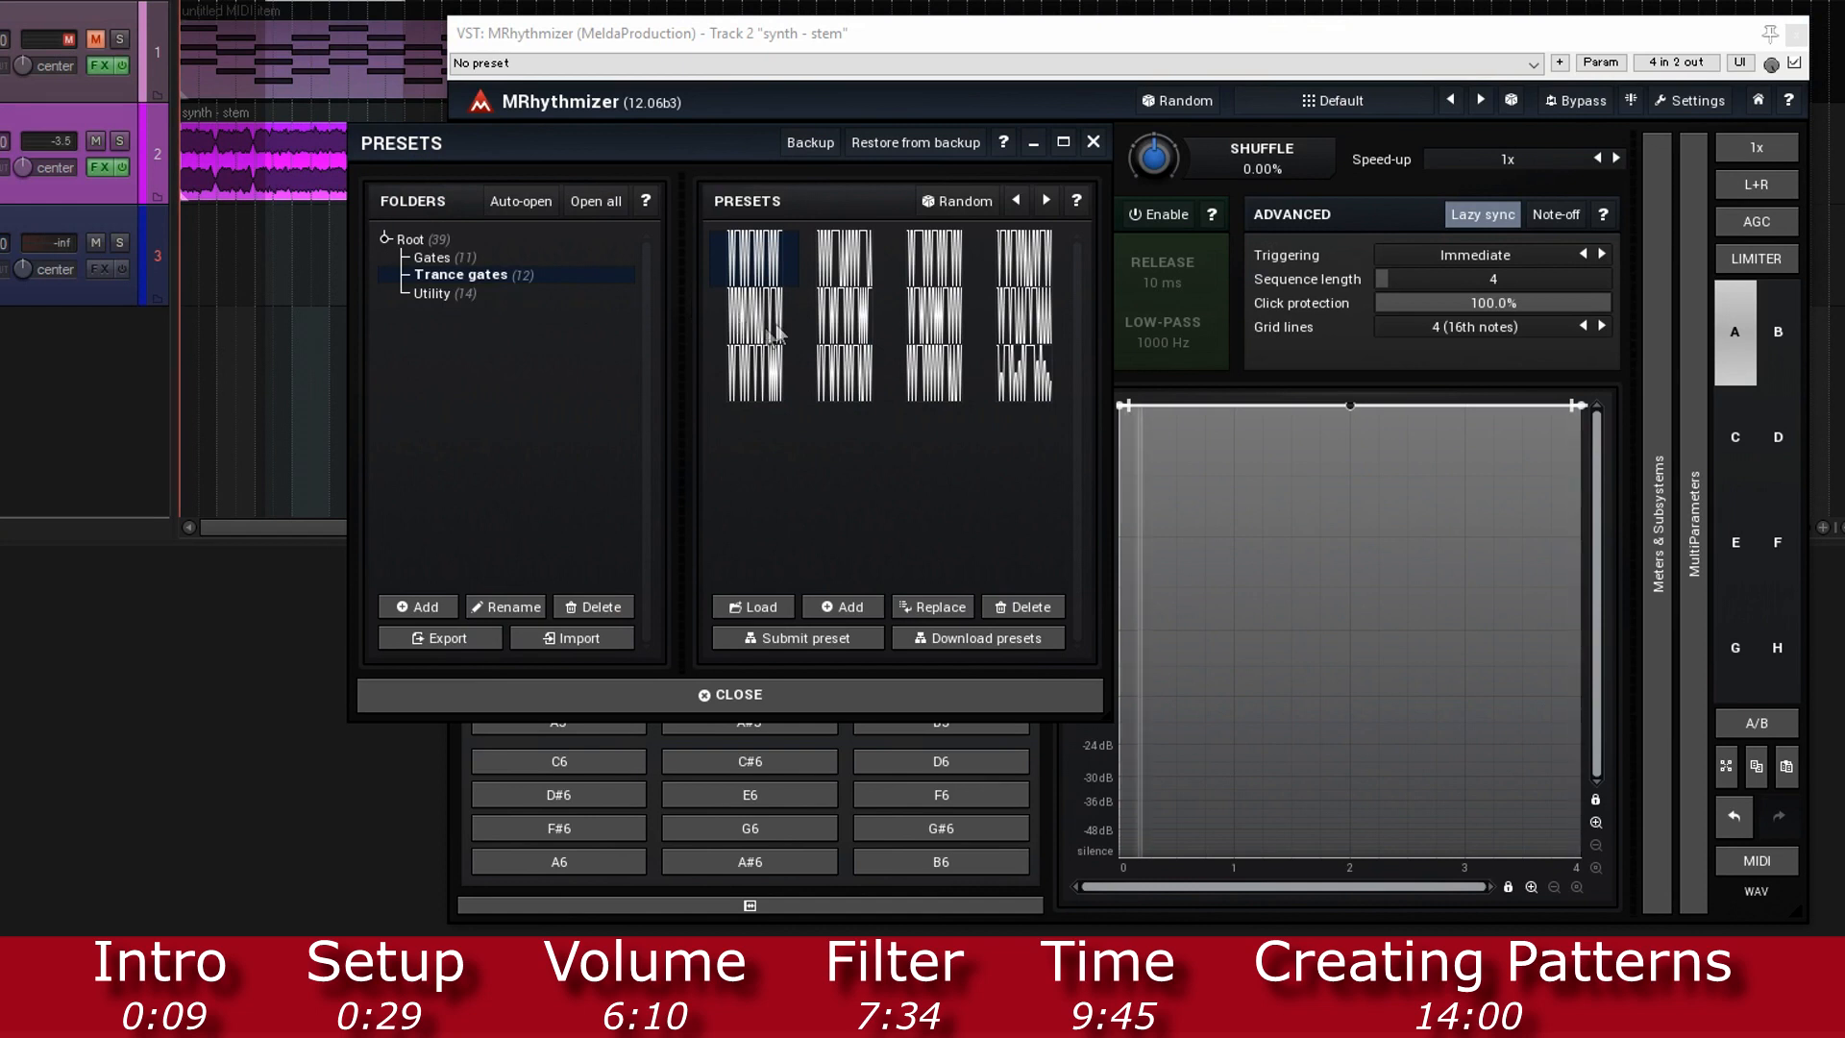
left_click(843, 258)
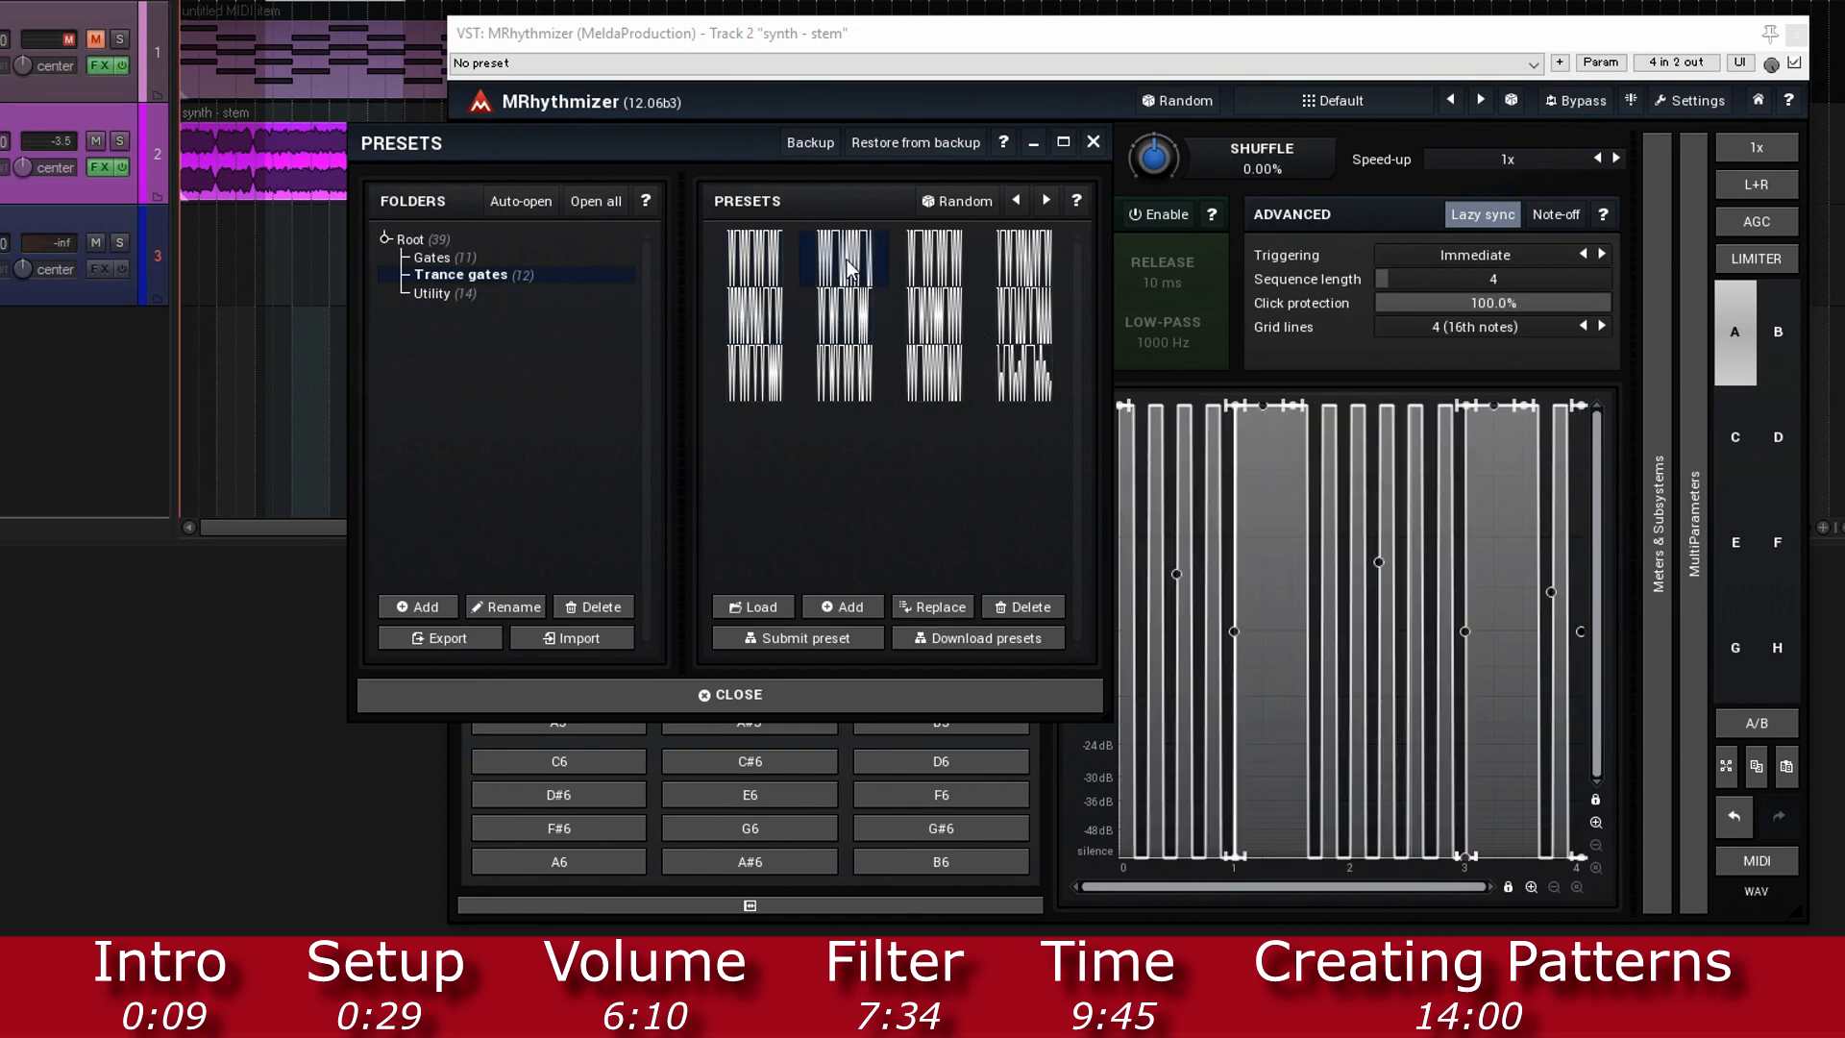
left_click(1022, 315)
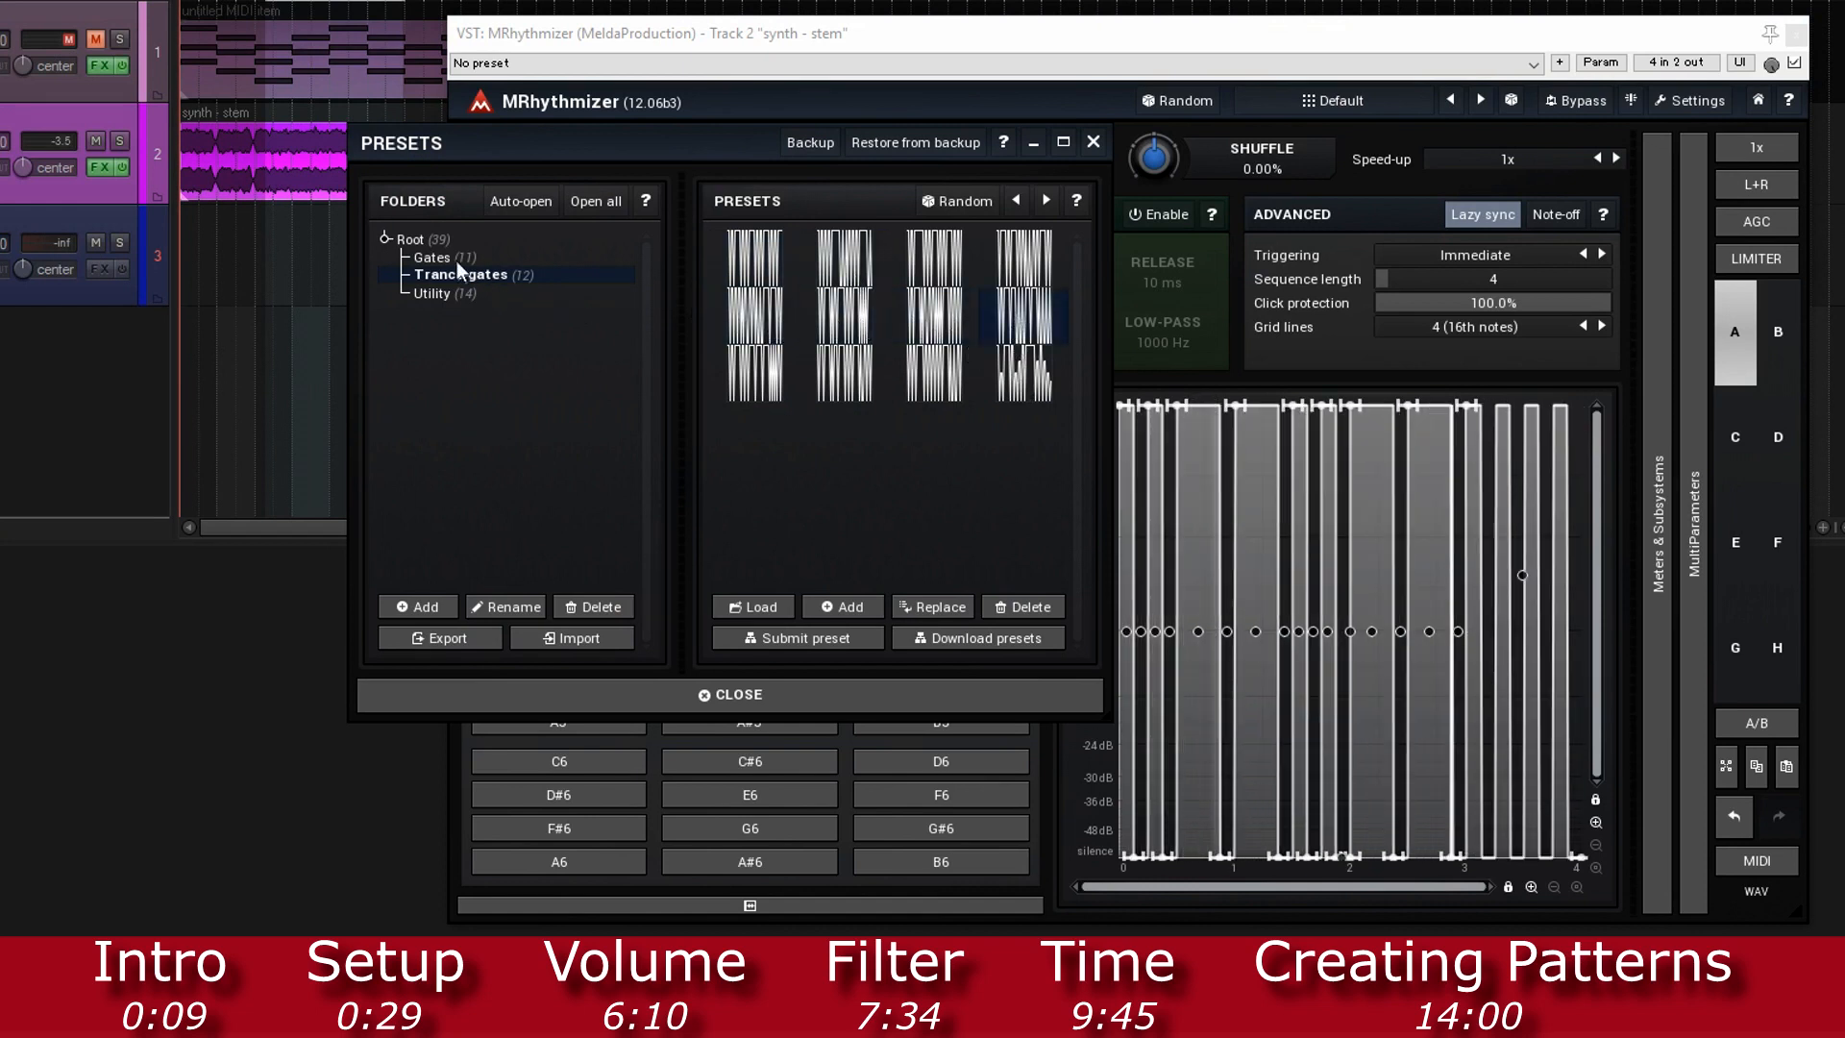
Step: Browse the Gates and root preset folders, then load a Utility stepped gate preset
left_click(434, 257)
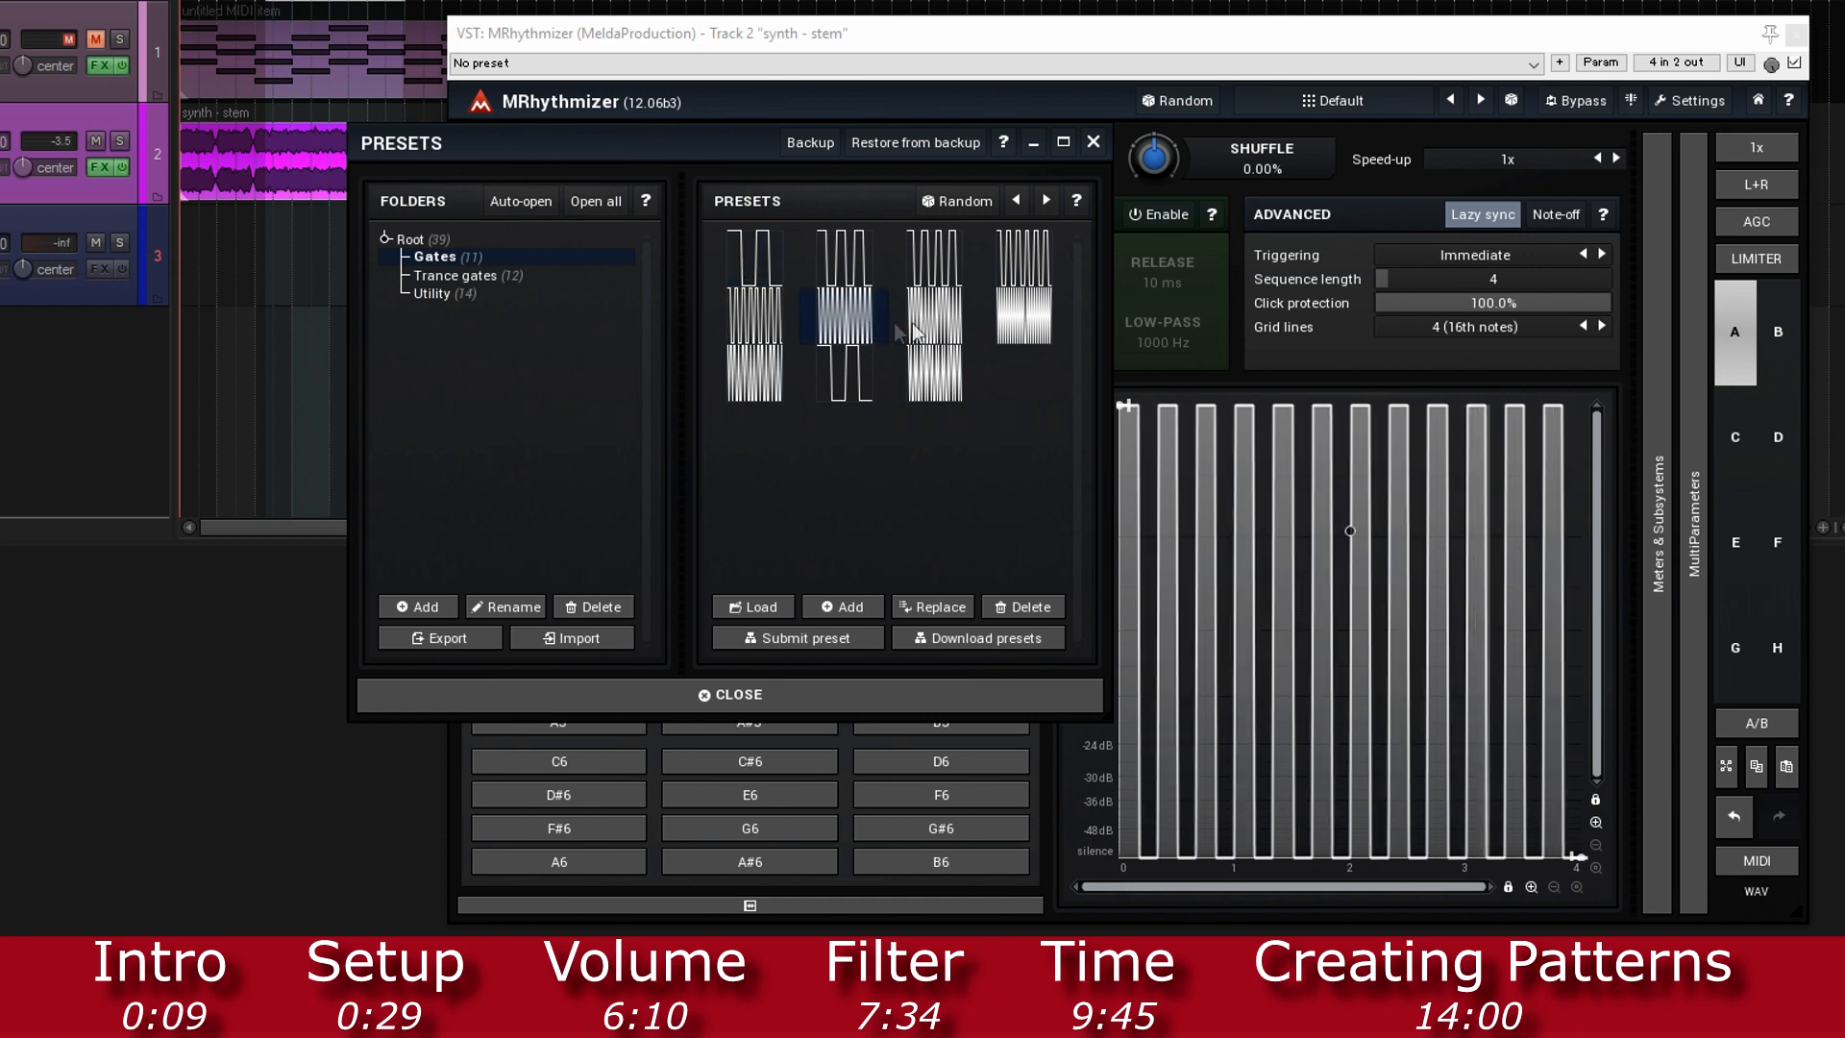
left_click(434, 293)
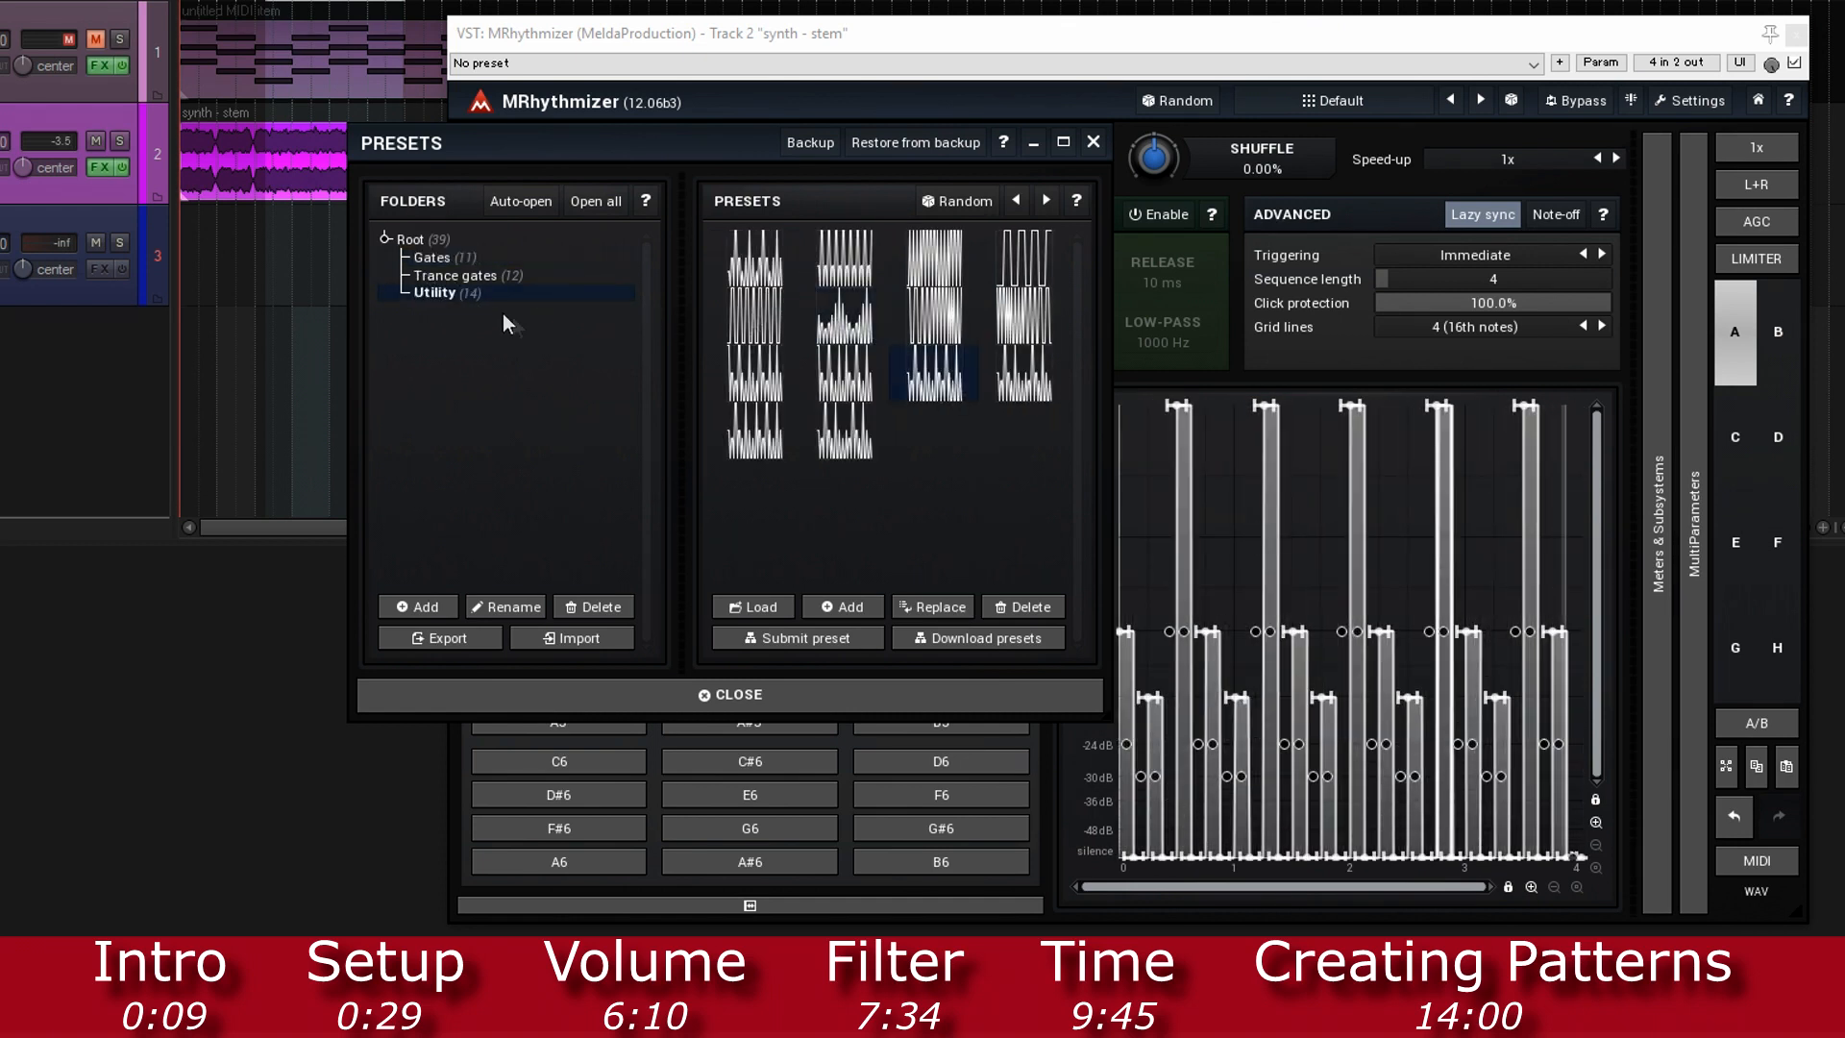
left_click(414, 237)
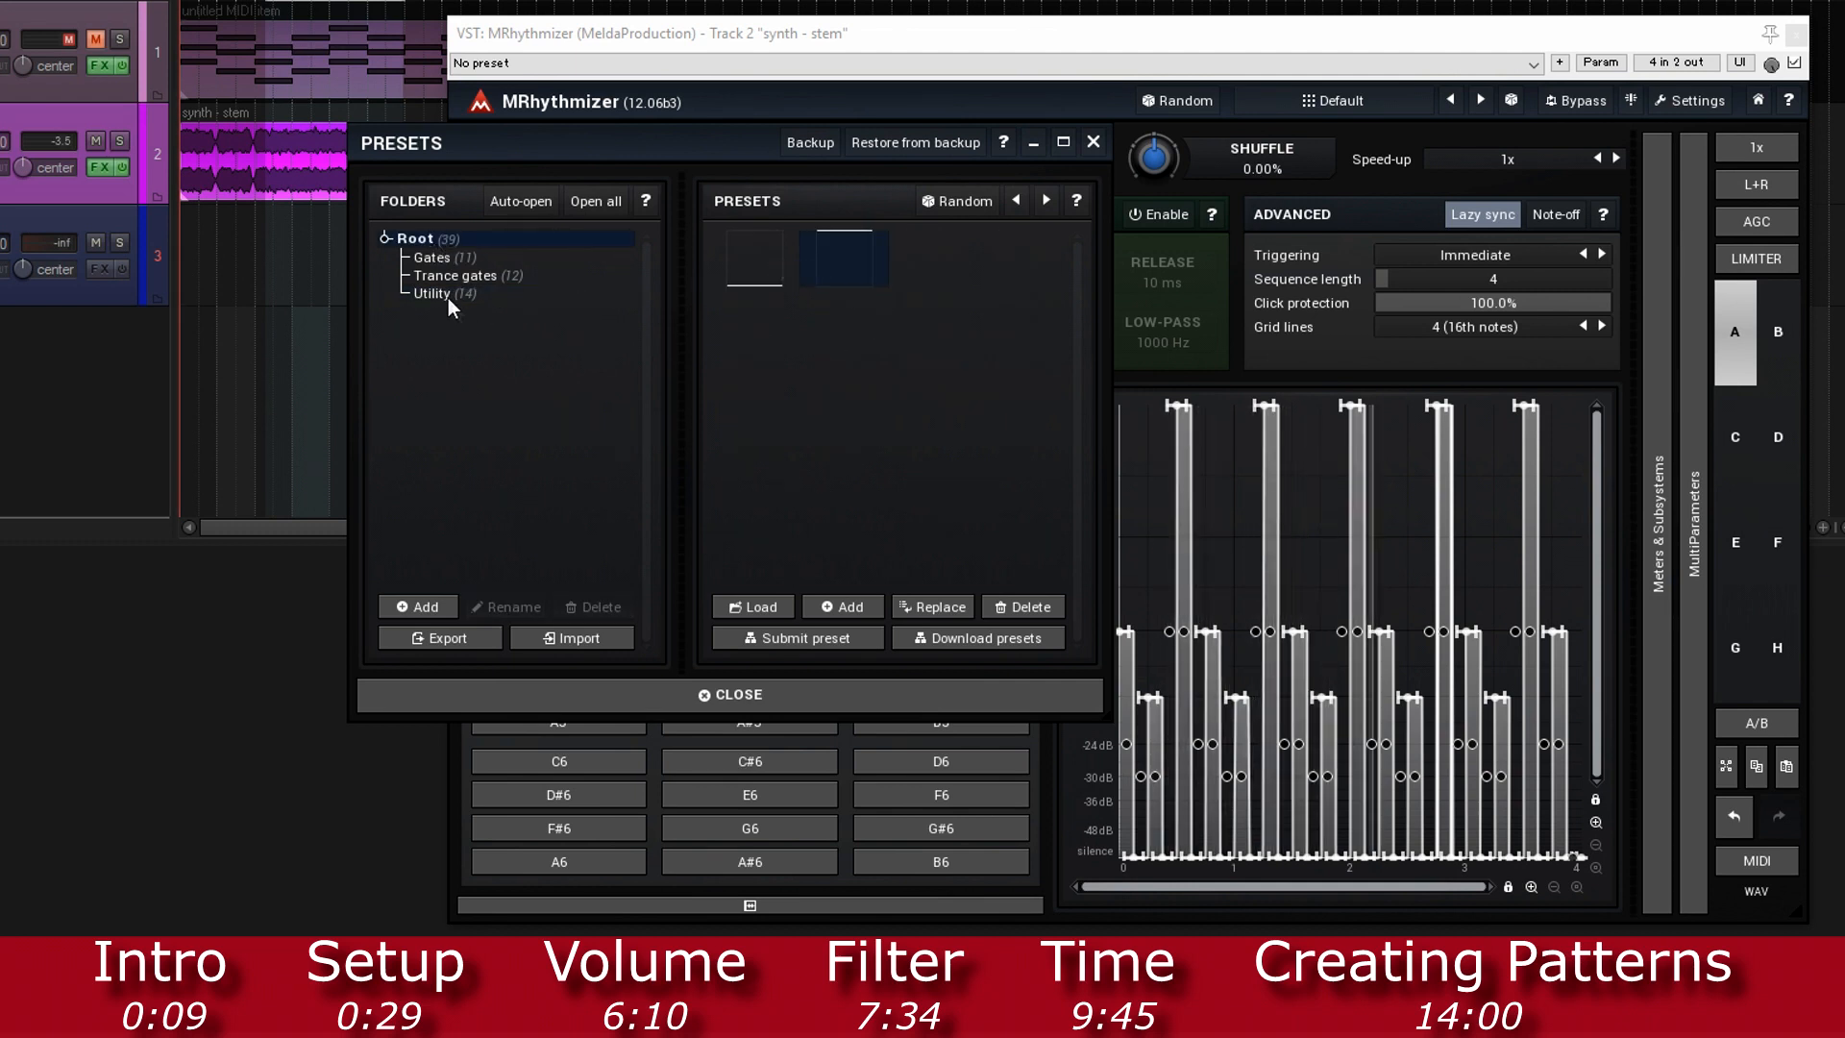
left_click(441, 293)
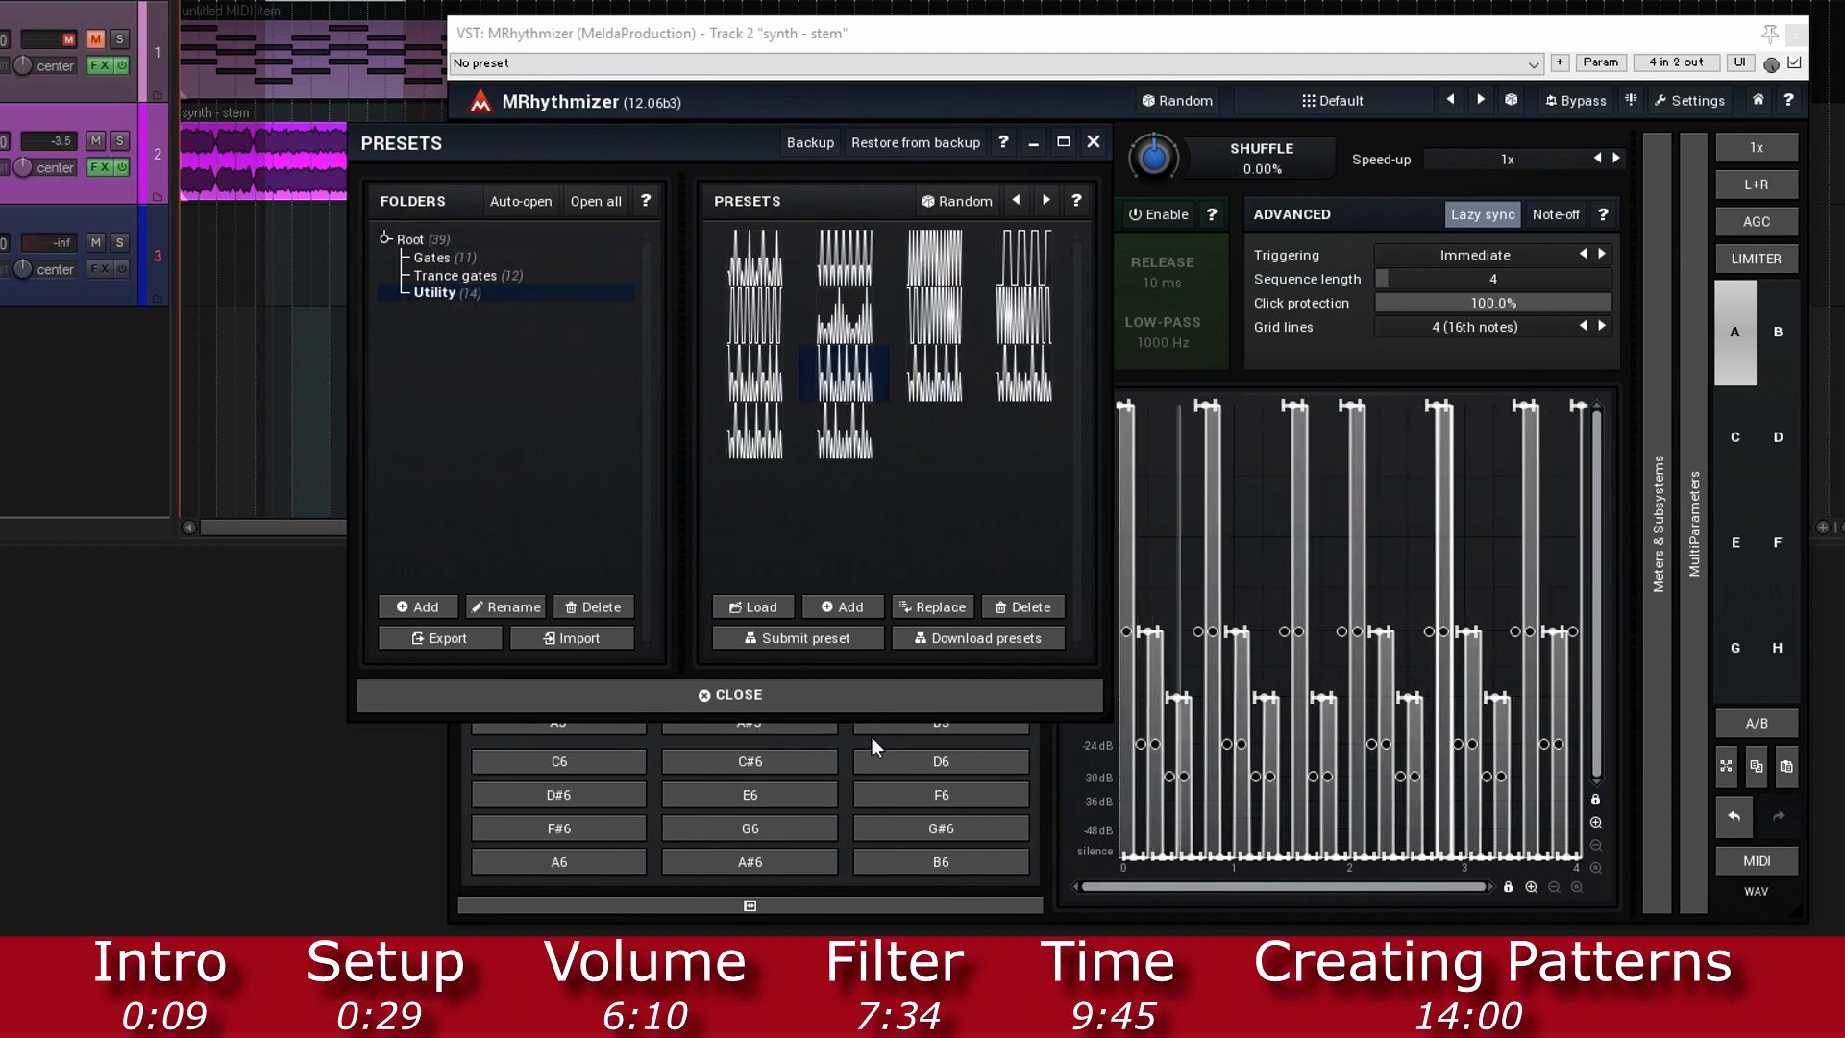
Step: Reopen and close D4's preset library, then dismiss its options menu without changes
right_click(940, 487)
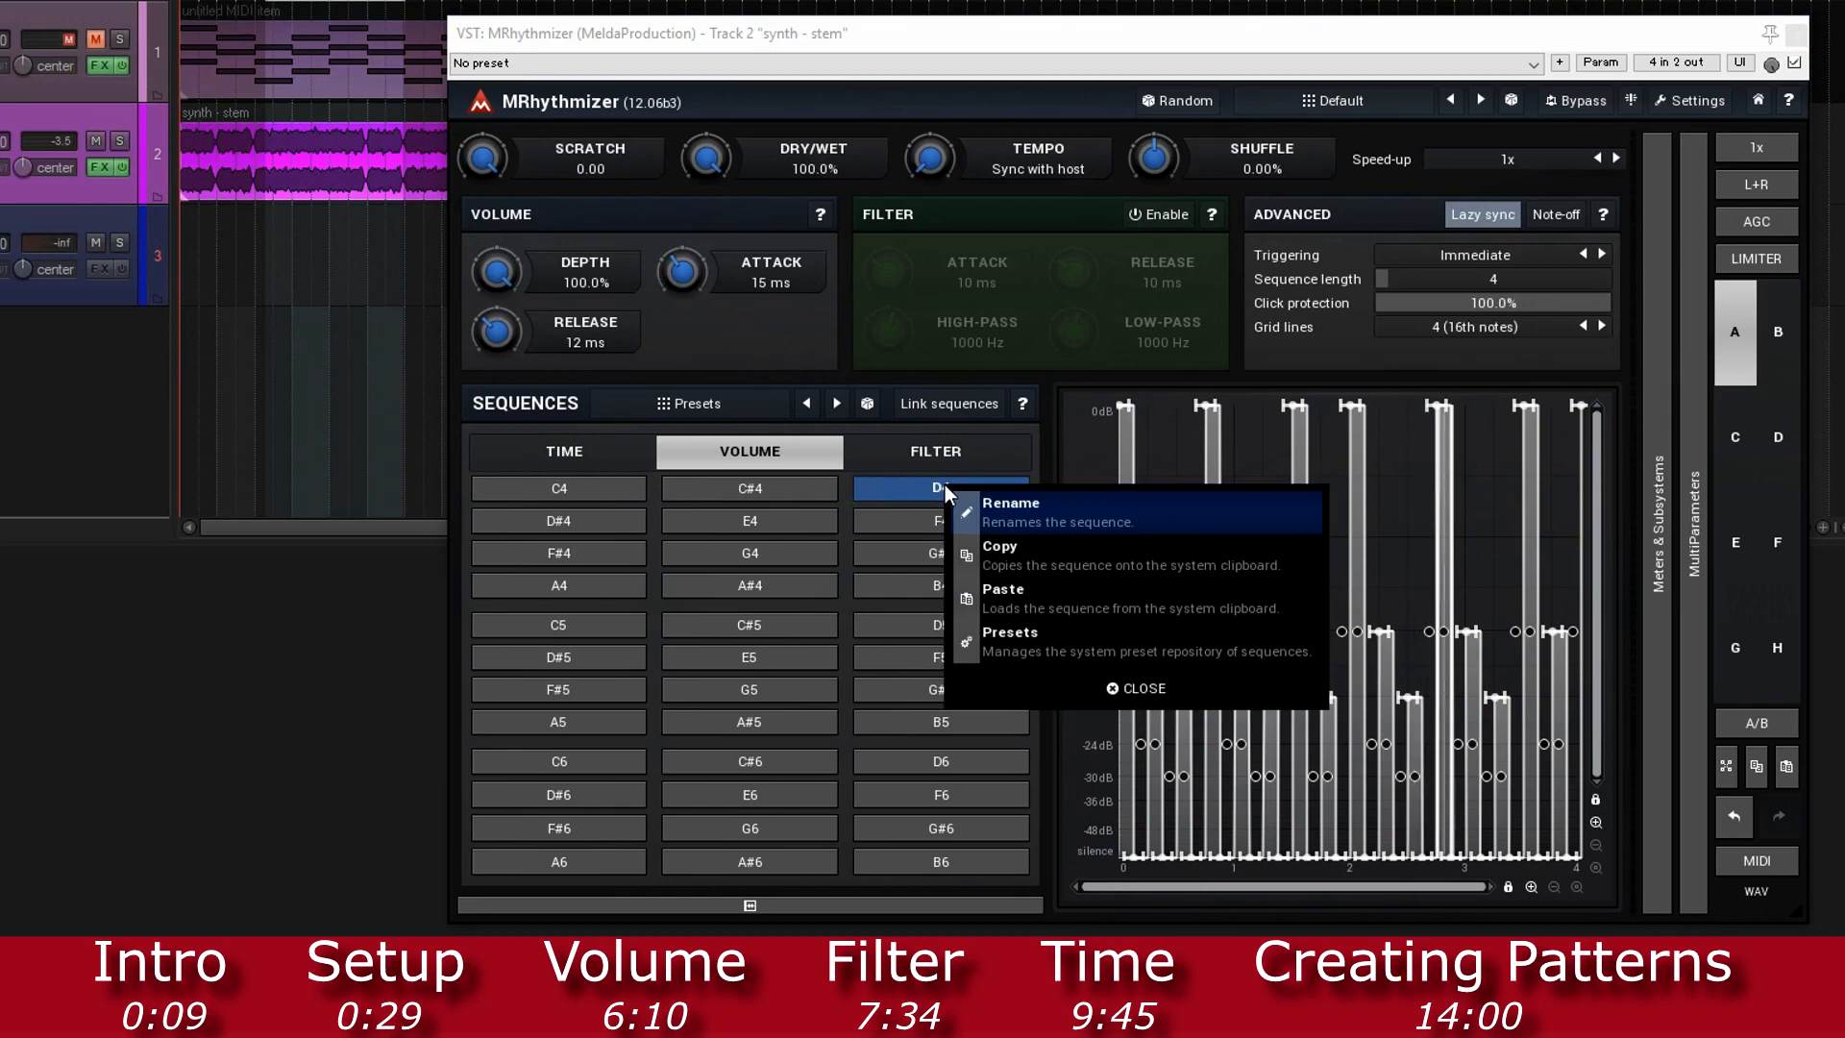
mouse_move(1064, 598)
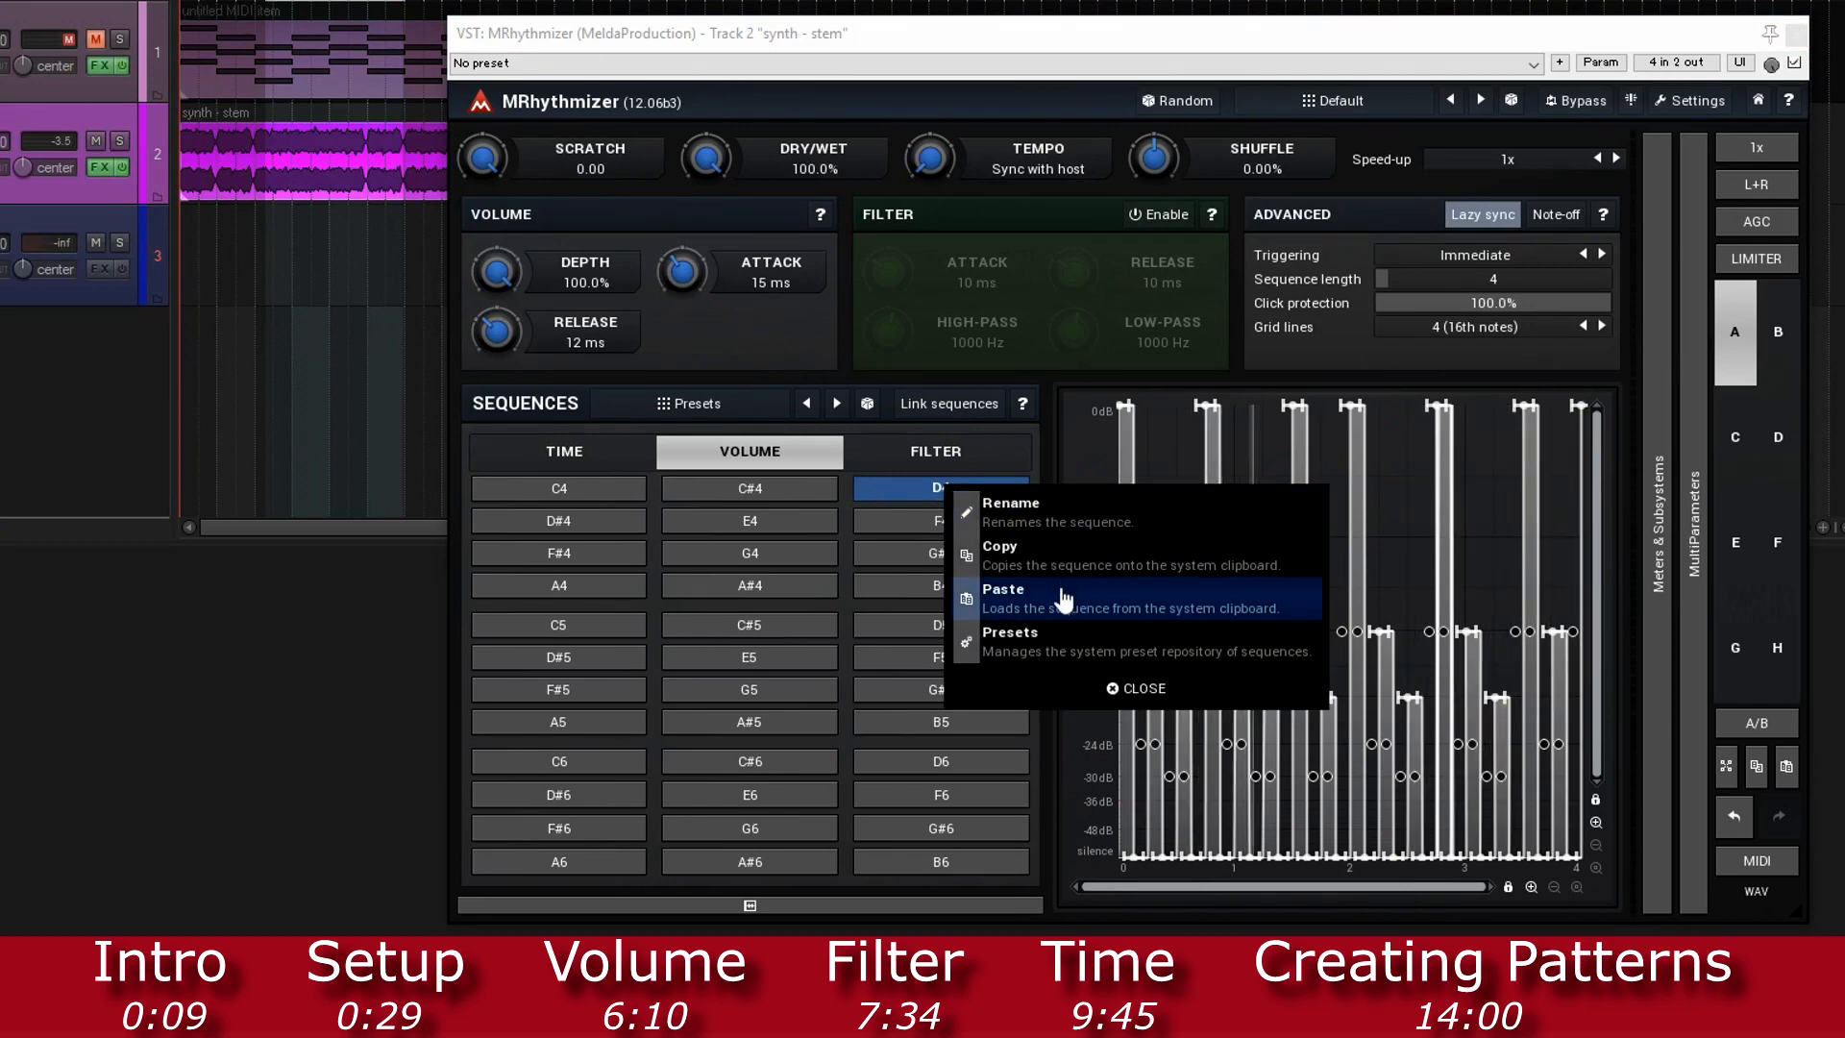
left_click(1008, 633)
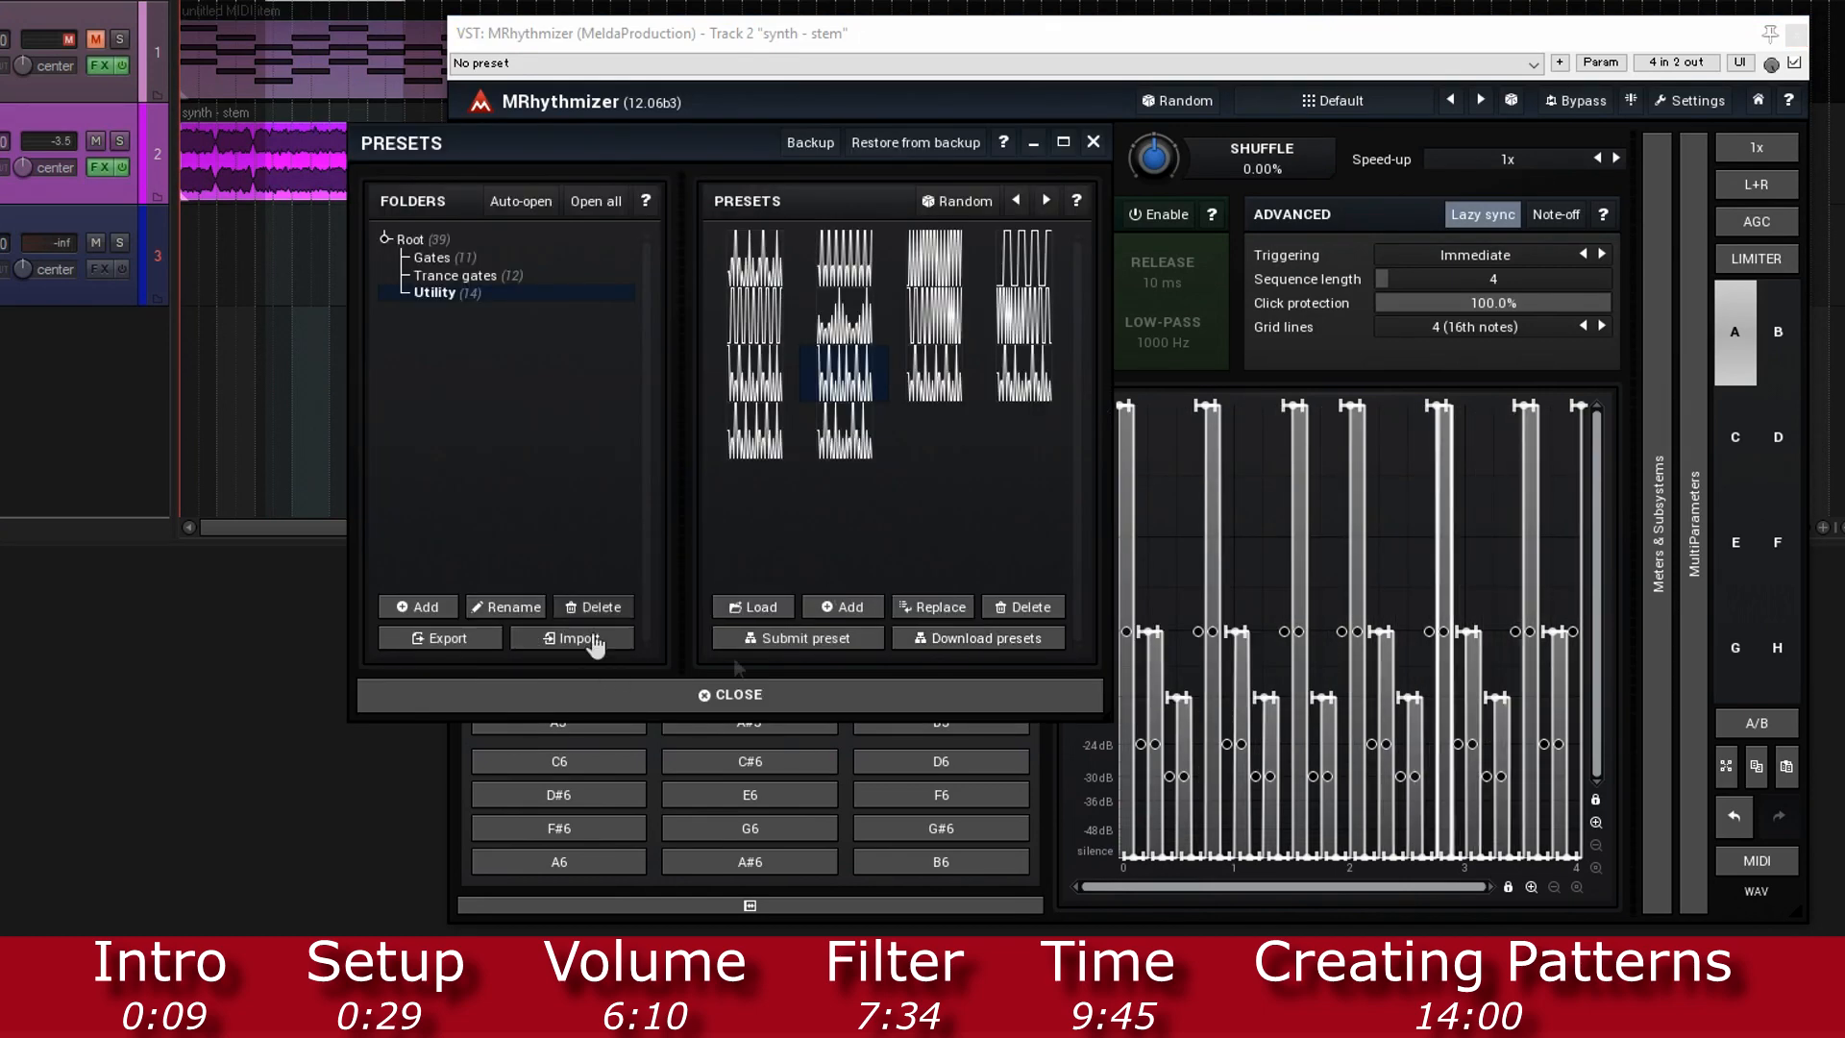
left_click(728, 694)
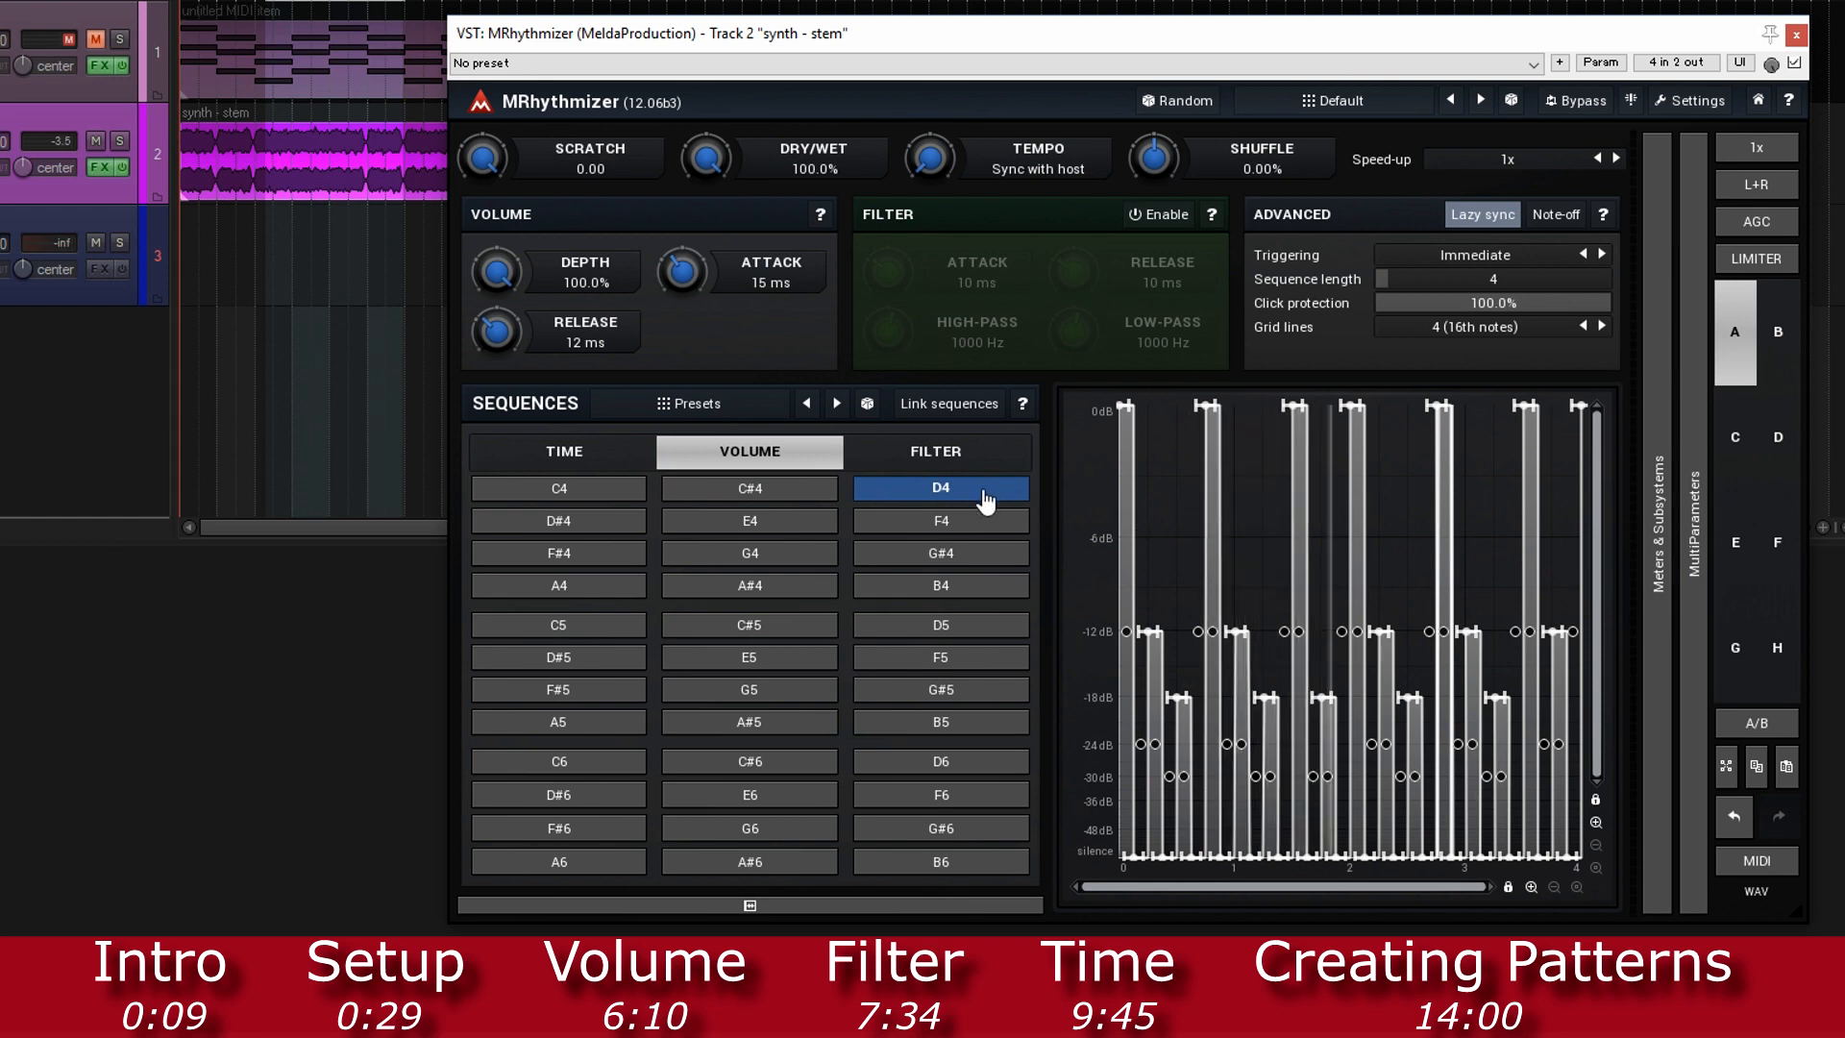
right_click(939, 487)
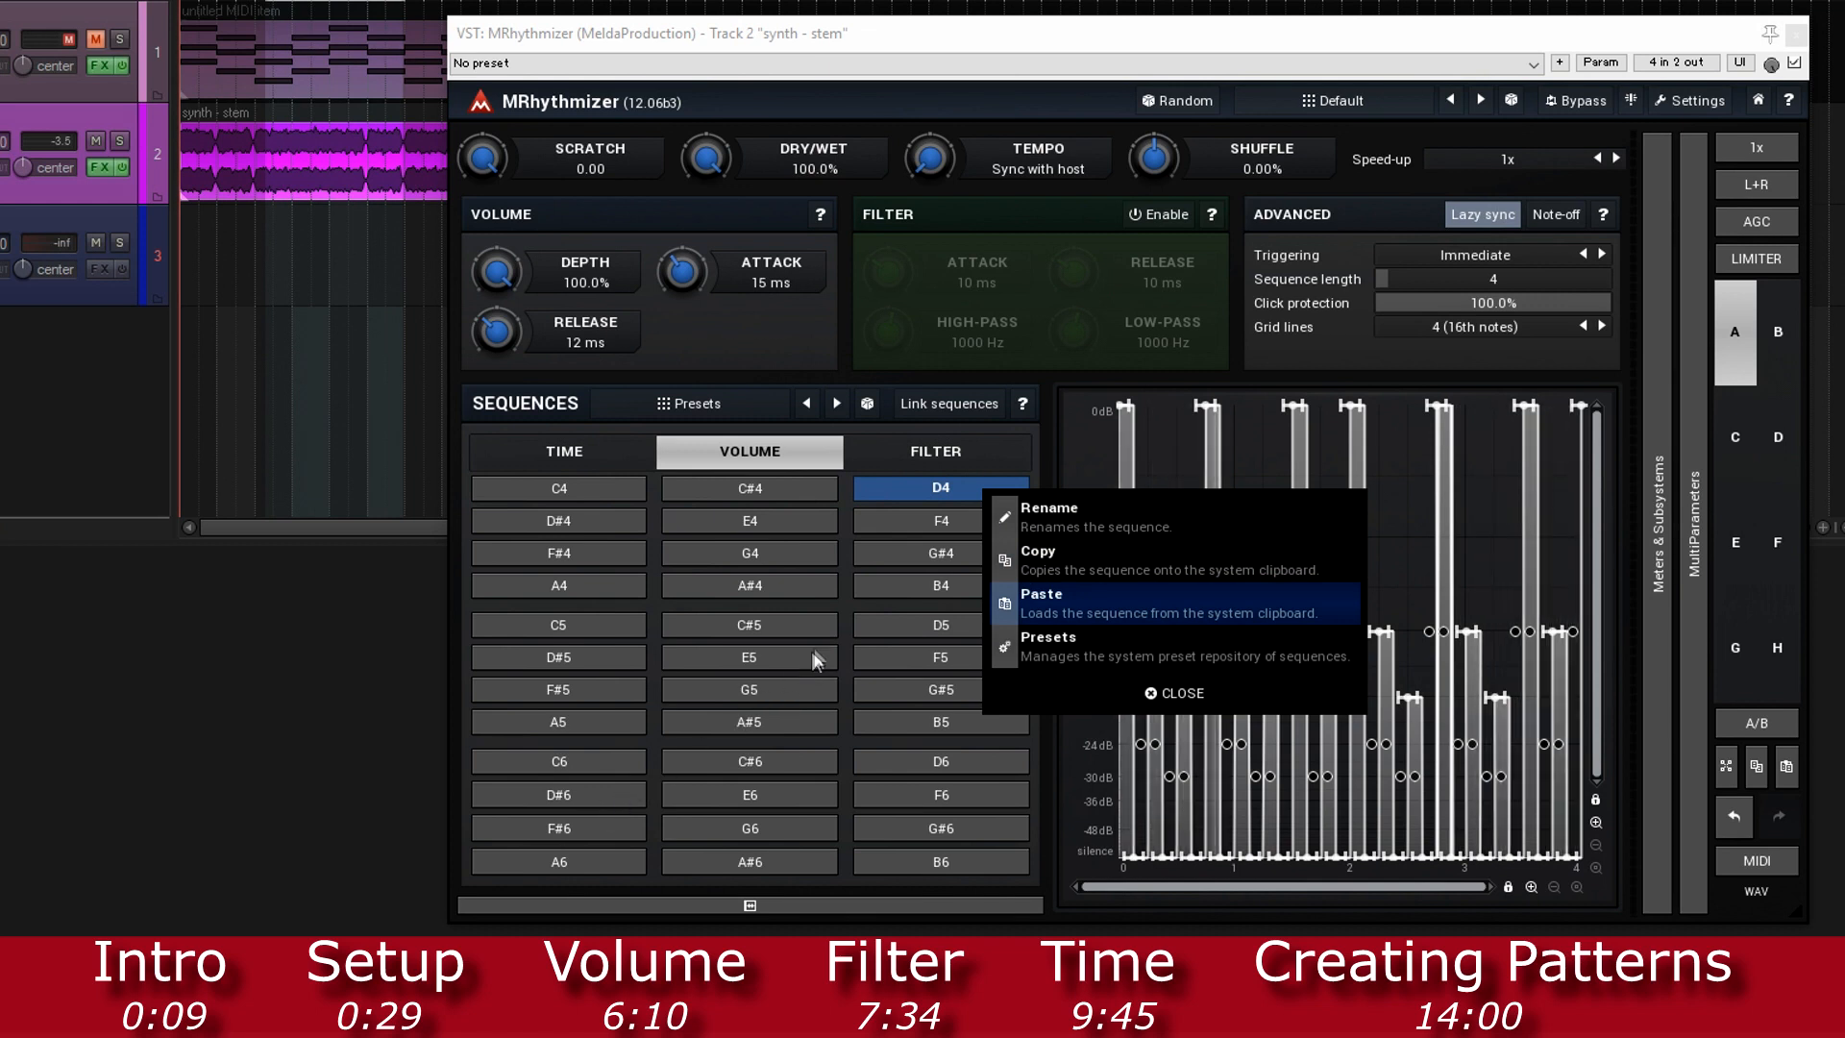
mouse_move(900, 528)
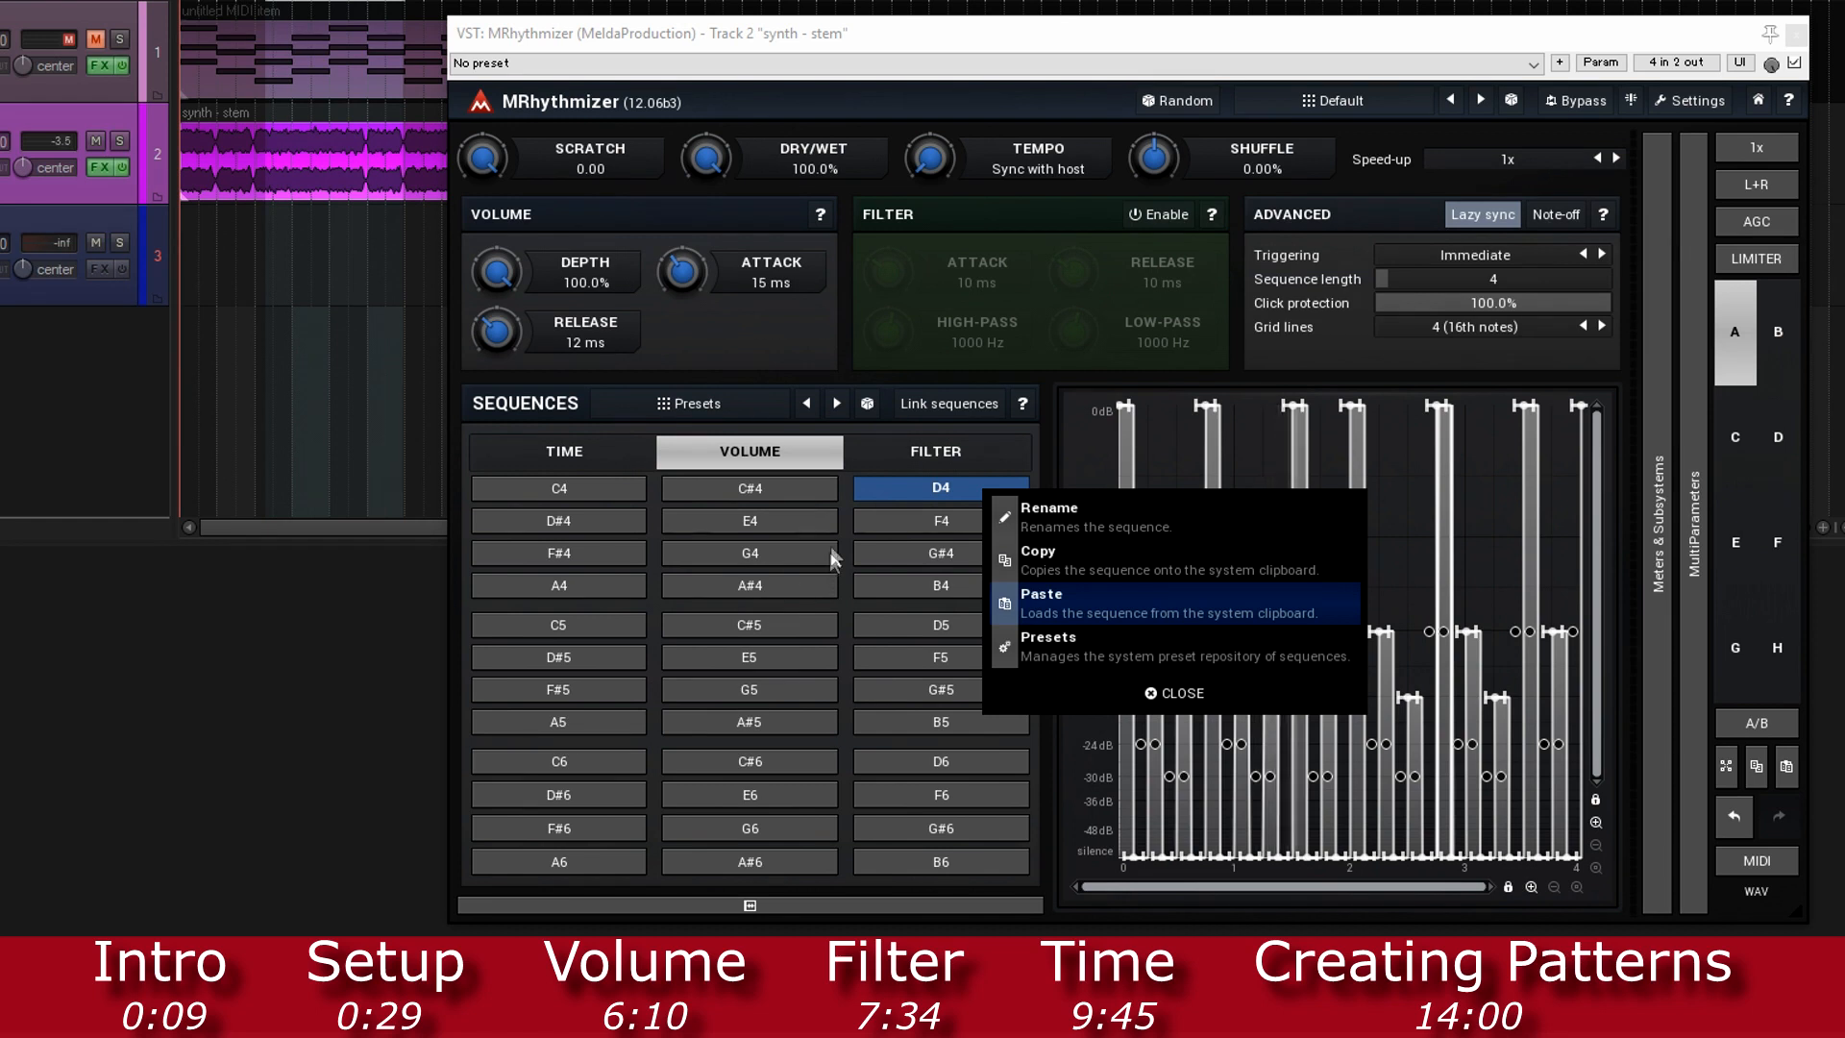
left_click(1042, 594)
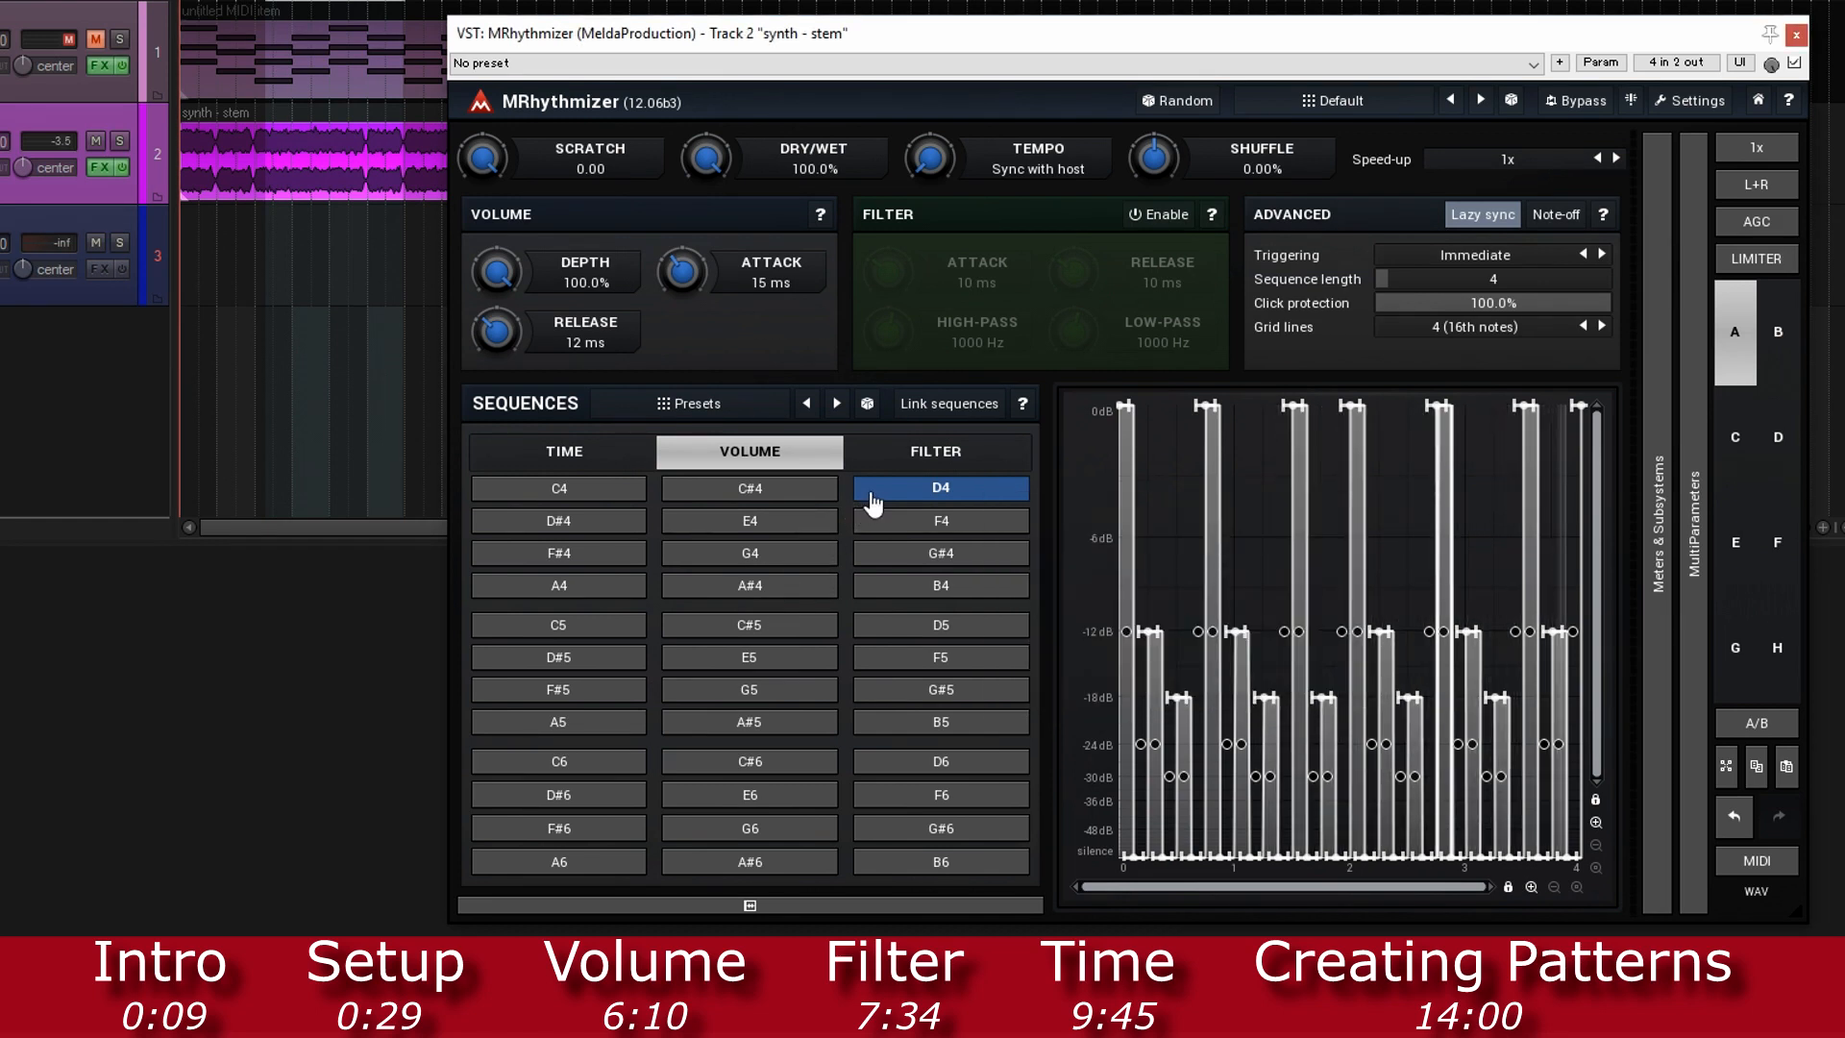